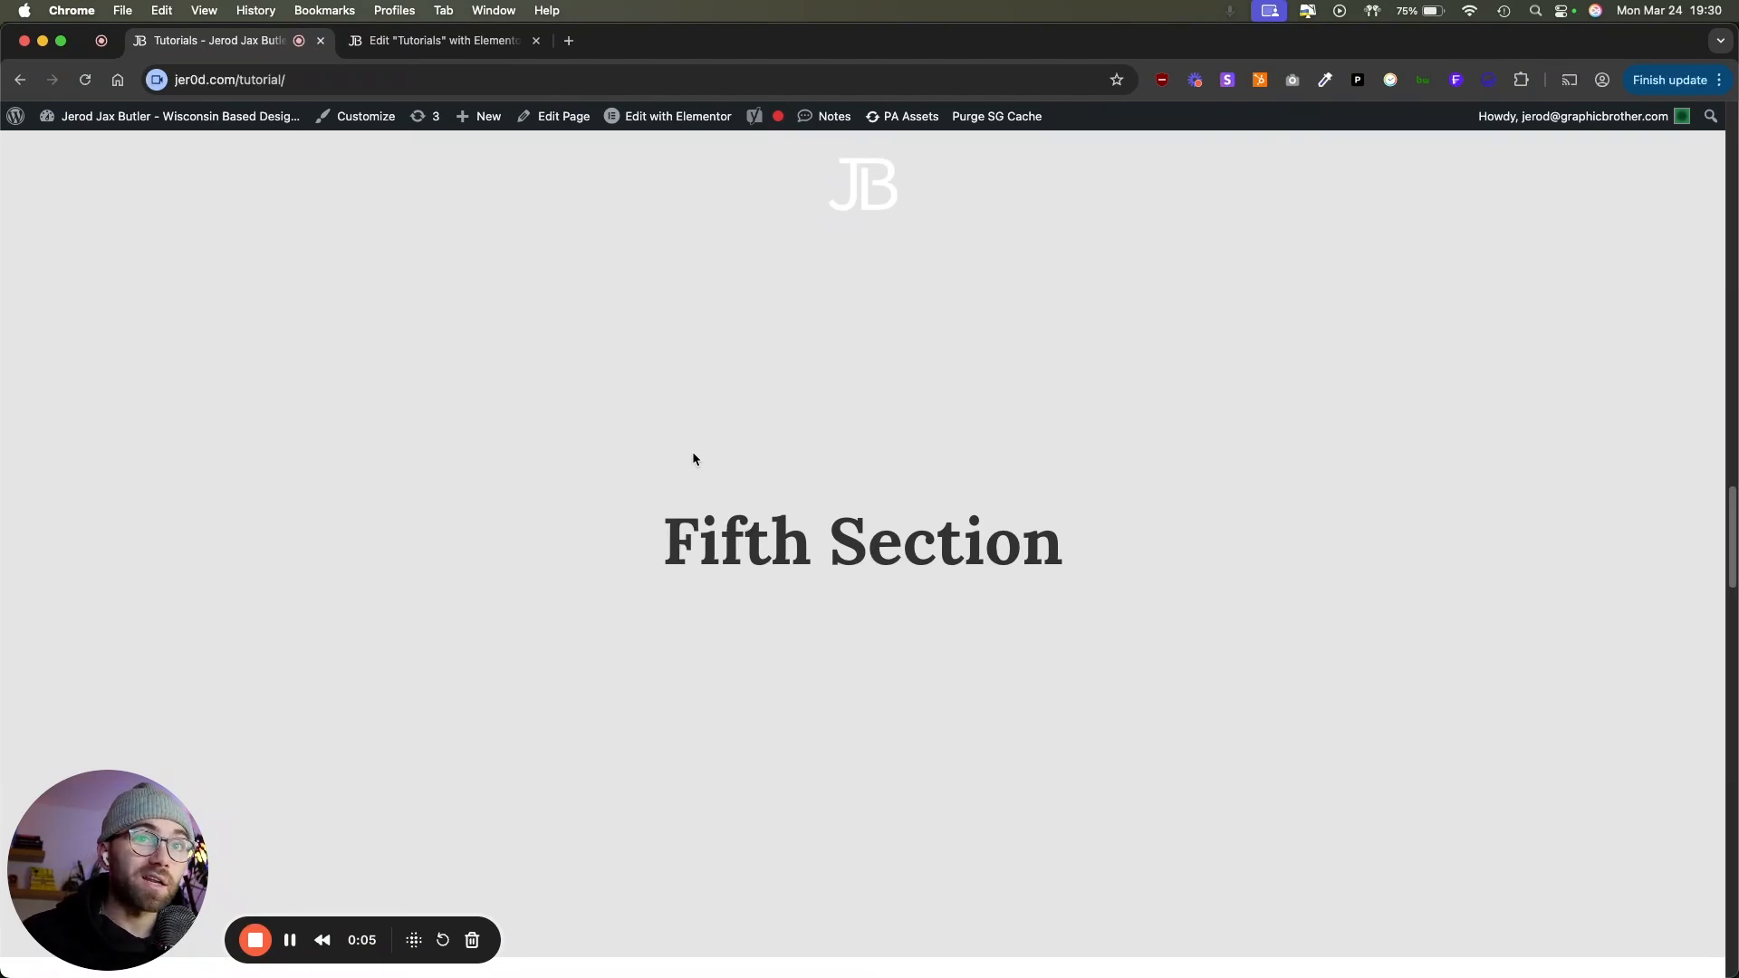
{"action": "mouse_move", "coordinate": [663, 459]}
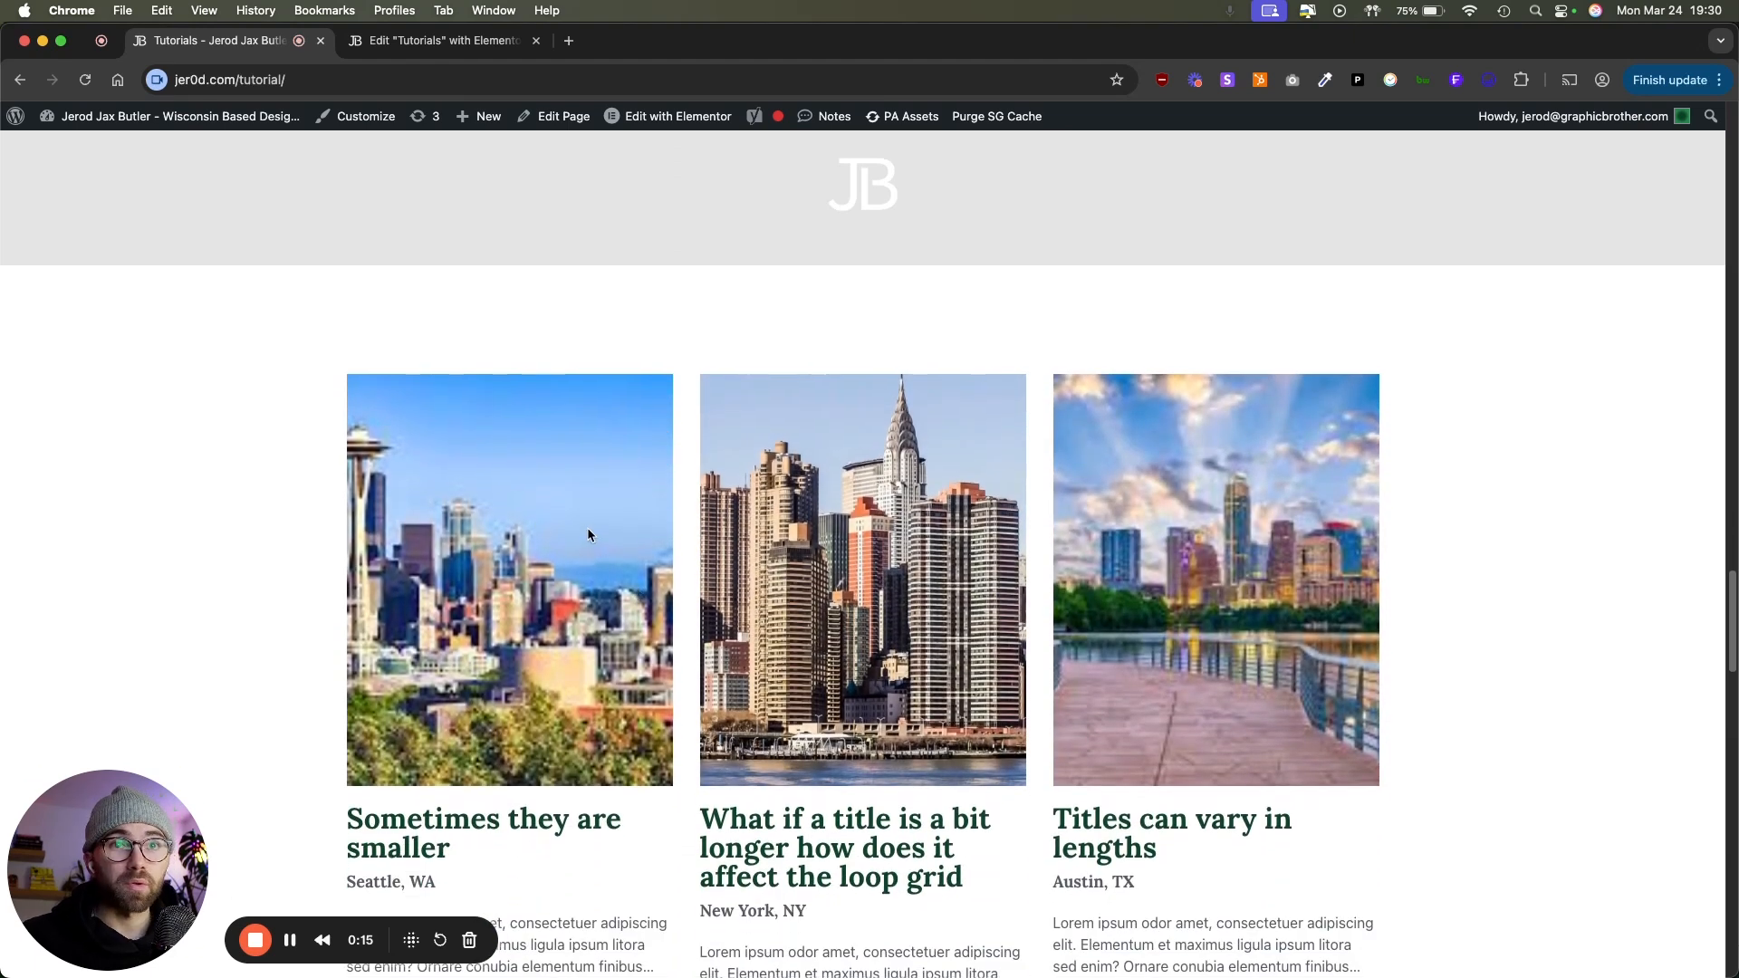
Step: Scroll the Tutorials page in the Elementor editor down below the icon-box grid
{"action": "scroll", "scroll_direction": "down", "scroll_amount": 3}
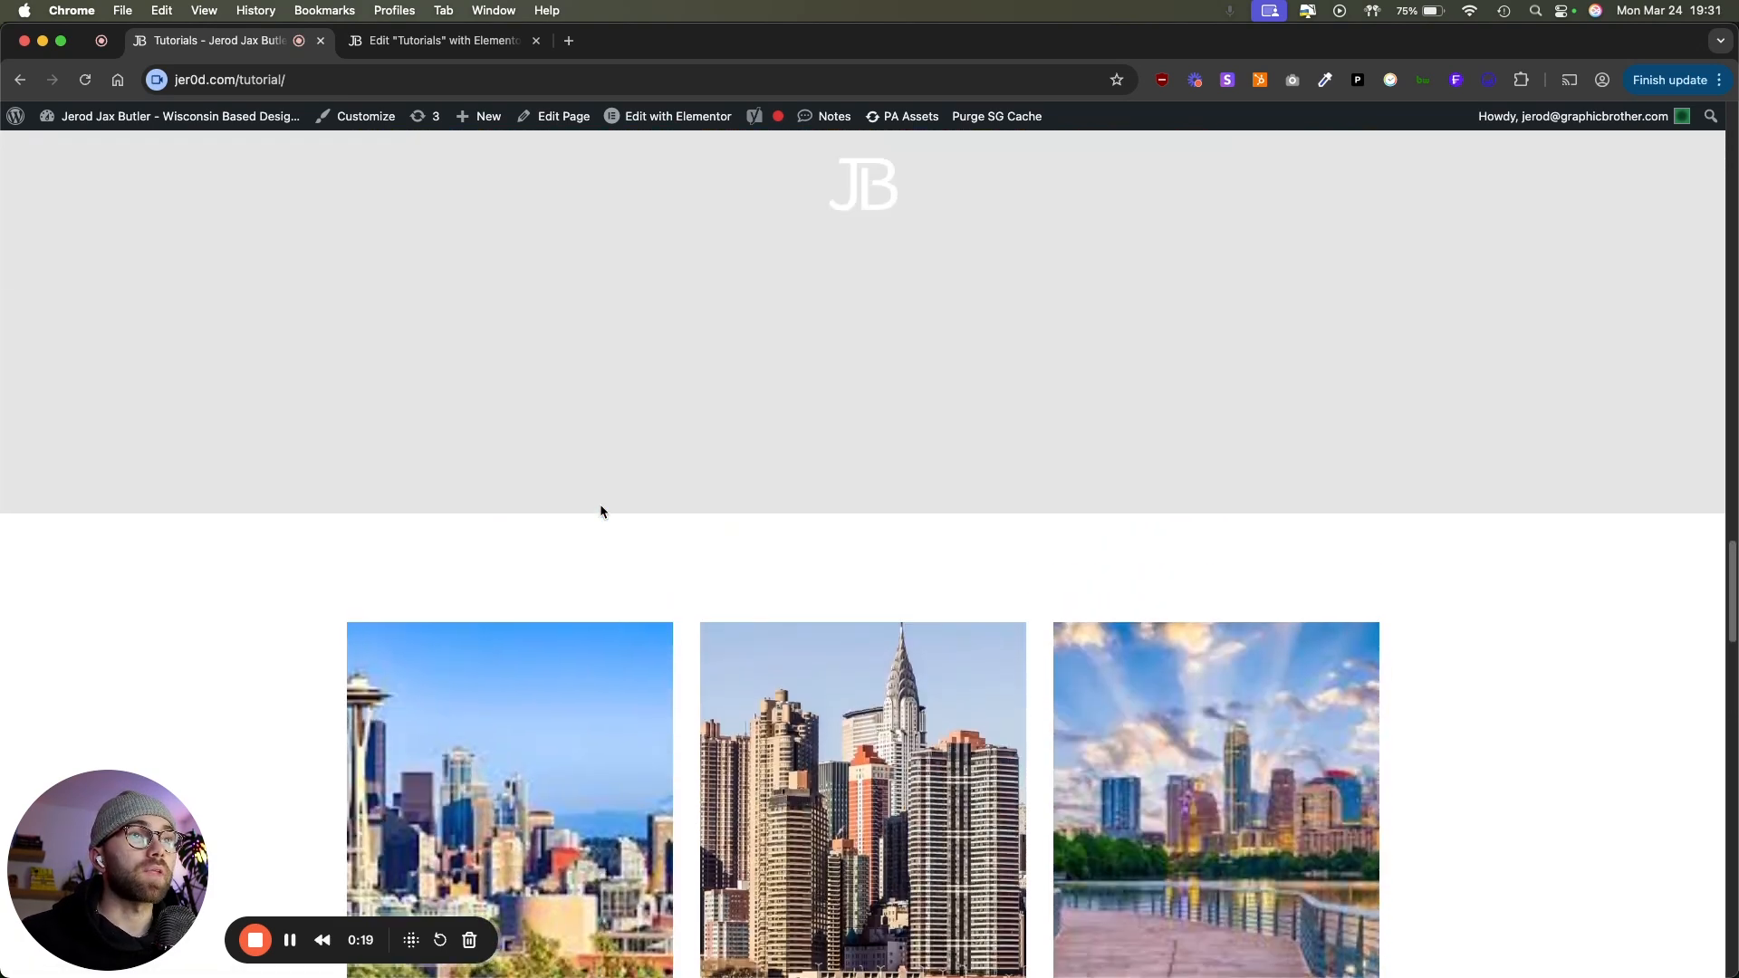
{"action": "scroll", "scroll_direction": "down", "scroll_amount": 3}
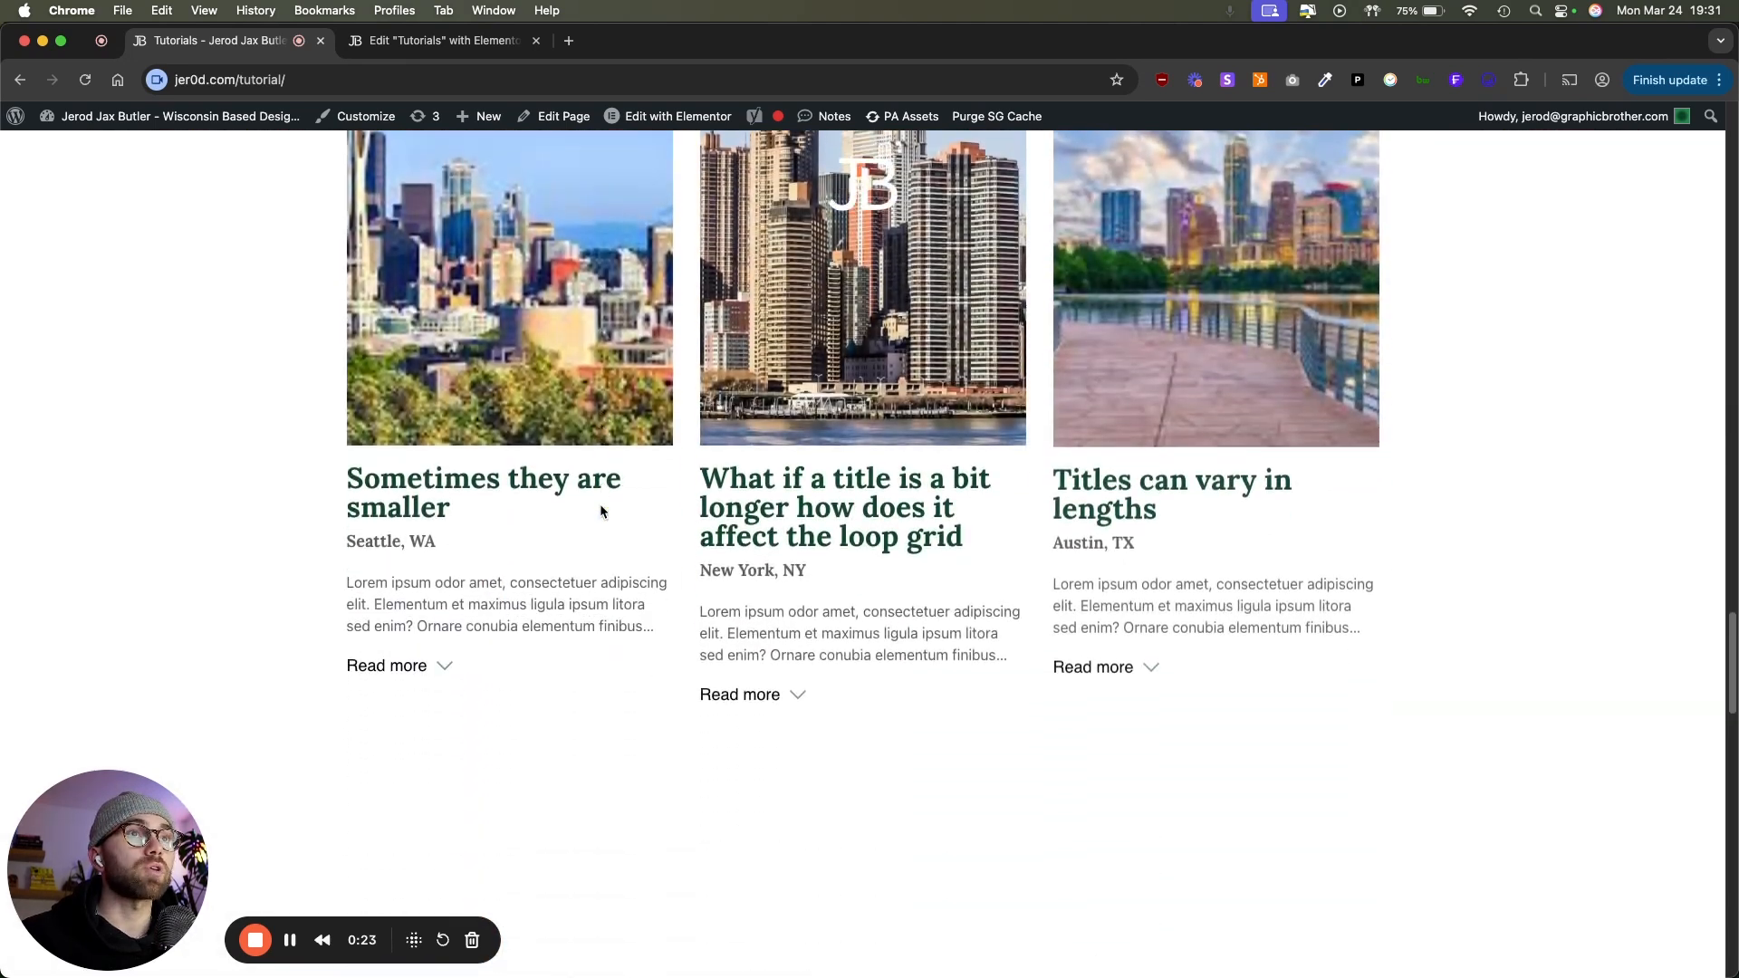
{"action": "scroll", "scroll_direction": "down", "scroll_amount": 3}
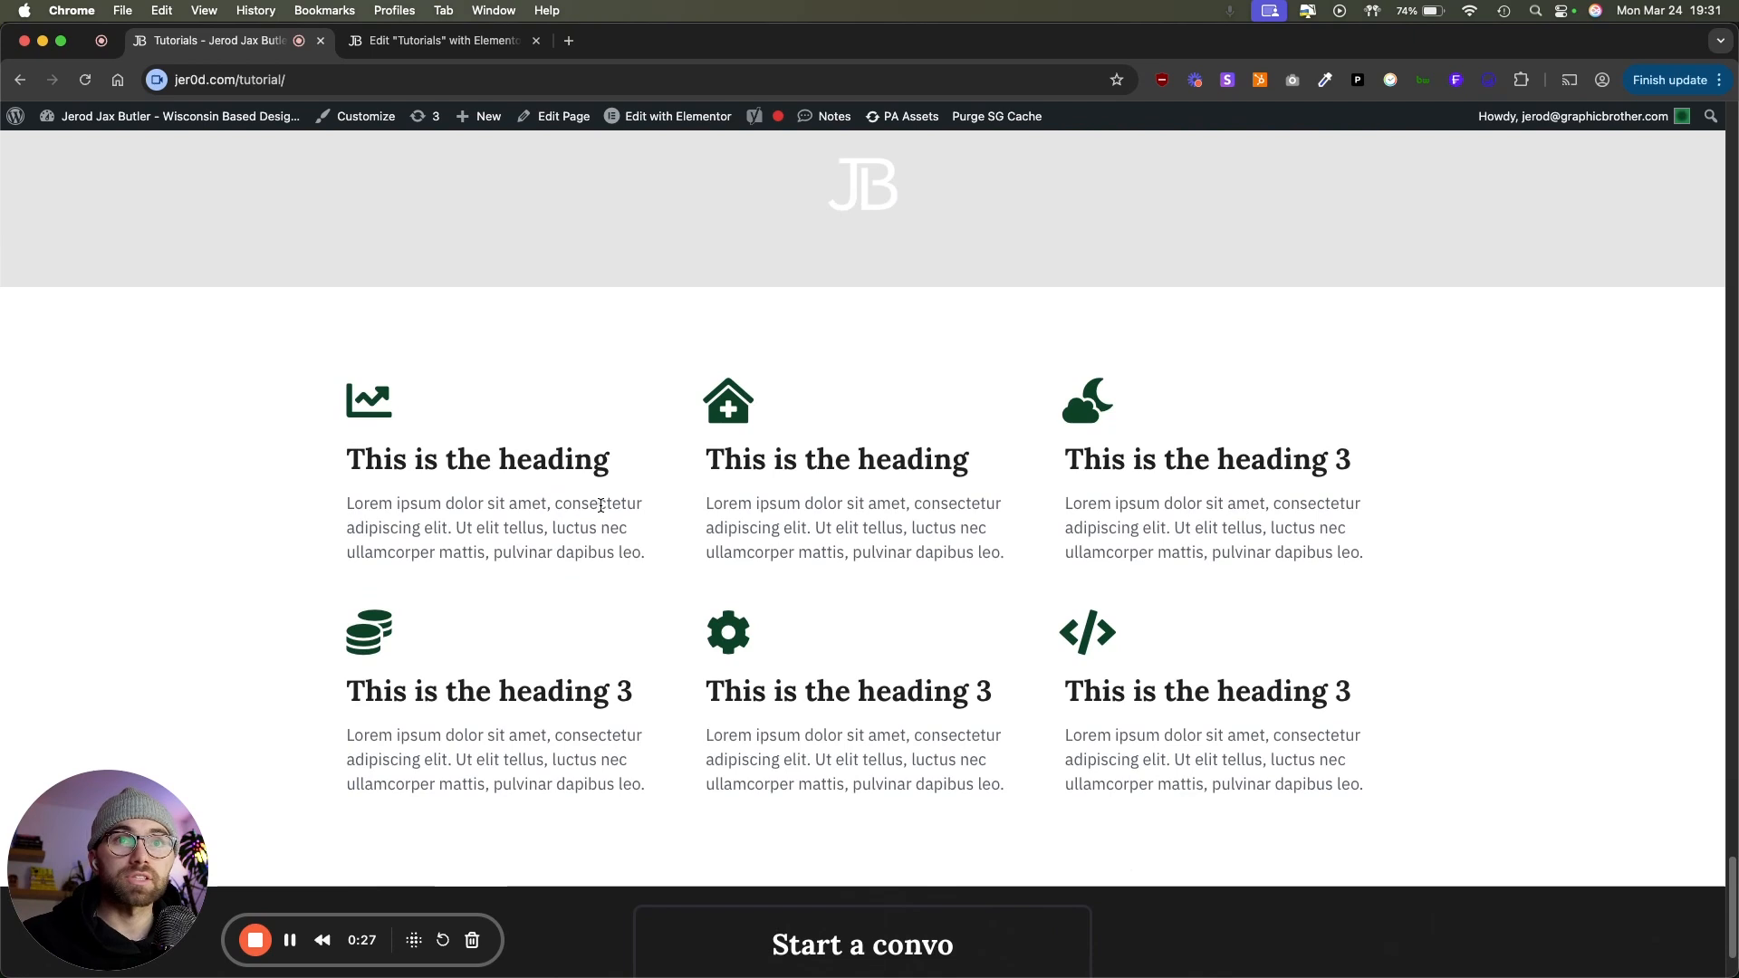
{"action": "scroll", "scroll_direction": "down", "scroll_amount": 3}
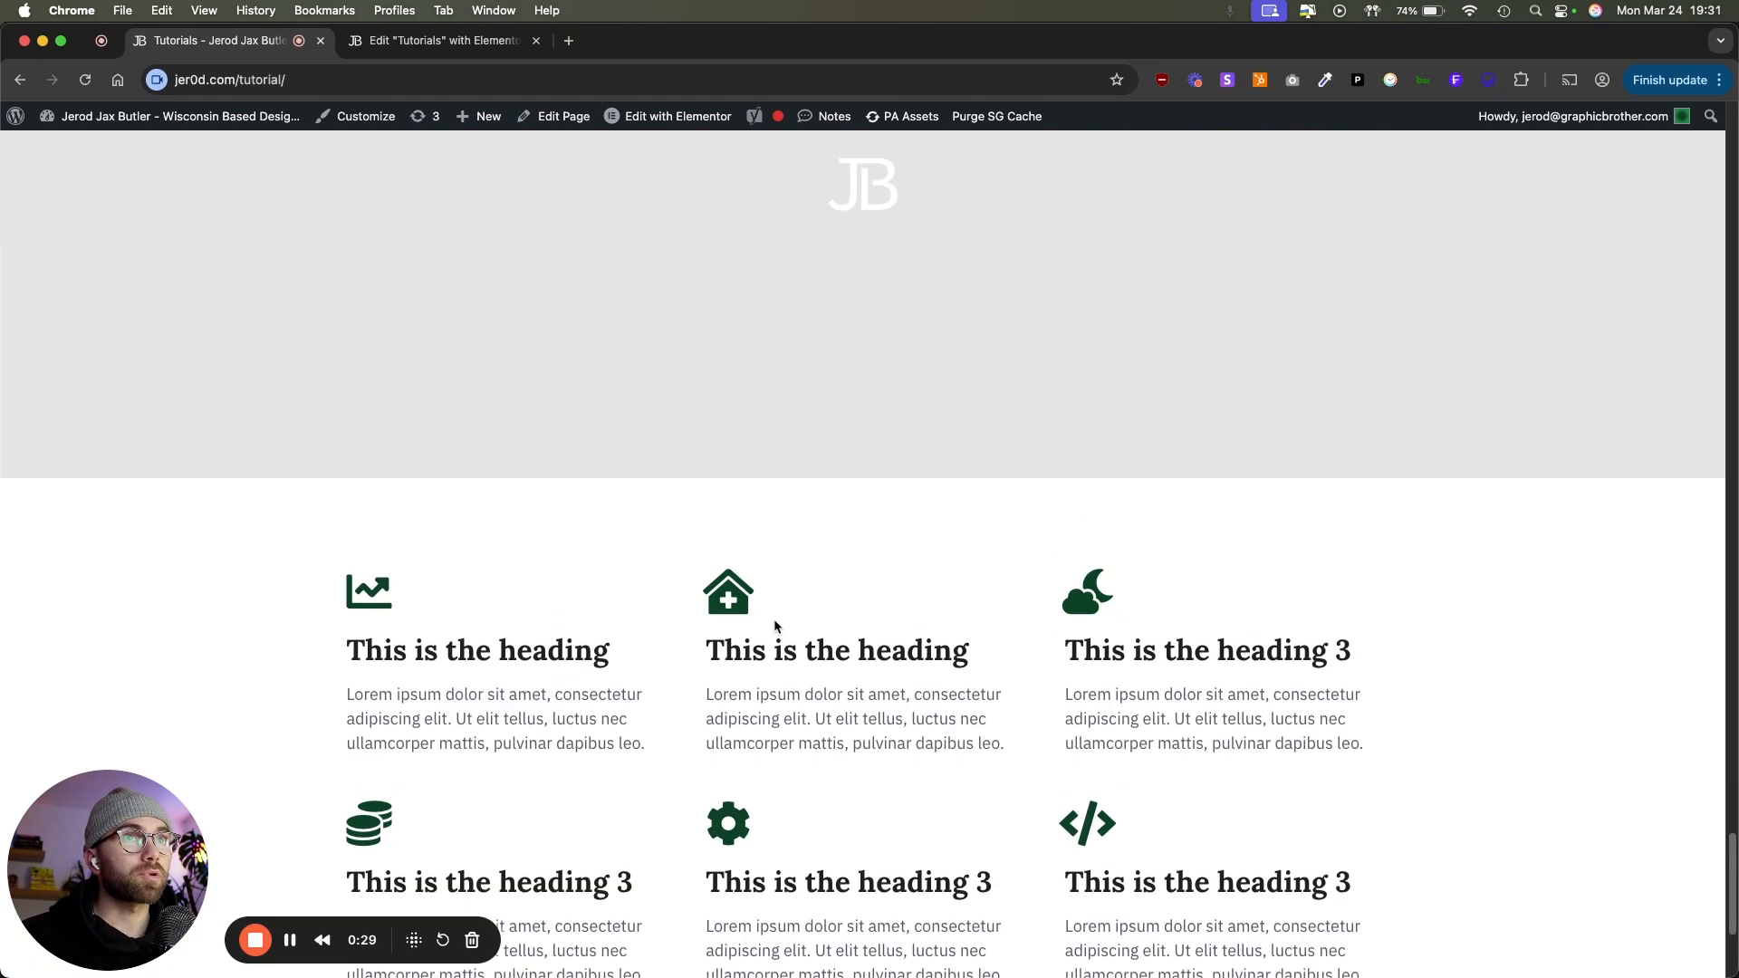
{"action": "scroll", "scroll_direction": "down", "scroll_amount": 3}
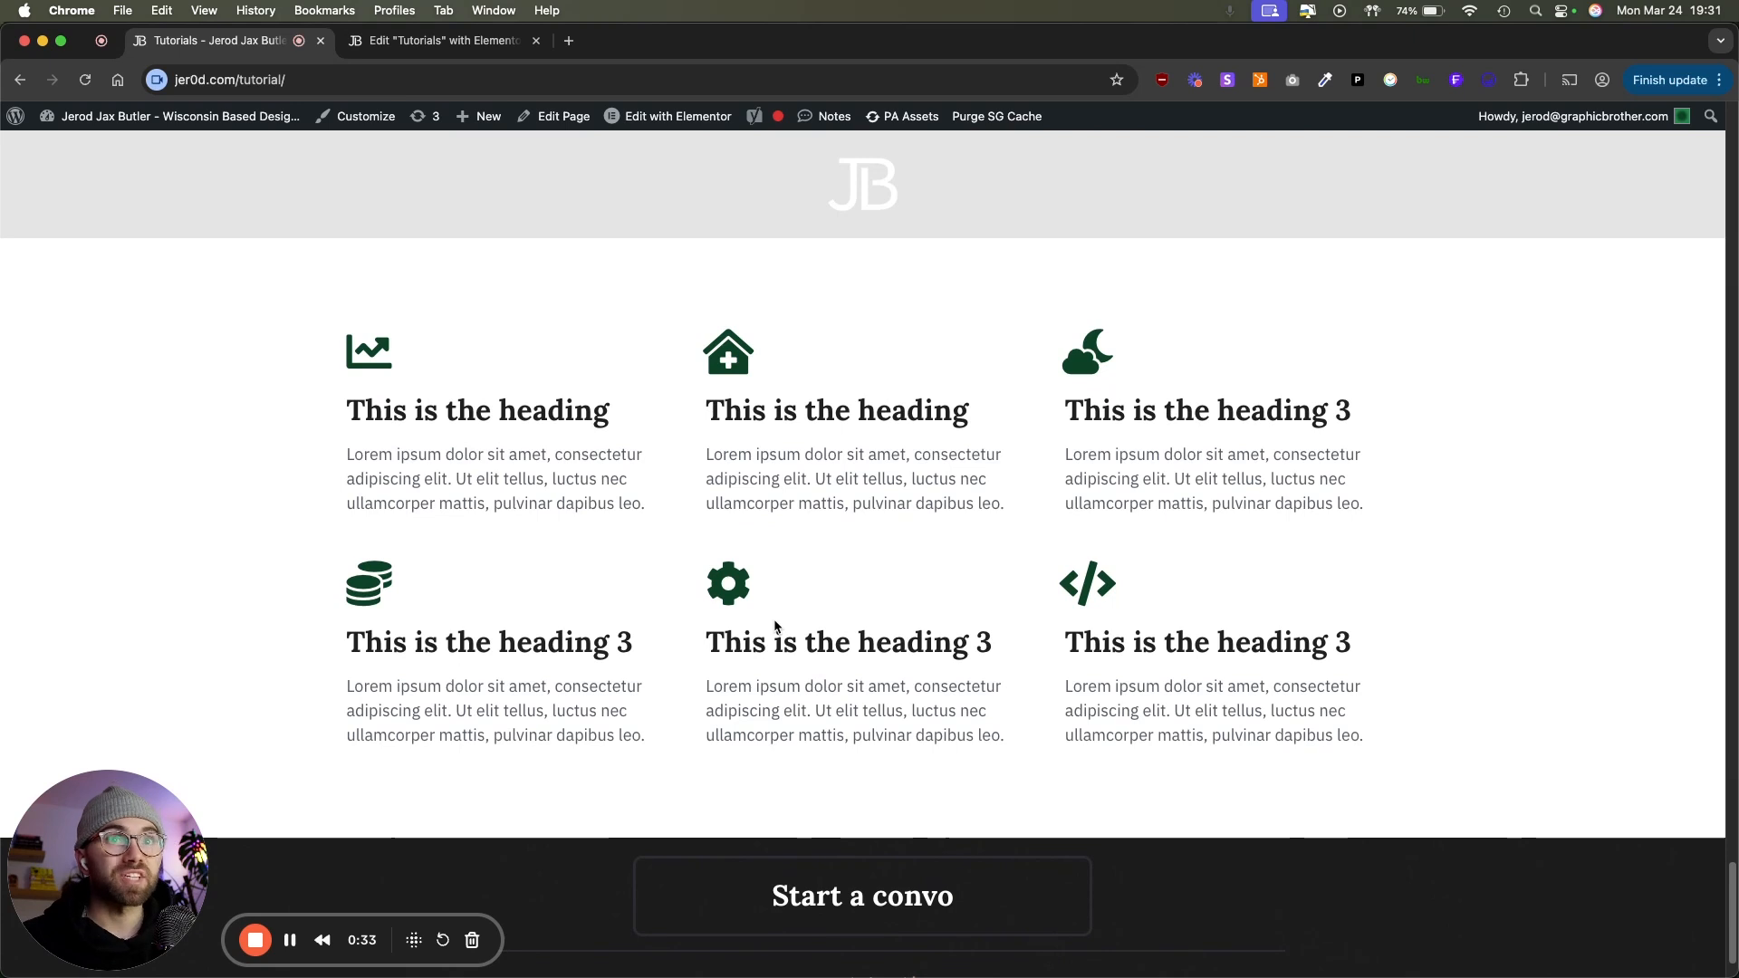
{"action": "mouse_move", "coordinate": [760, 596]}
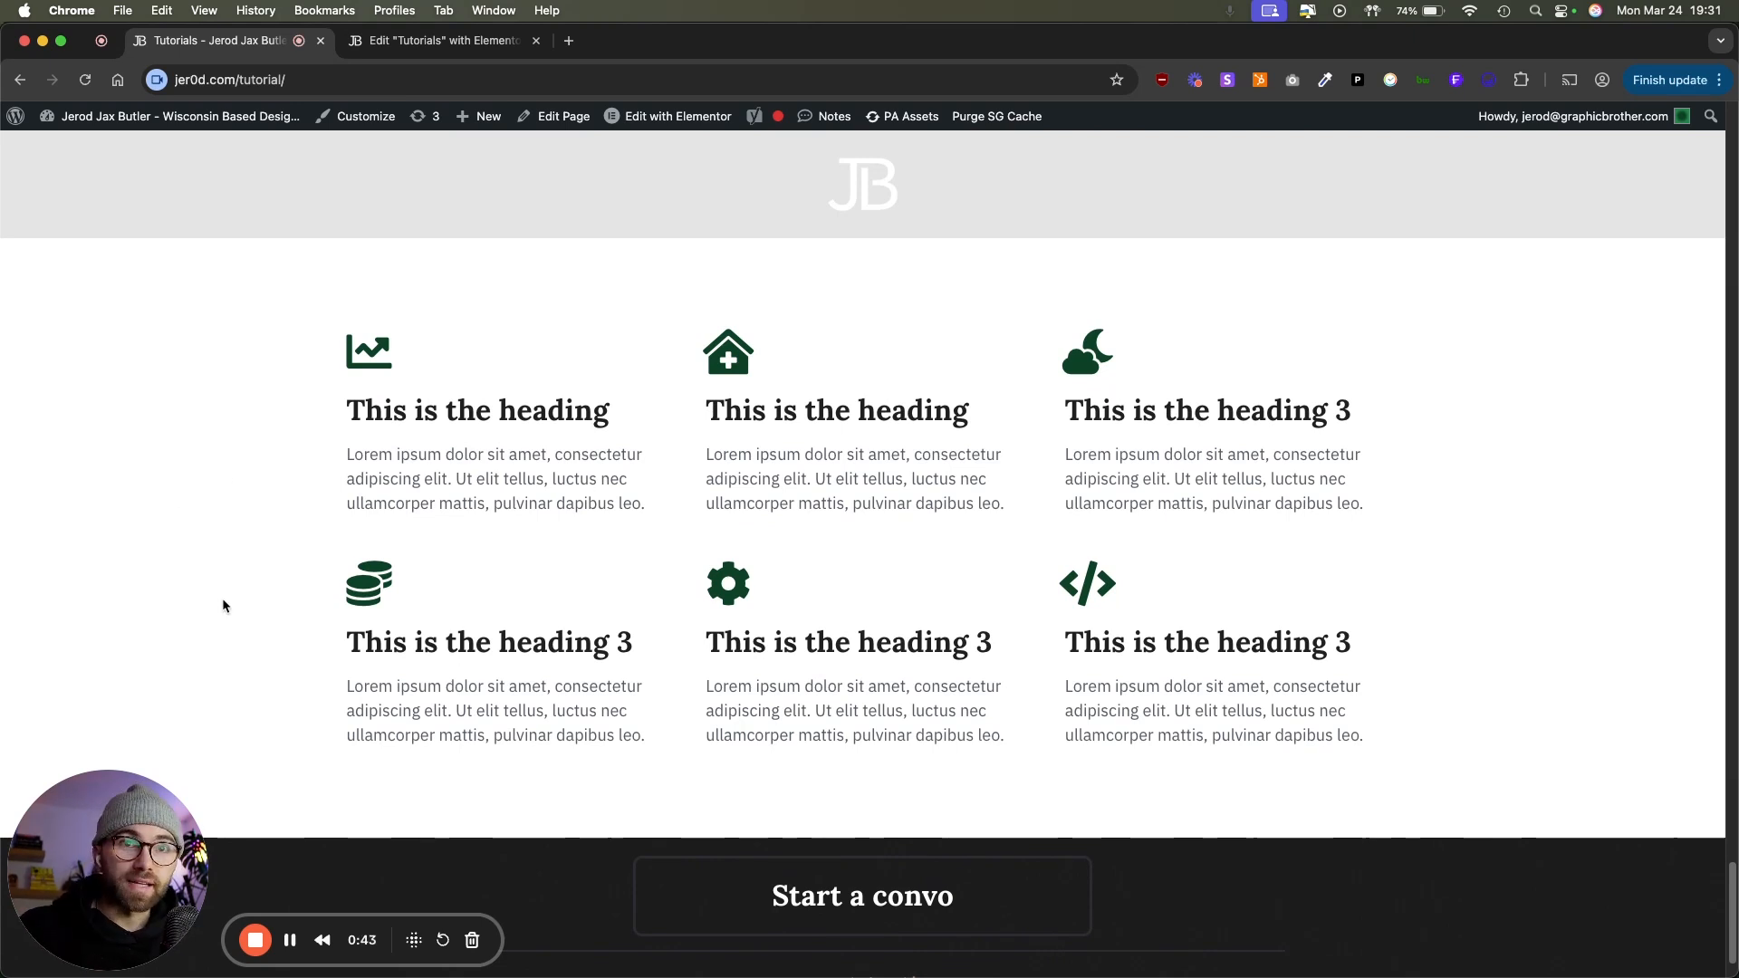
{"action": "mouse_move", "coordinate": [709, 603]}
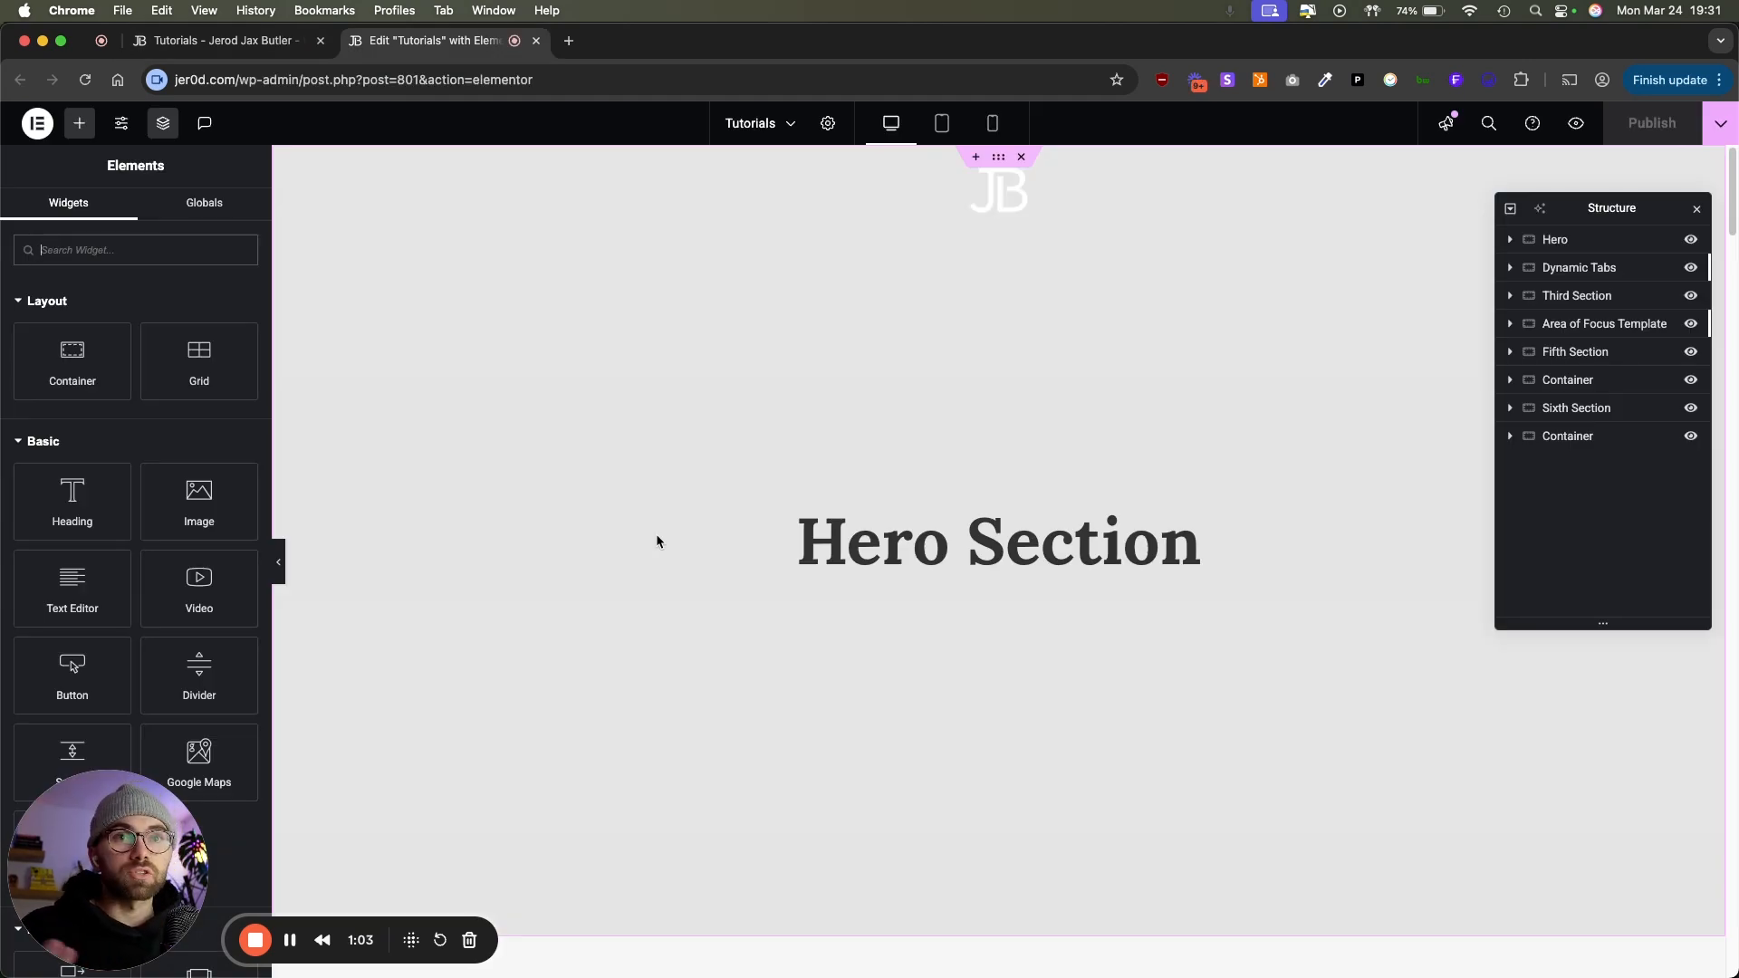
{"action": "mouse_move", "coordinate": [873, 636]}
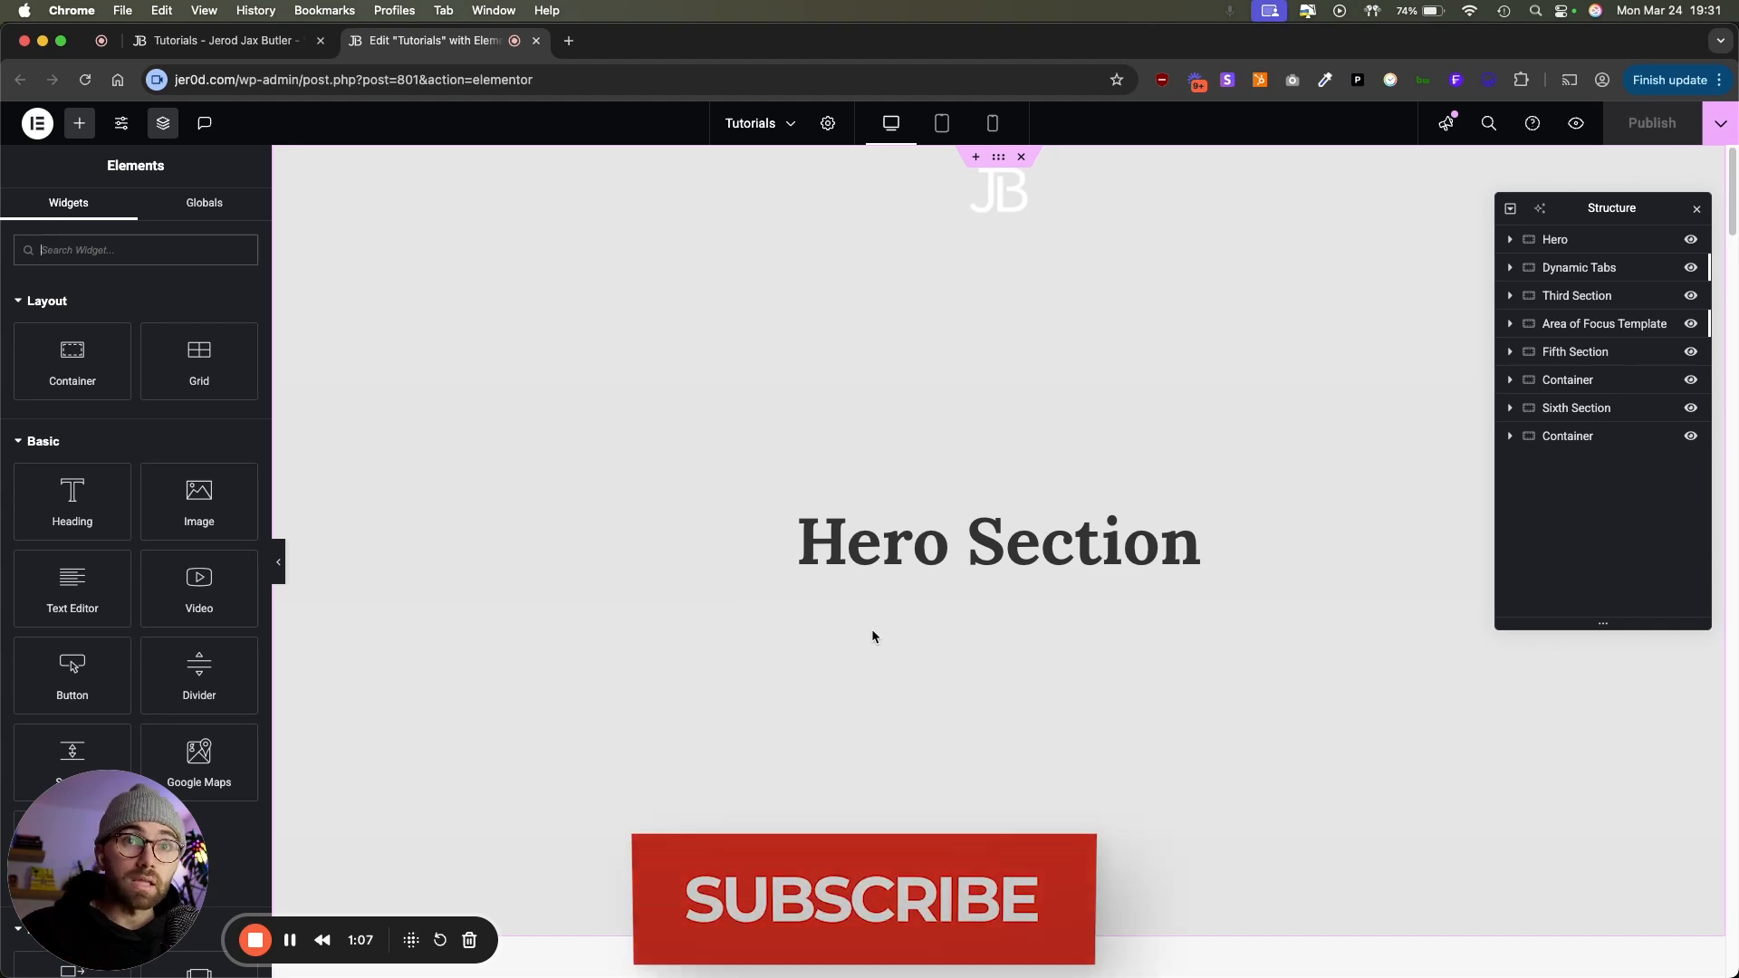
{"action": "scroll", "scroll_direction": "down", "scroll_amount": 3}
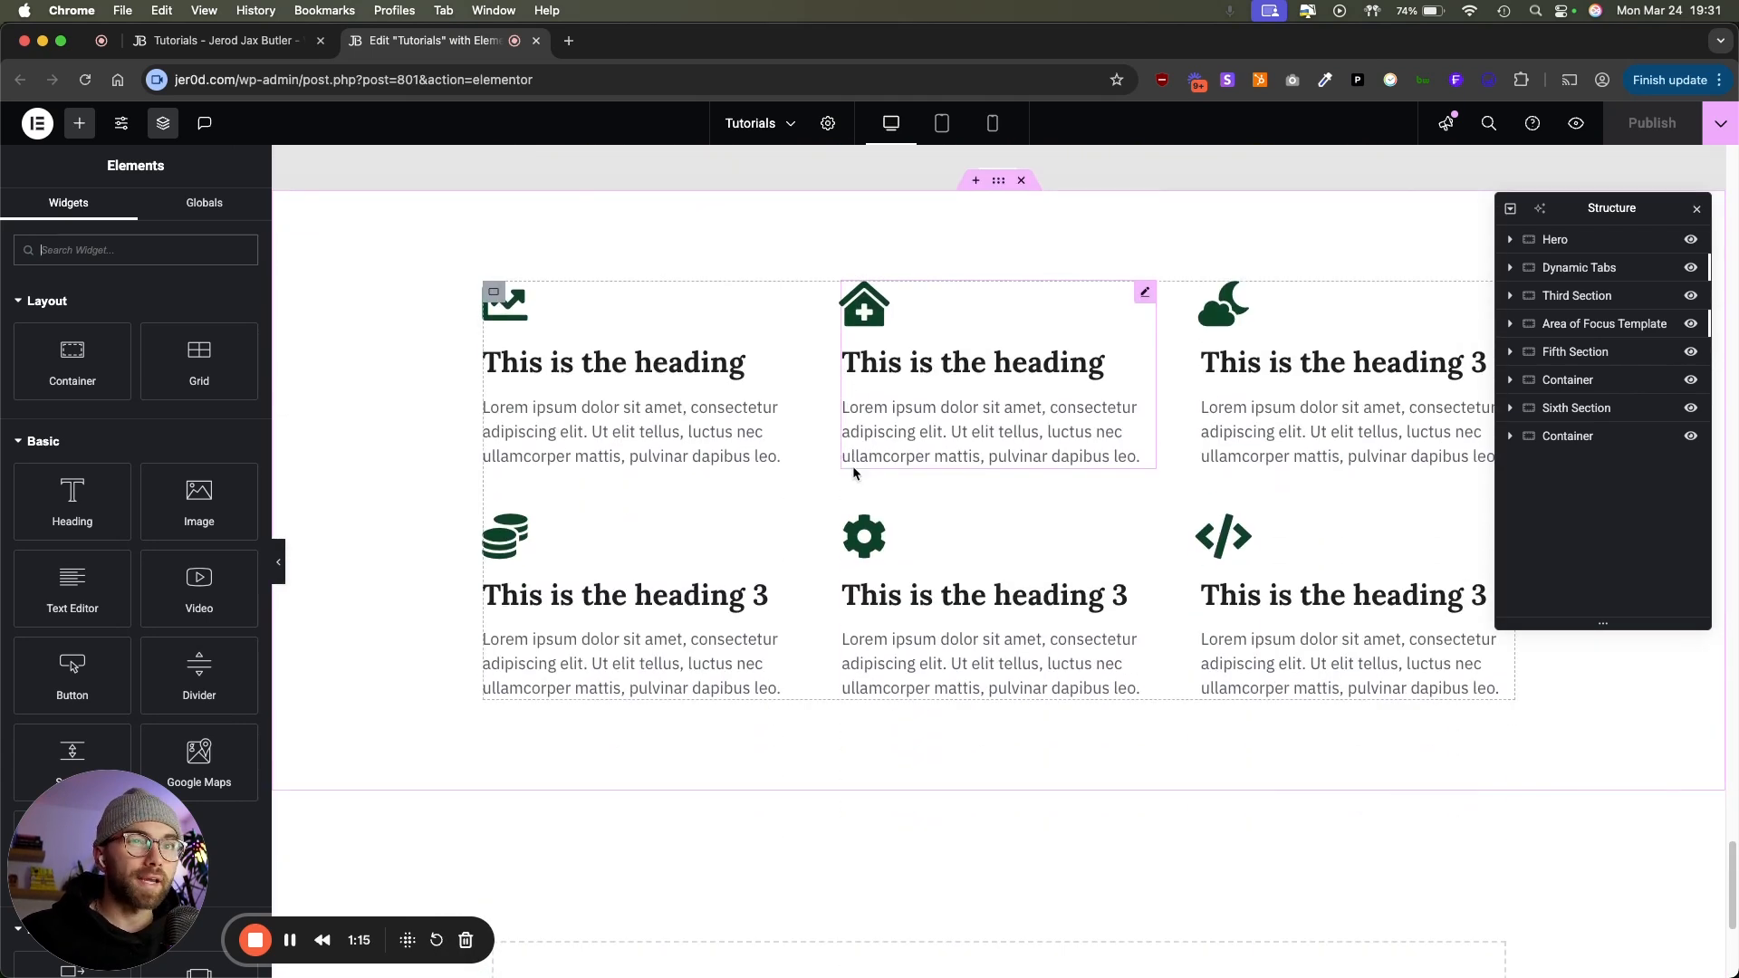
{"action": "mouse_move", "coordinate": [886, 559]}
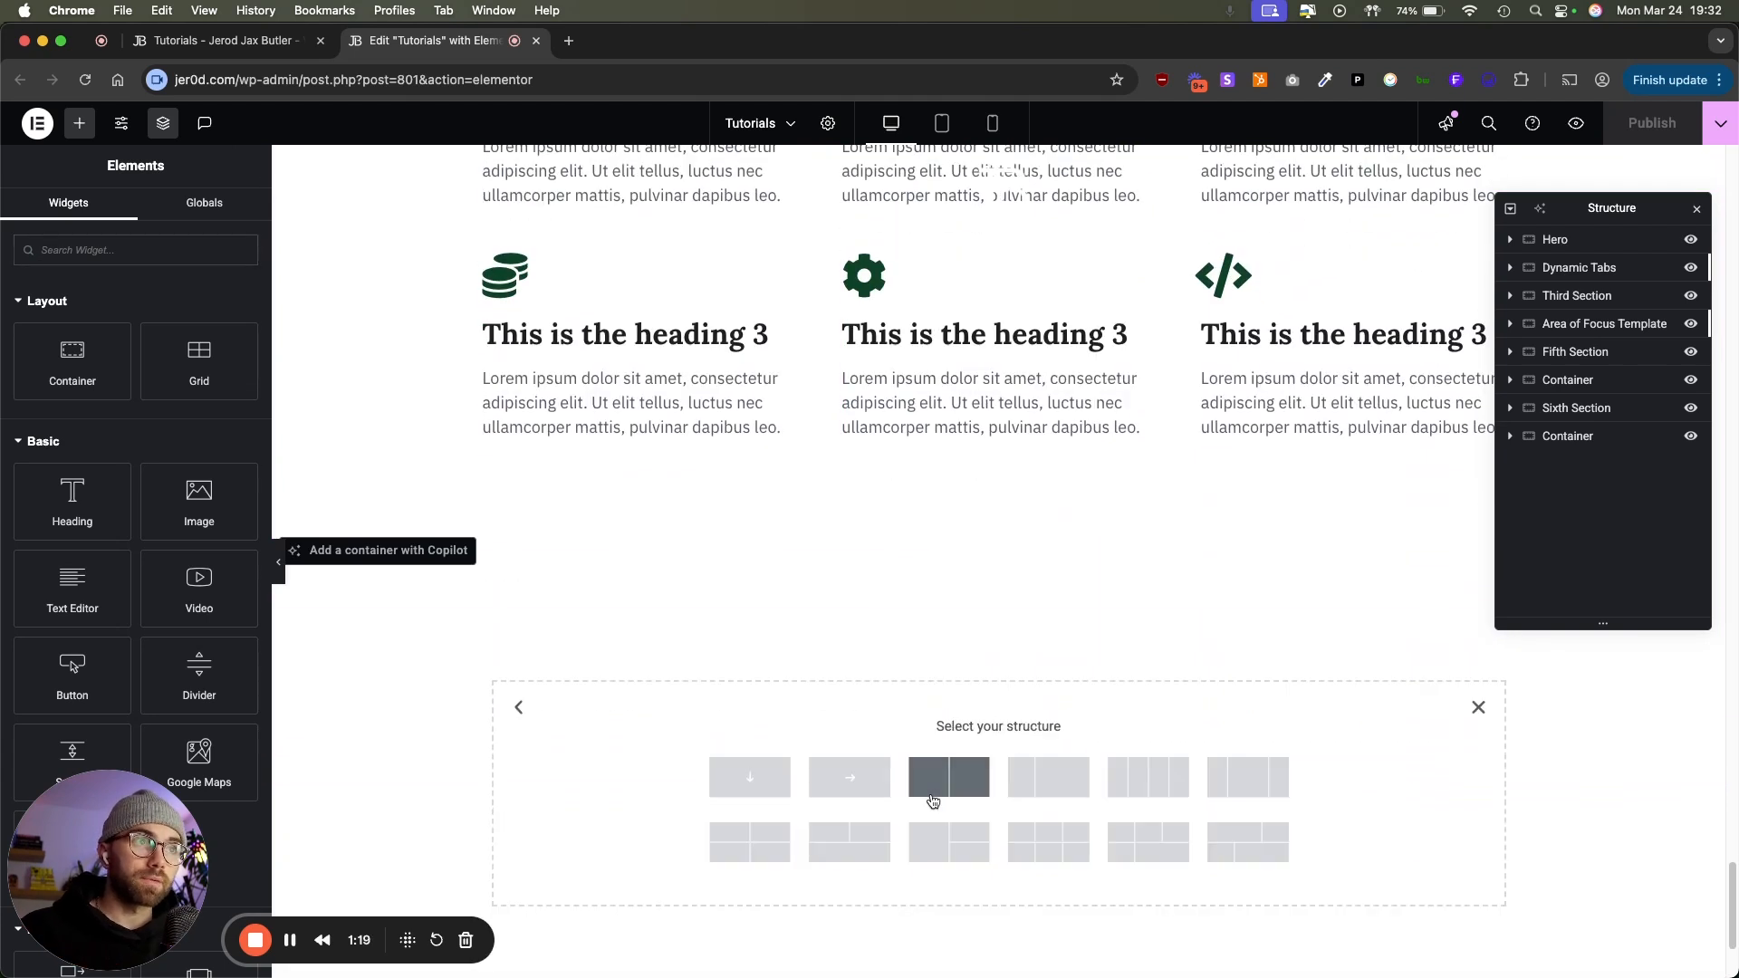
Step: Add a Loop Grid widget in a new container using the Team Loop template
{"action": "left_click", "coordinate": [947, 776]}
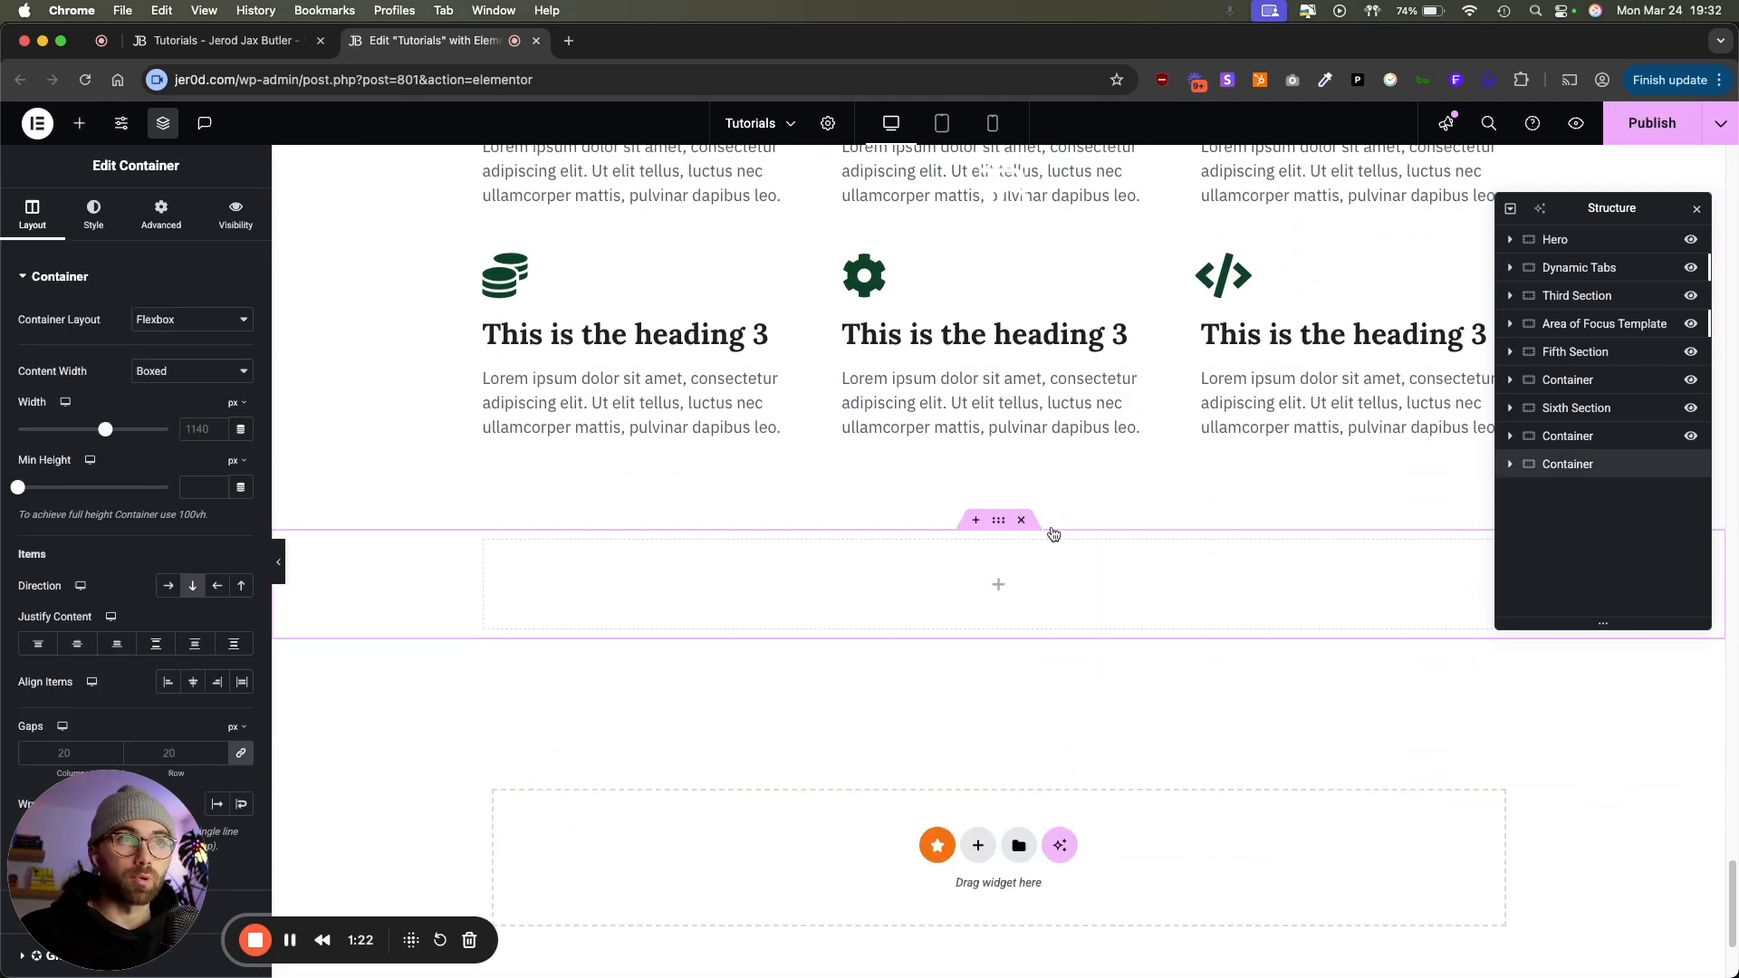
{"action": "left_click", "coordinate": [79, 124]}
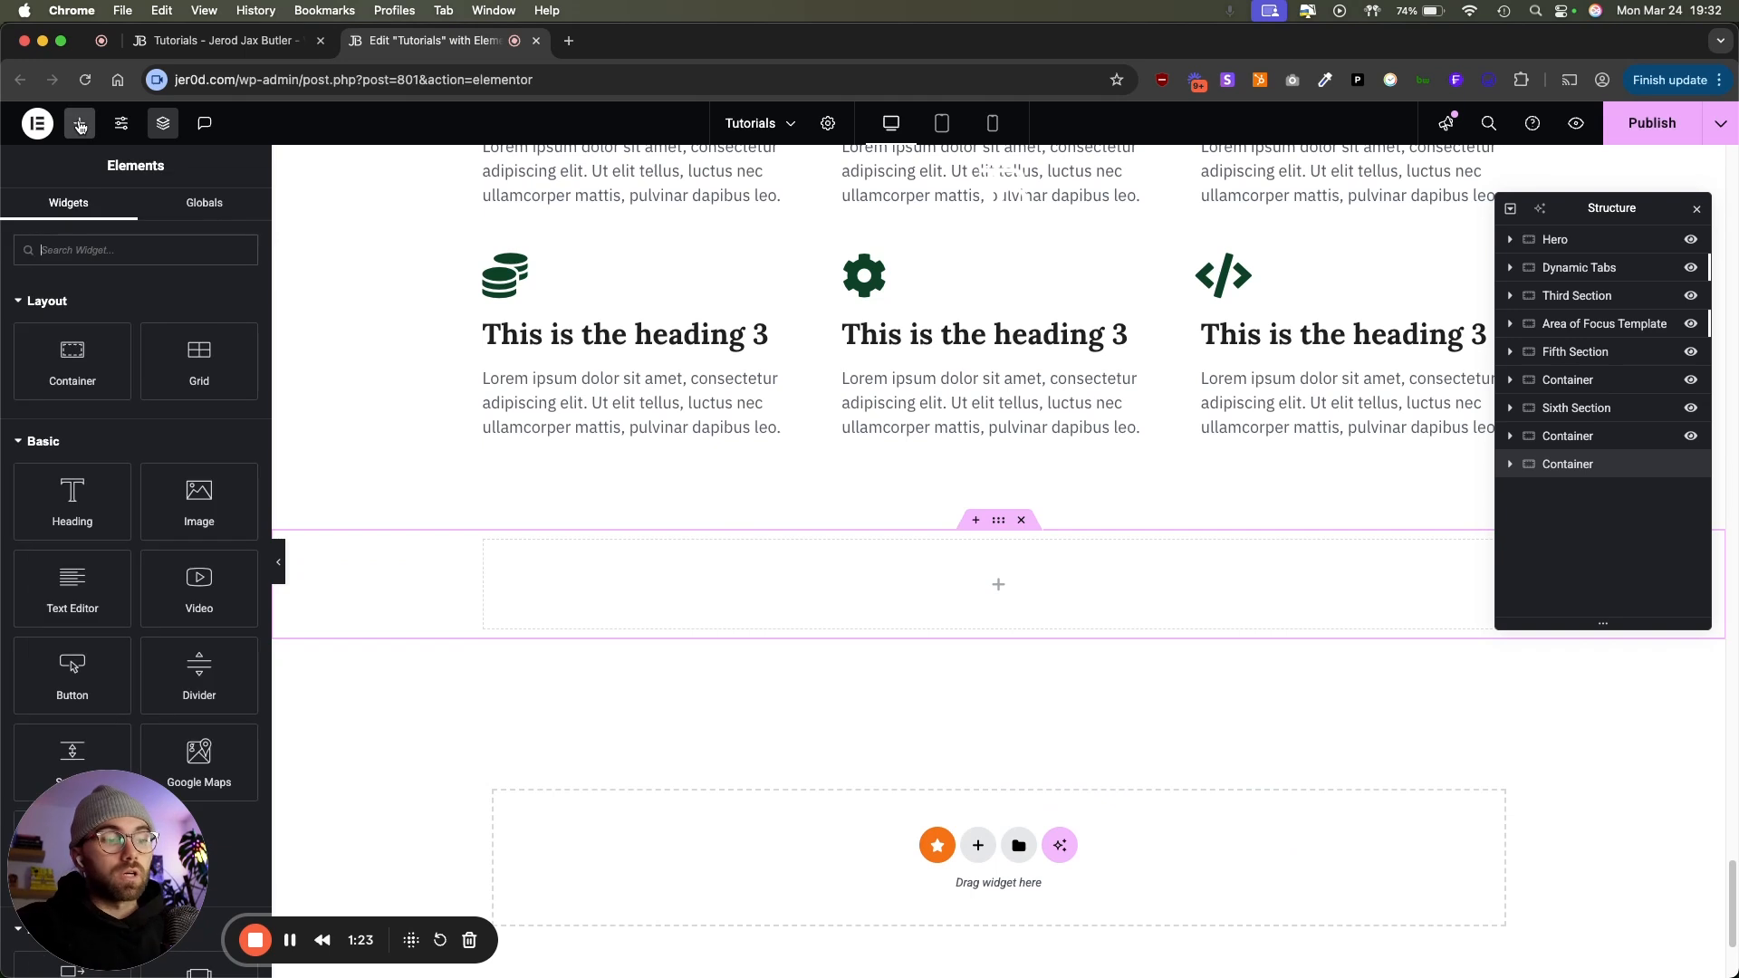
{"action": "type", "text": "Loop"}
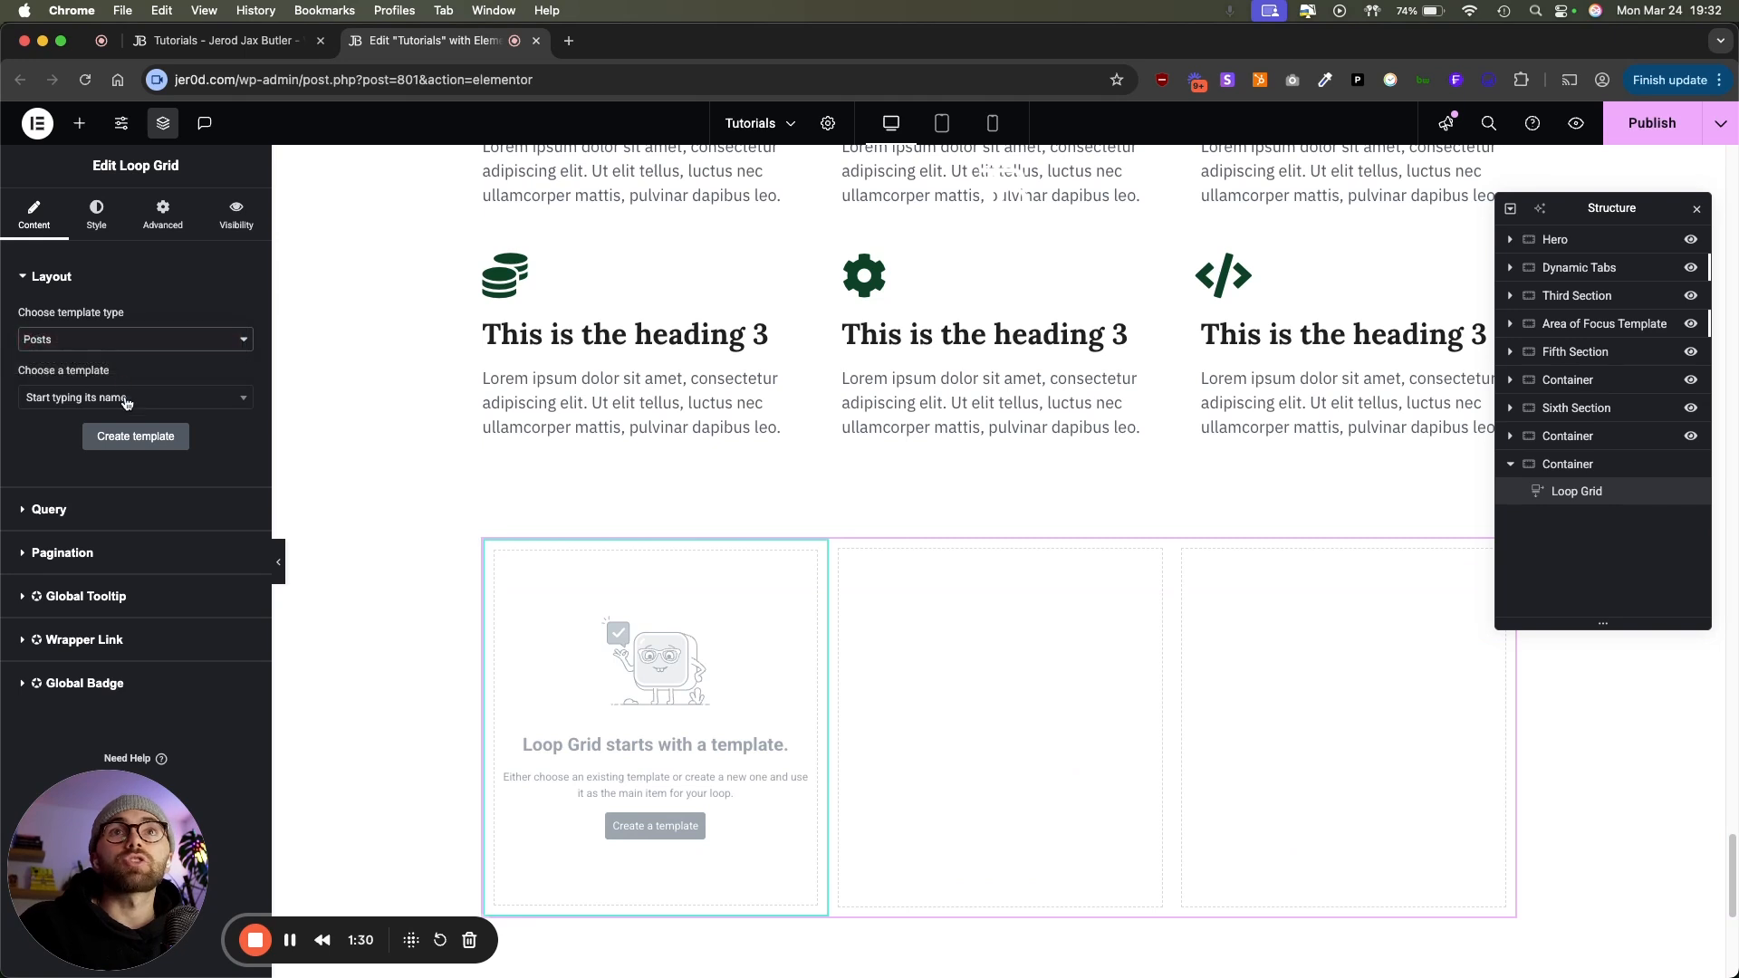
{"action": "type", "text": "Team Loop"}
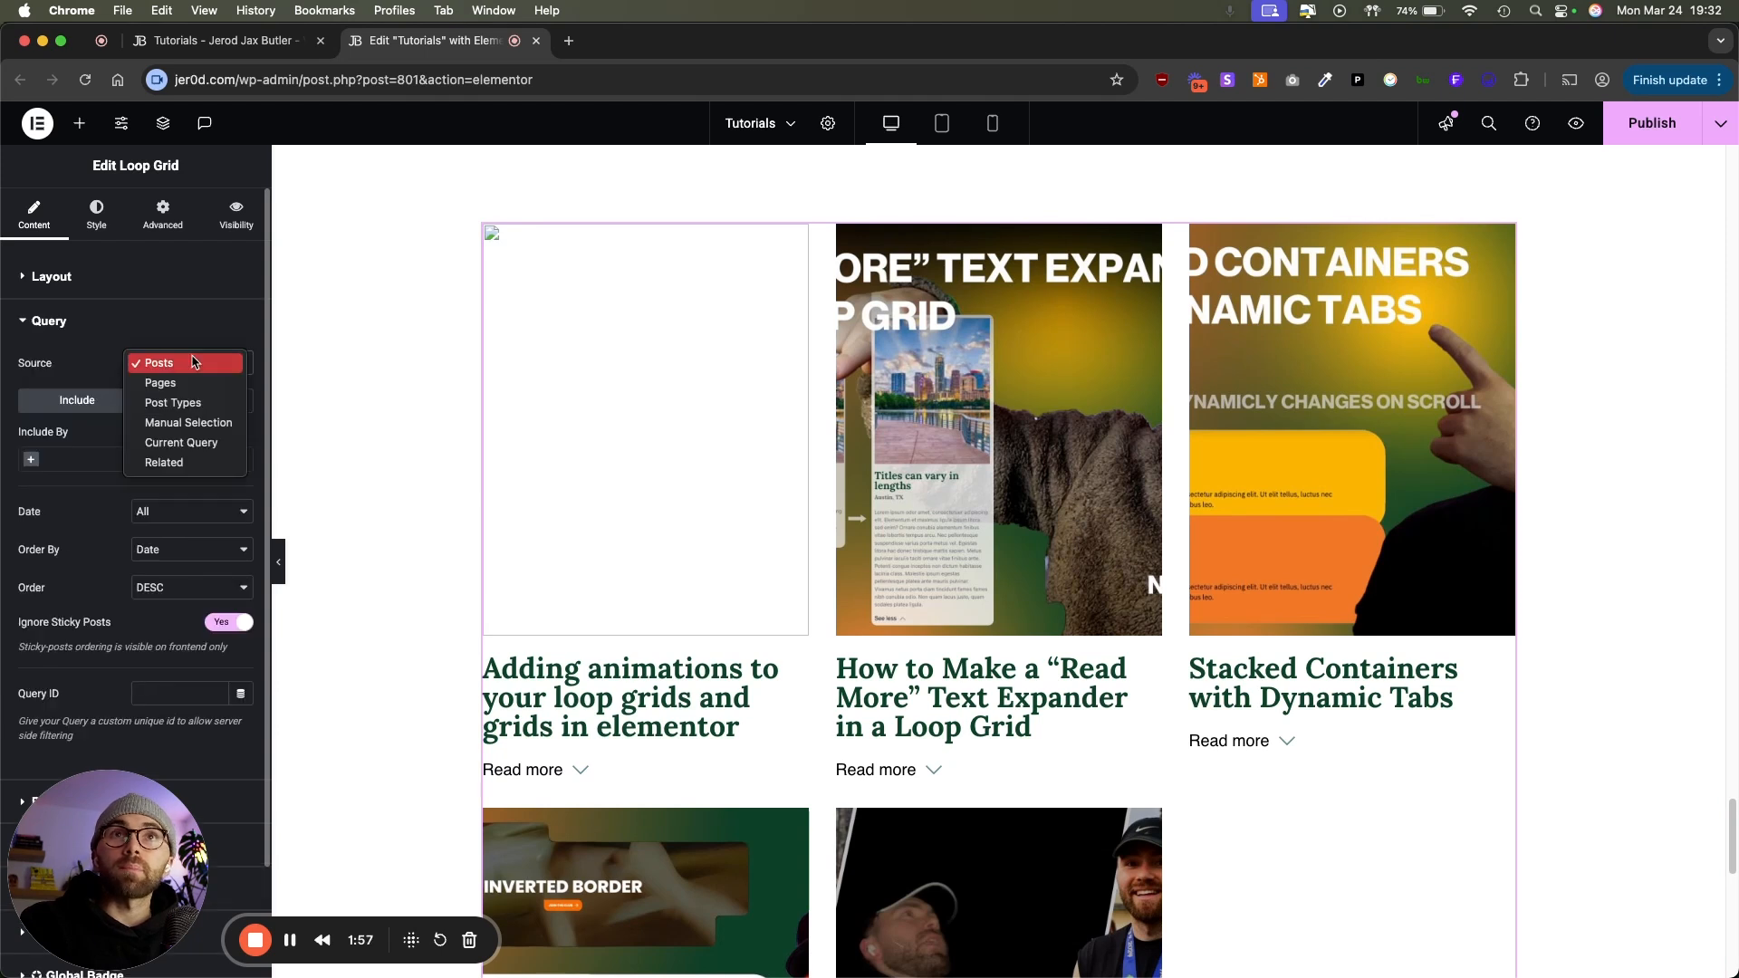
Step: Set the loop grid's Query Source to Post Types and preview the changes
{"action": "left_click", "coordinate": [159, 362]}
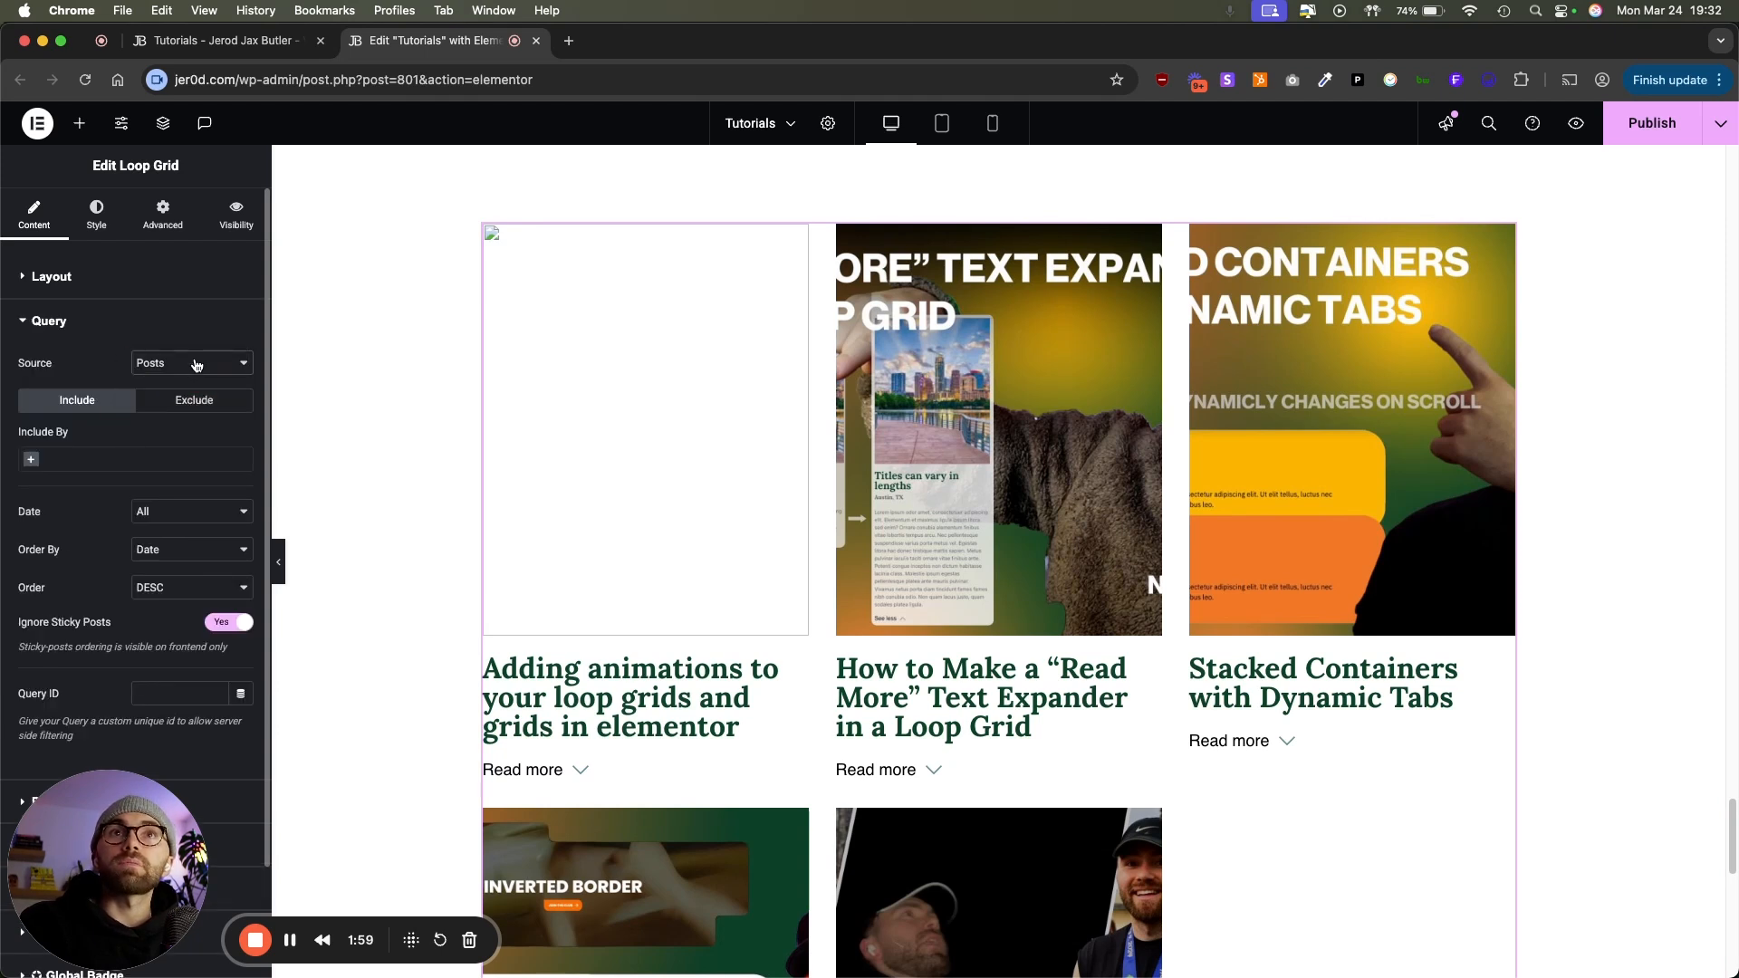
{"action": "left_click", "coordinate": [189, 363]}
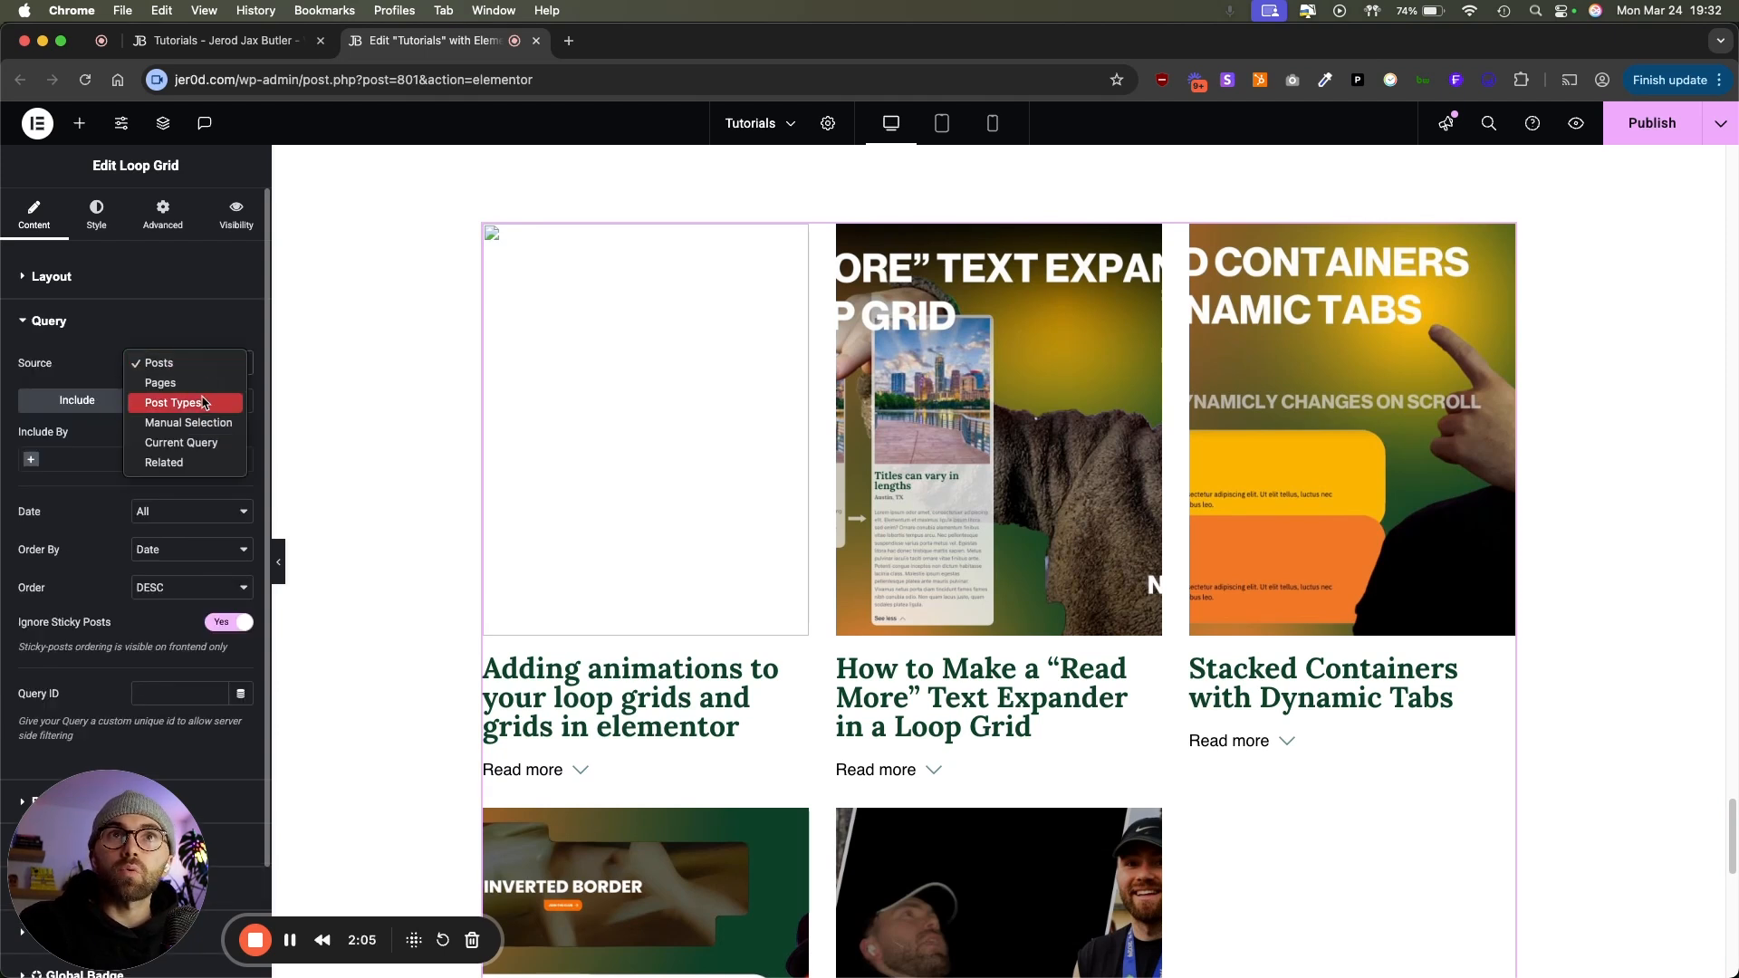
{"action": "left_click", "coordinate": [174, 402]}
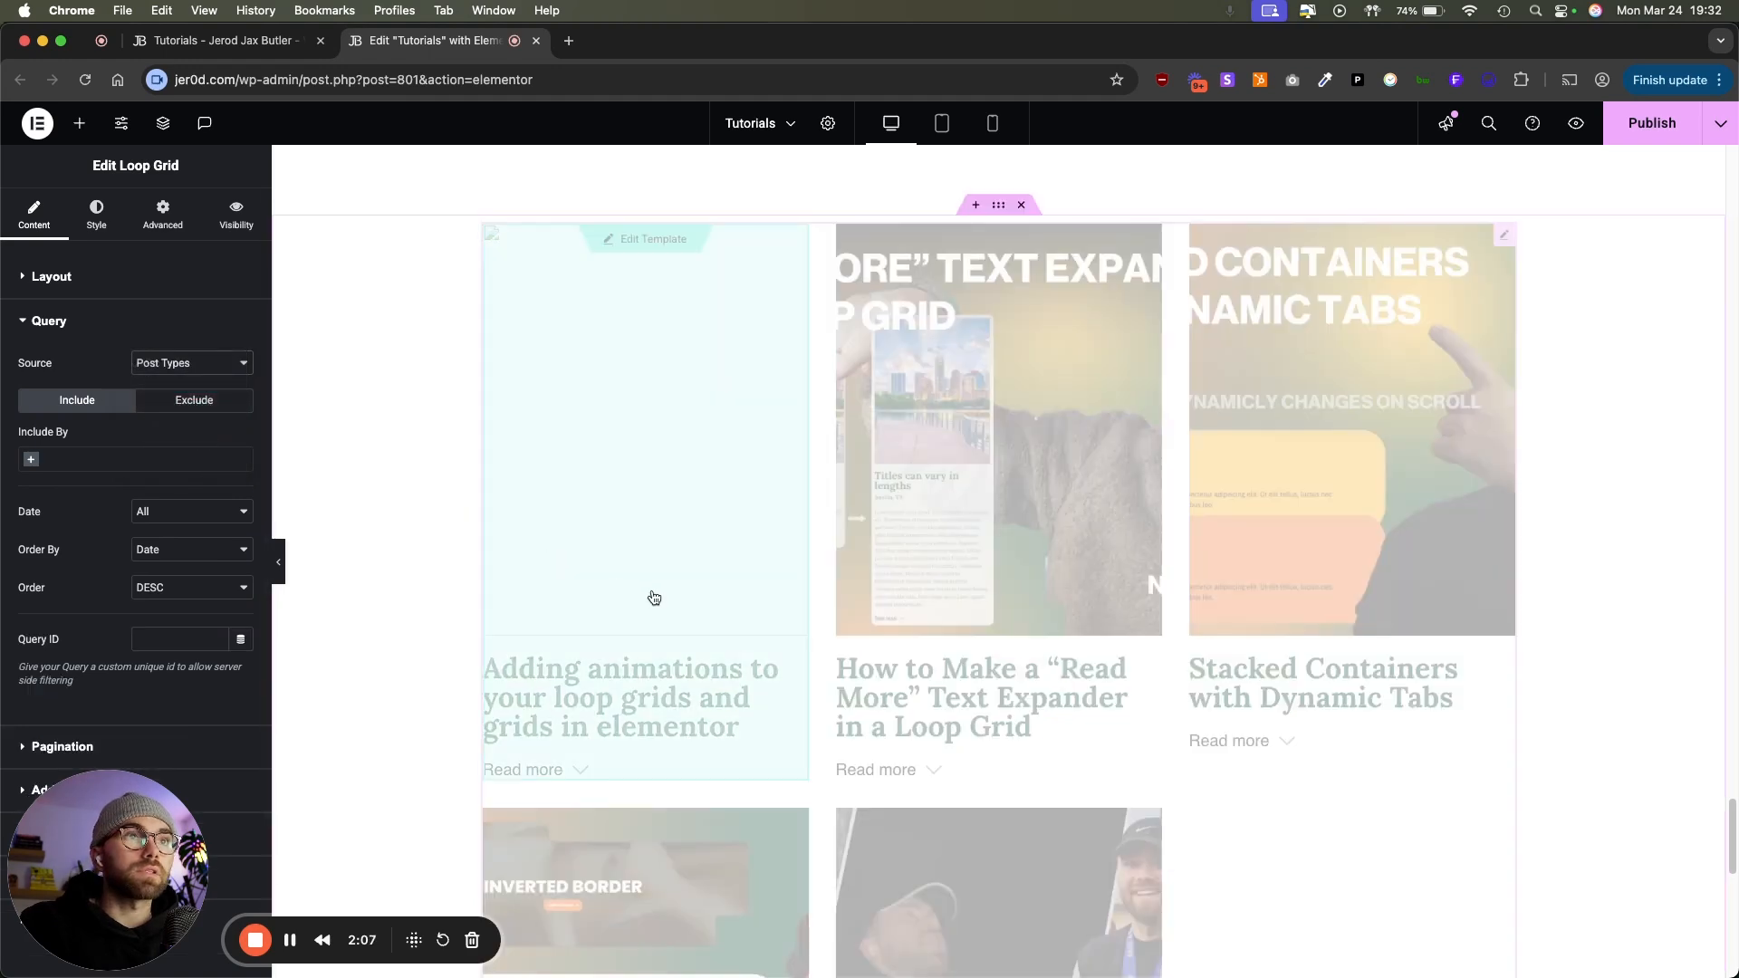
{"action": "scroll", "scroll_direction": "down", "scroll_amount": 3}
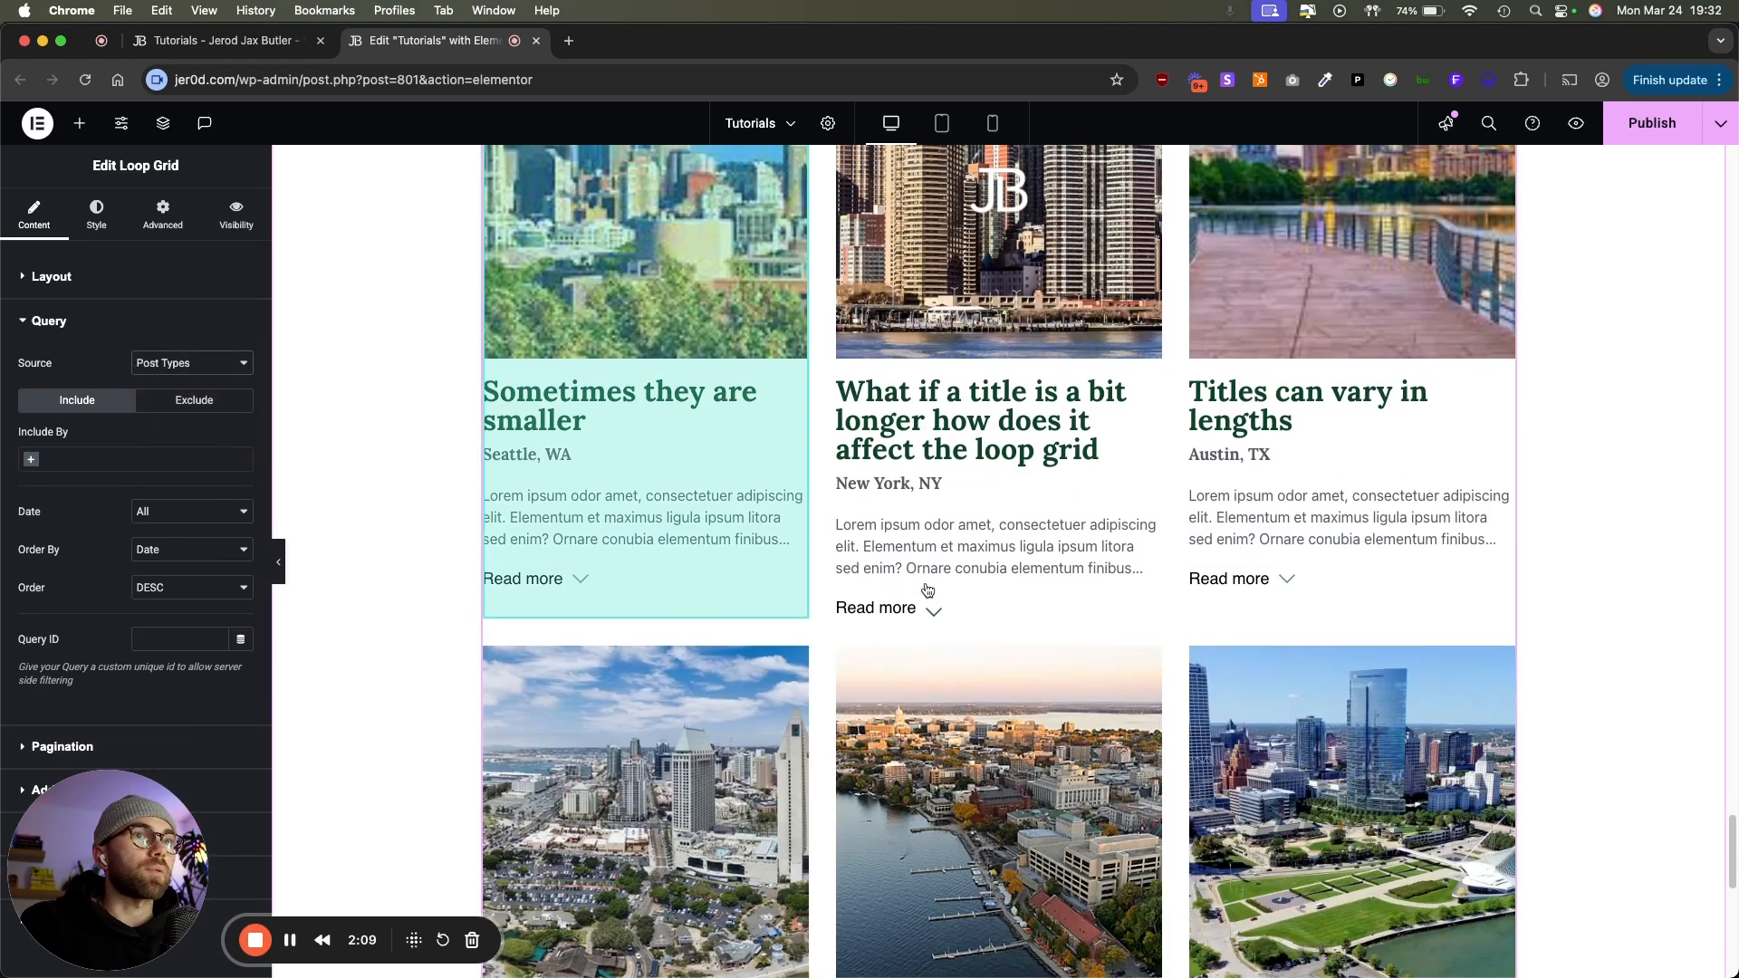
{"action": "scroll", "scroll_direction": "down", "scroll_amount": 3}
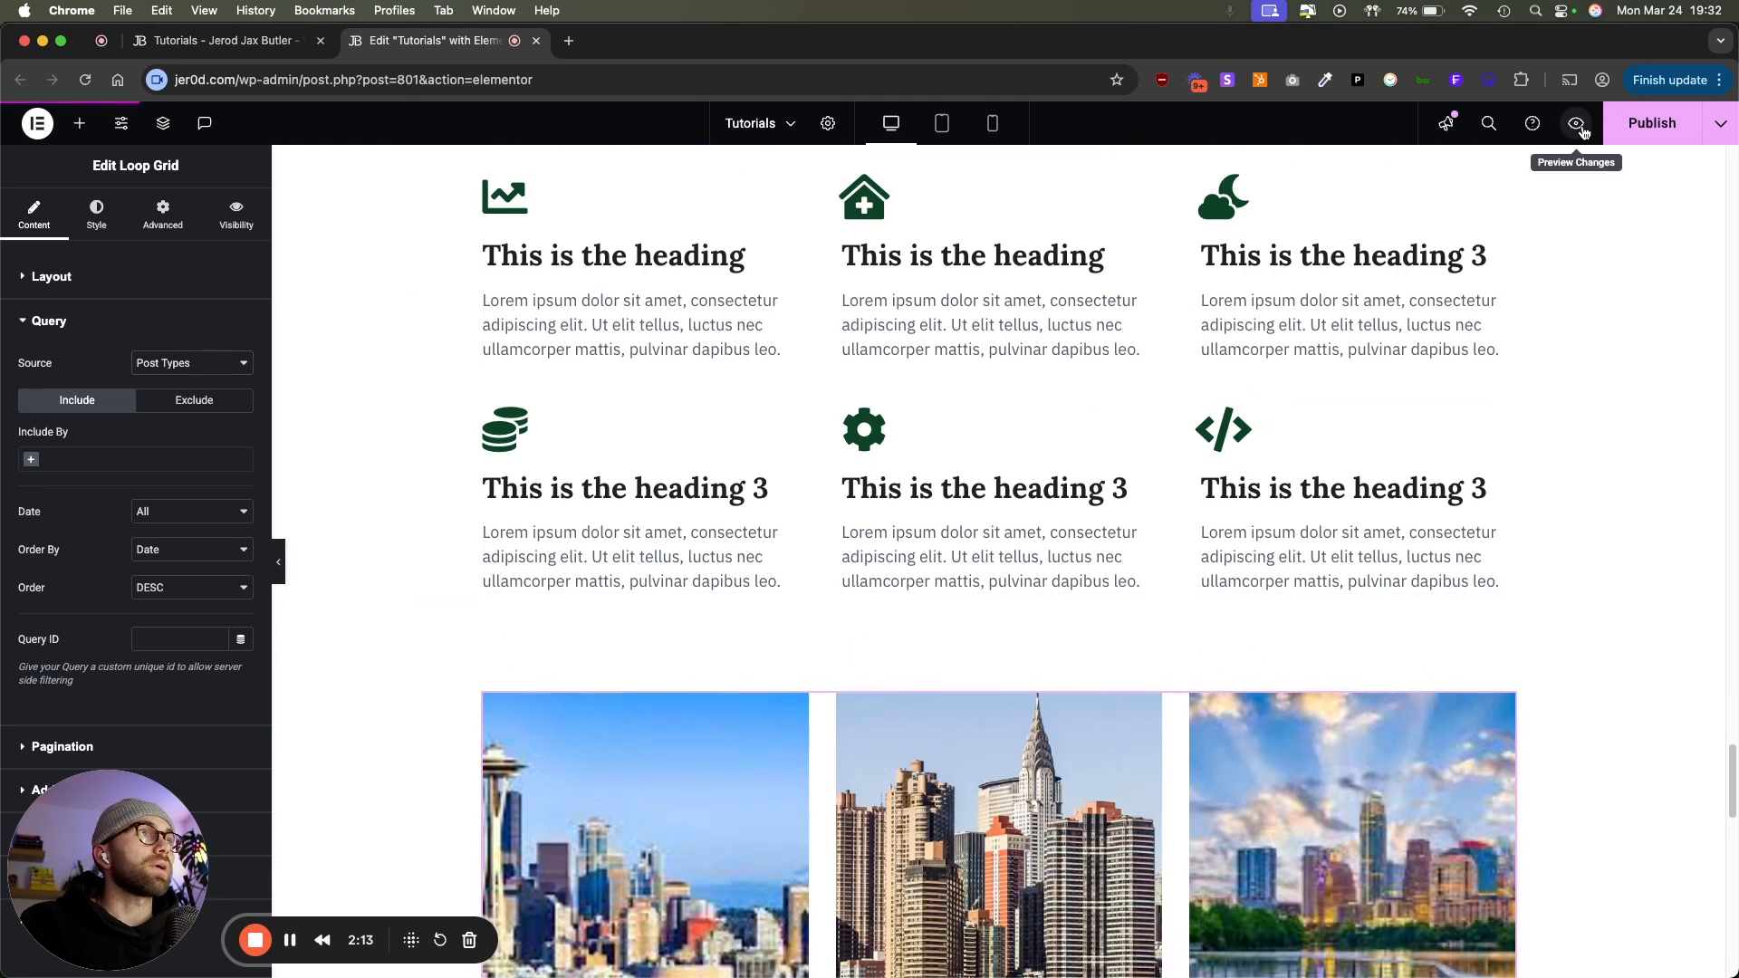
{"action": "left_click", "coordinate": [1576, 124]}
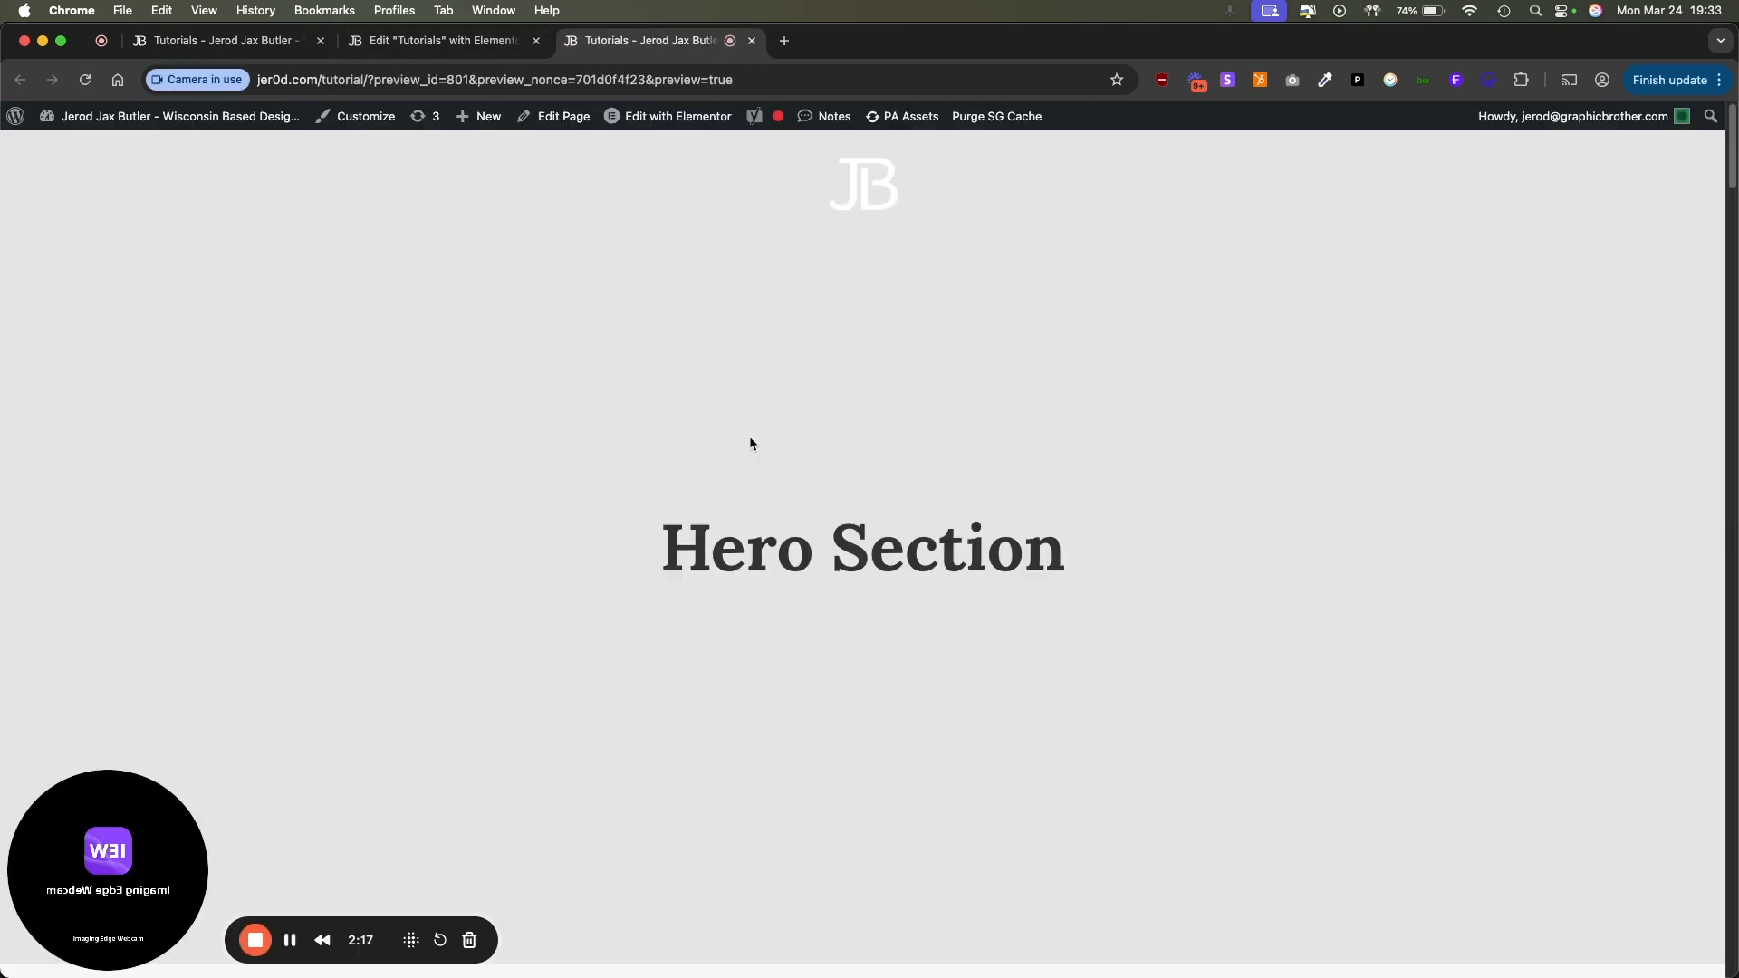
Step: Scroll the preview to check the city post cards in the new loop grid
{"action": "scroll", "scroll_direction": "down", "scroll_amount": 3}
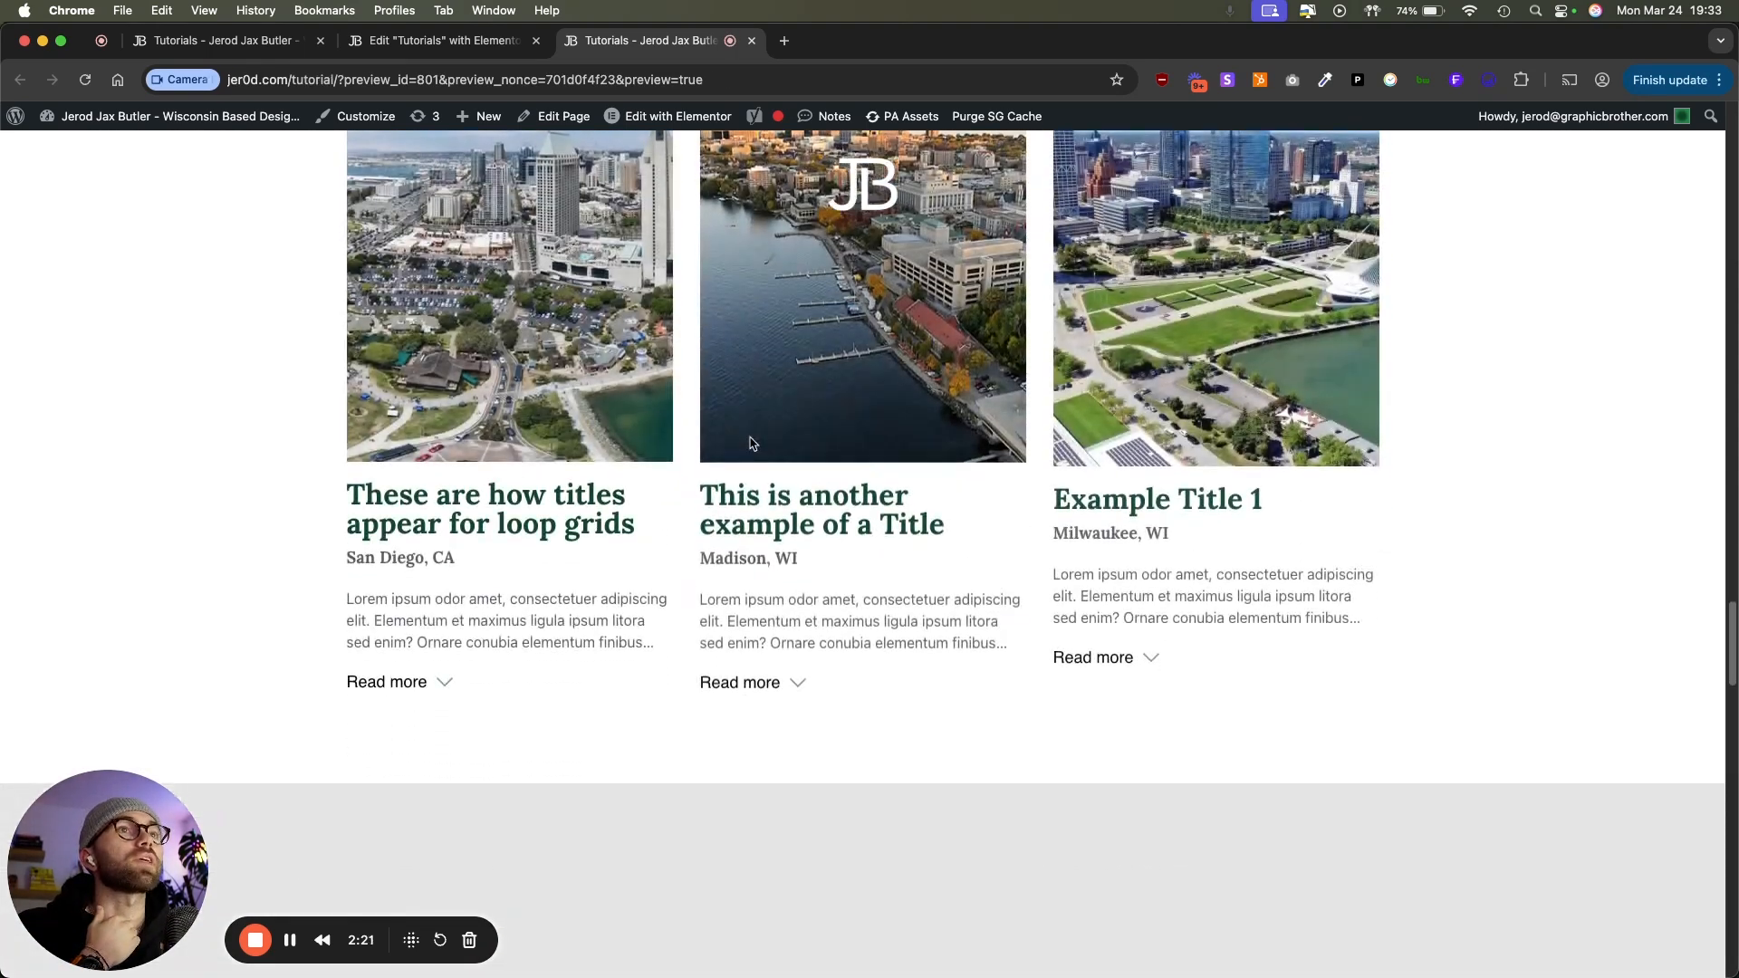
{"action": "scroll", "scroll_direction": "up", "scroll_amount": 3}
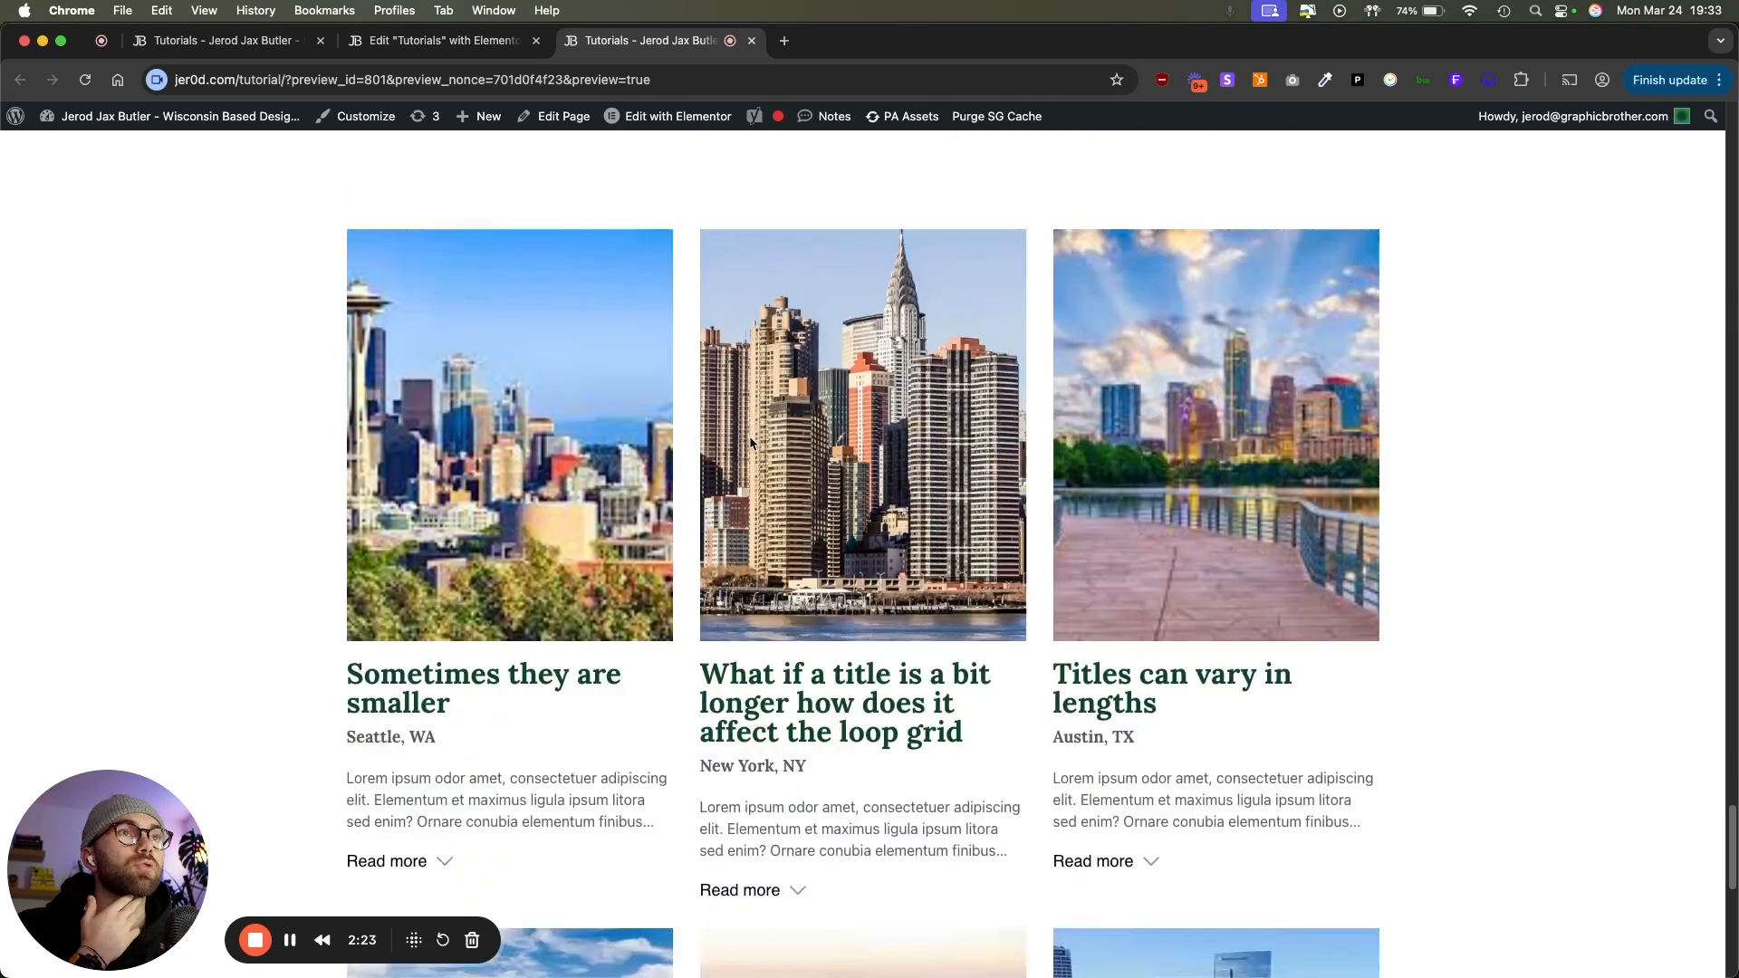
{"action": "scroll", "scroll_direction": "down", "scroll_amount": 3}
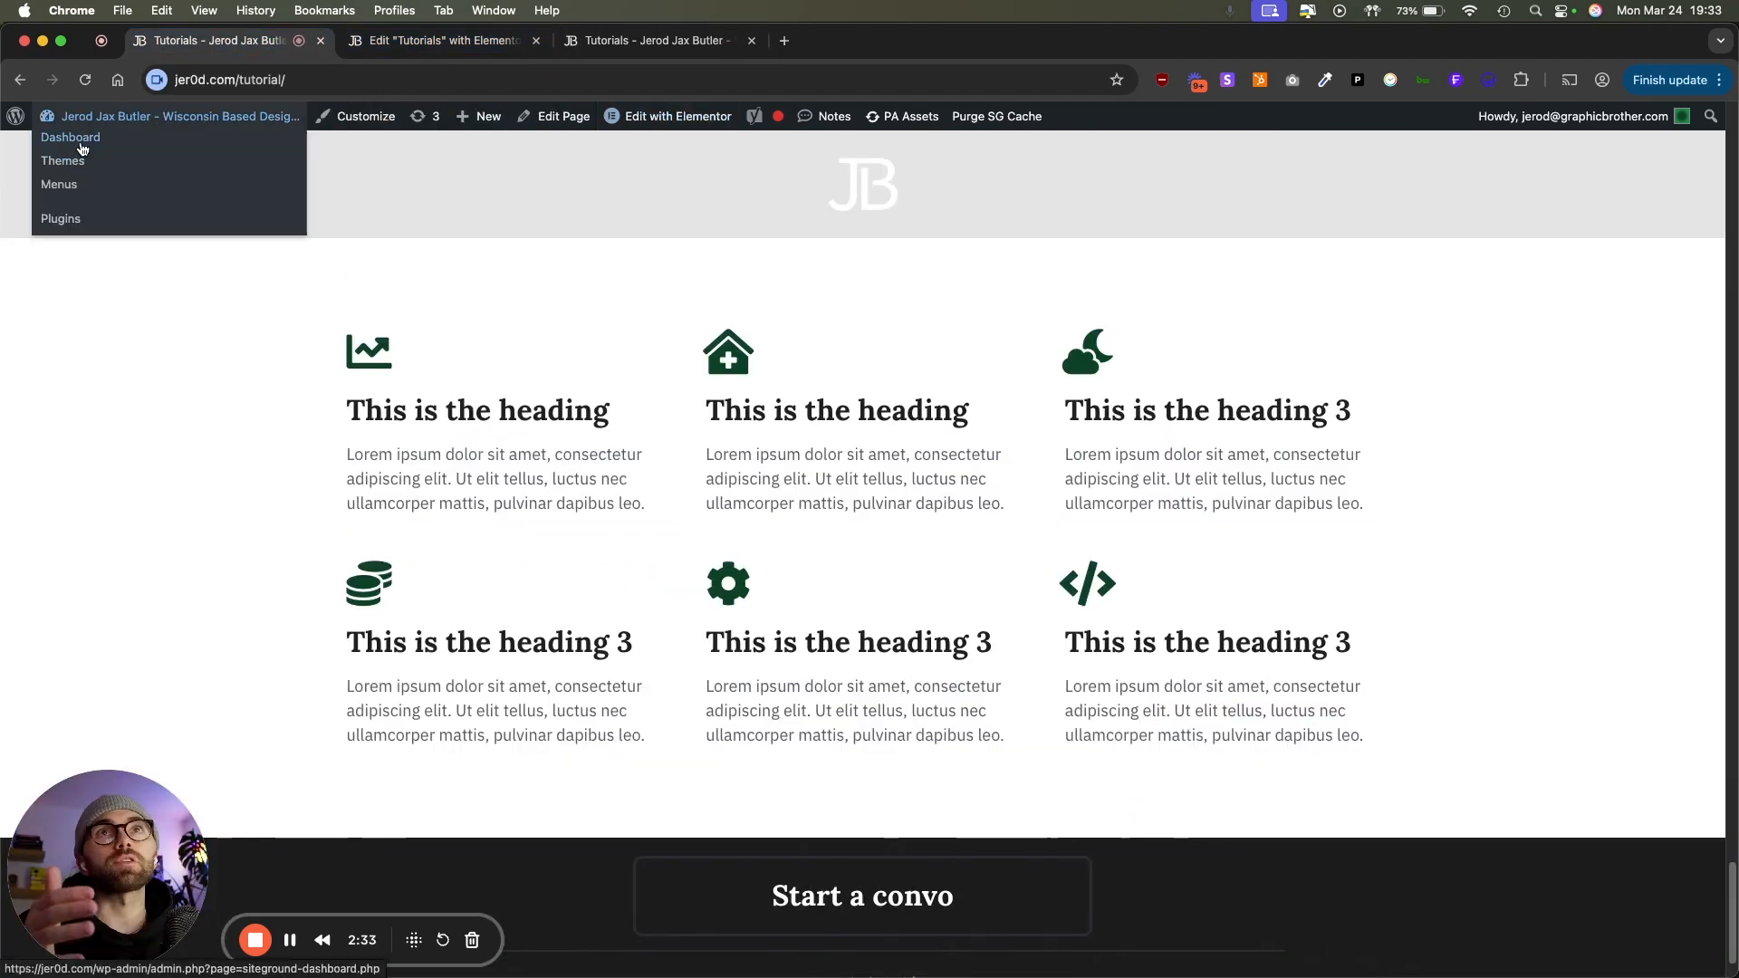
Step: Go from the dashboard to Plugins > Add New Plugin and show the Upload Plugin form
{"action": "left_click", "coordinate": [70, 137]}
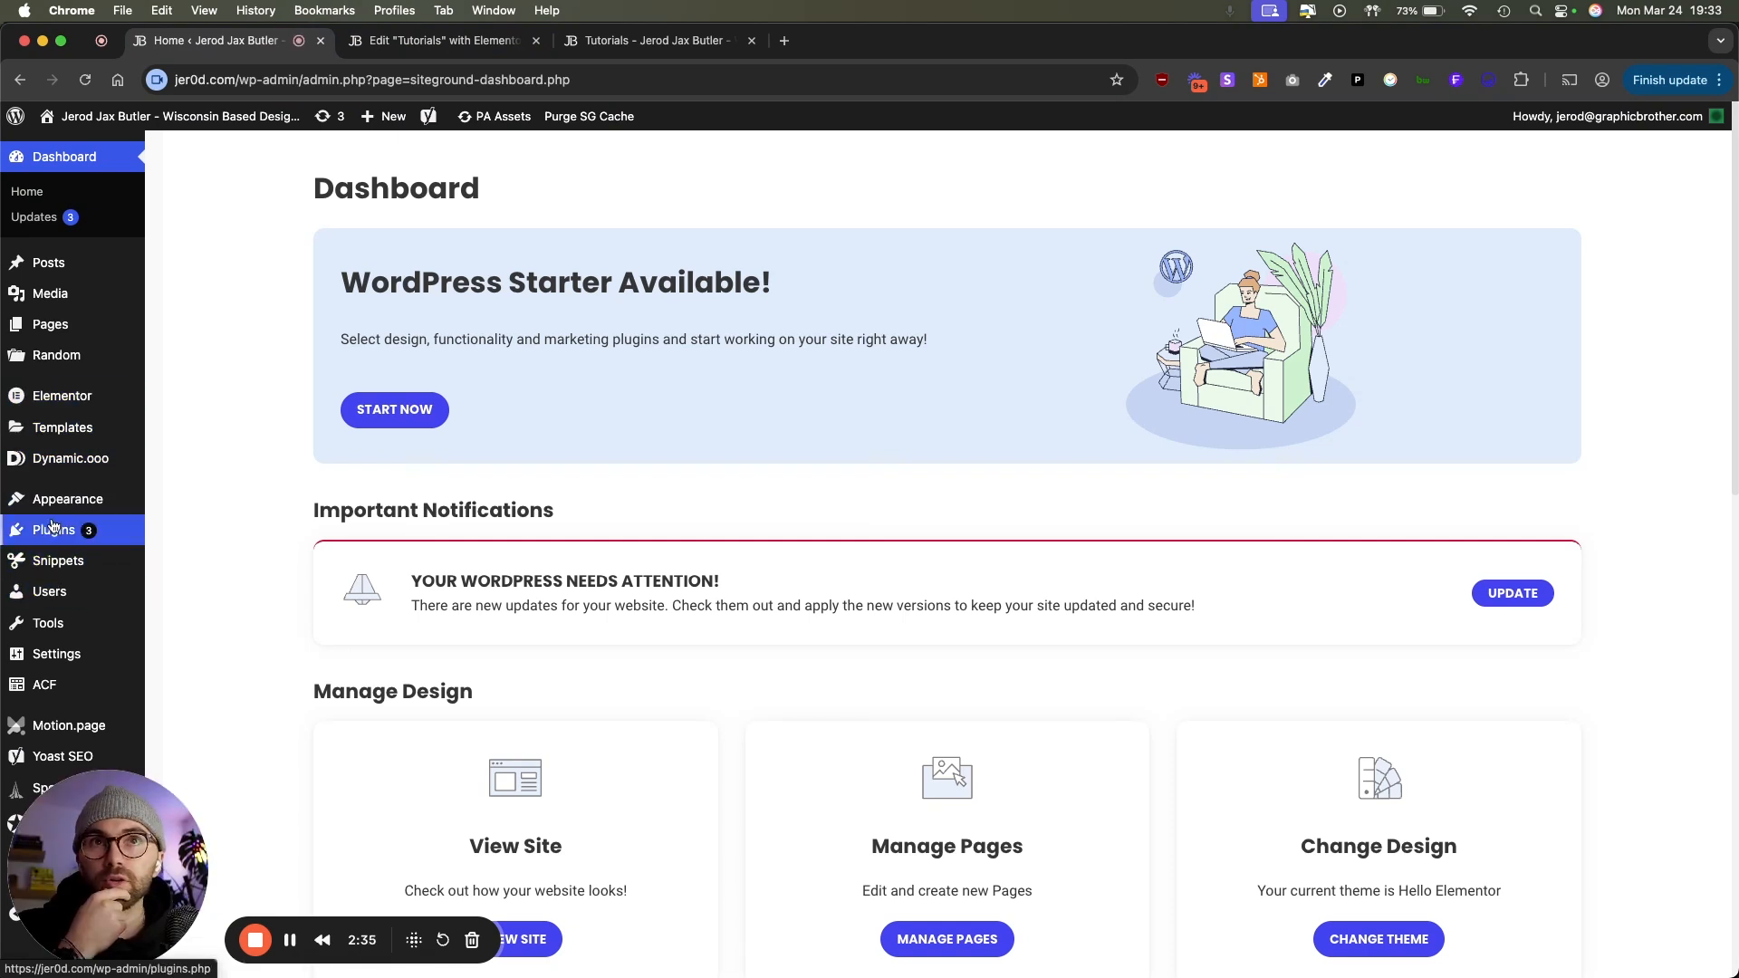
{"action": "left_click", "coordinate": [53, 529]}
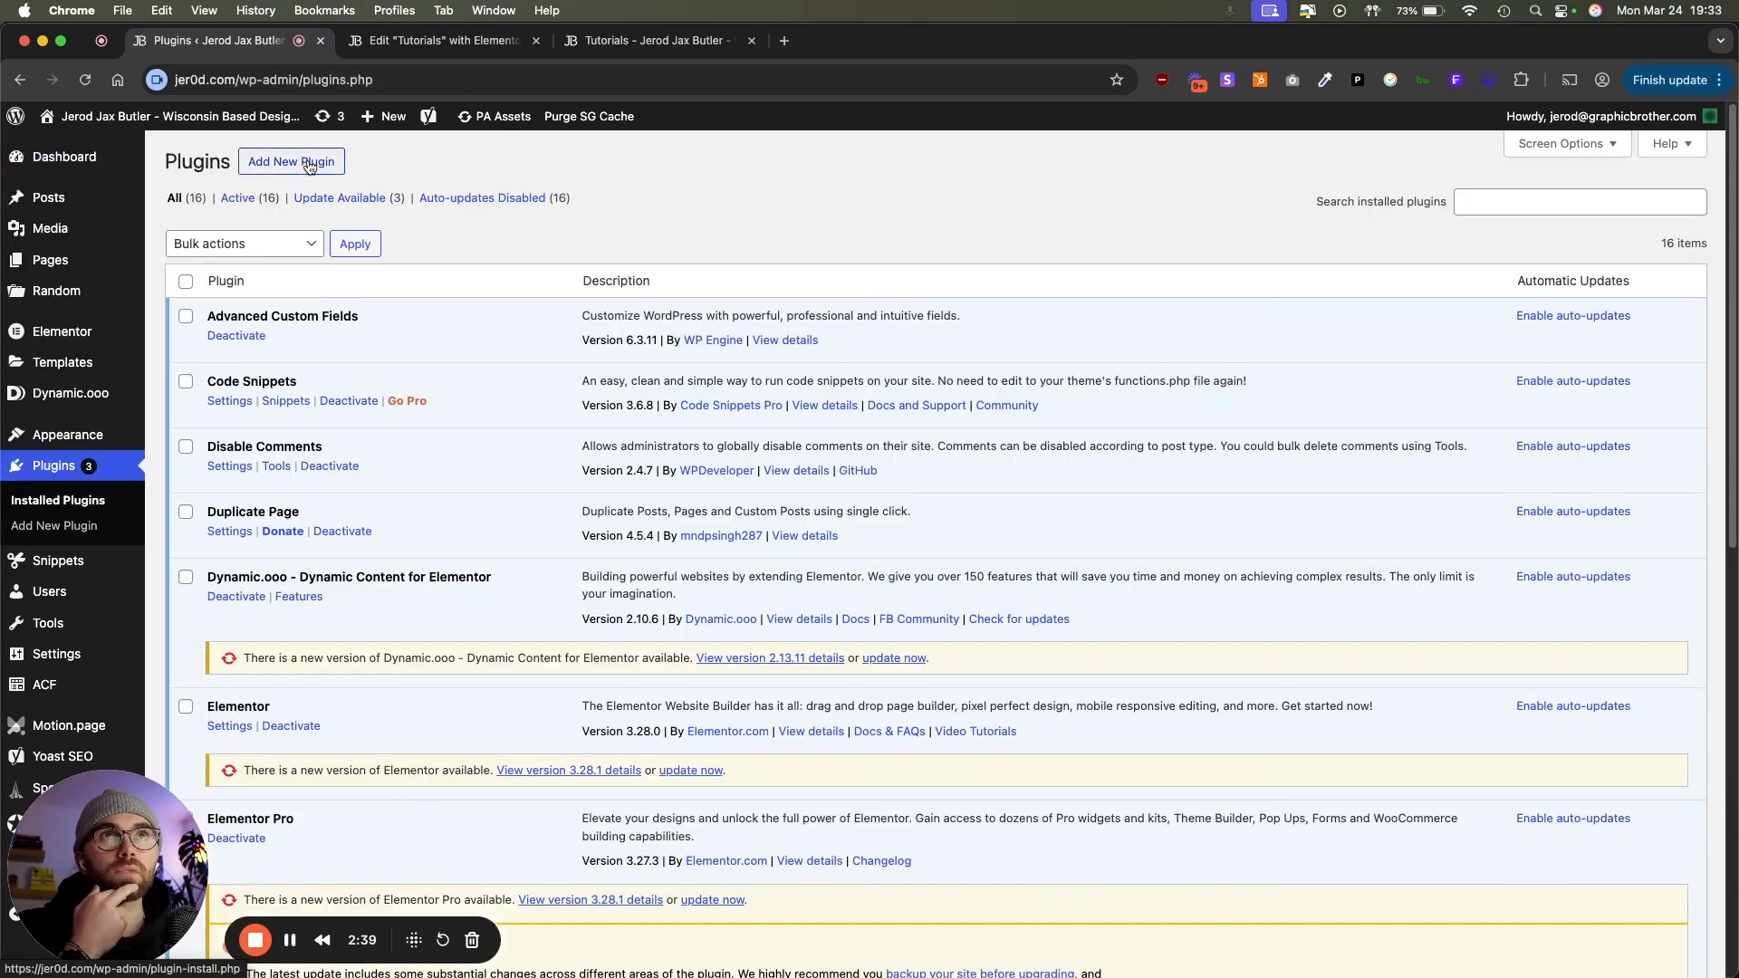
{"action": "left_click", "coordinate": [291, 161]}
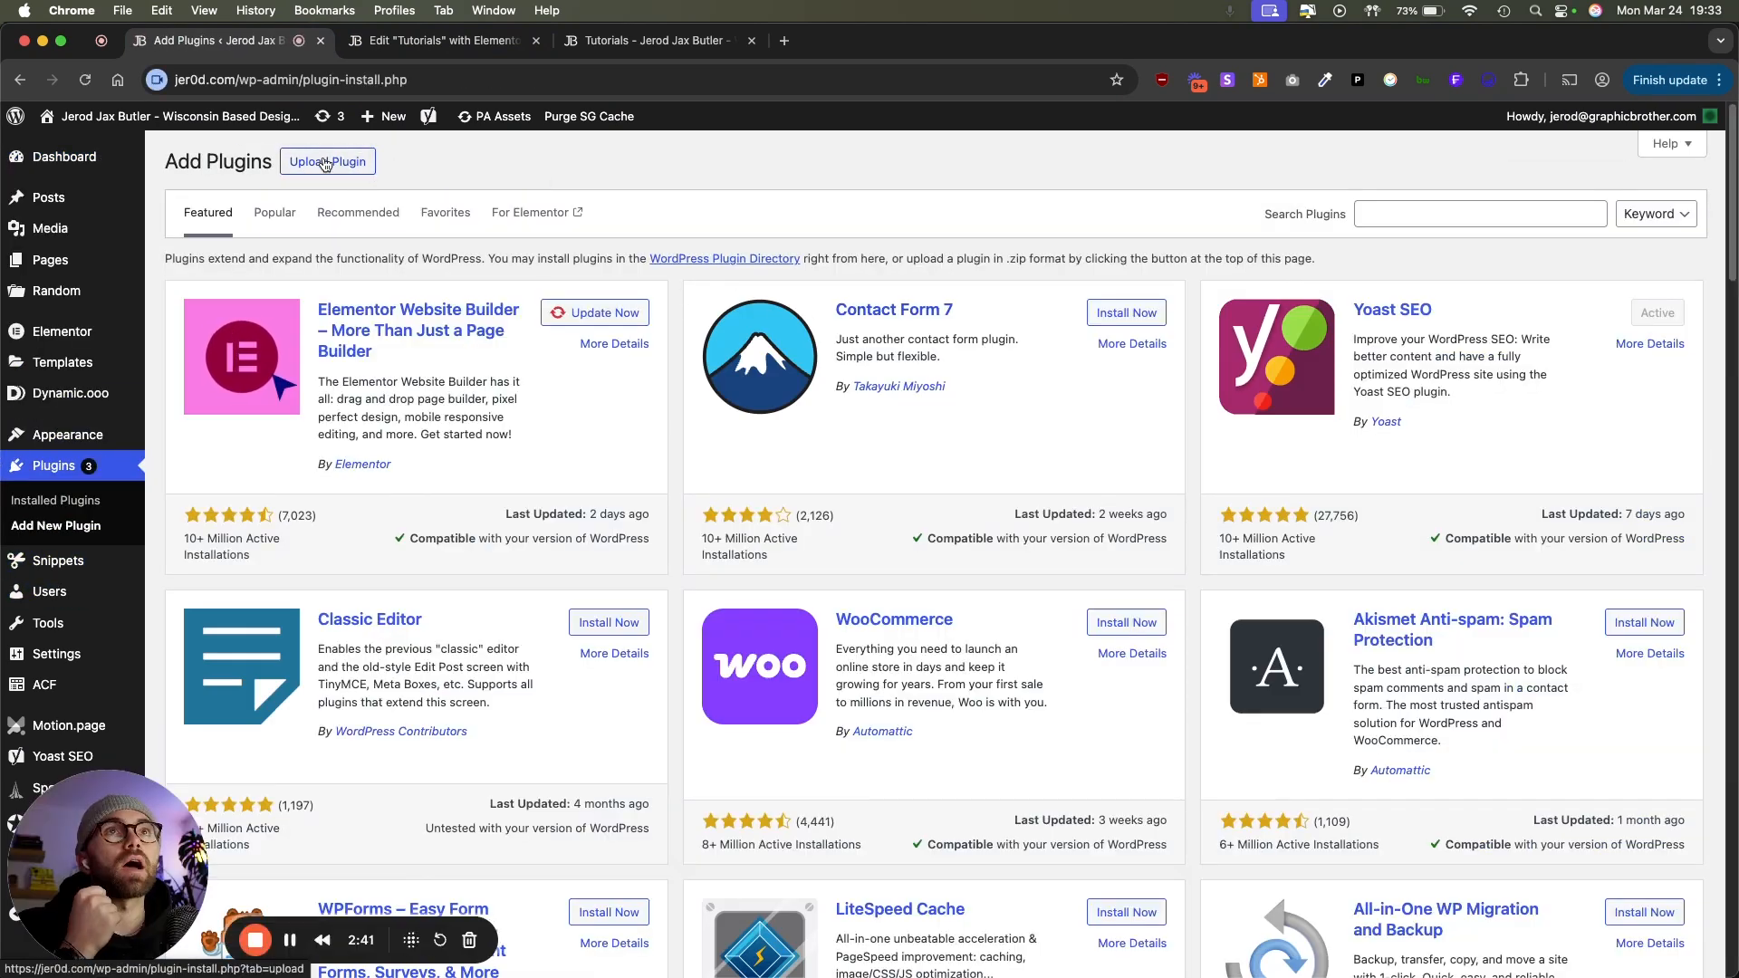
{"action": "left_click", "coordinate": [327, 161]}
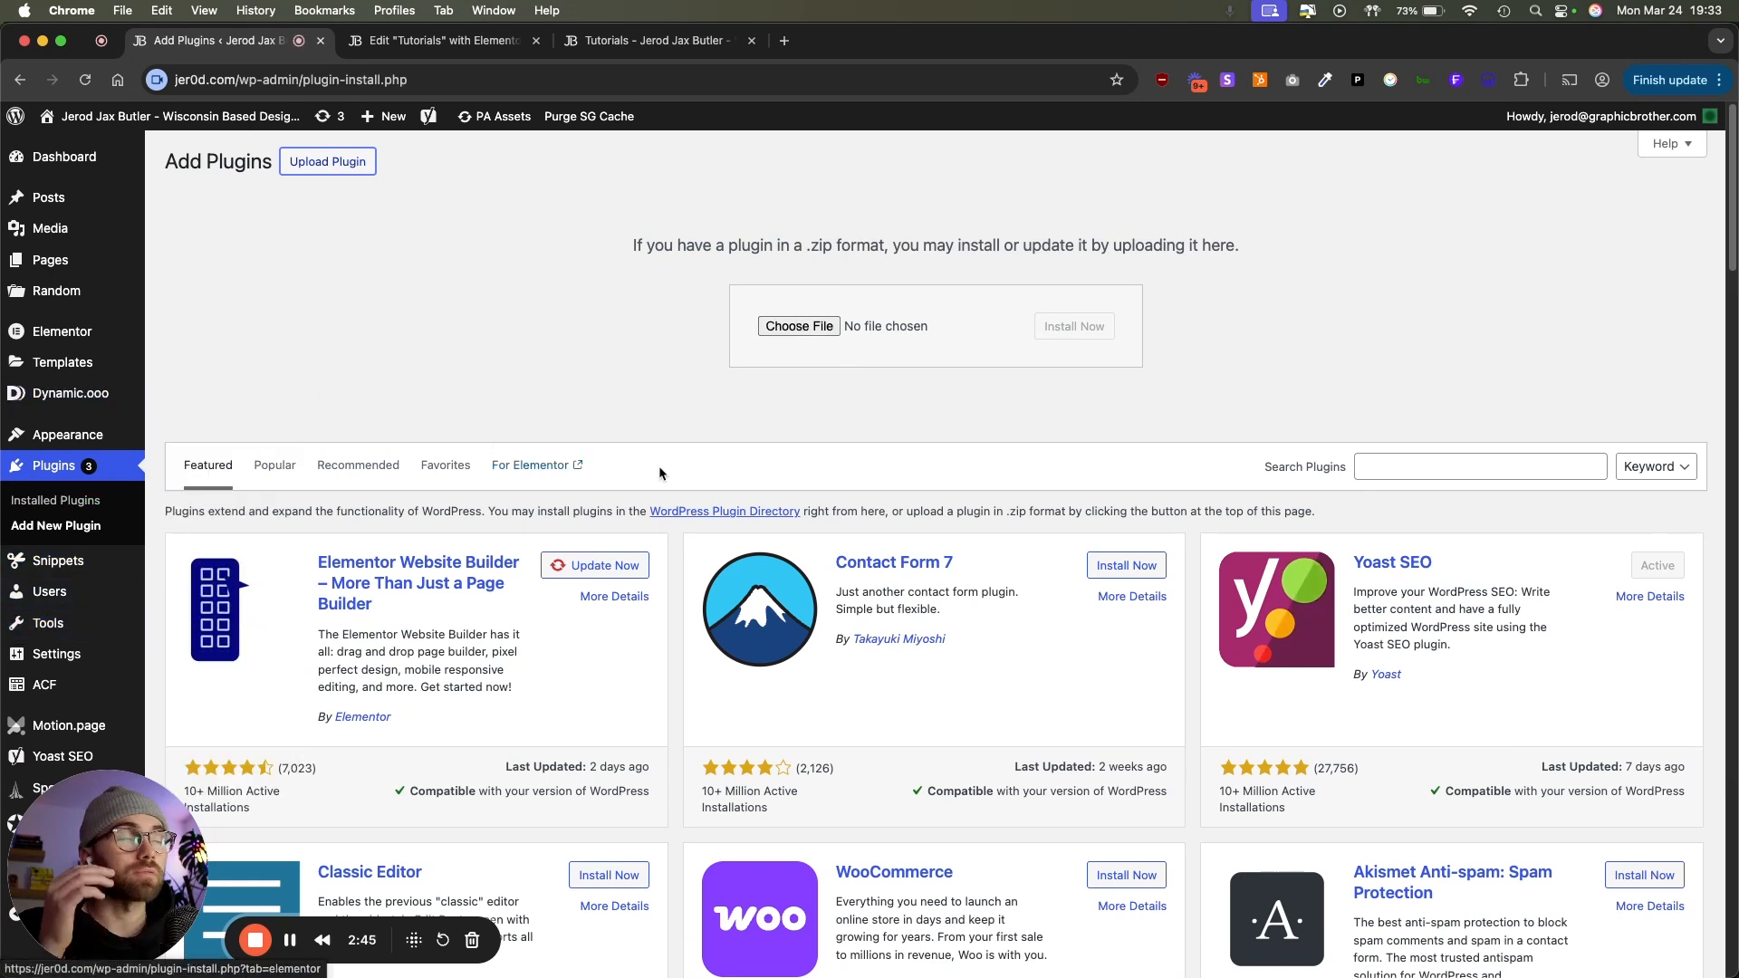
{"action": "mouse_move", "coordinate": [806, 371]}
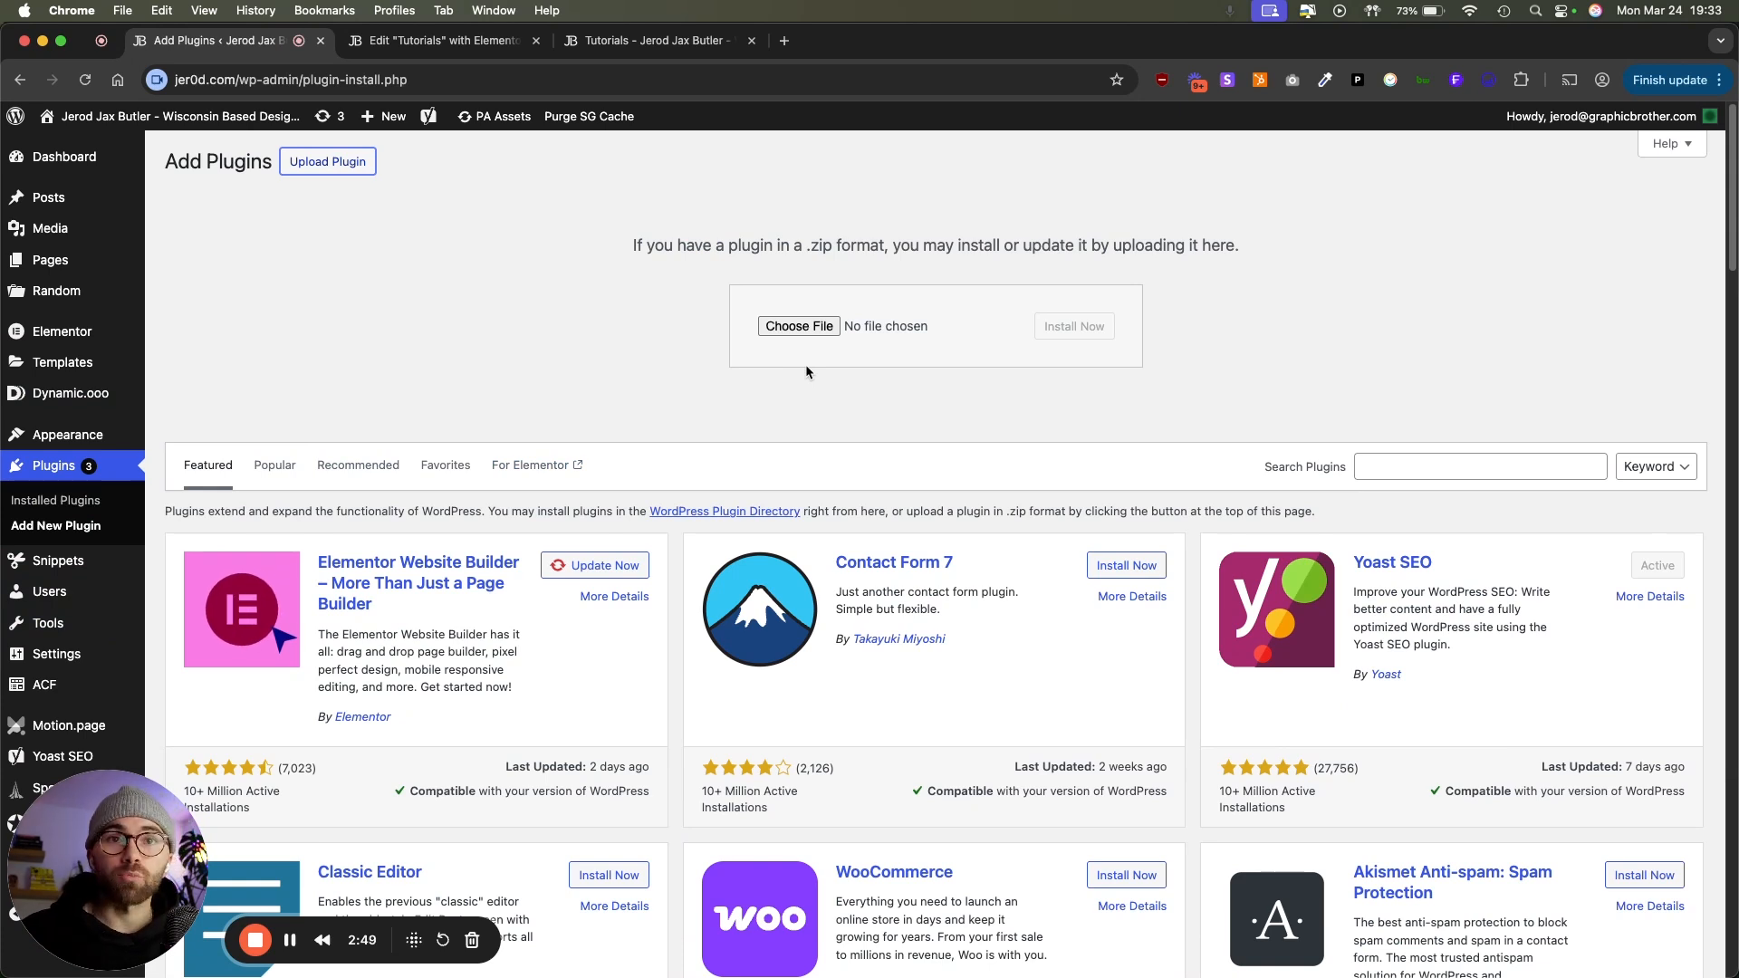
Step: Give the loop grid a CSS class and fade-in attributes: delay 600, offset 200, duration 300
{"action": "left_click", "coordinate": [433, 39]}
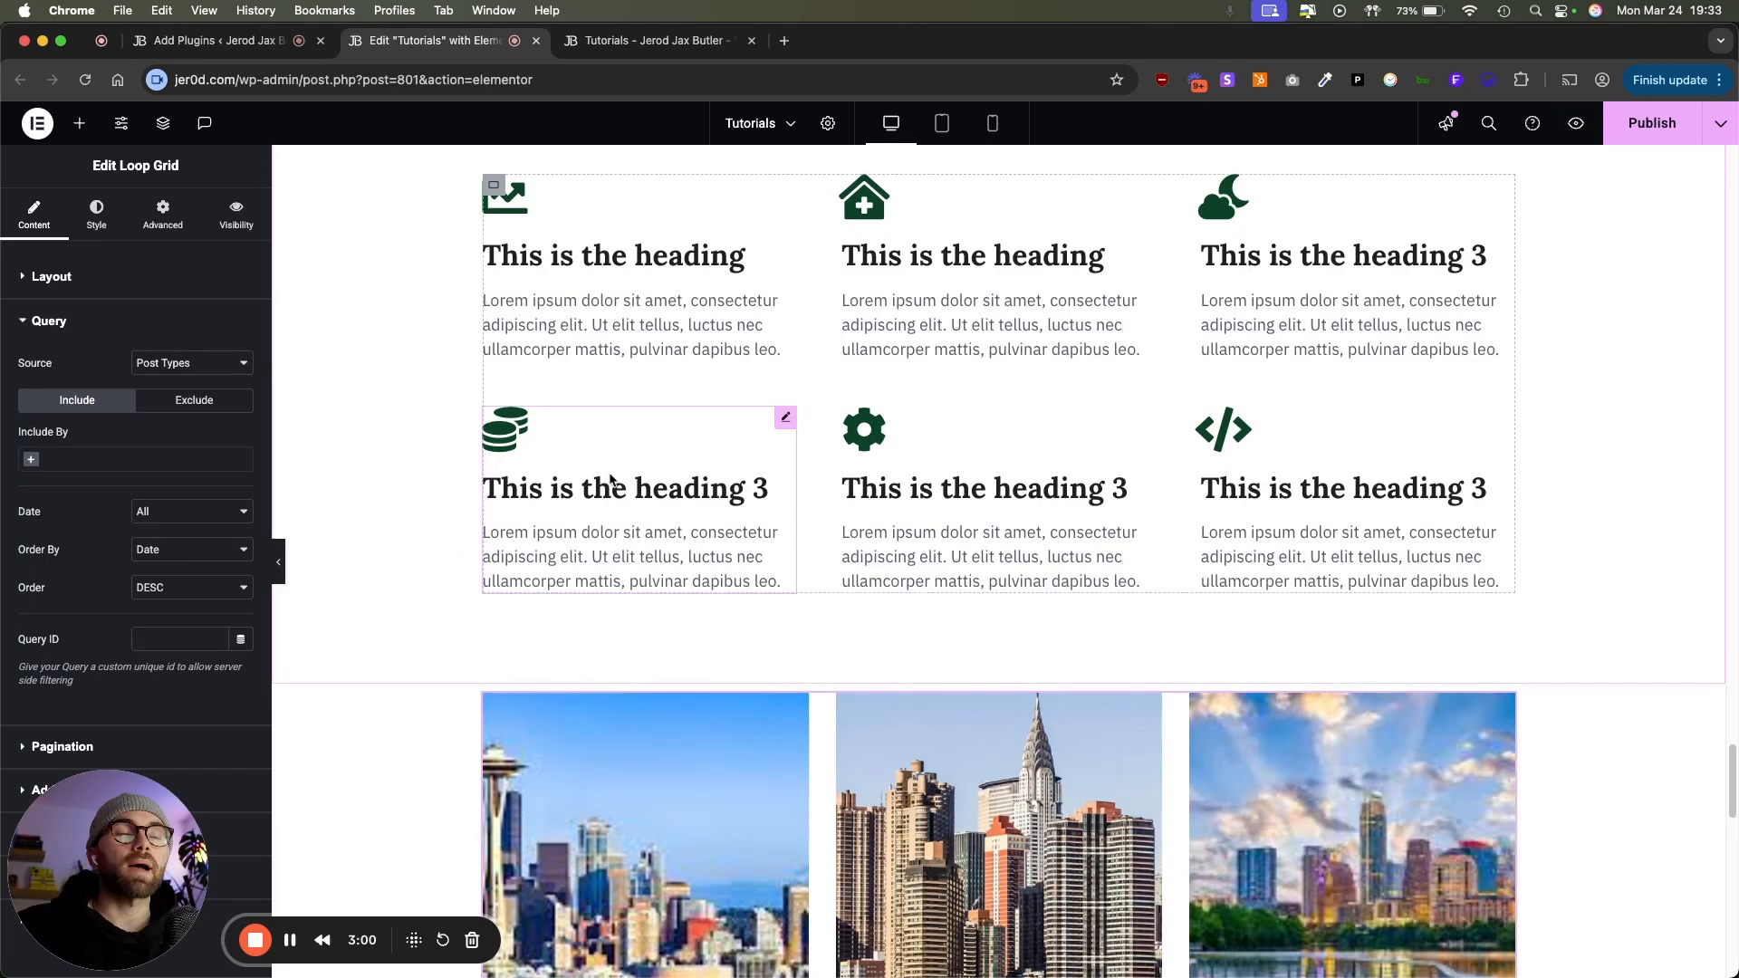
{"action": "scroll", "scroll_direction": "down", "scroll_amount": 3}
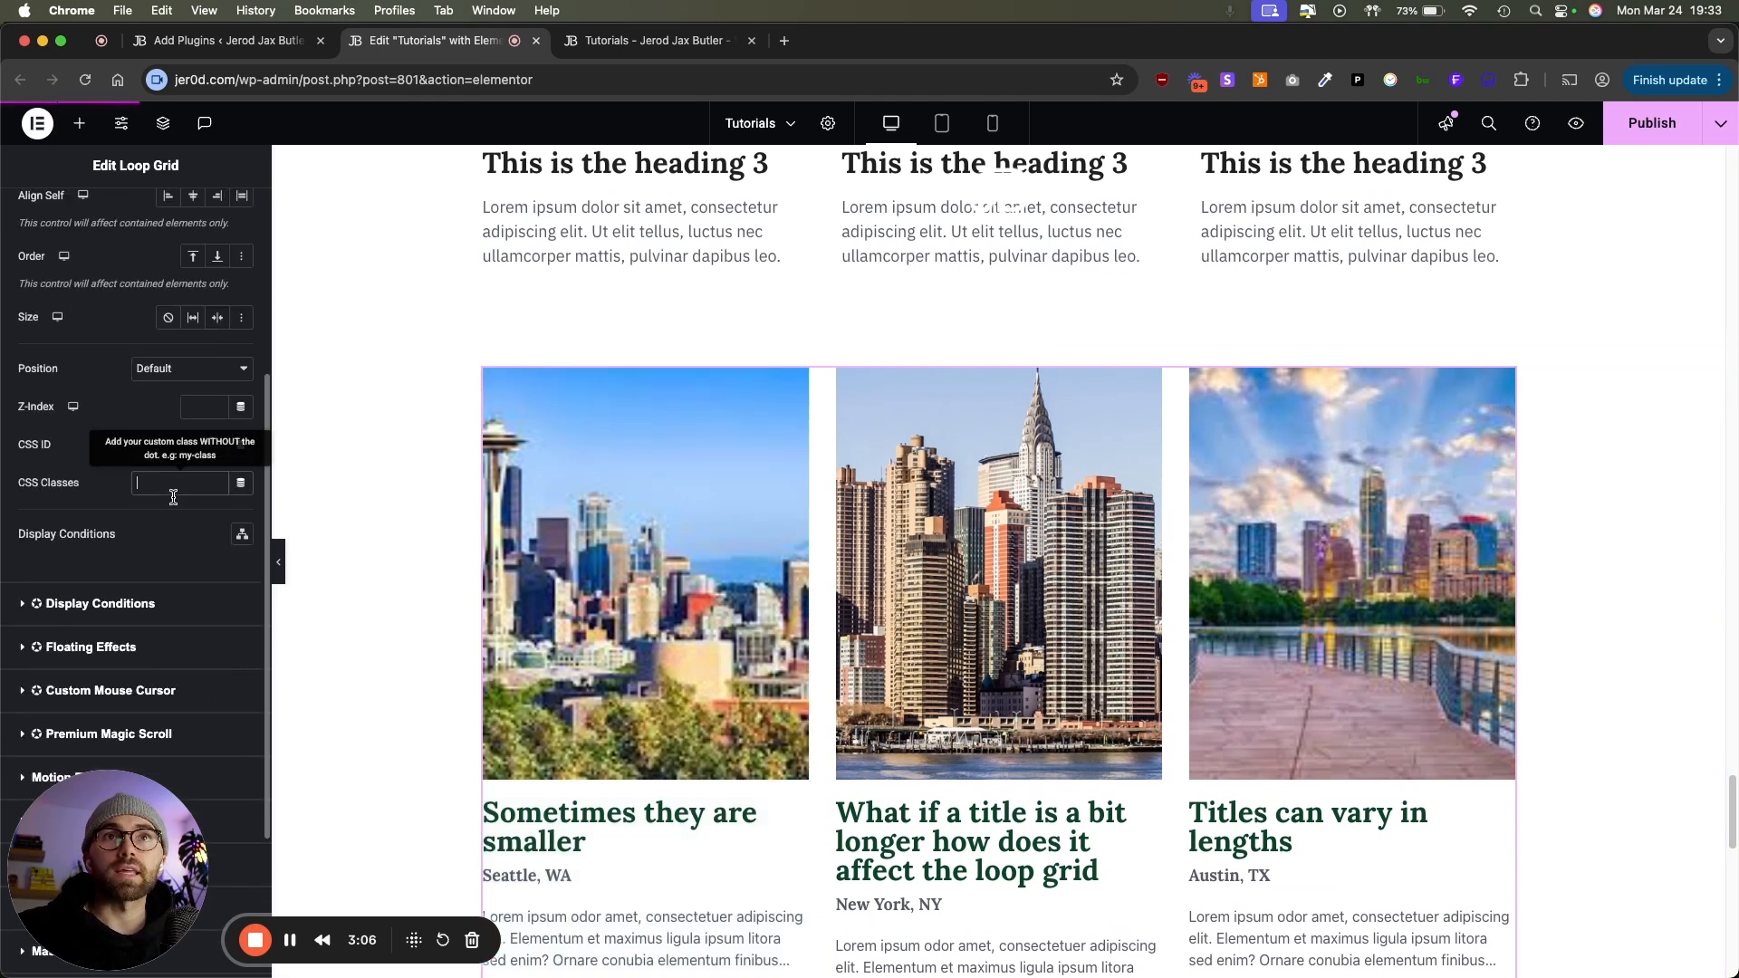
{"action": "type", "text": "lg-animation|"}
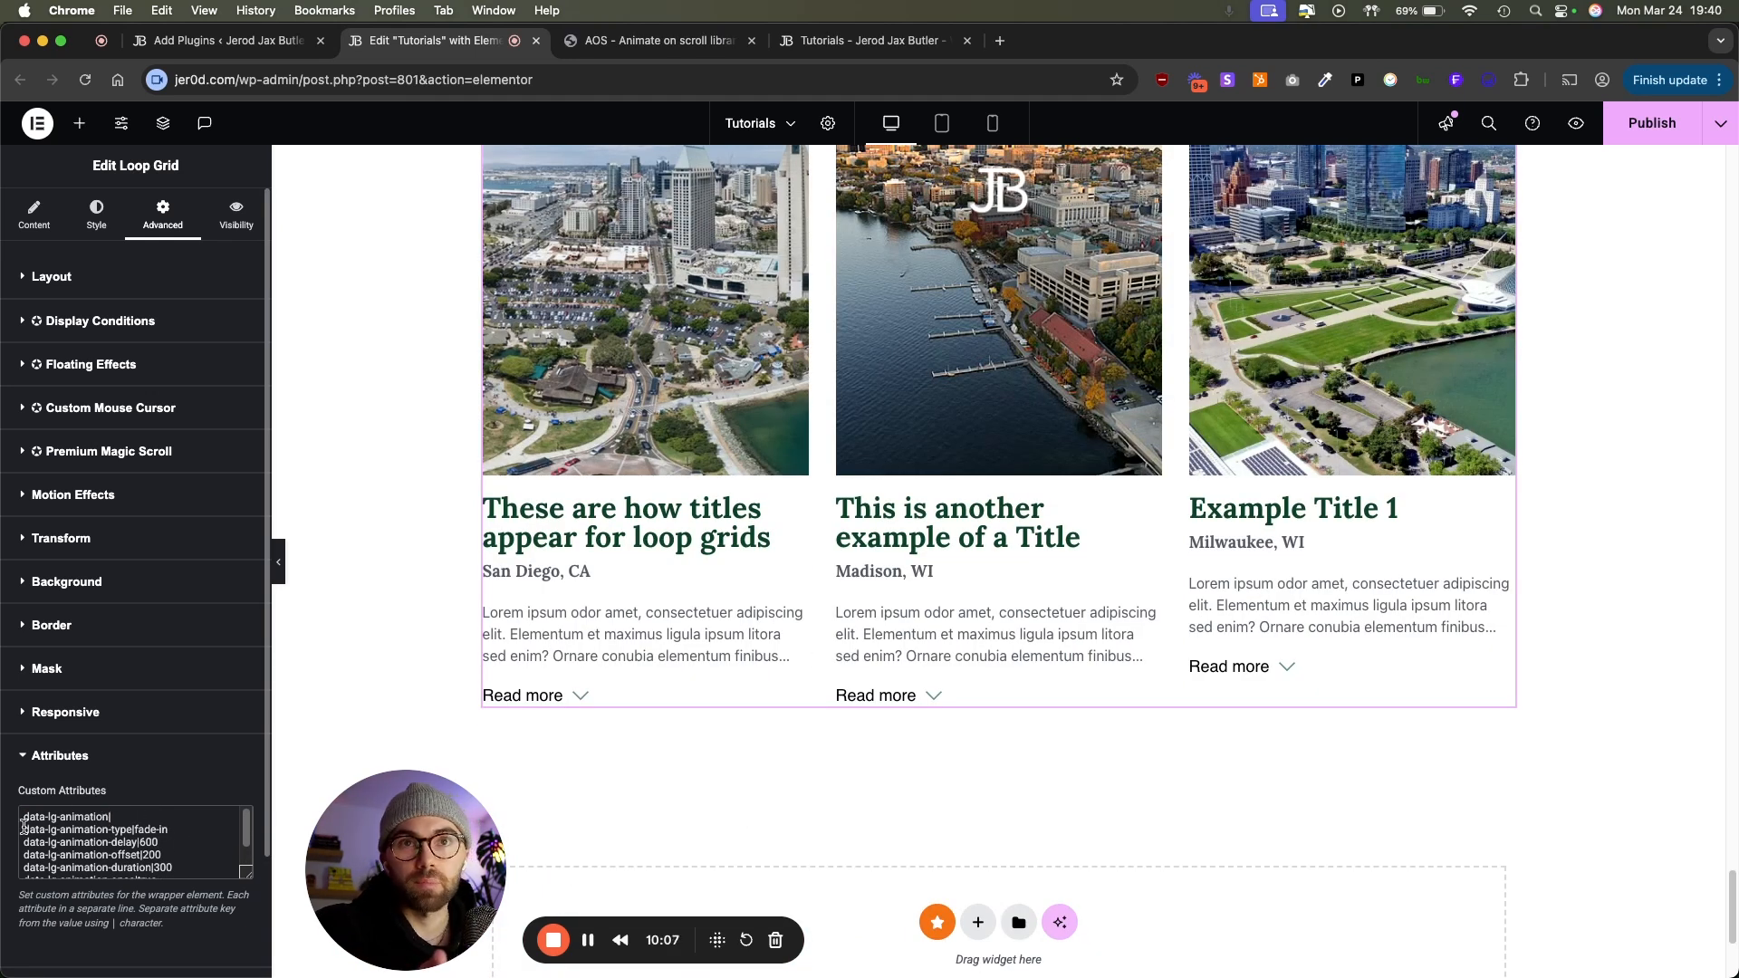
{"action": "mouse_move", "coordinate": [718, 36]}
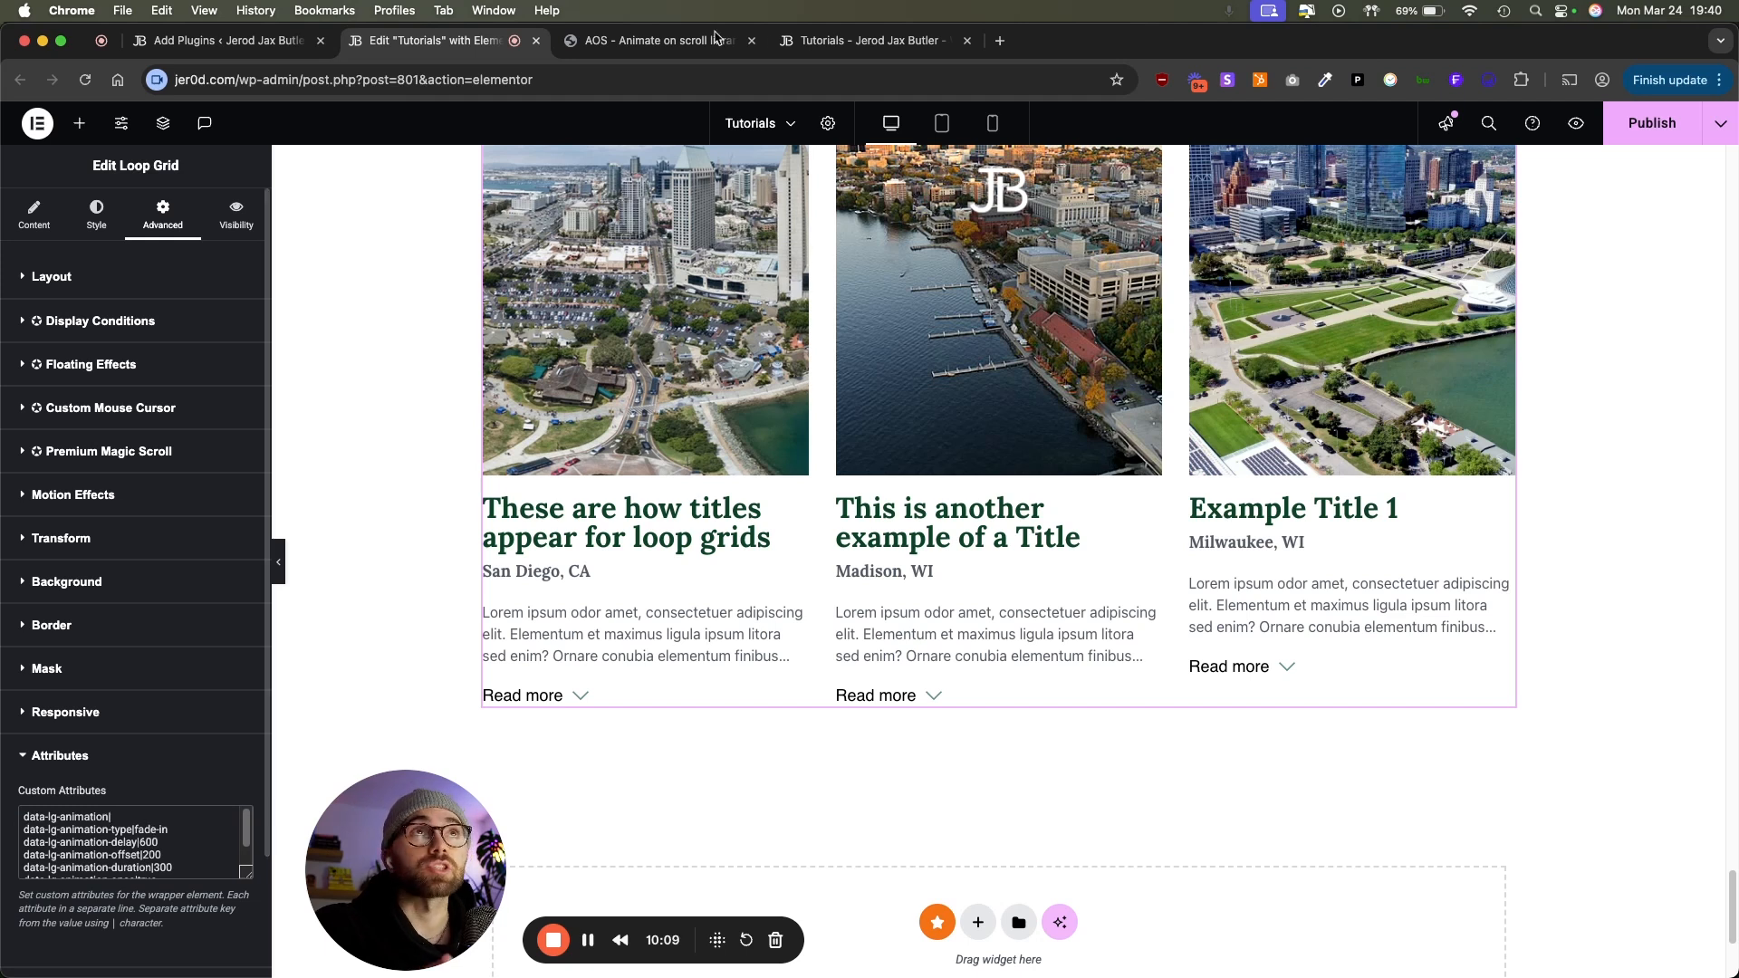
Step: Browse the AOS fade-up and fade-down examples, then return to the Elementor editor
{"action": "left_click", "coordinate": [654, 40]}
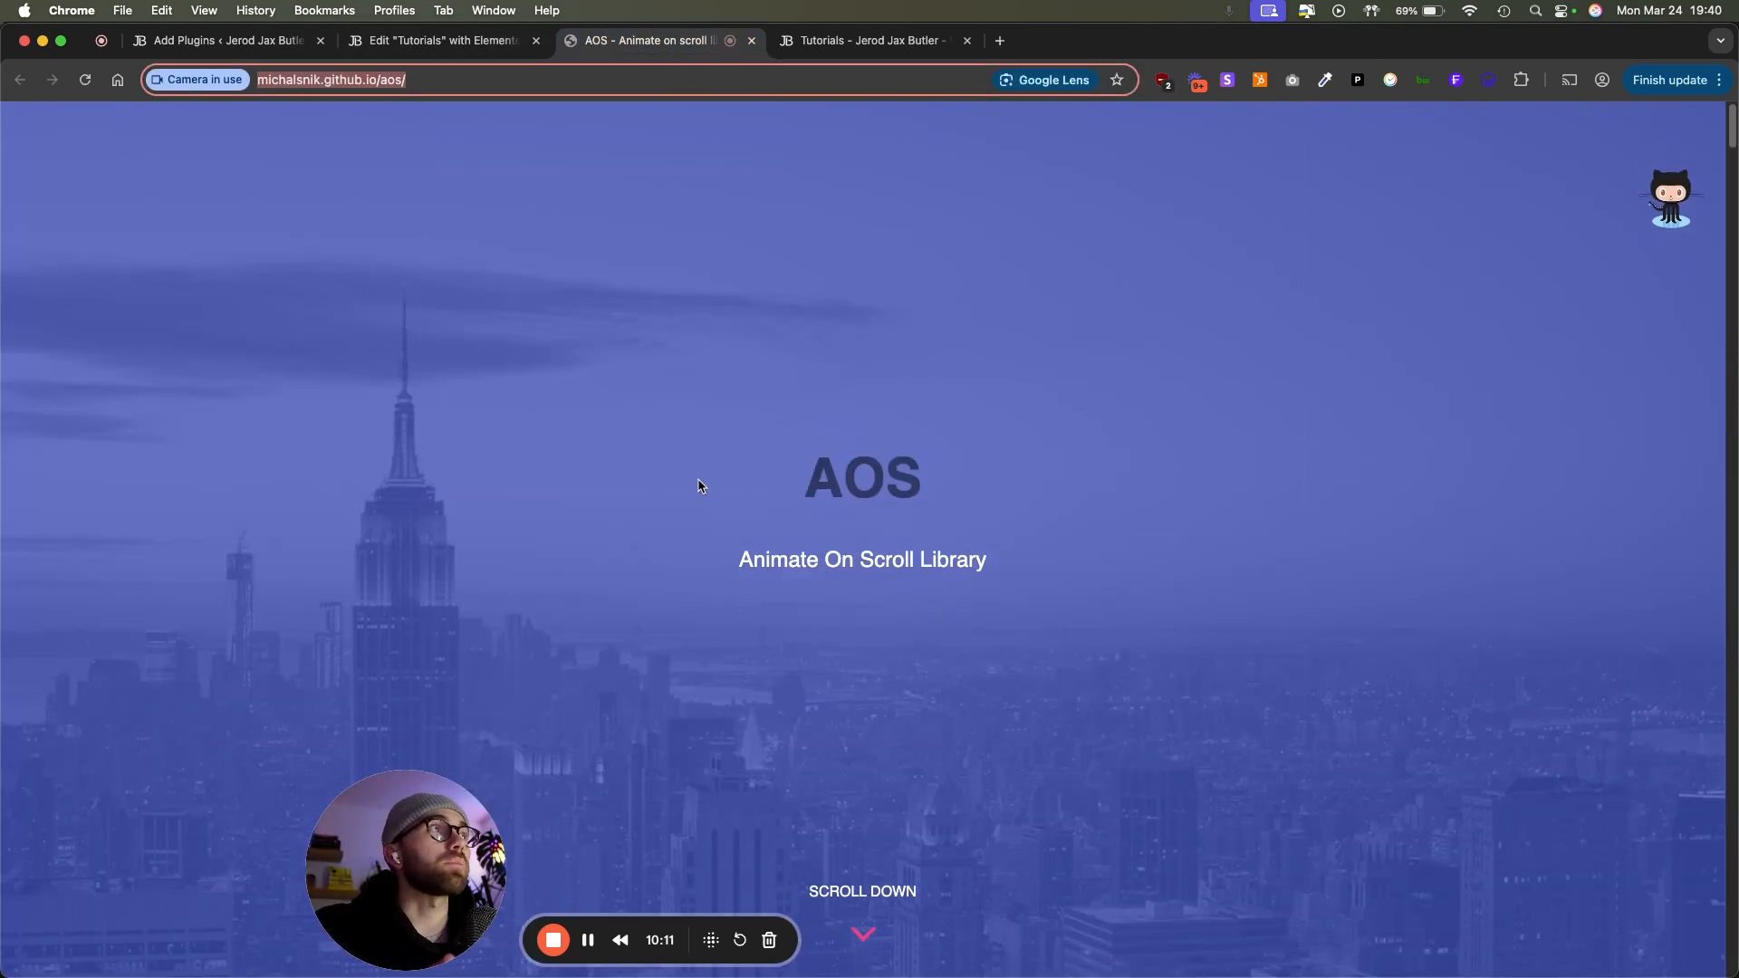
{"action": "scroll", "scroll_direction": "down", "scroll_amount": 3}
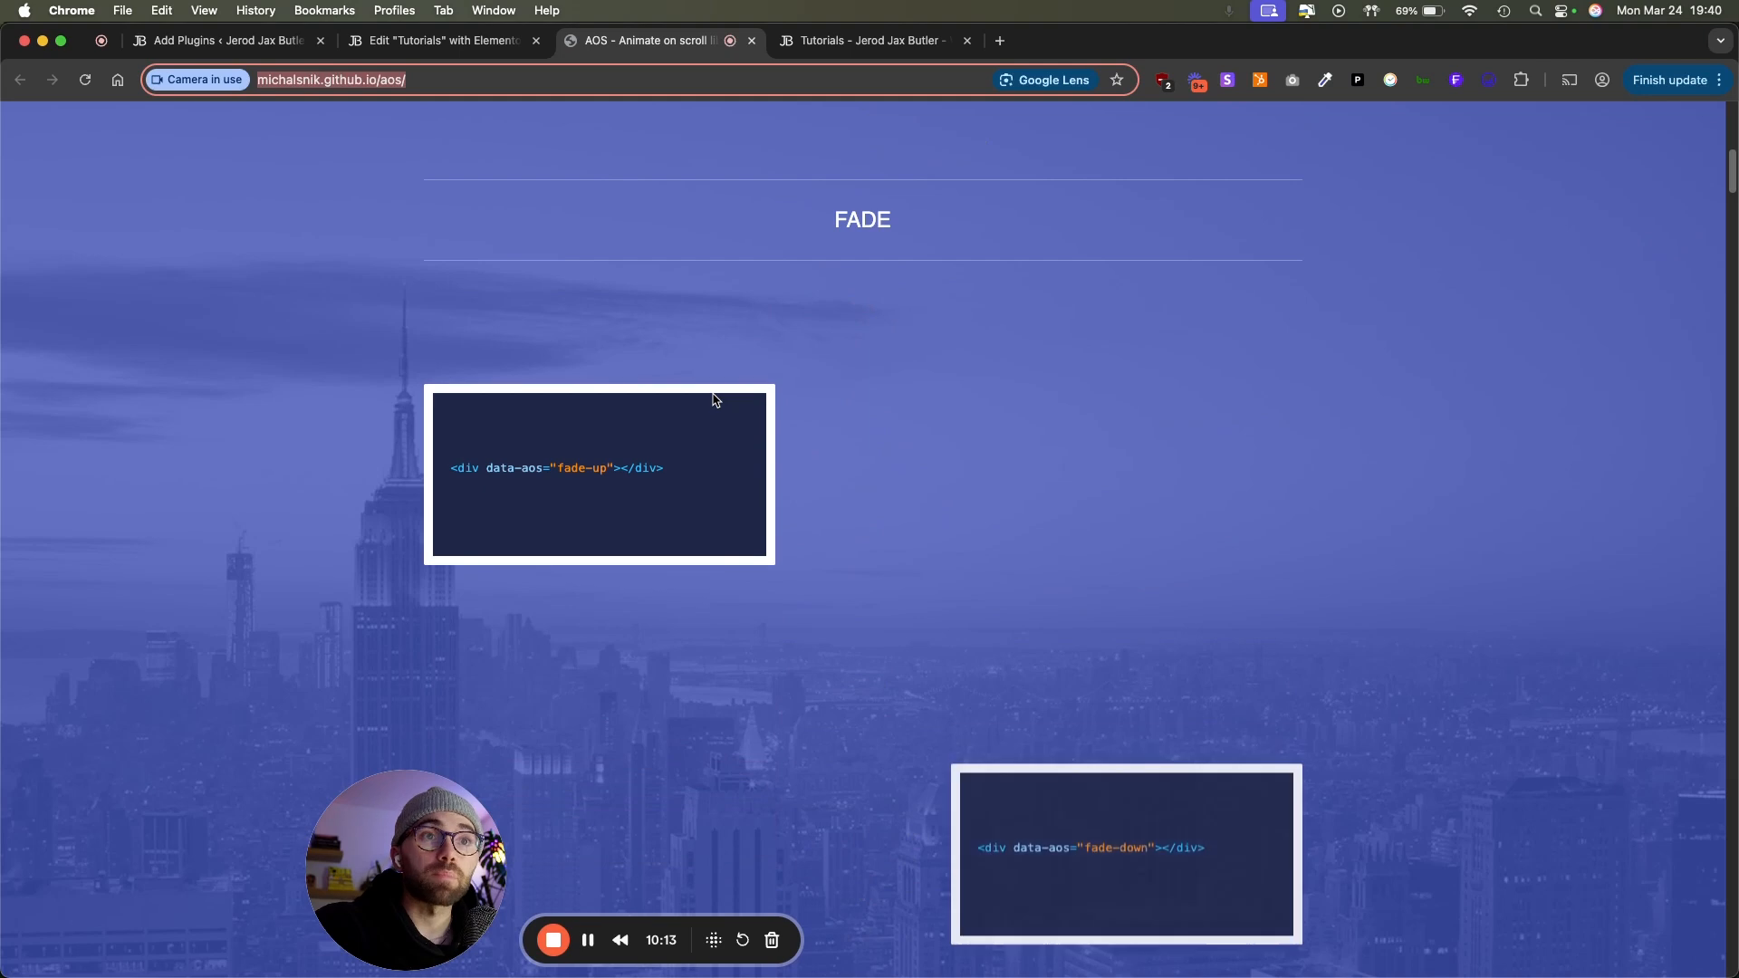
{"action": "scroll", "scroll_direction": "down", "scroll_amount": 3}
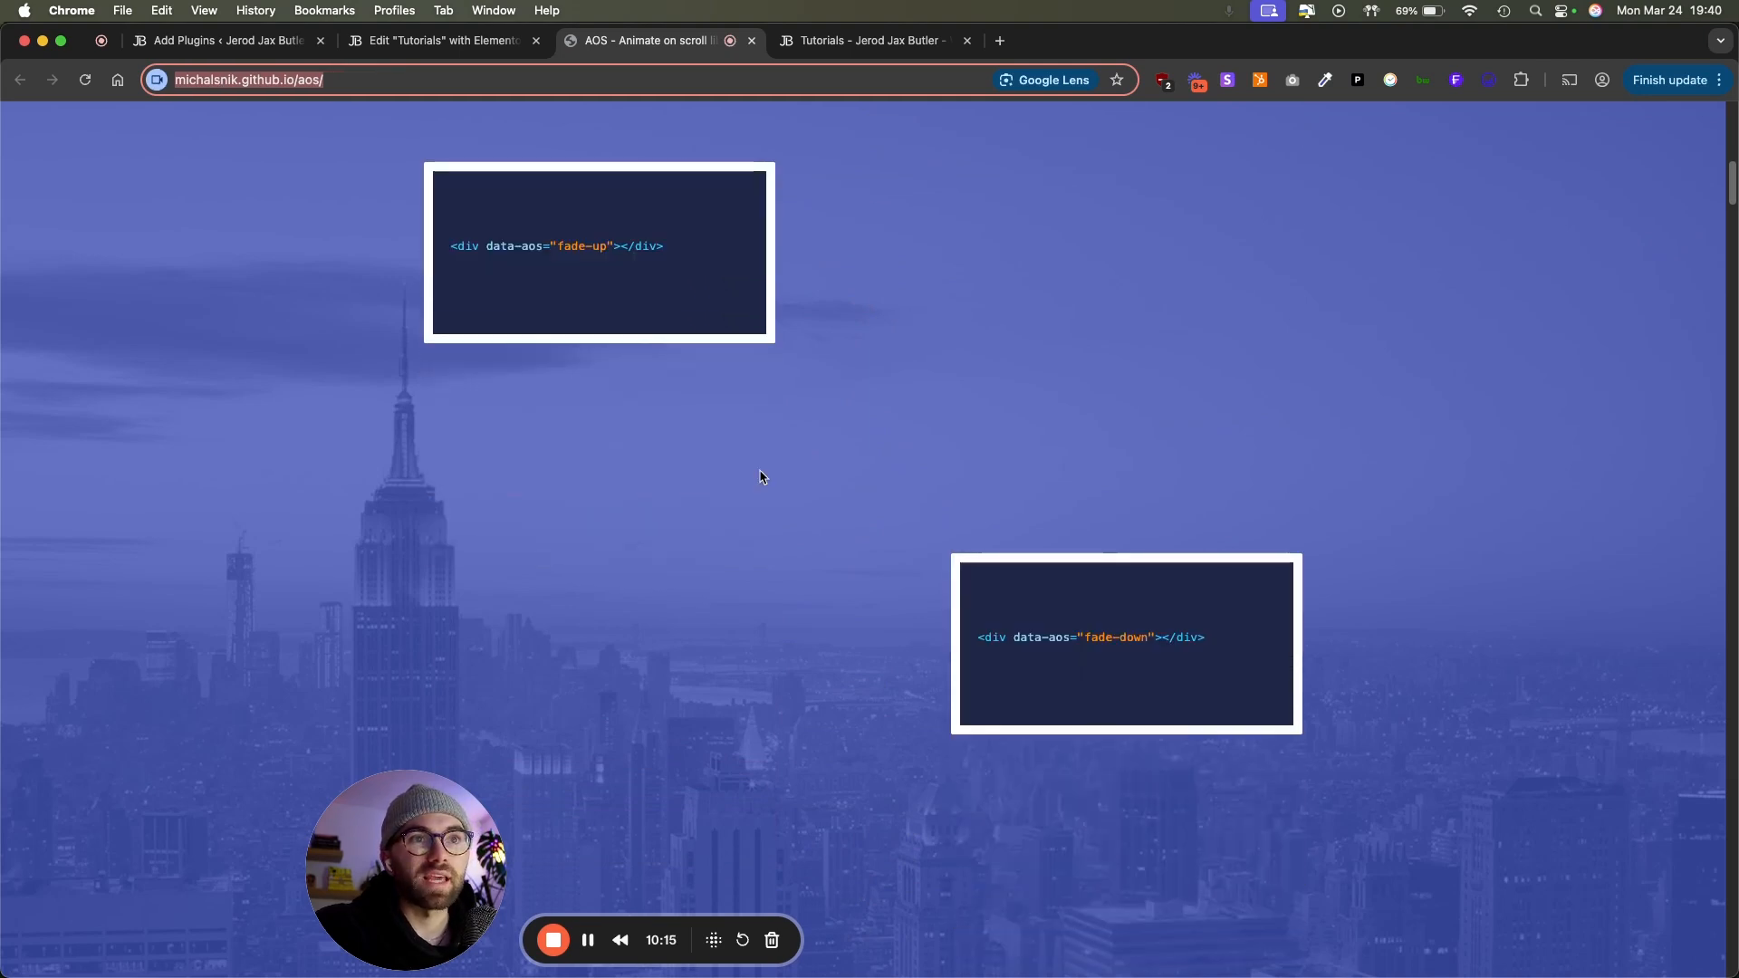
{"action": "scroll", "scroll_direction": "down", "scroll_amount": 3}
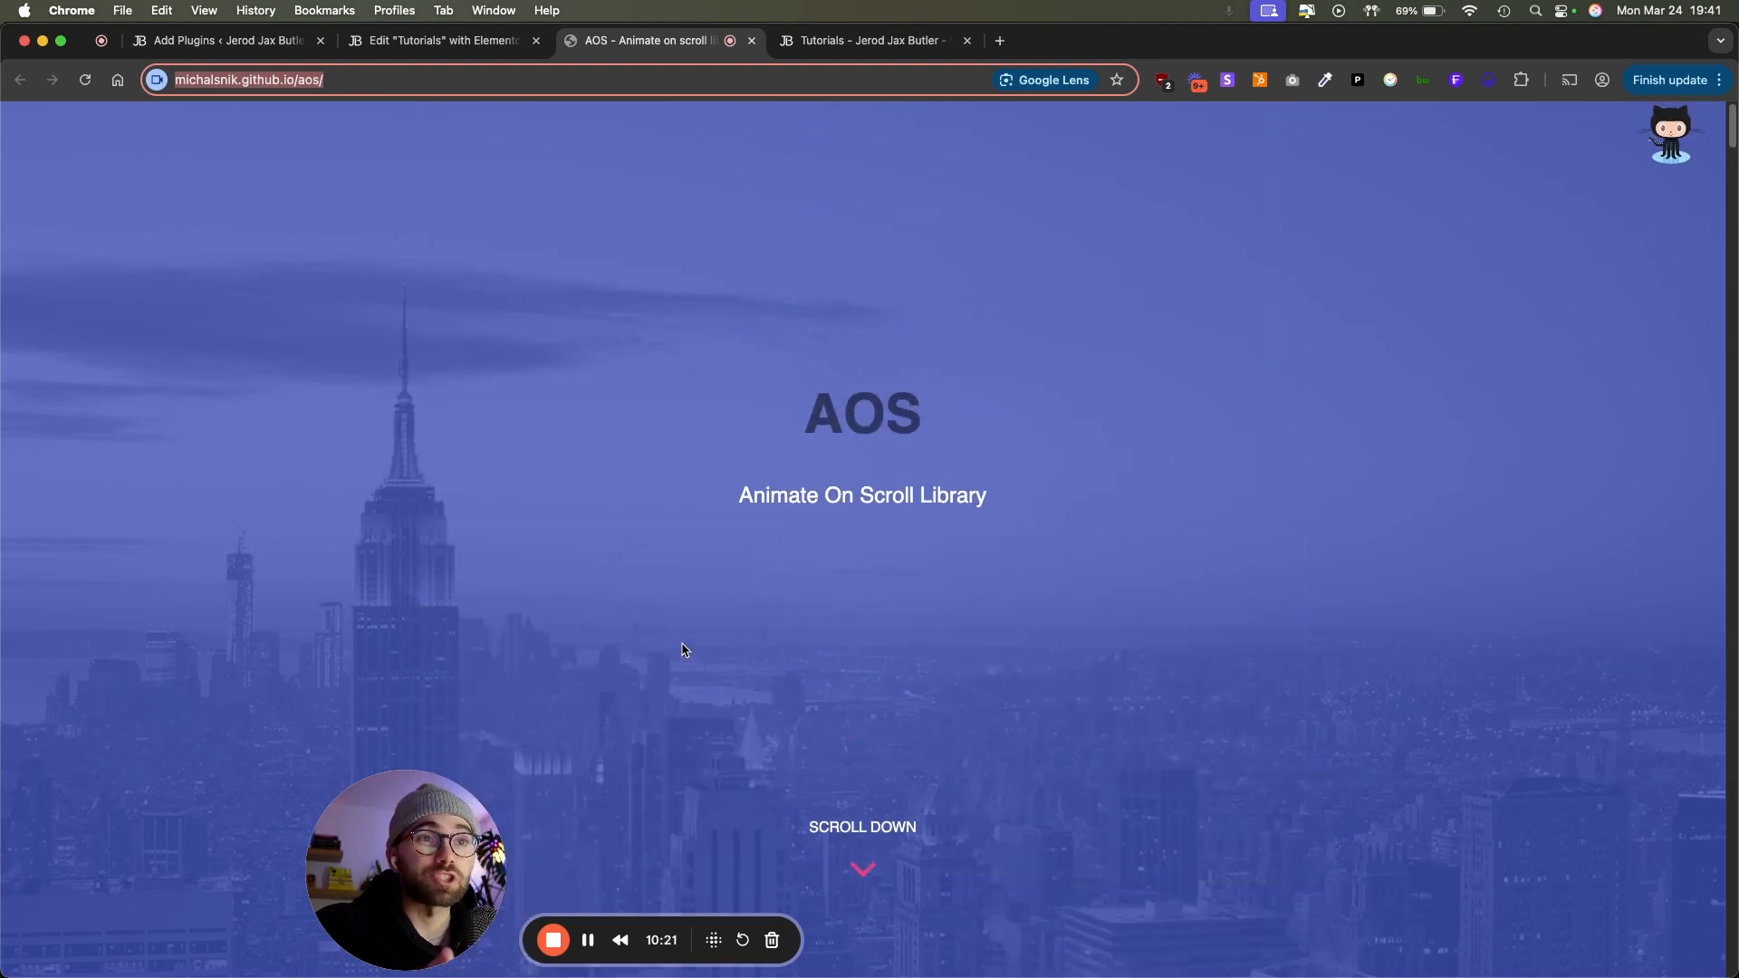
{"action": "scroll", "scroll_direction": "down", "scroll_amount": 3}
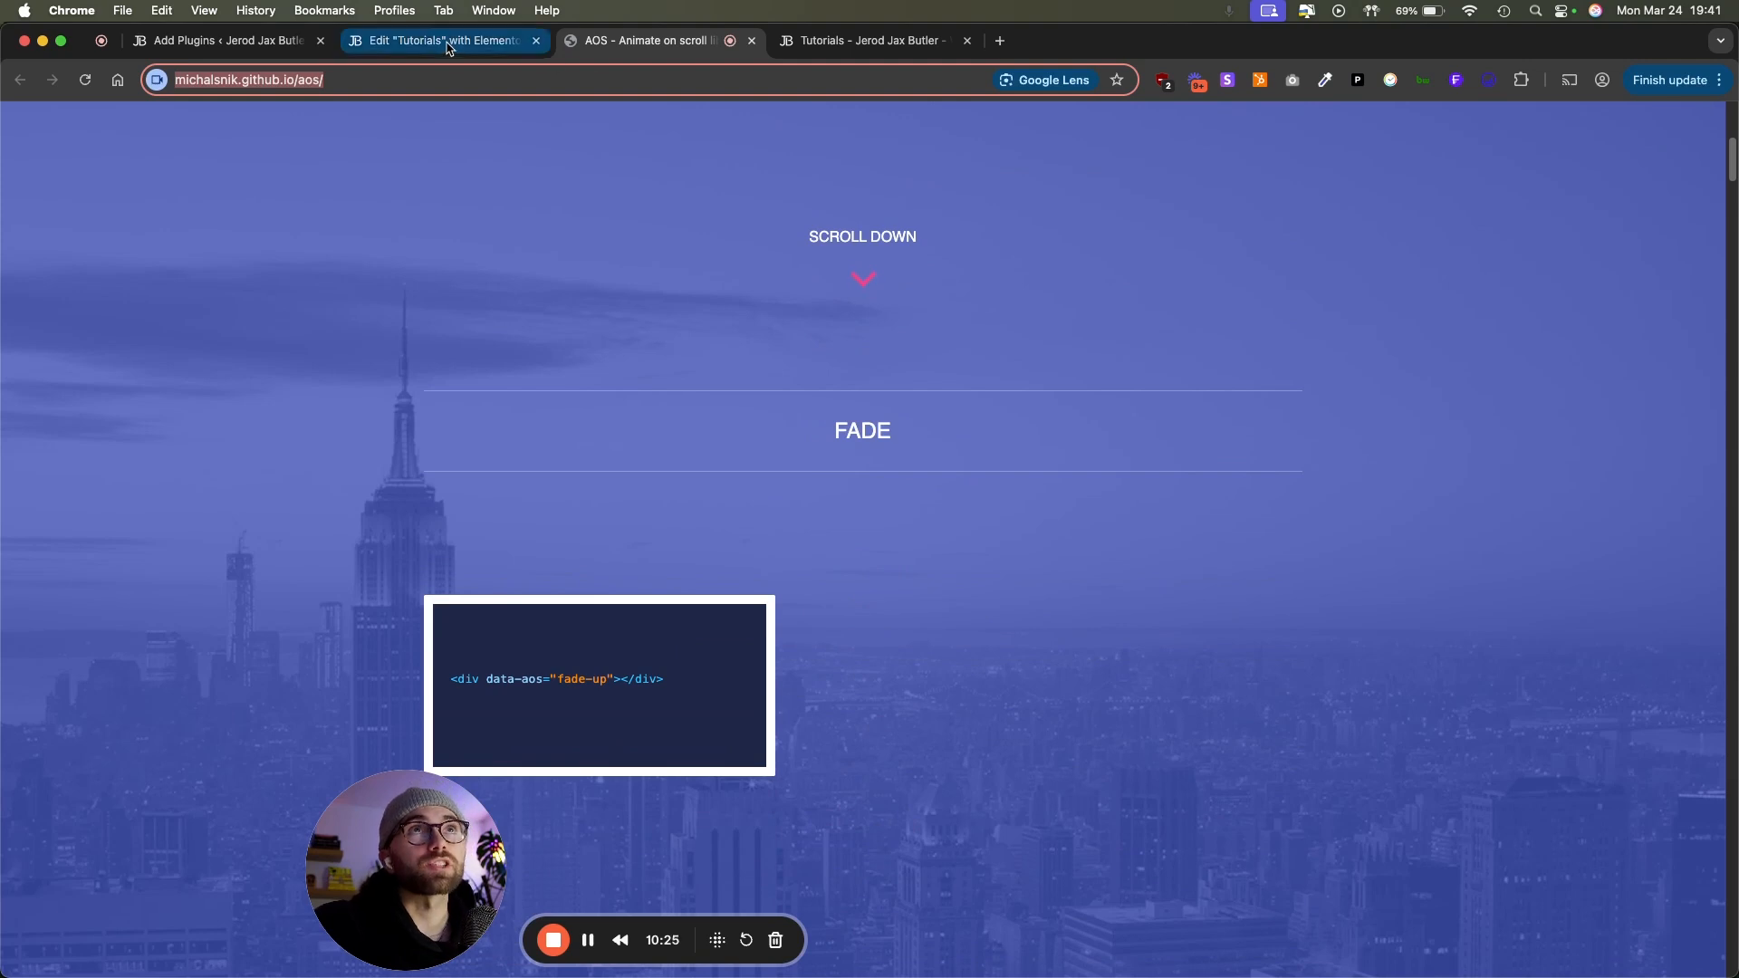
{"action": "left_click", "coordinate": [441, 41]}
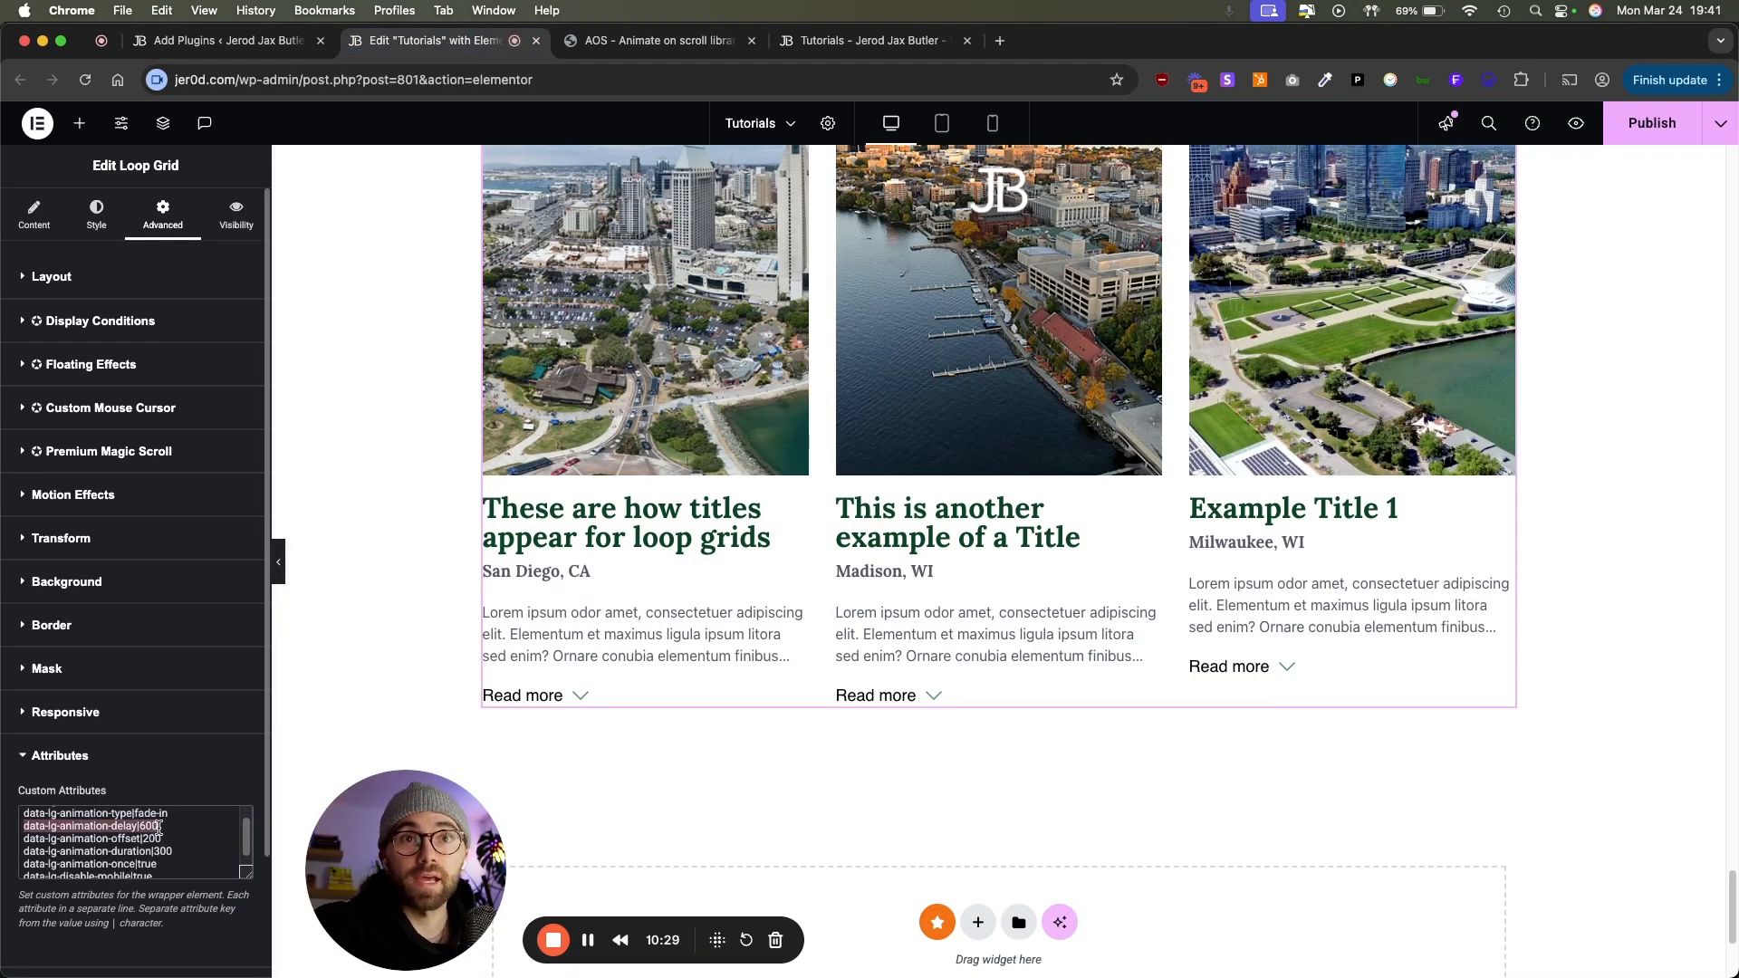
{"action": "scroll", "scroll_direction": "down", "scroll_amount": 3}
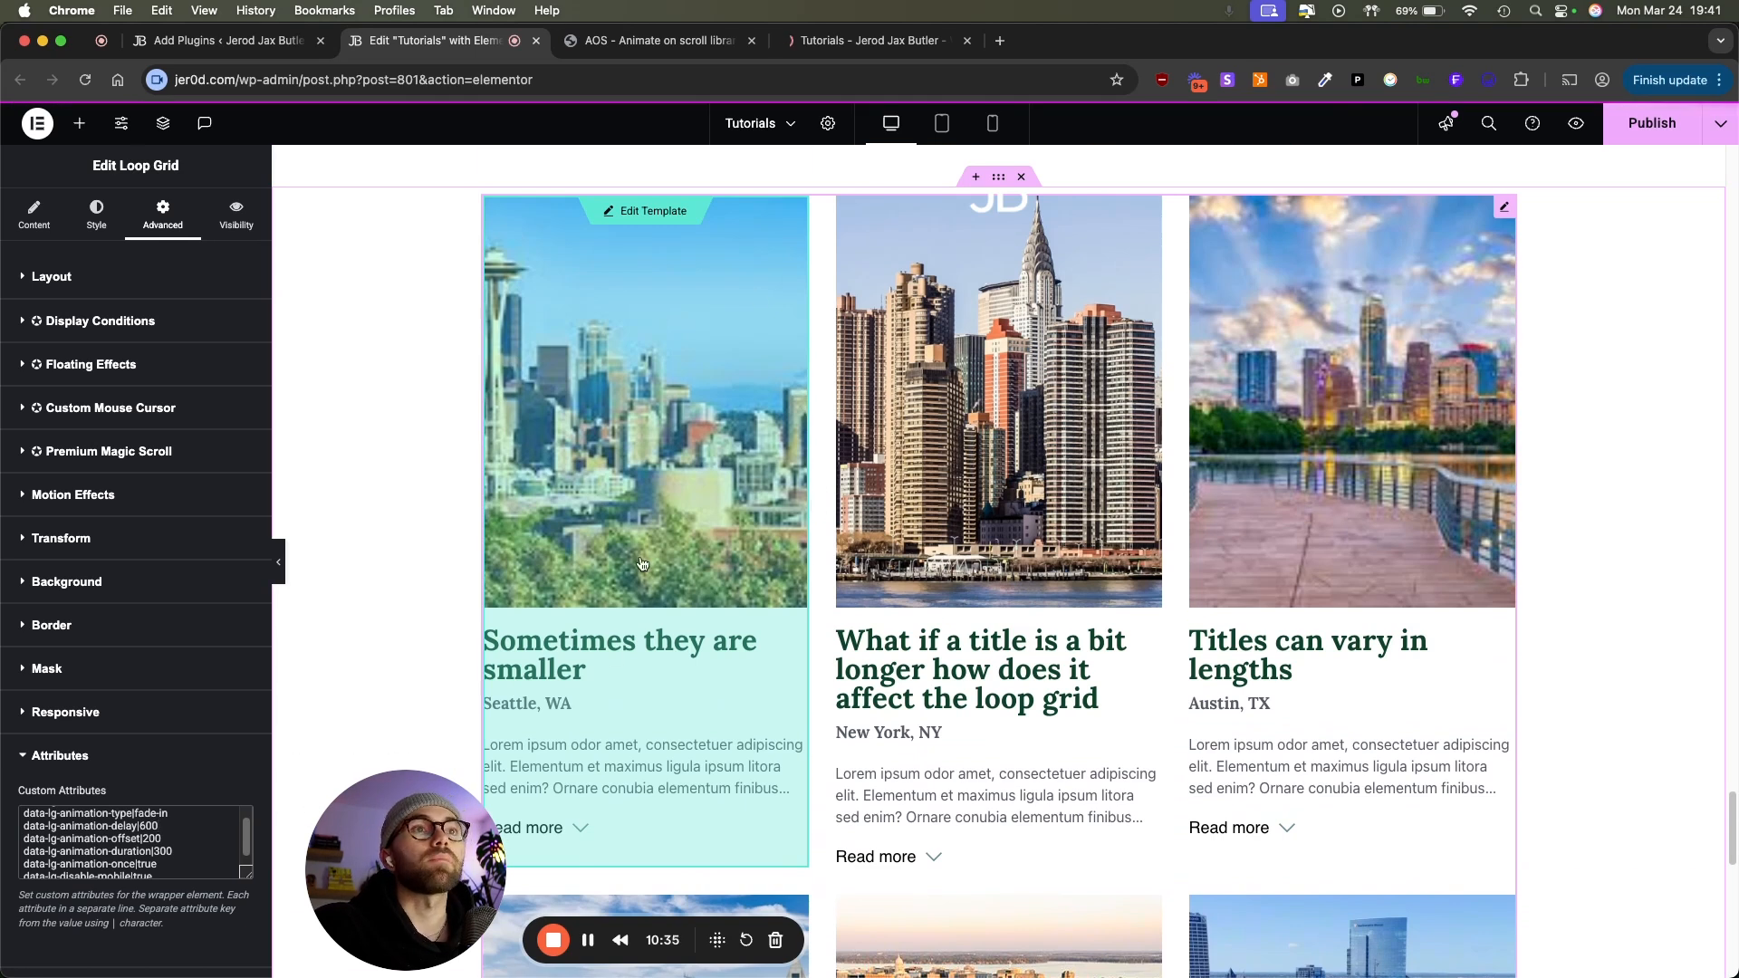
{"action": "mouse_move", "coordinate": [990, 511]}
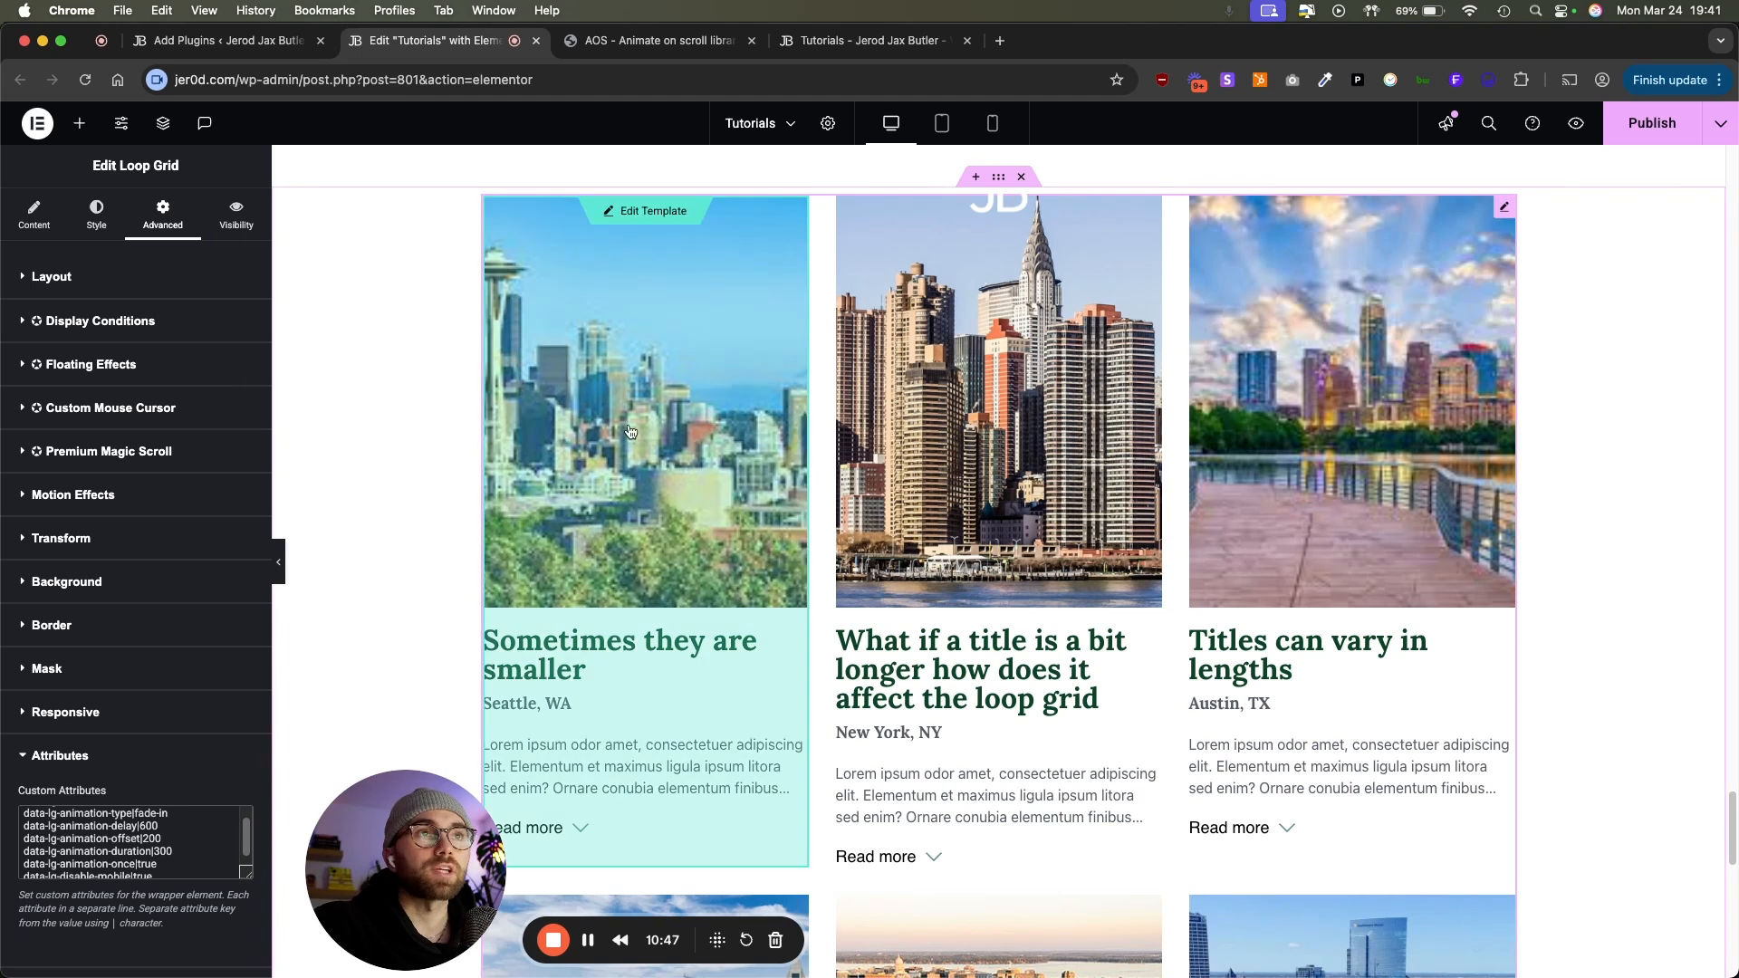
{"action": "mouse_move", "coordinate": [652, 829]}
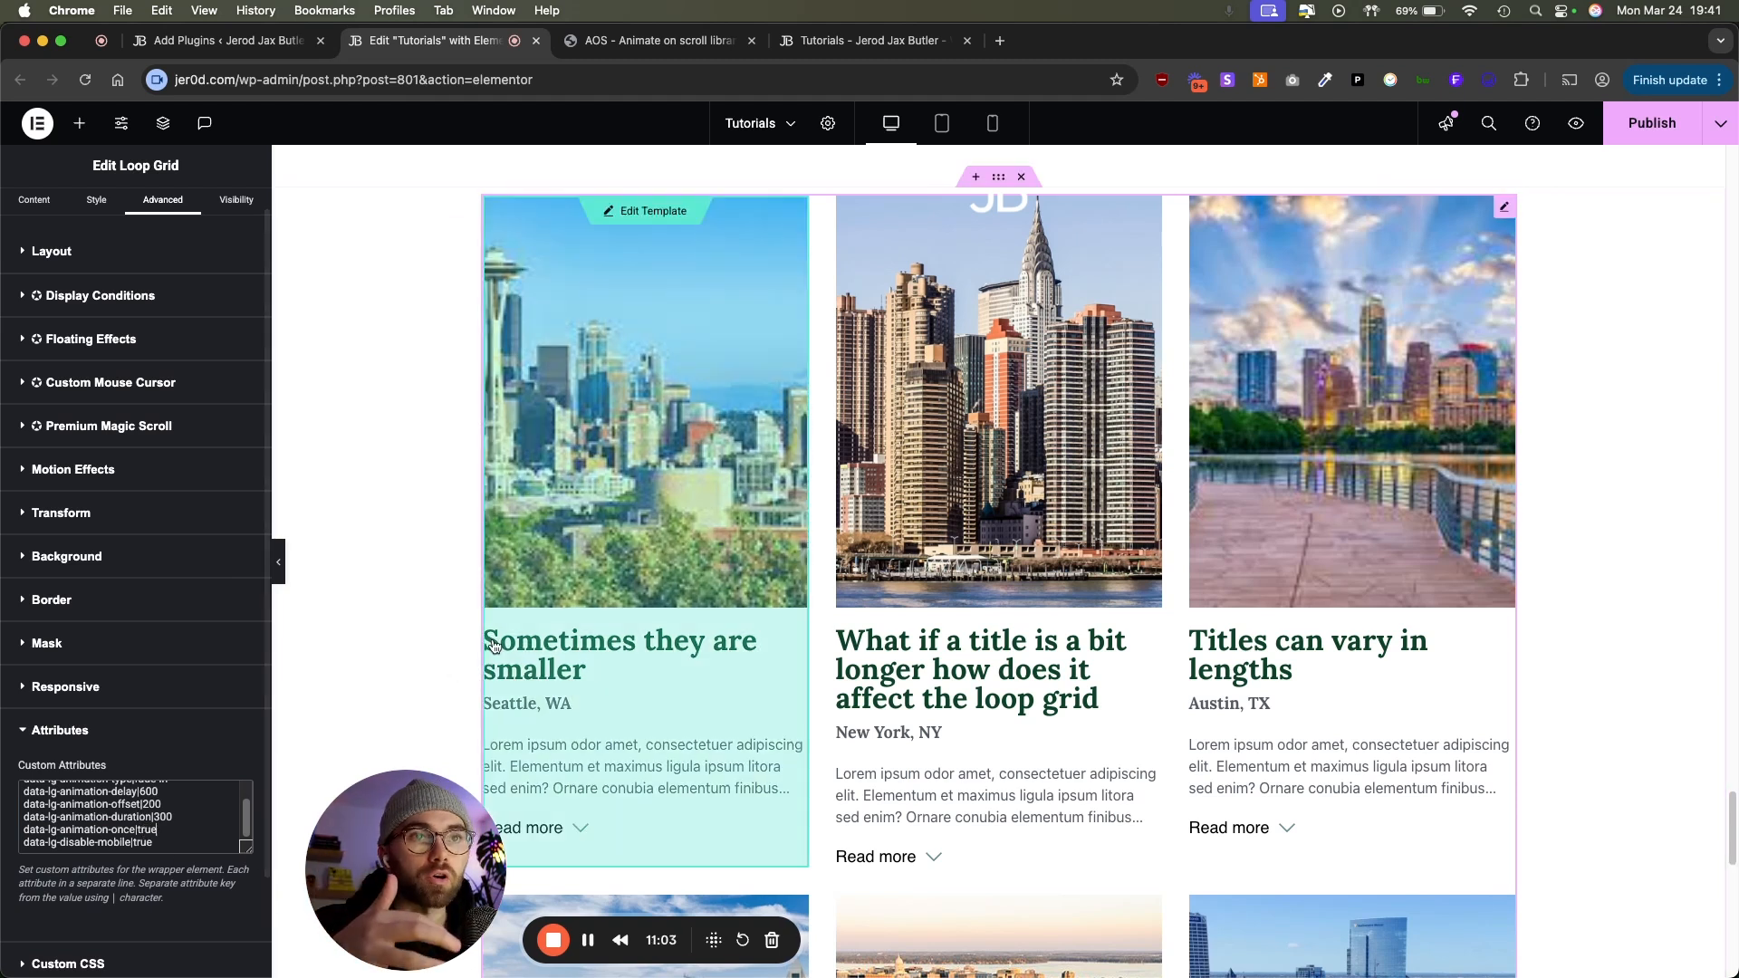
{"action": "mouse_move", "coordinate": [717, 591]}
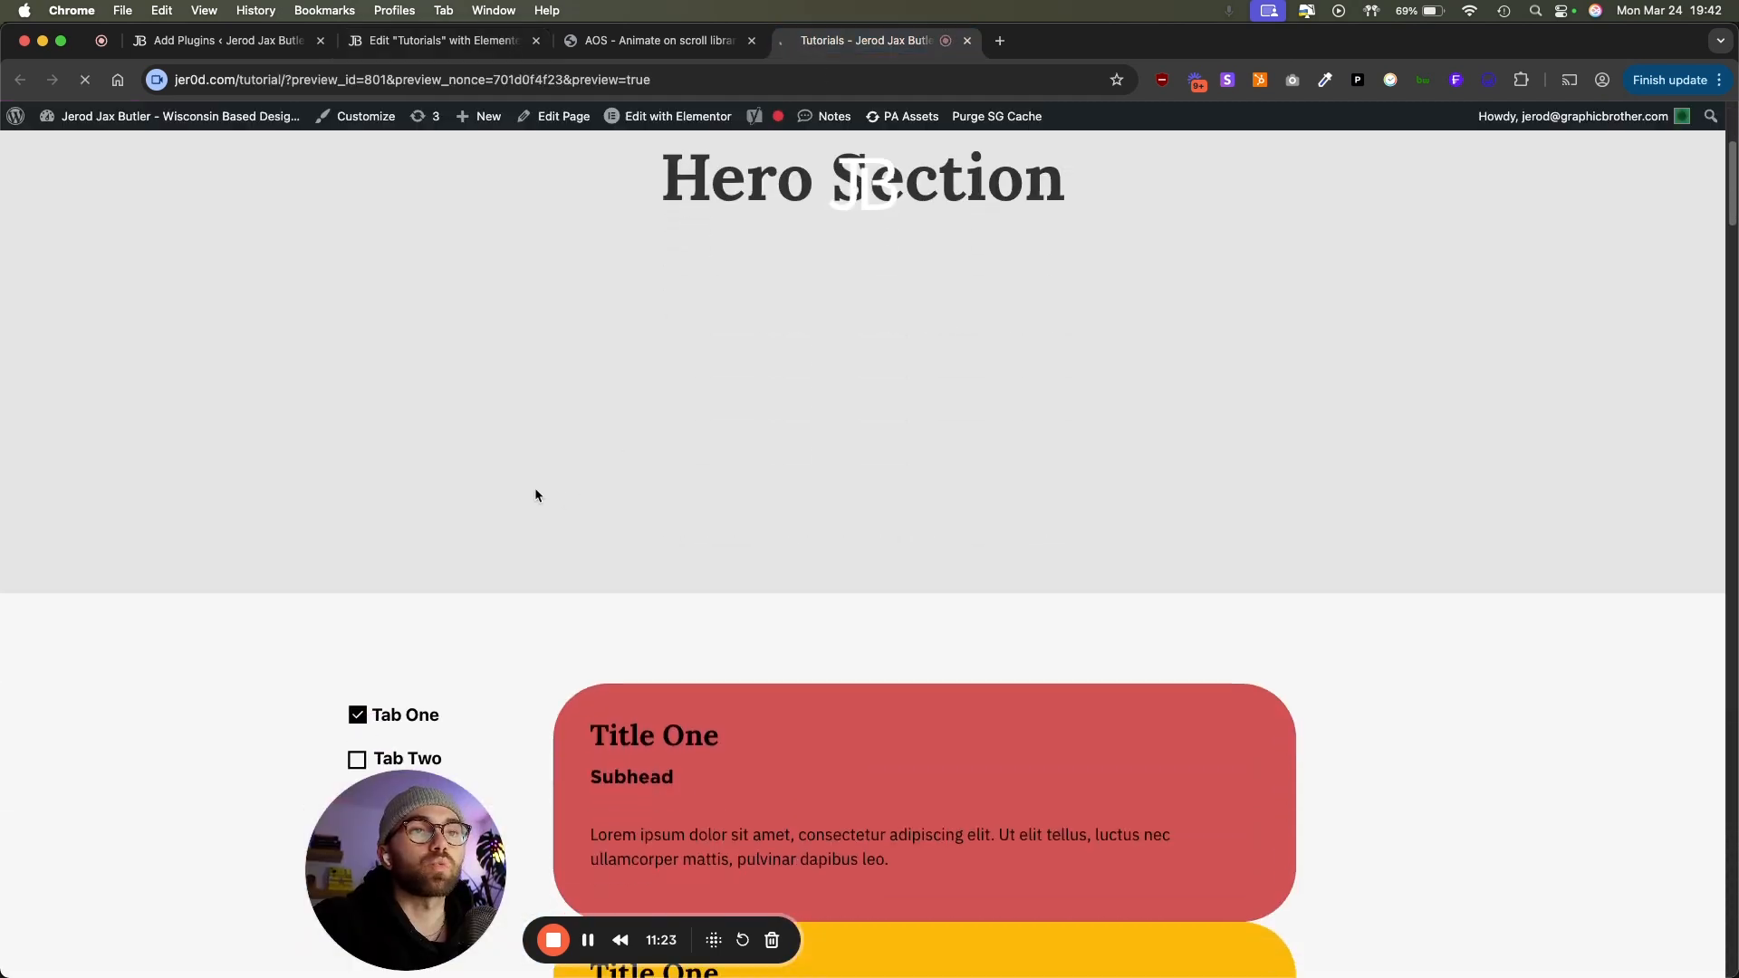
{"action": "scroll", "scroll_direction": "down", "scroll_amount": 3}
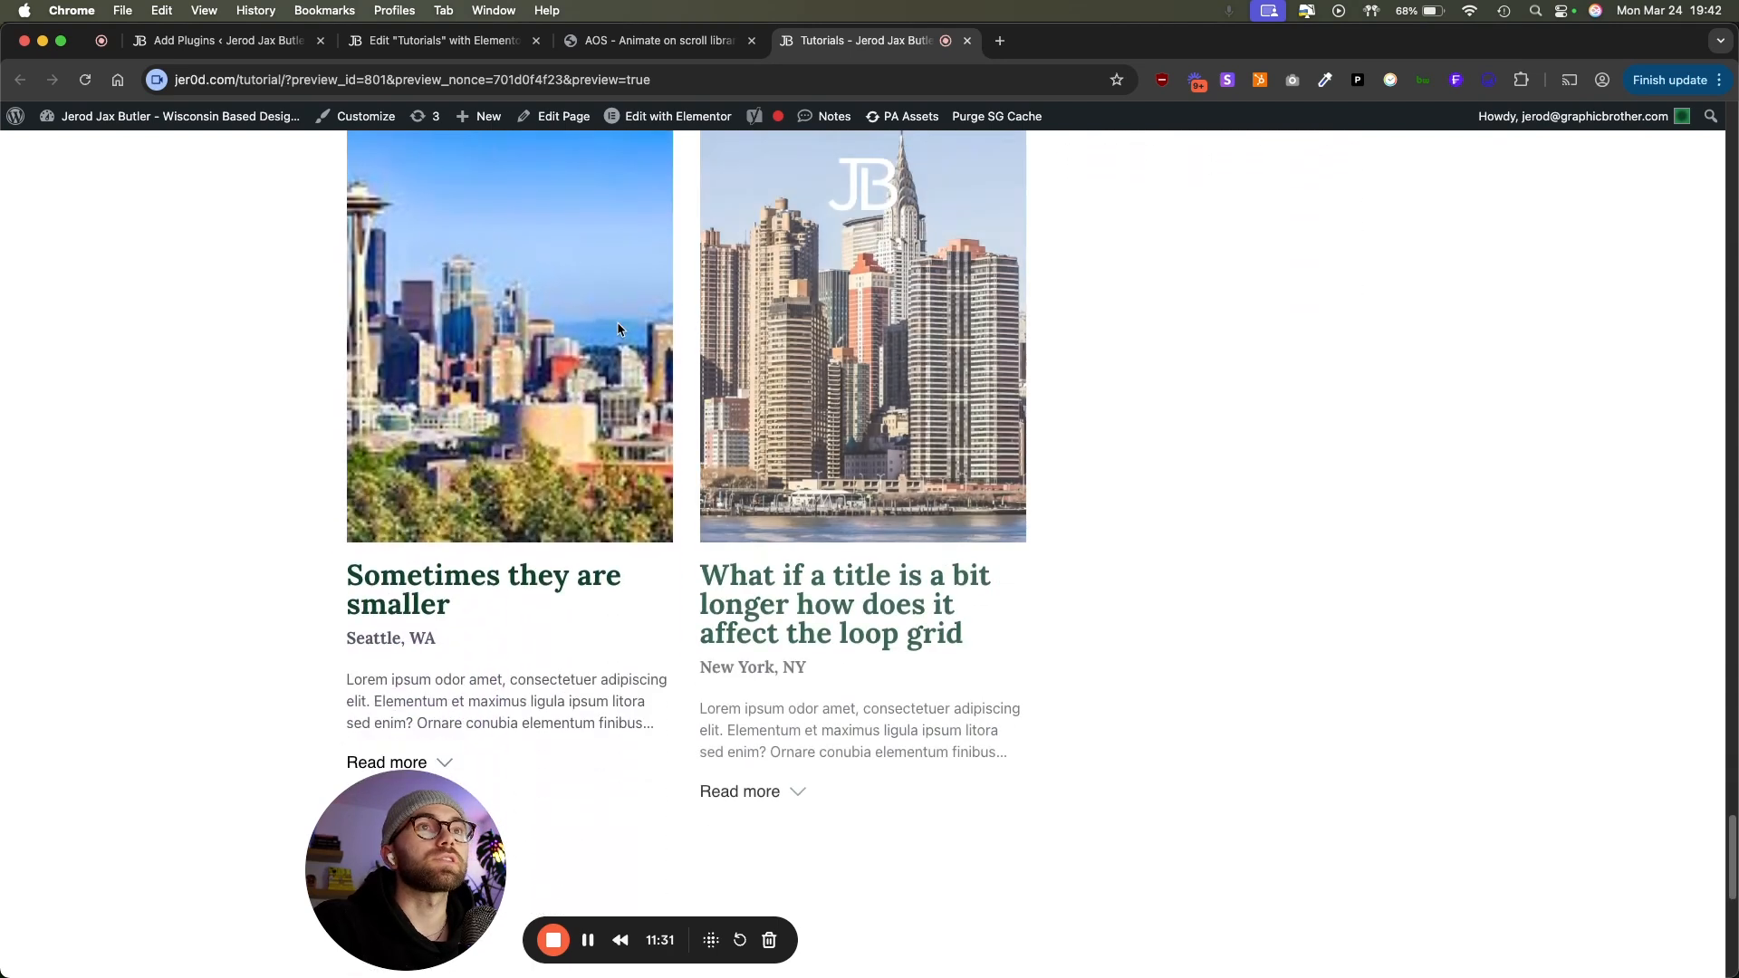
{"action": "scroll", "scroll_direction": "down", "scroll_amount": 3}
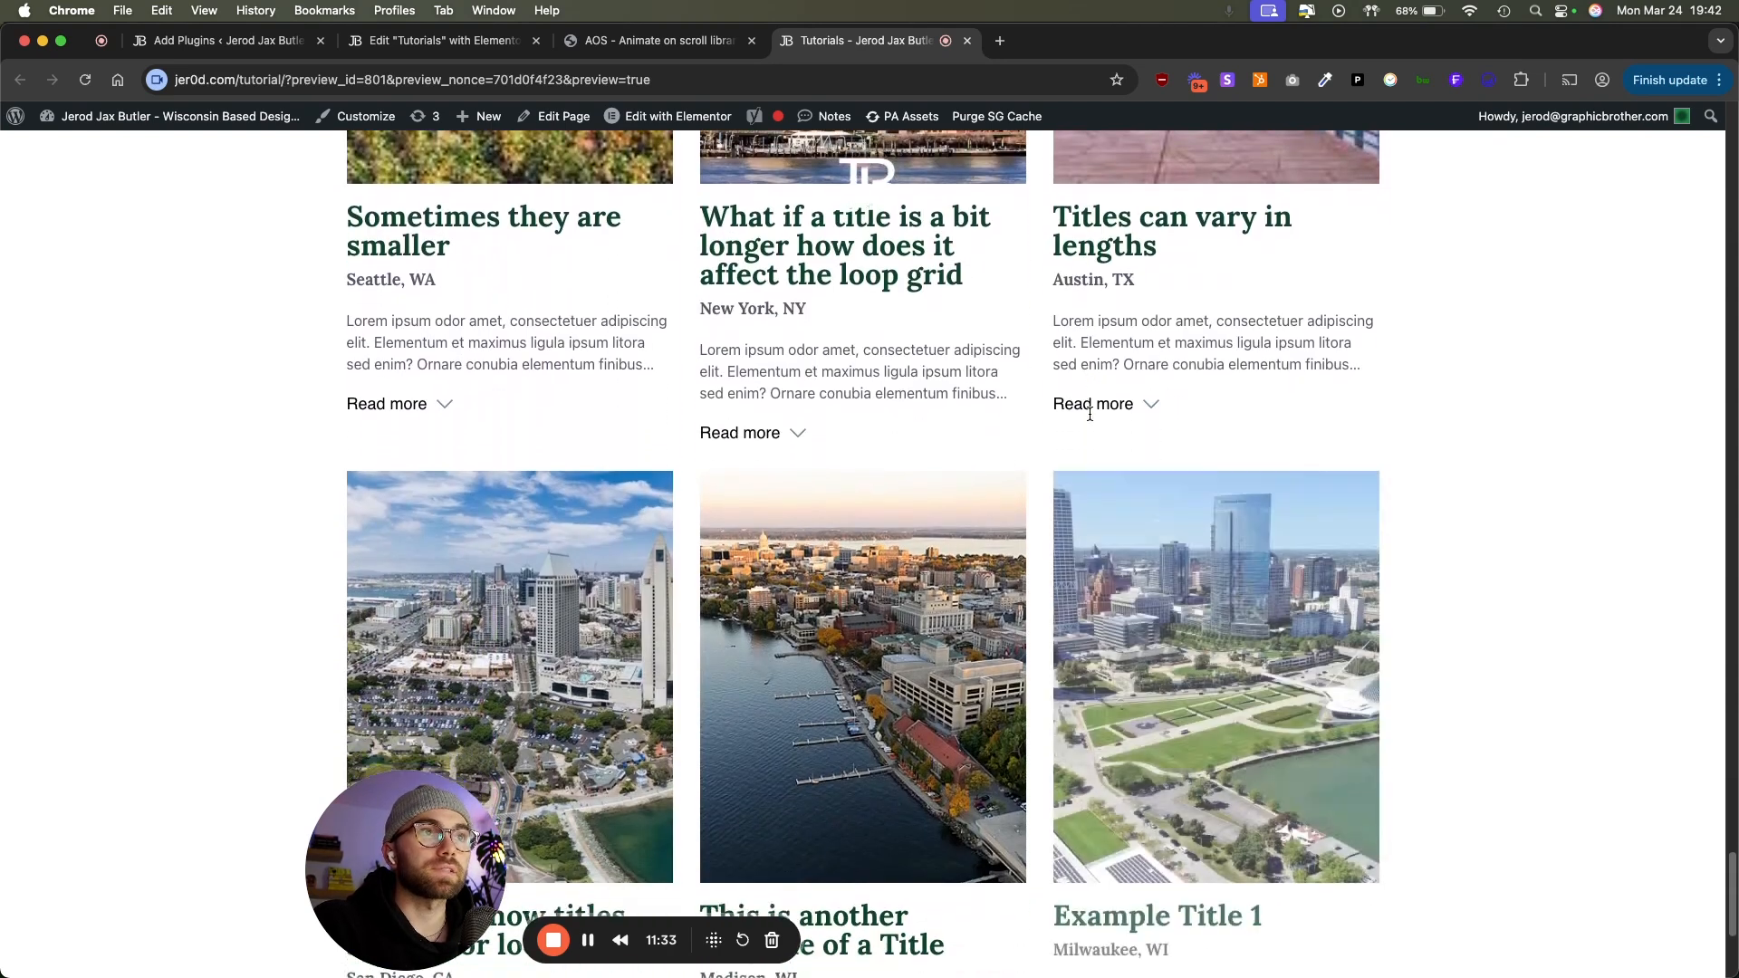
{"action": "scroll", "scroll_direction": "down", "scroll_amount": 3}
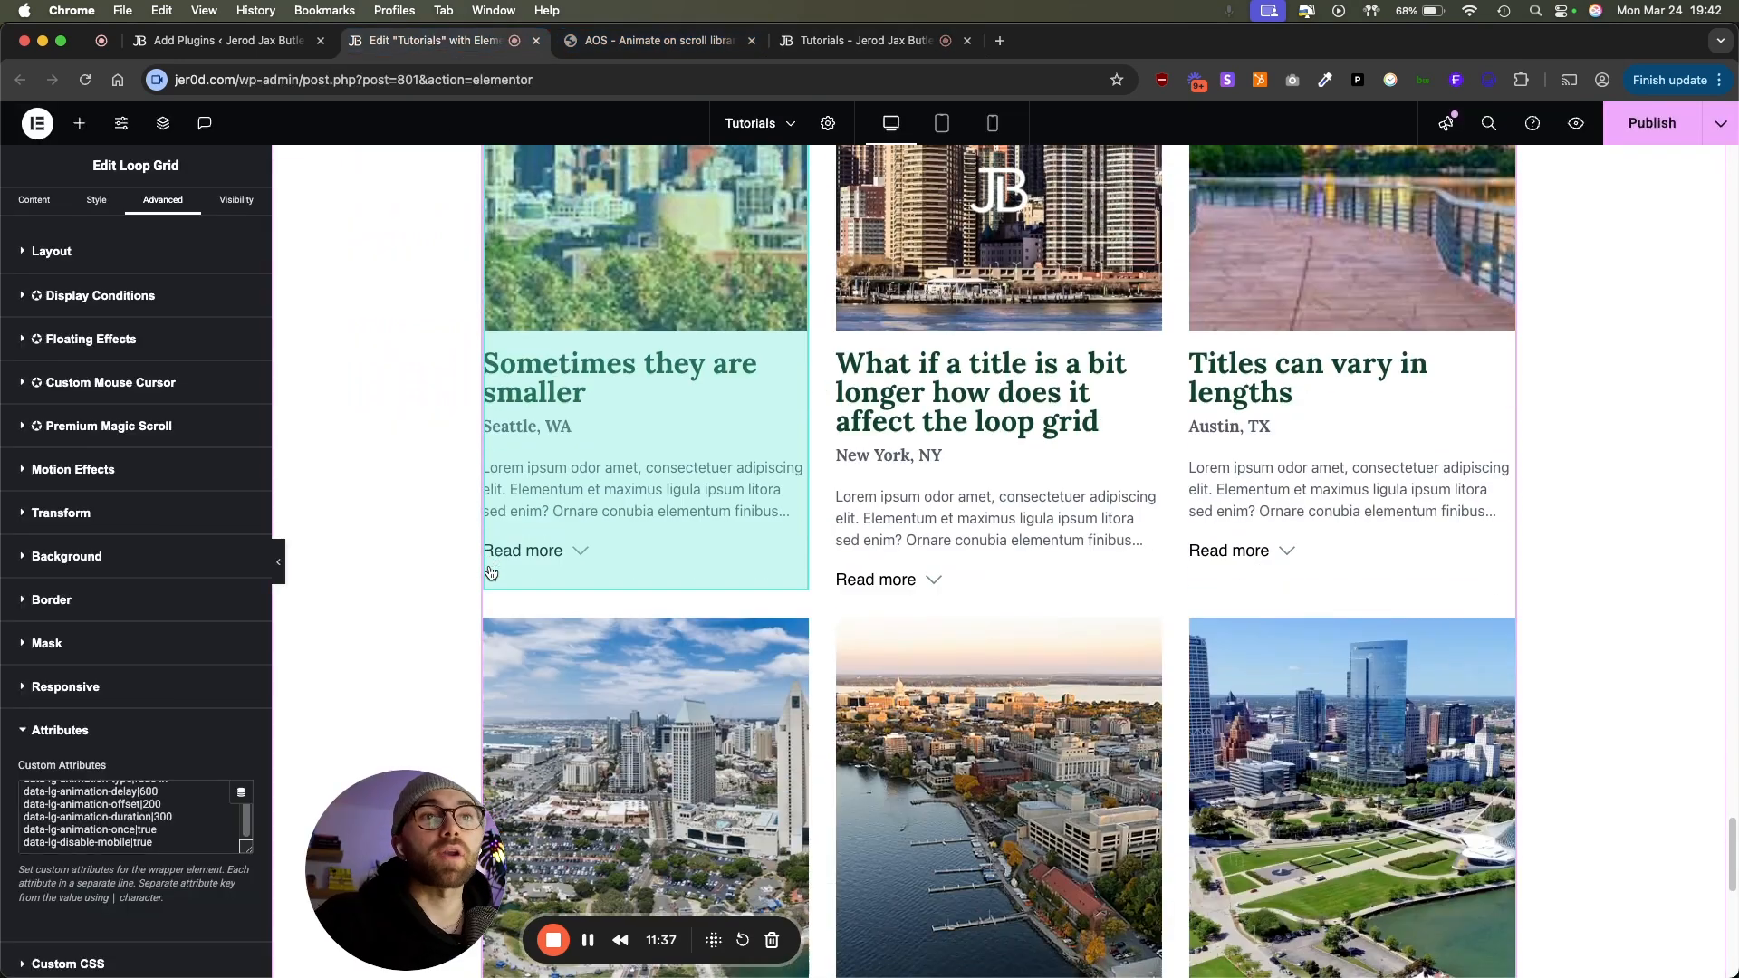
Step: Add a three-column, two-row grid below the loop grid with an icon box in cell one
{"action": "scroll", "scroll_direction": "down", "scroll_amount": 3}
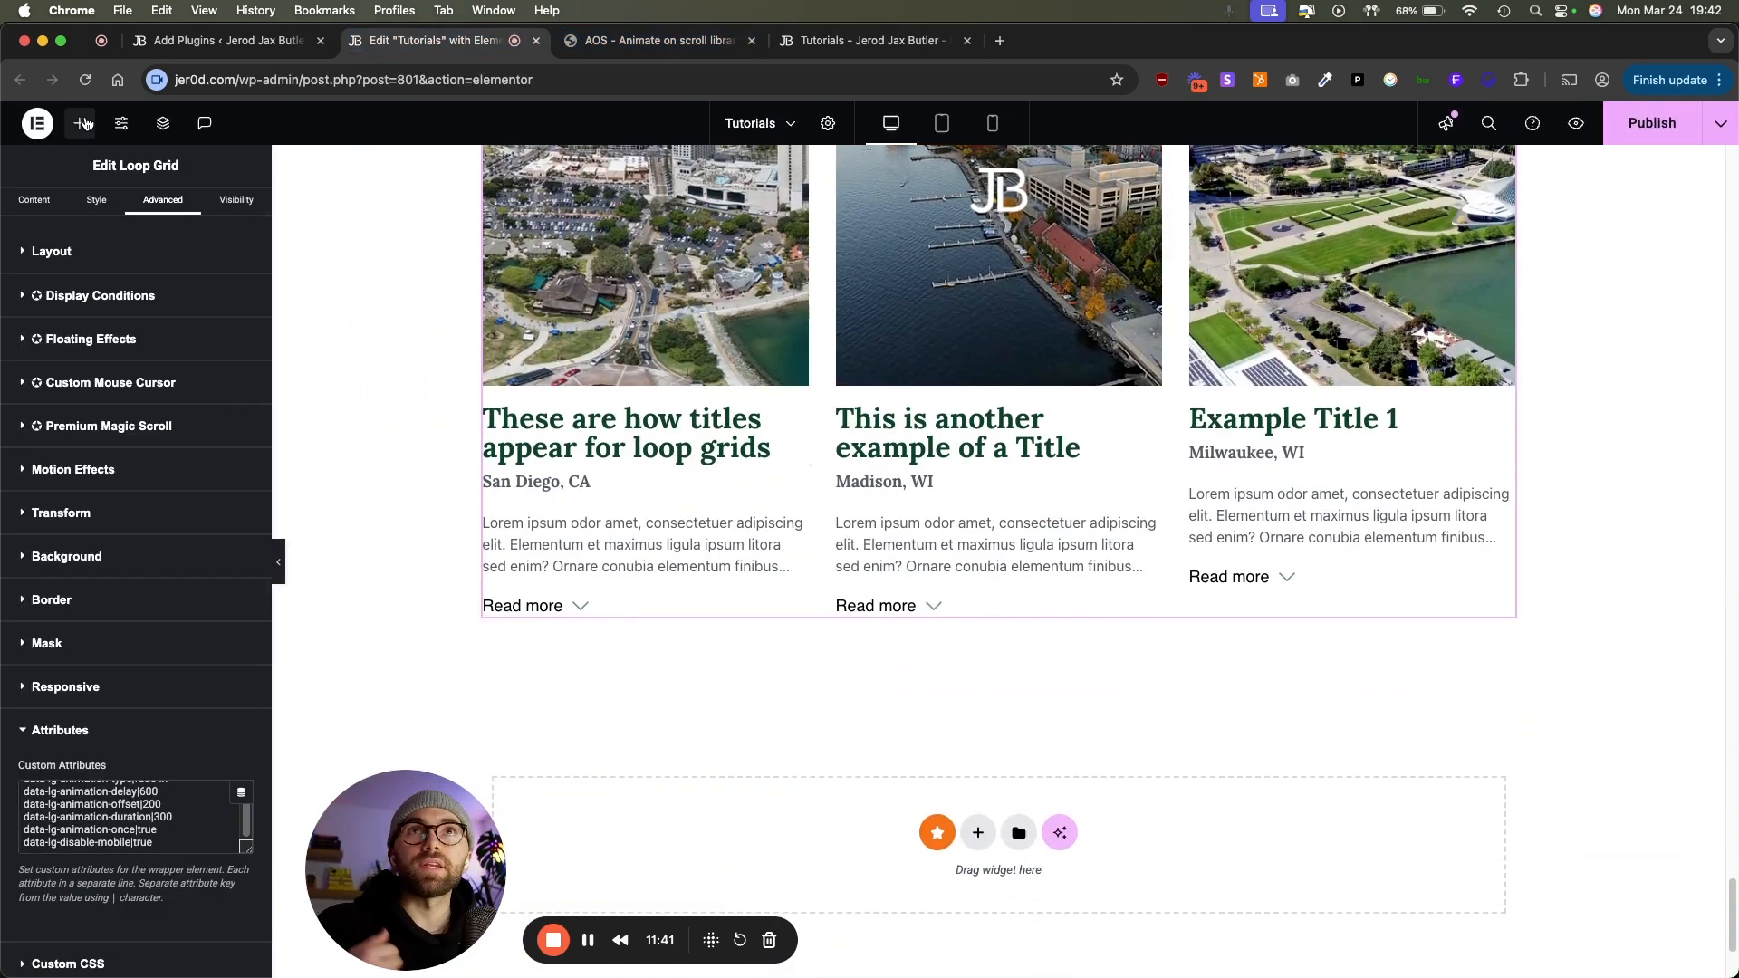
{"action": "left_click", "coordinate": [79, 124]}
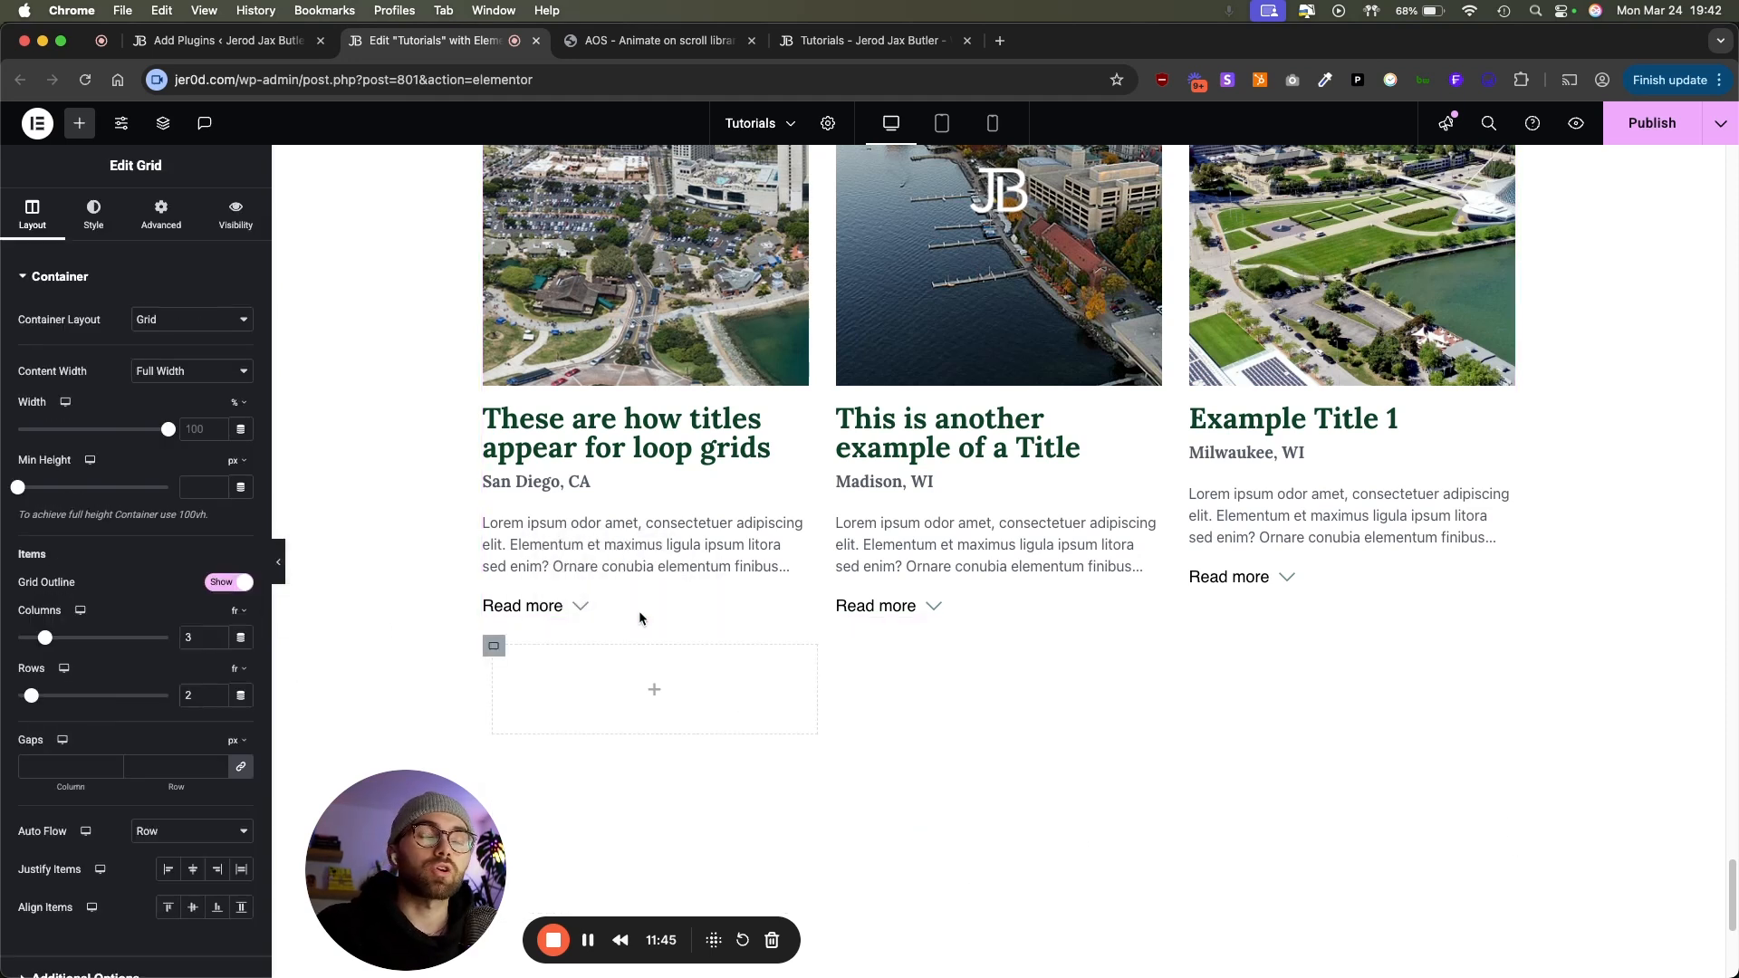
{"action": "left_click", "coordinate": [79, 123]}
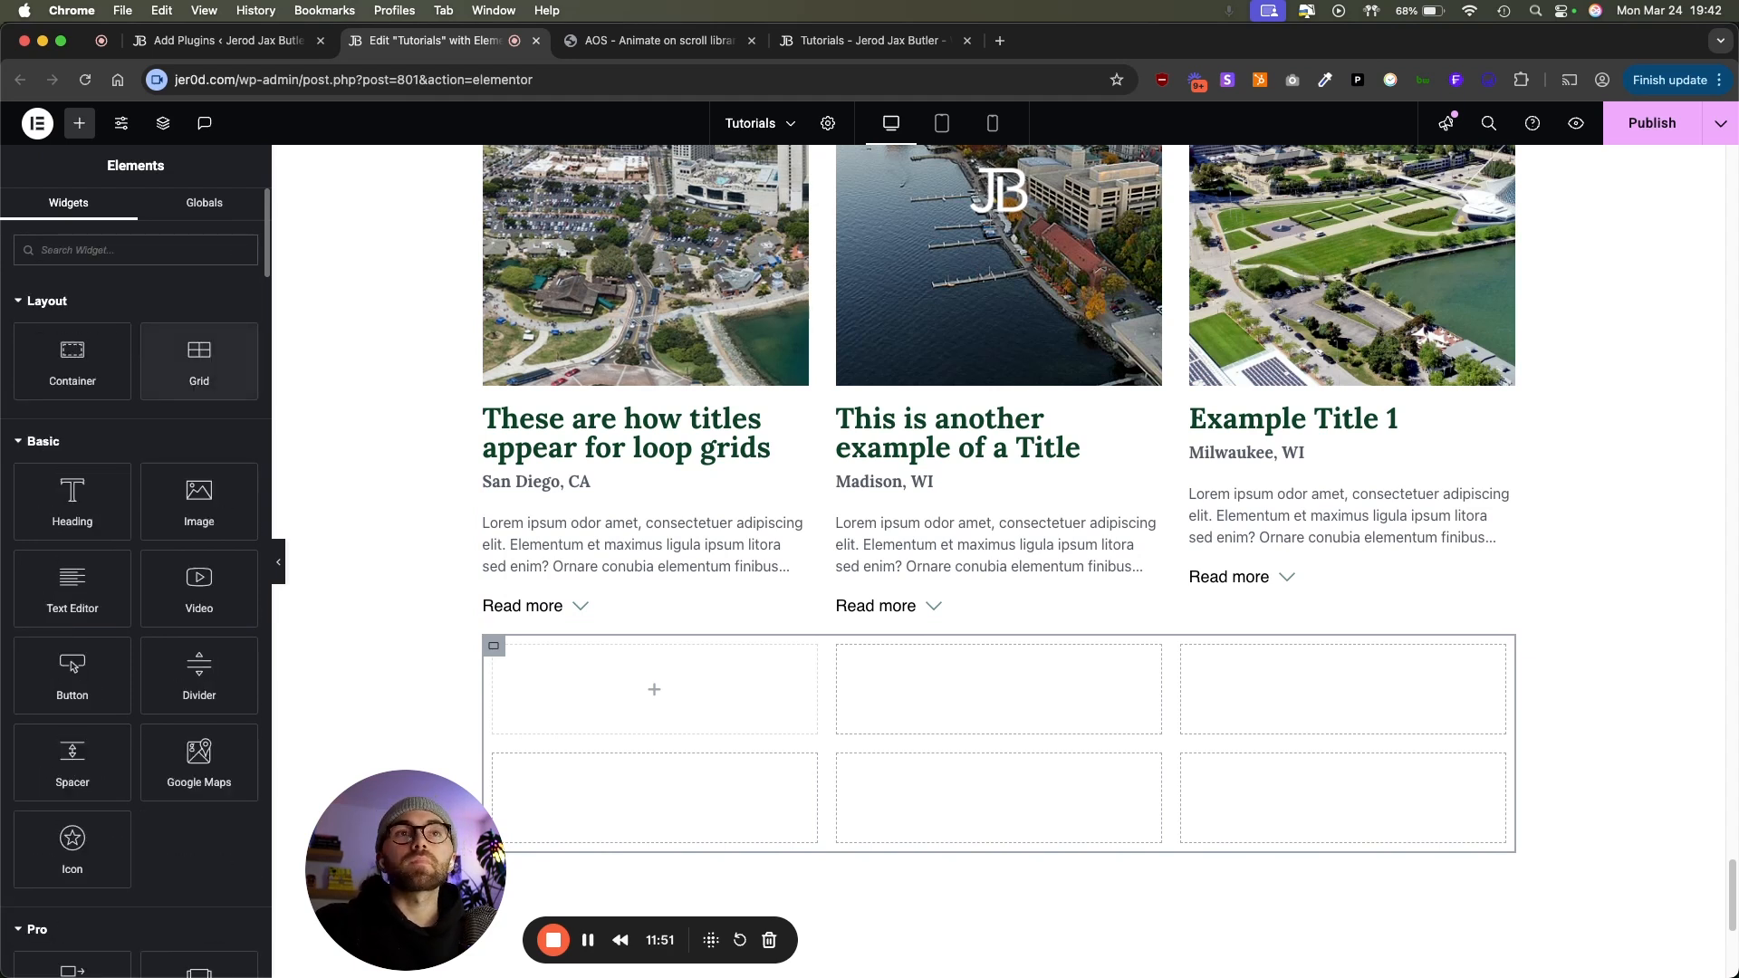
{"action": "type", "text": "svg"}
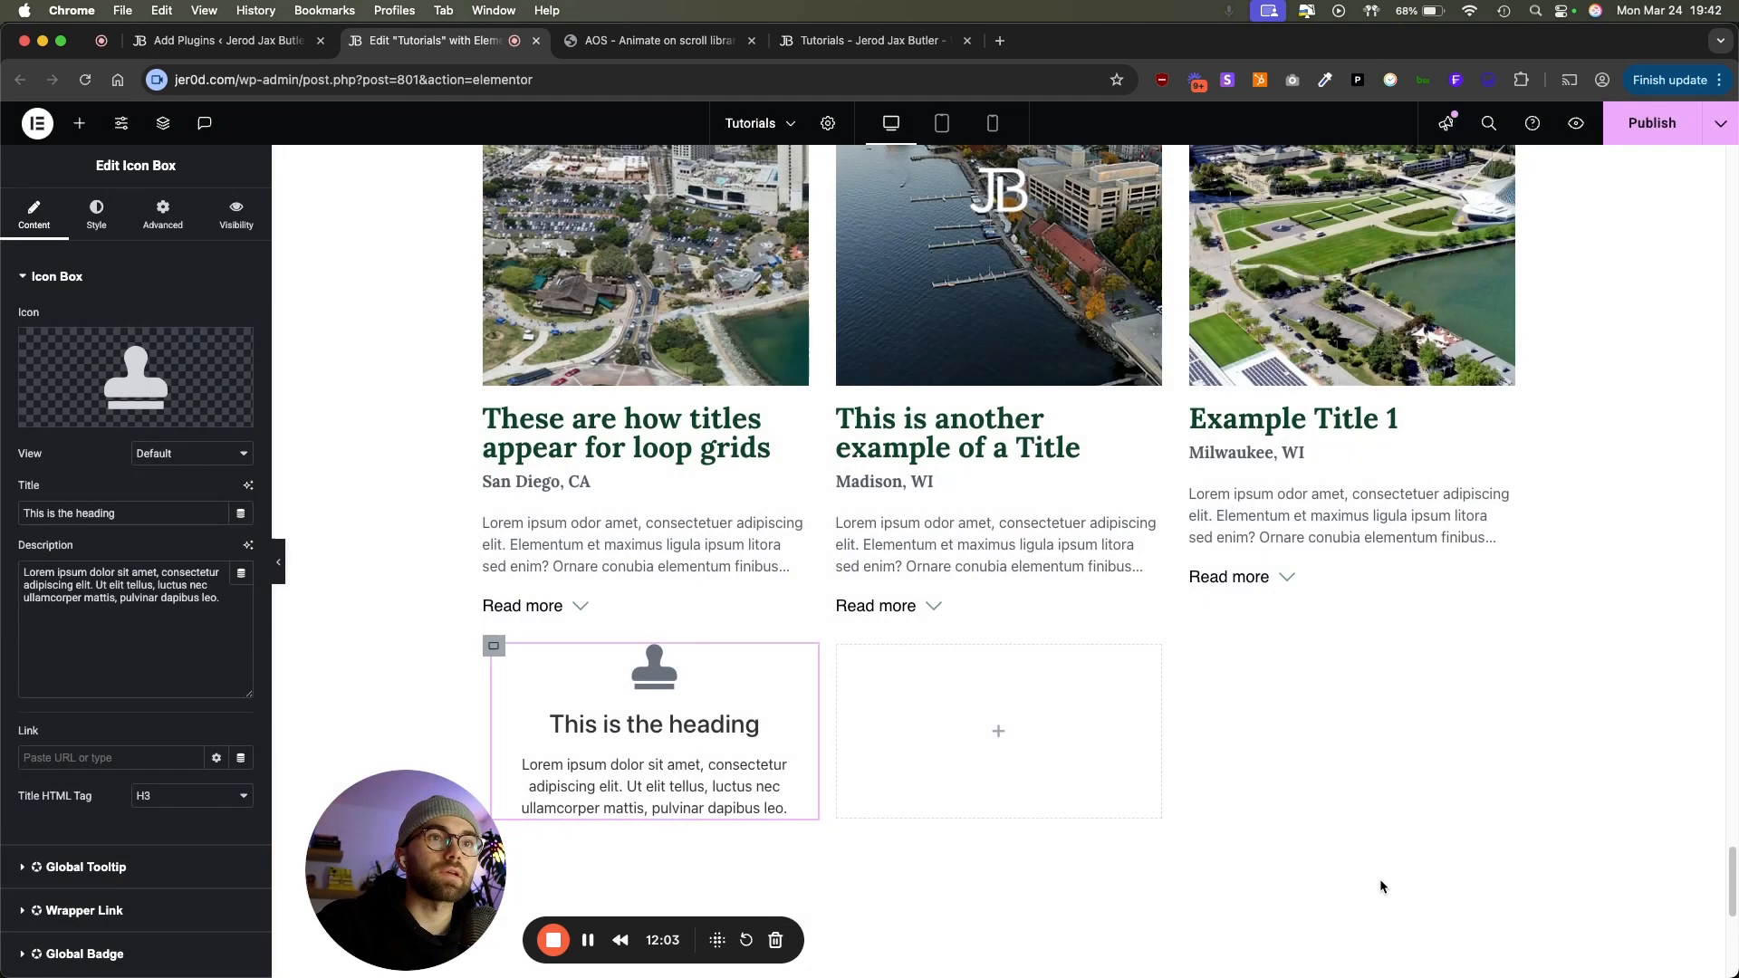
Step: Set the icon box's icon colour to red
{"action": "left_click", "coordinate": [95, 212]}
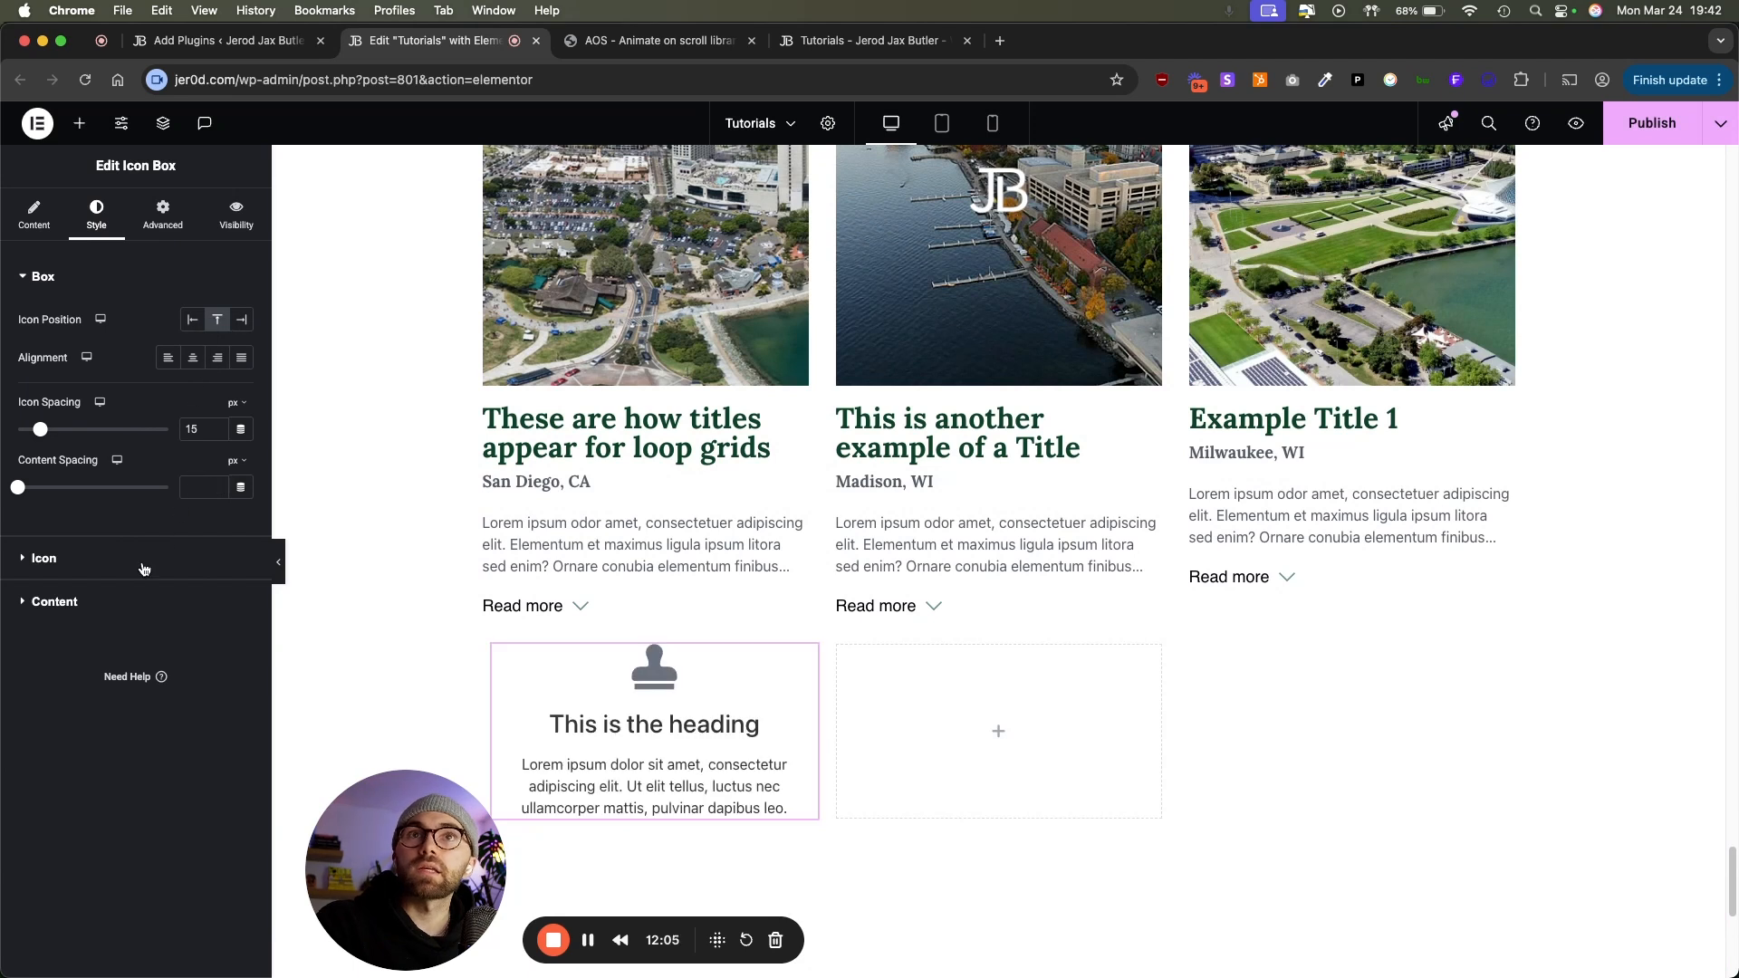
{"action": "left_click", "coordinate": [53, 601]}
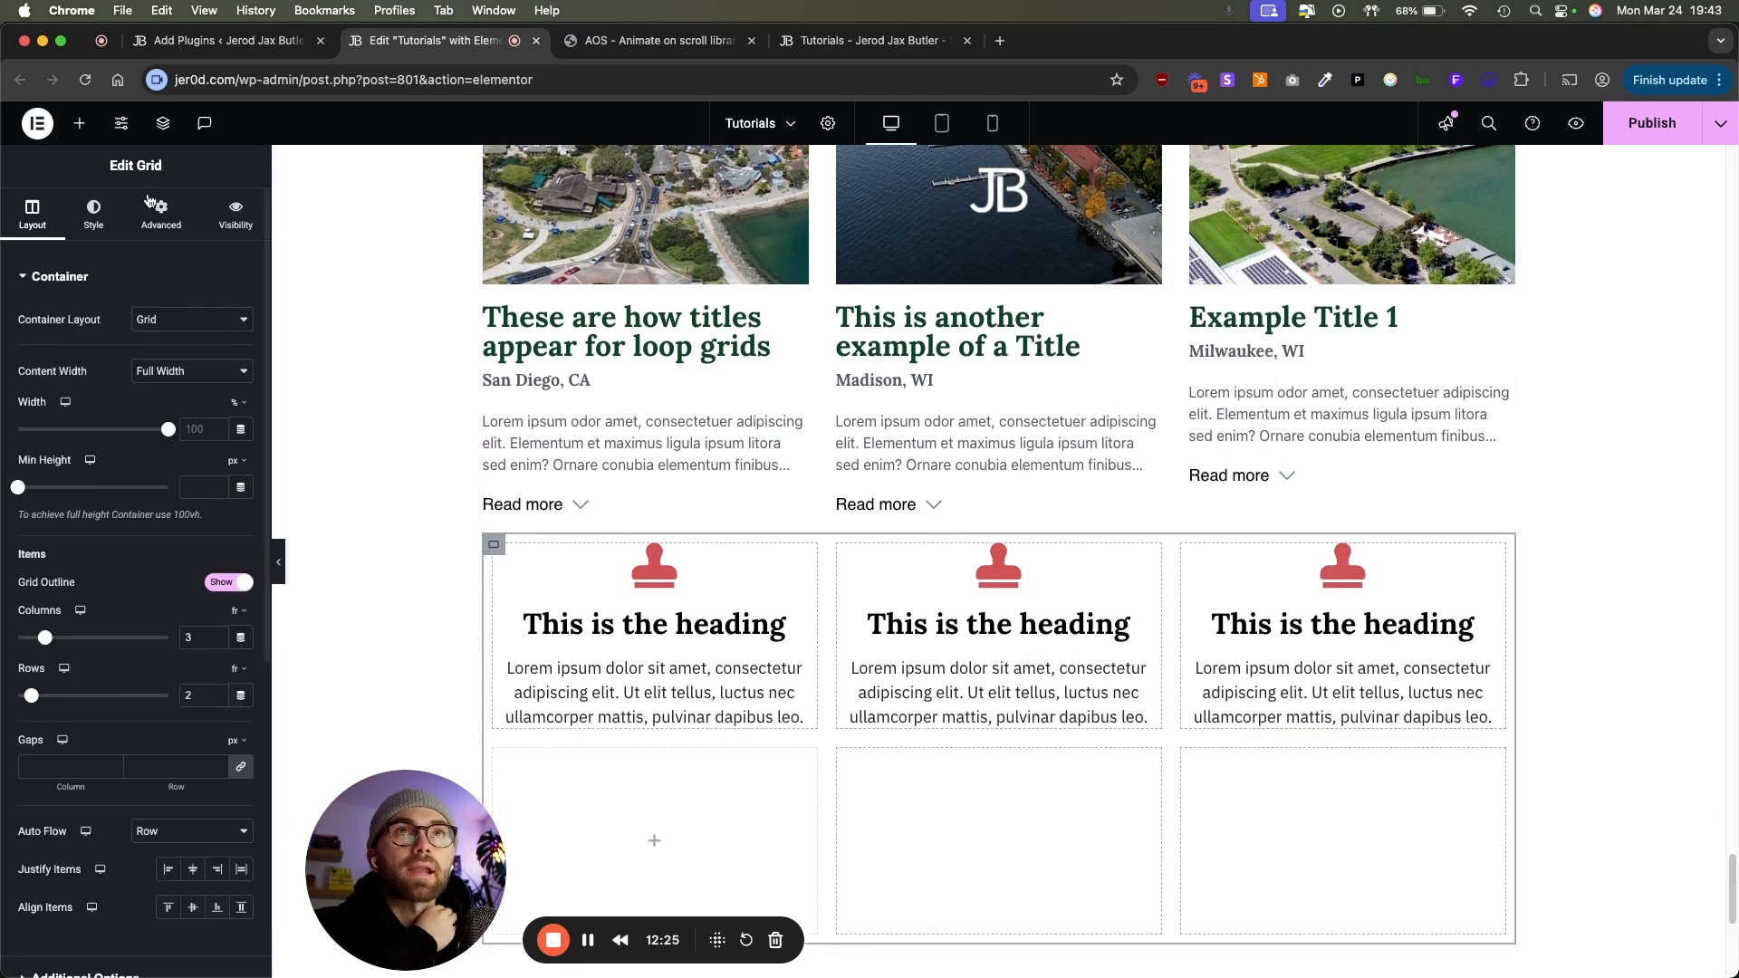
{"action": "left_click", "coordinate": [159, 211]}
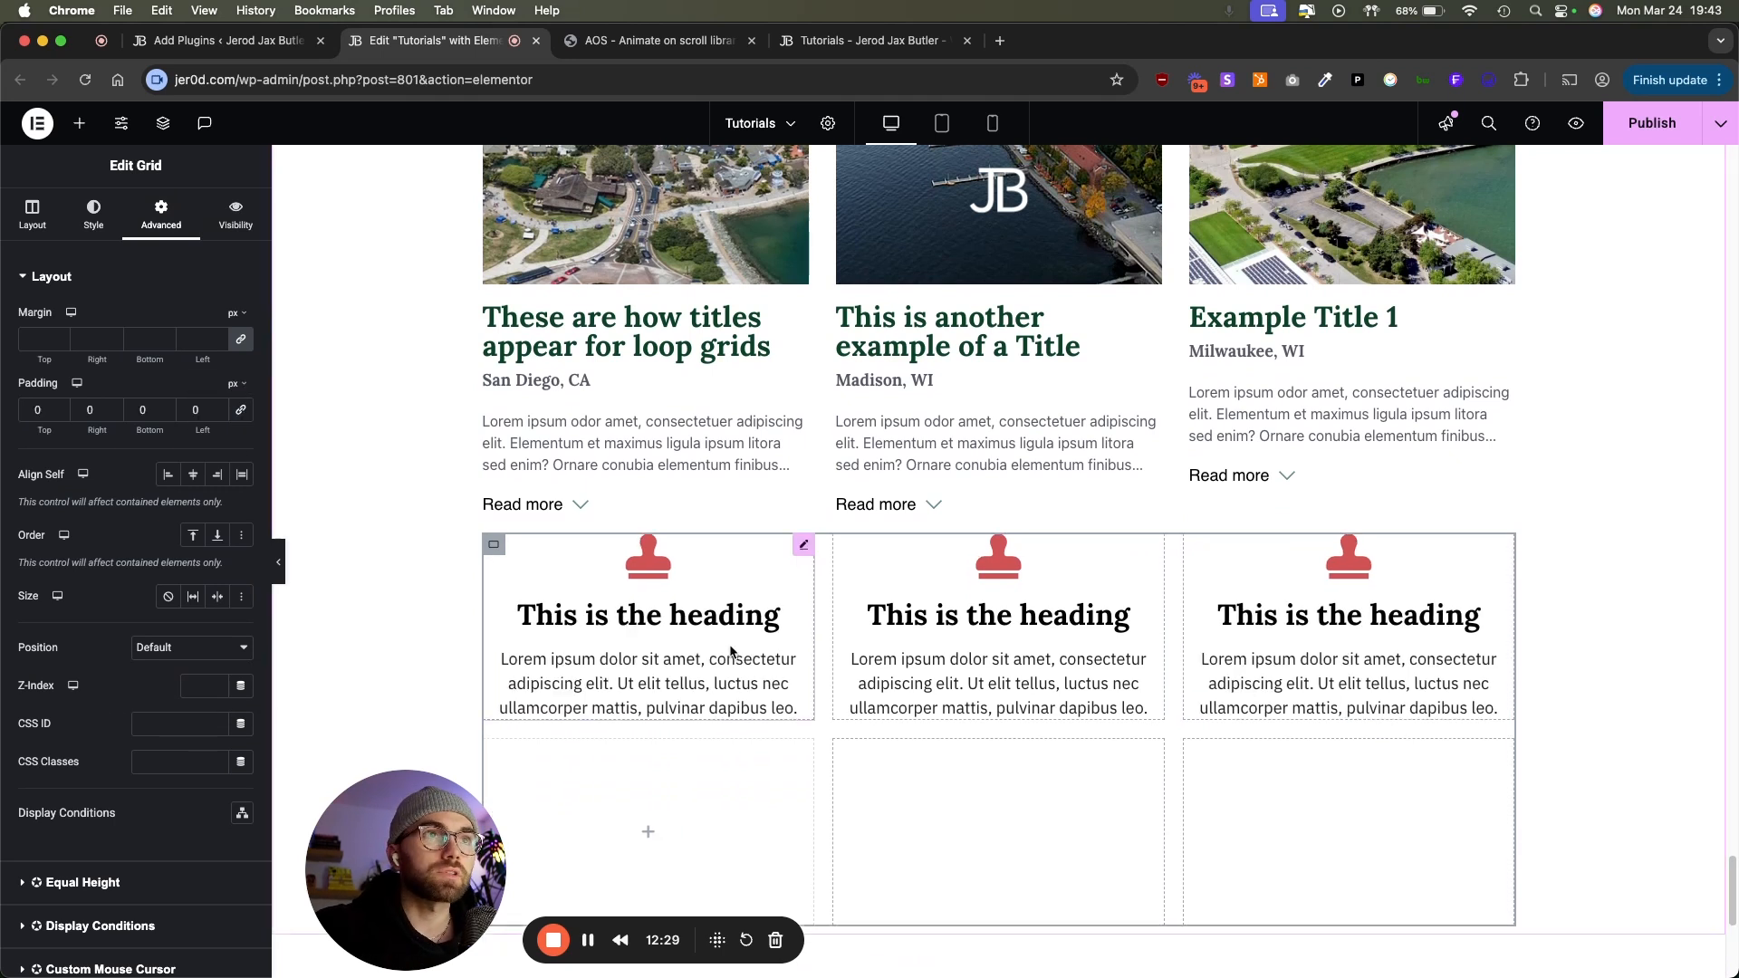
Step: Number the second and third icon box headings 2 and 3
{"action": "left_click", "coordinate": [994, 614]}
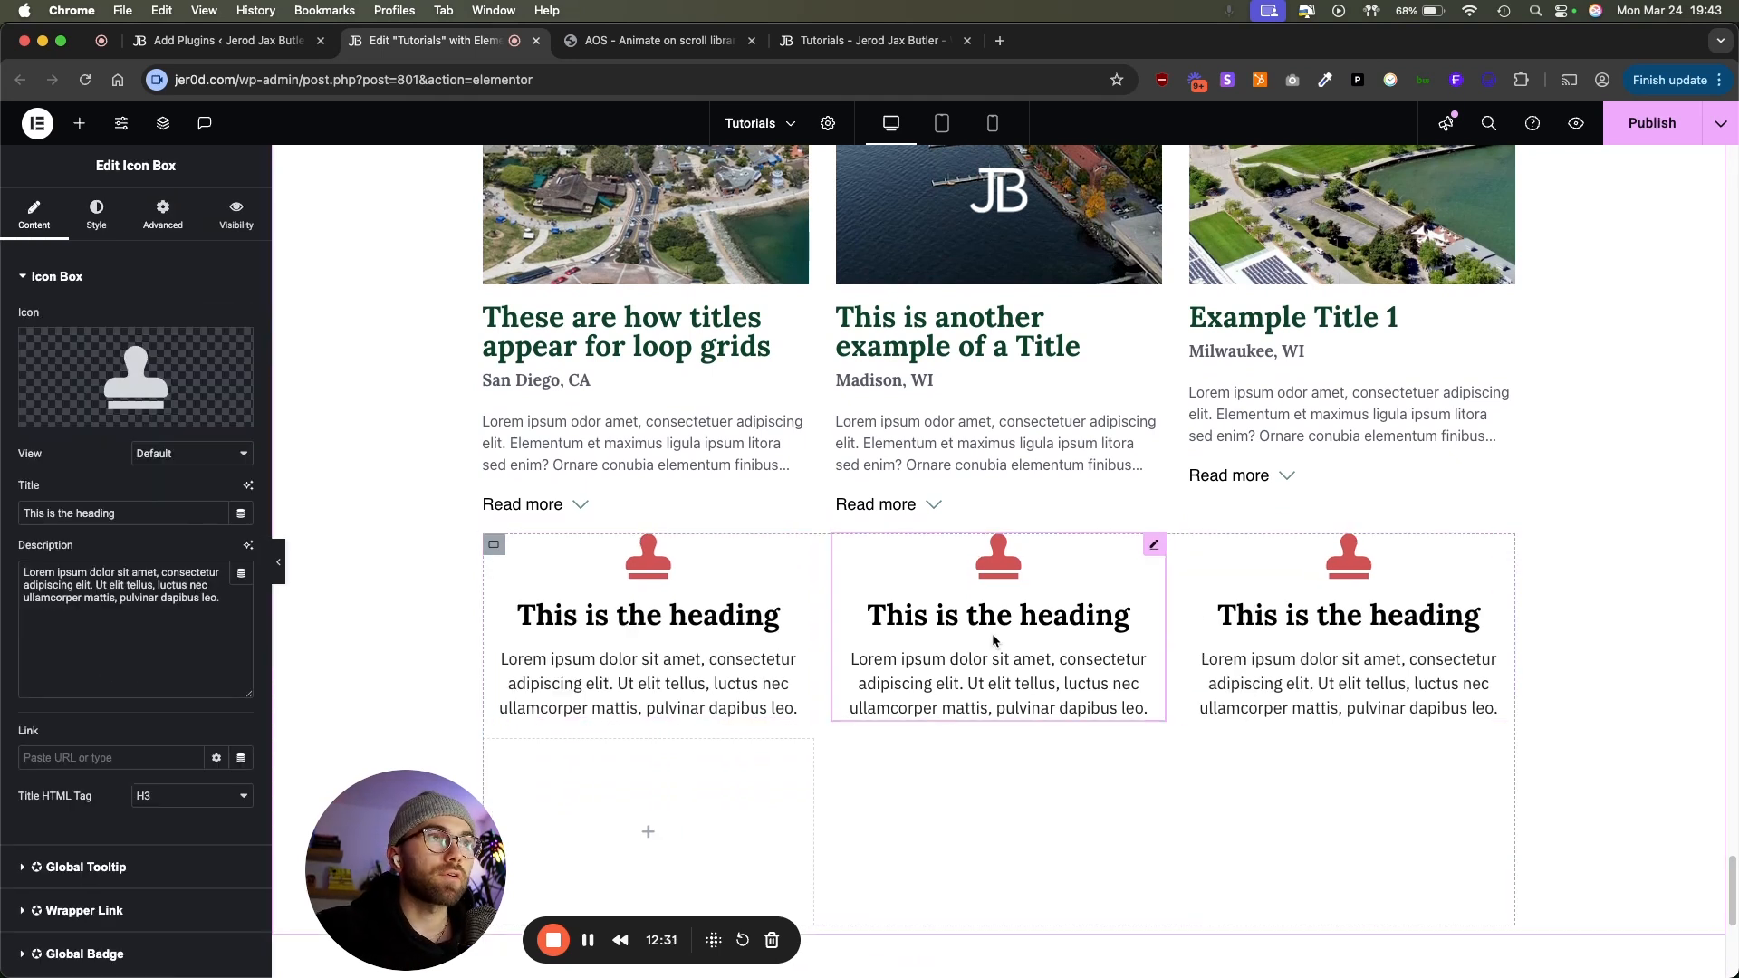
{"action": "type", "text": "2"}
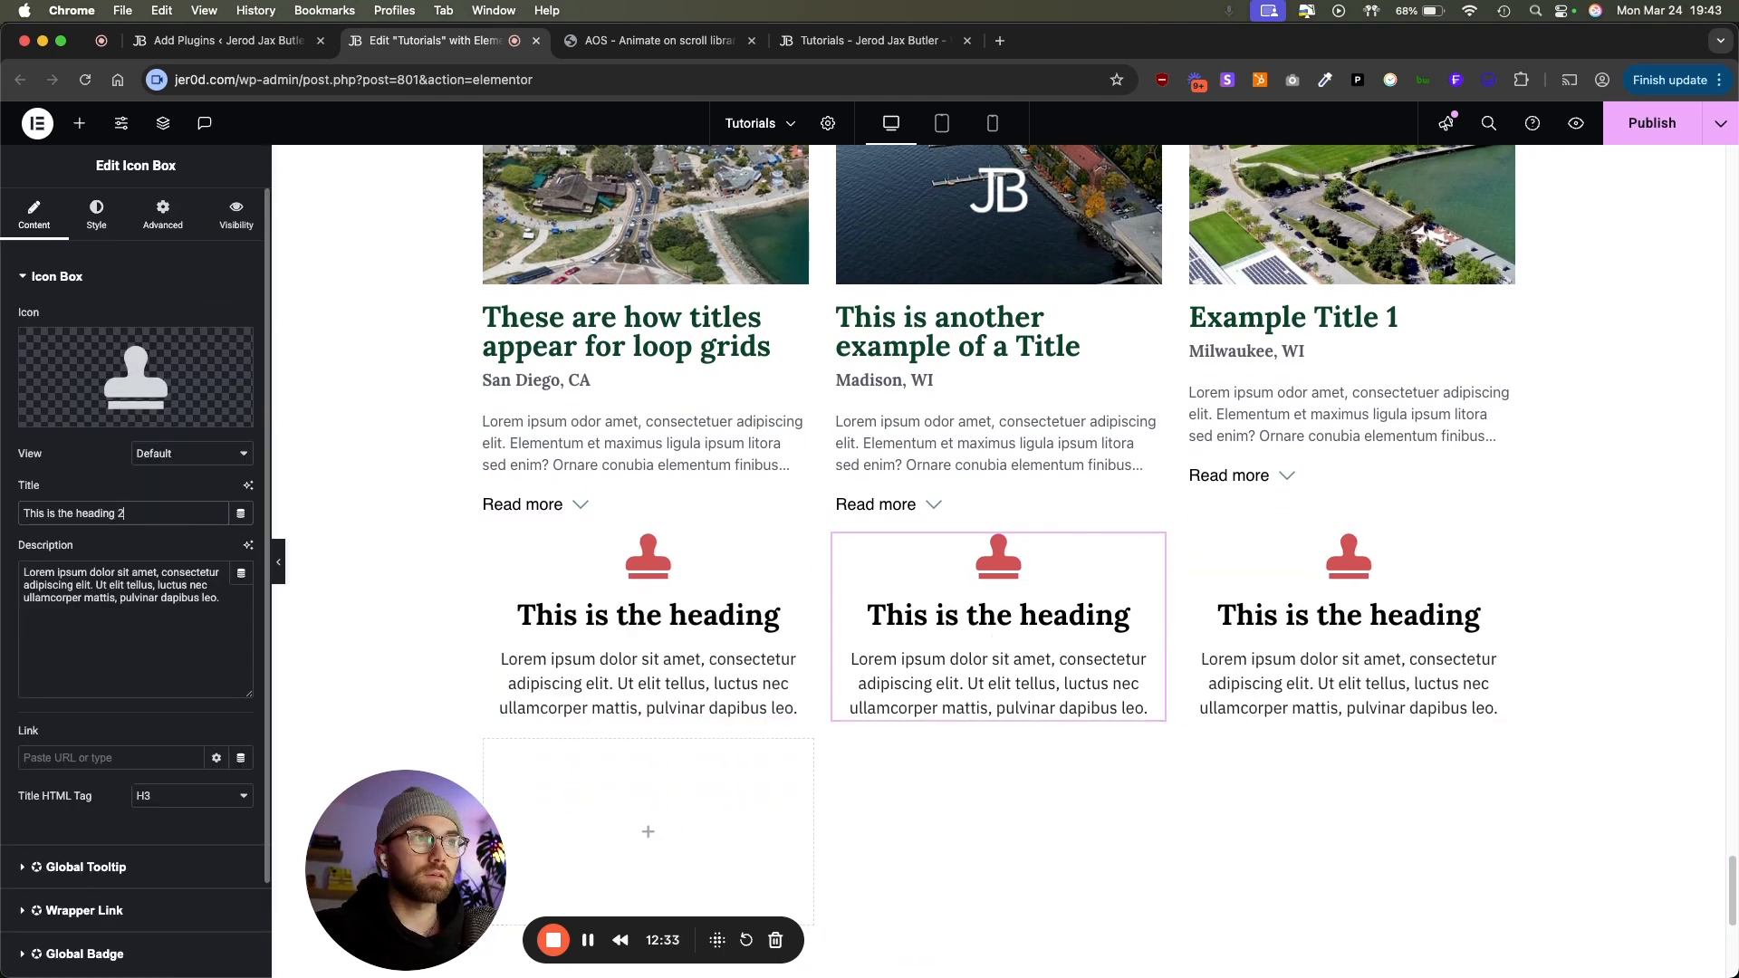
{"action": "left_click", "coordinate": [1347, 614]}
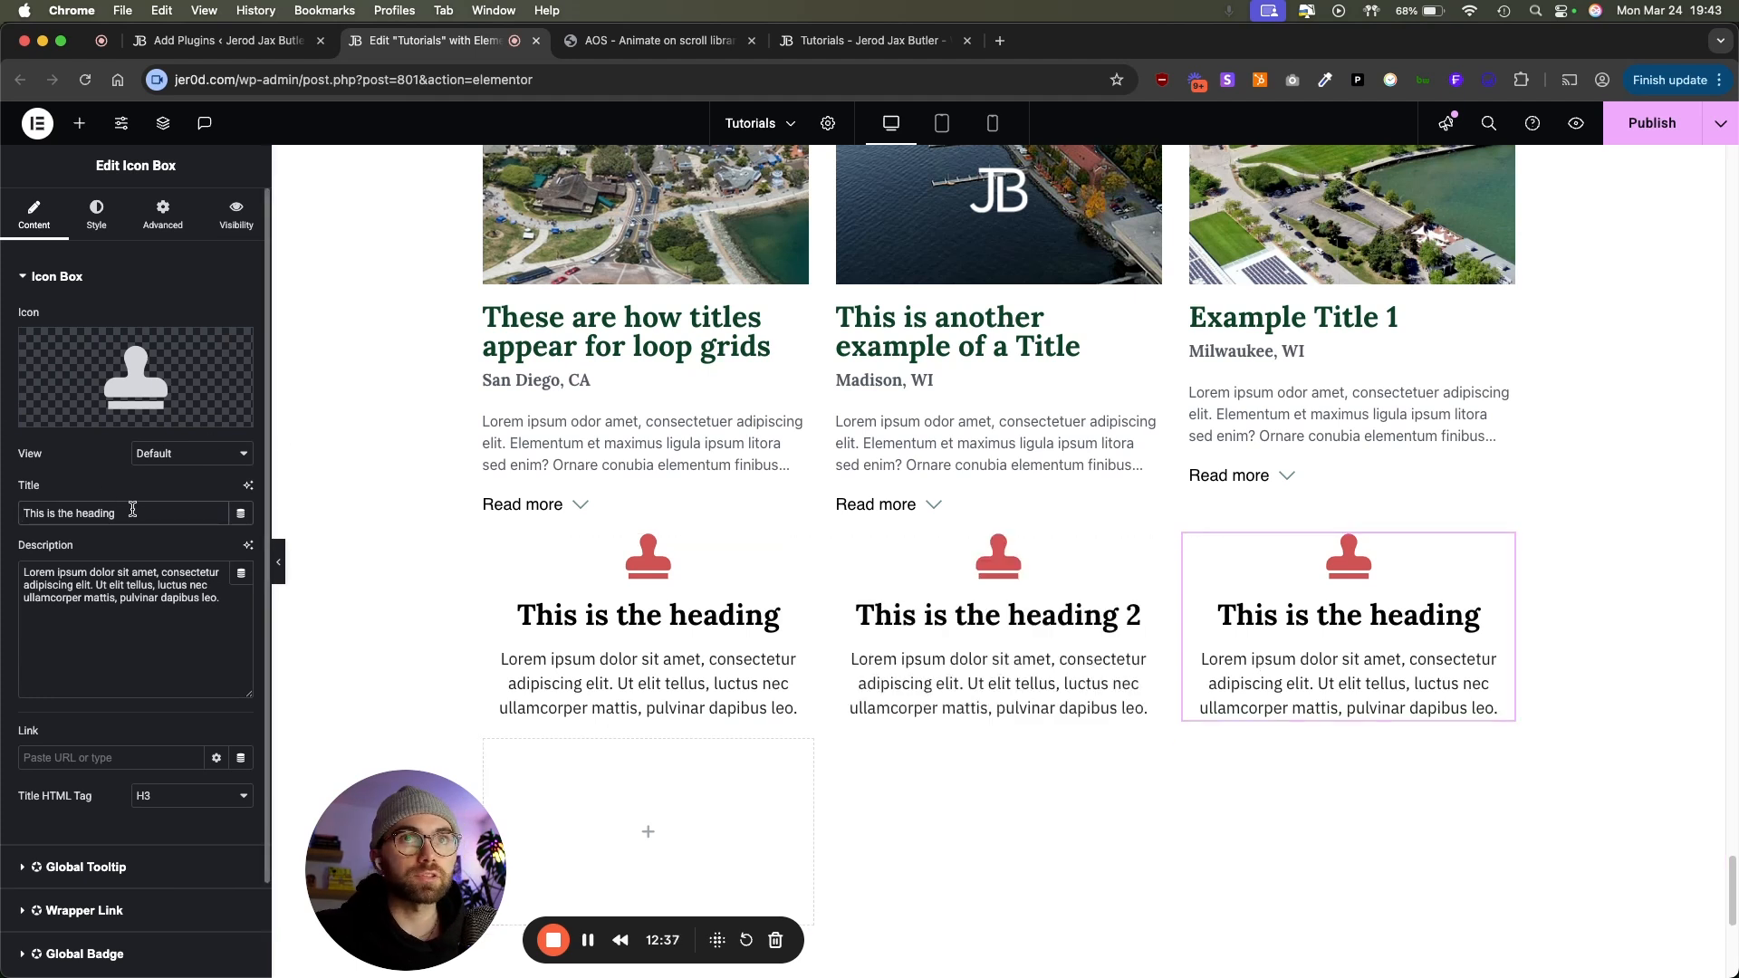
{"action": "left_click", "coordinate": [996, 615]}
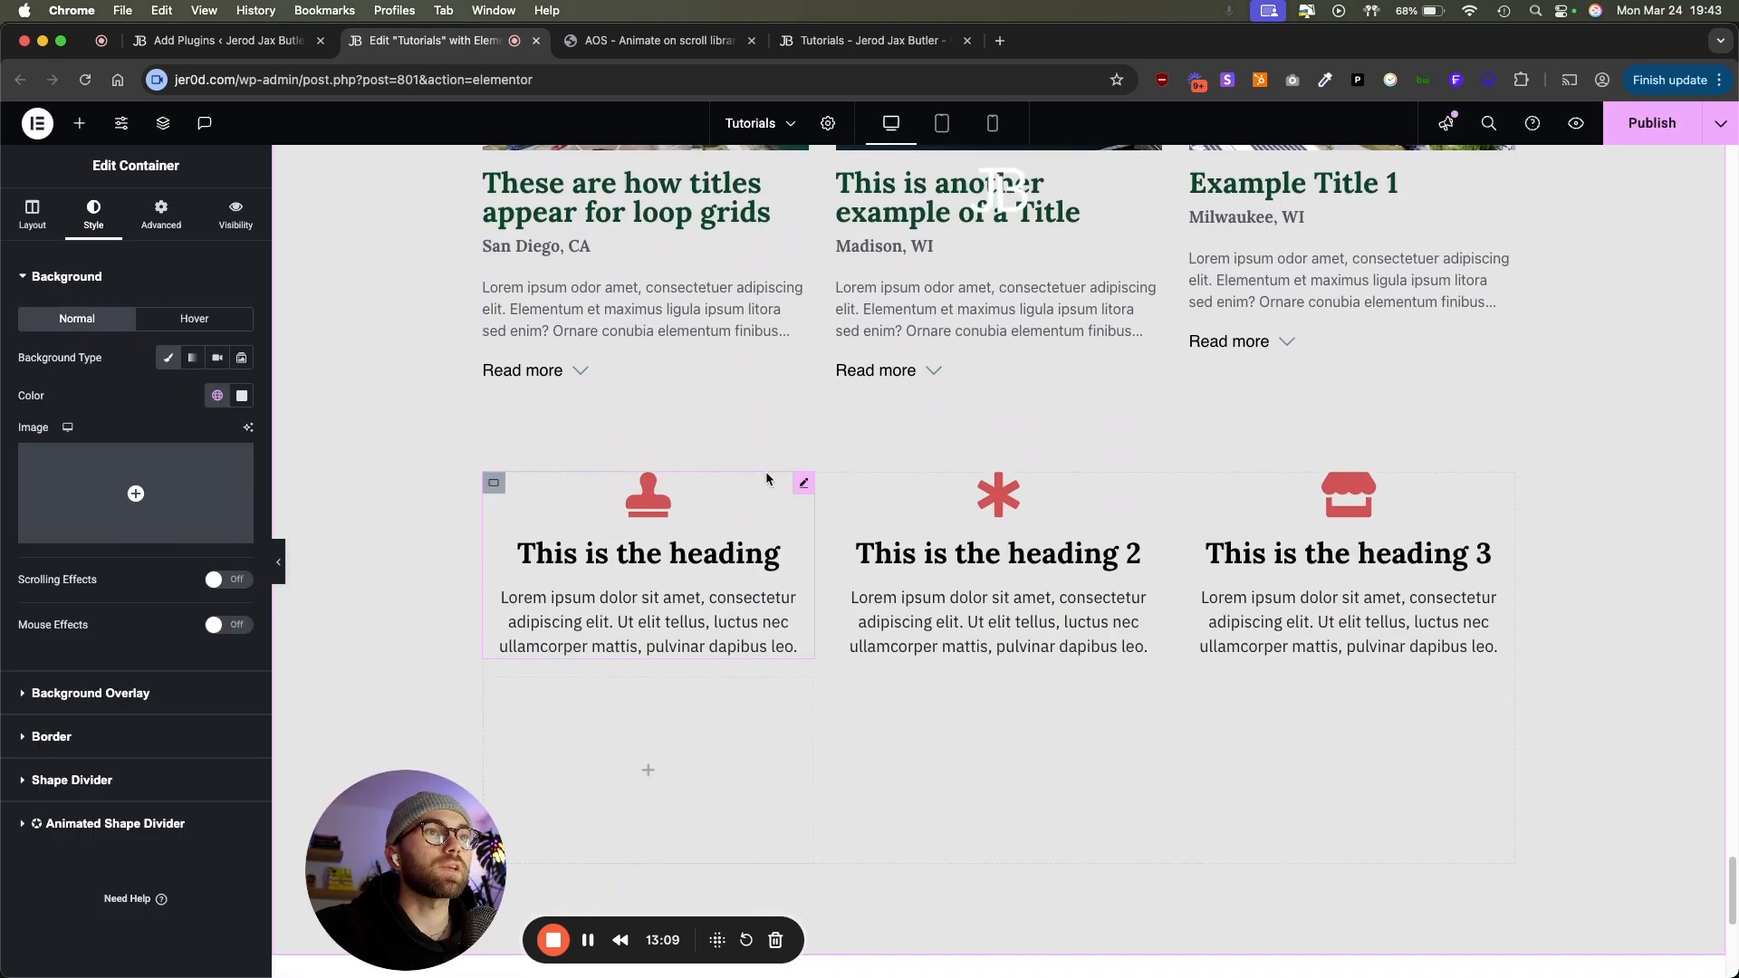
Step: Scroll down and select the first icon box in the three-column grid
{"action": "scroll", "scroll_direction": "down", "scroll_amount": 3}
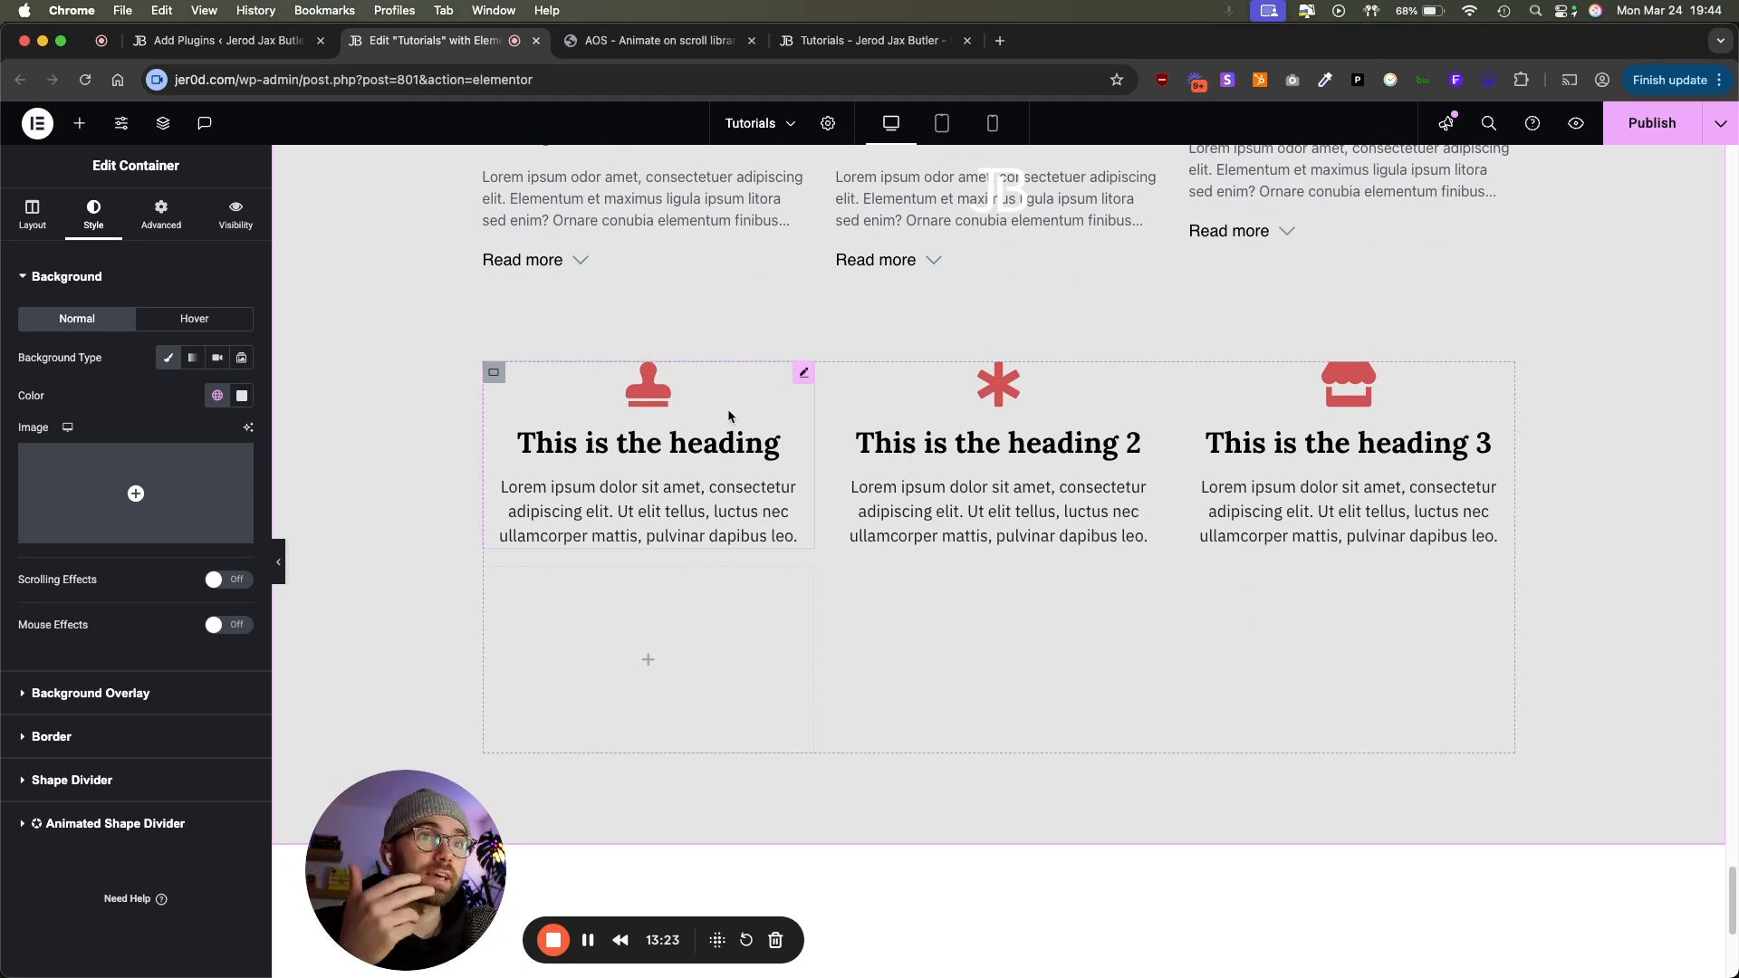
{"action": "left_click", "coordinate": [647, 455]}
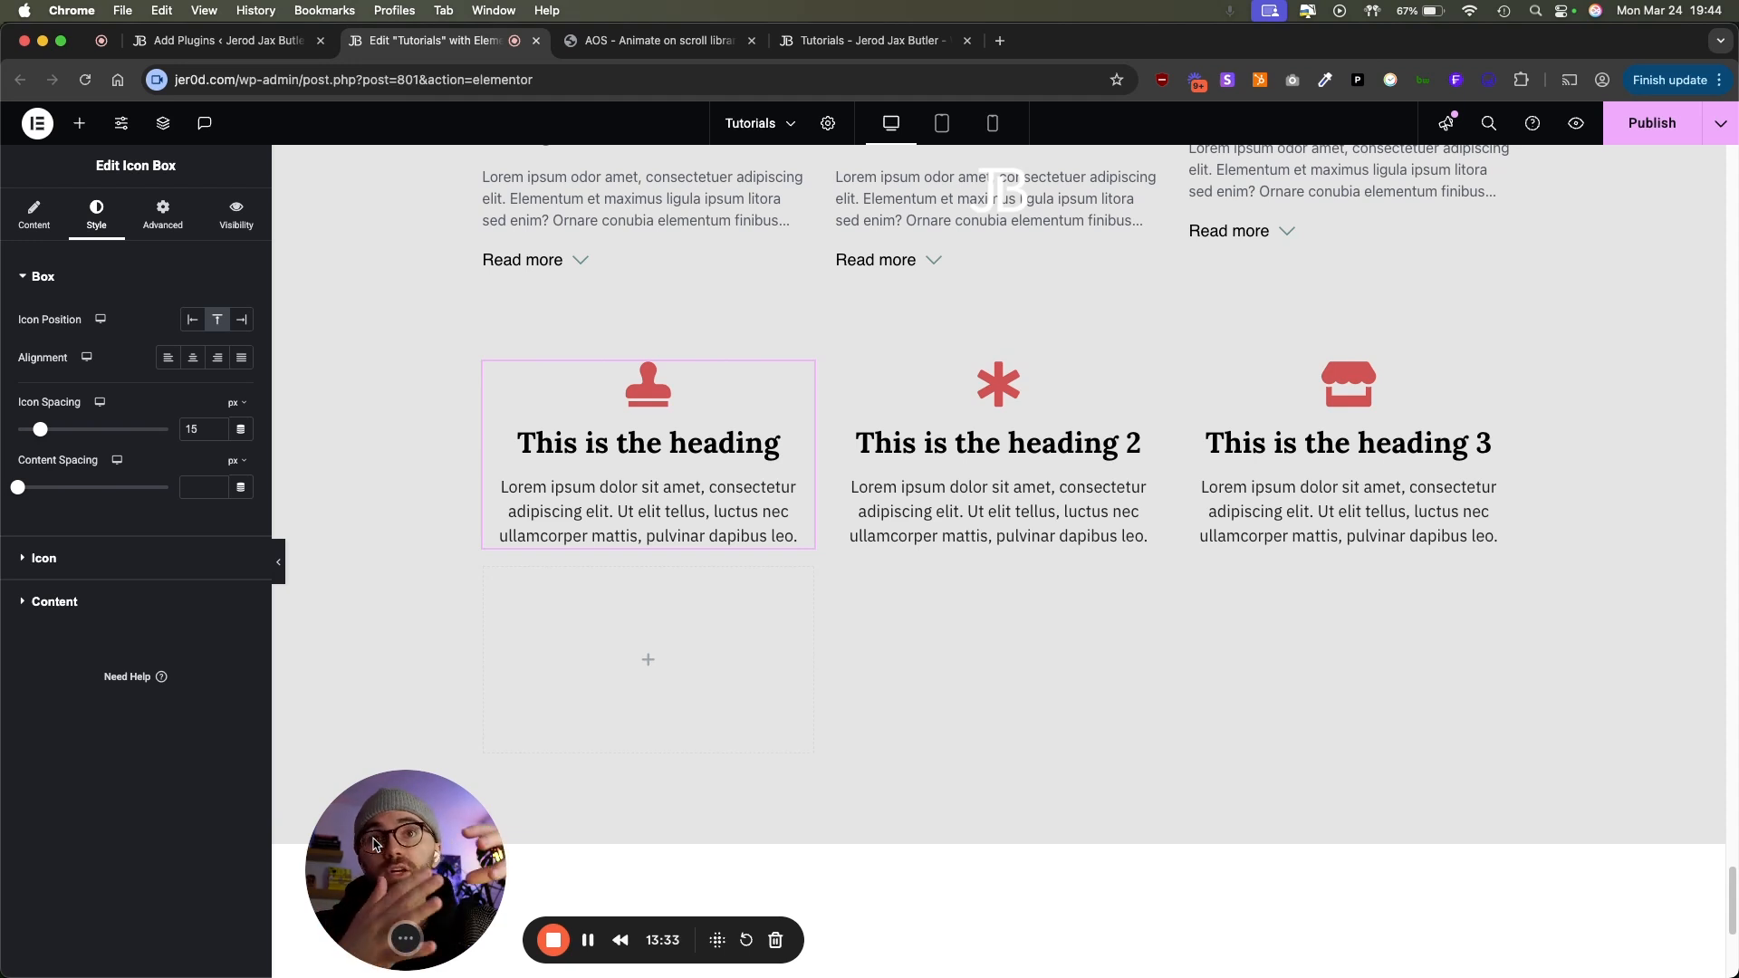
{"action": "mouse_move", "coordinate": [365, 552]}
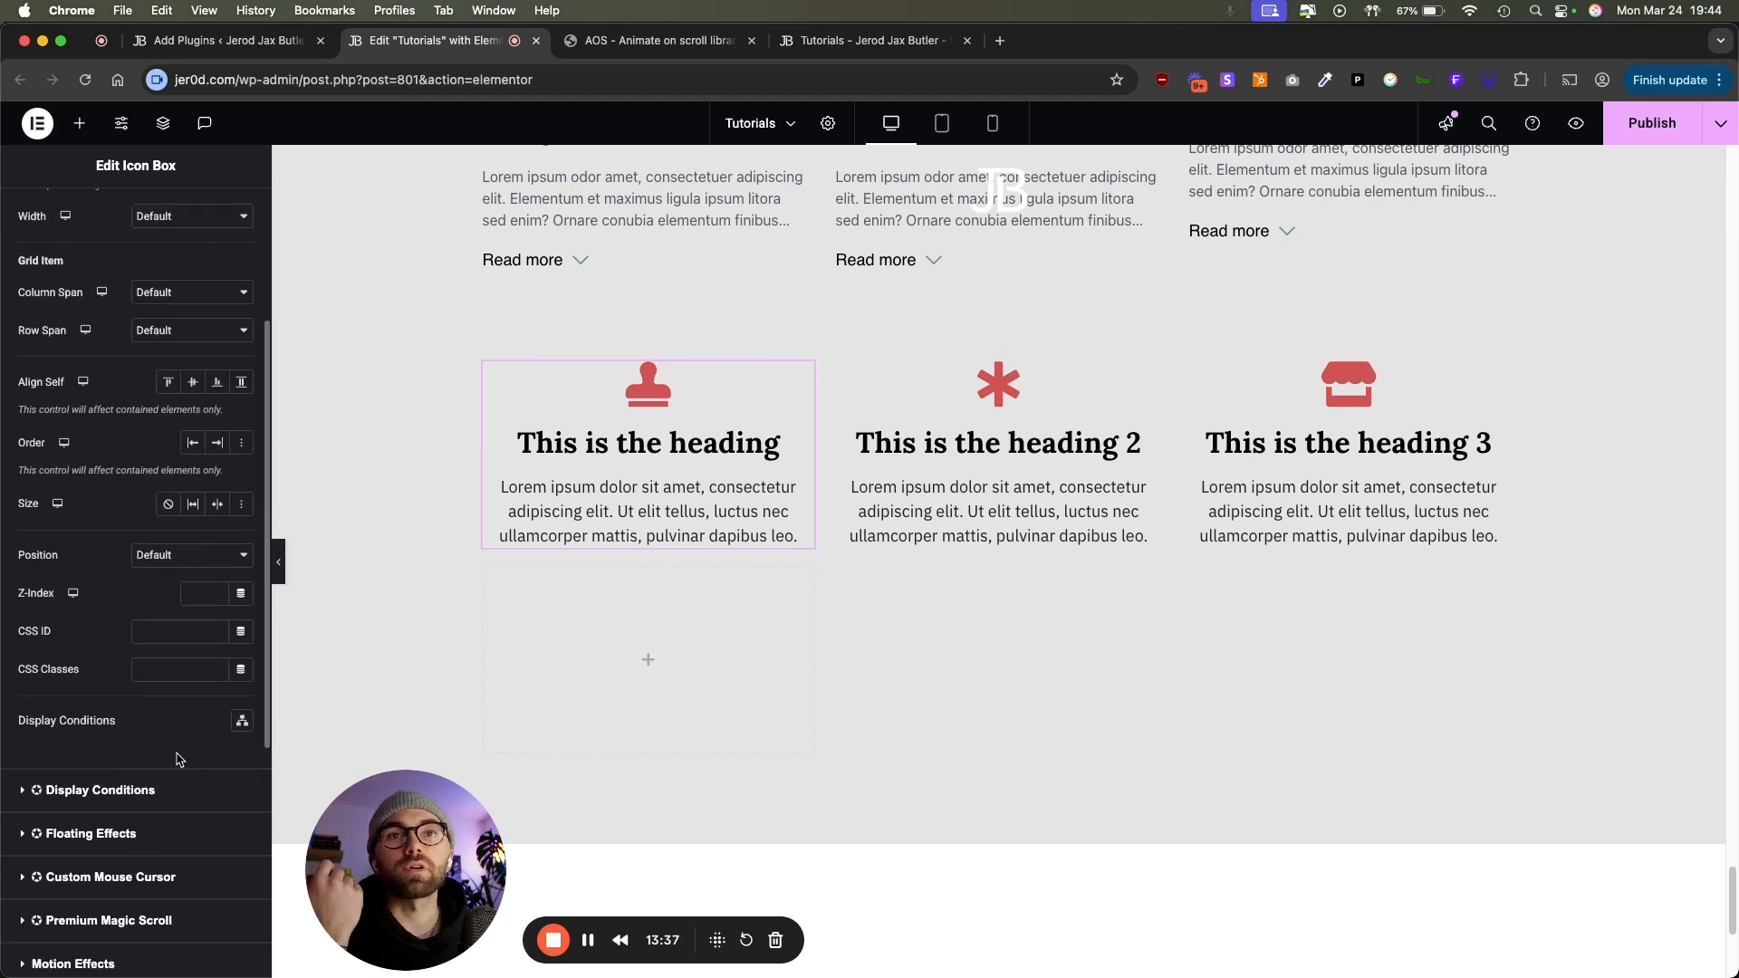
Step: Enter the animate-icon CSS class on the first and second icon boxes
{"action": "type", "text": "anim"}
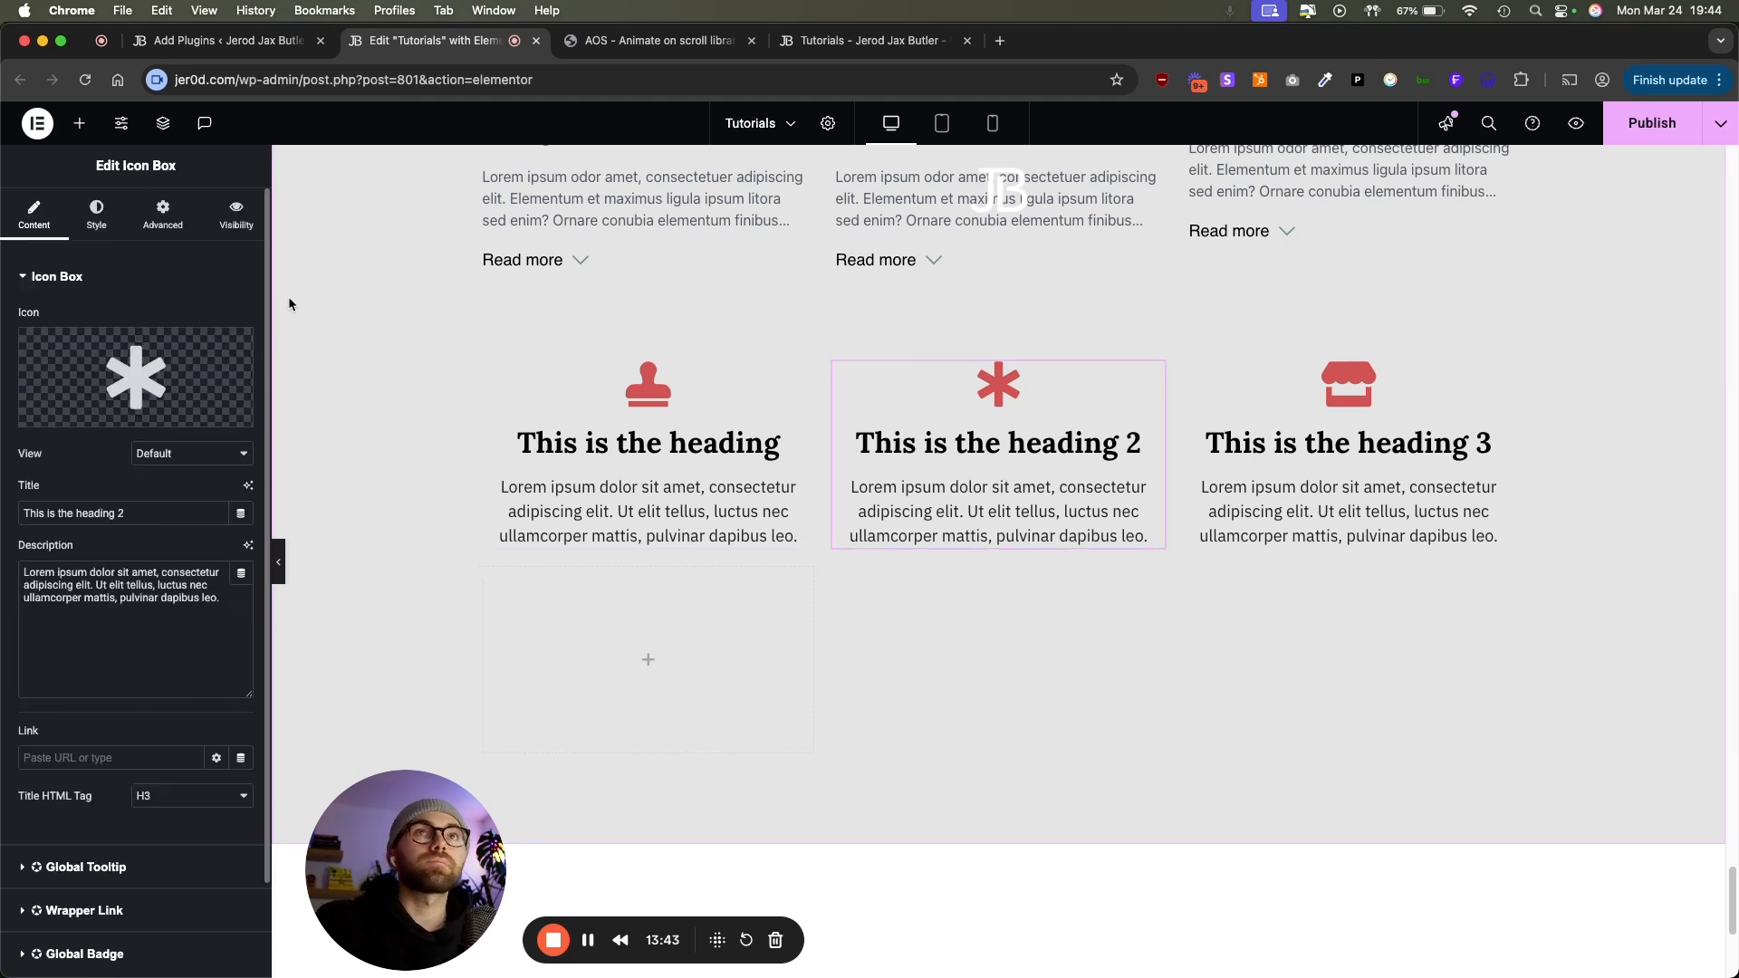
{"action": "left_click", "coordinate": [163, 214]}
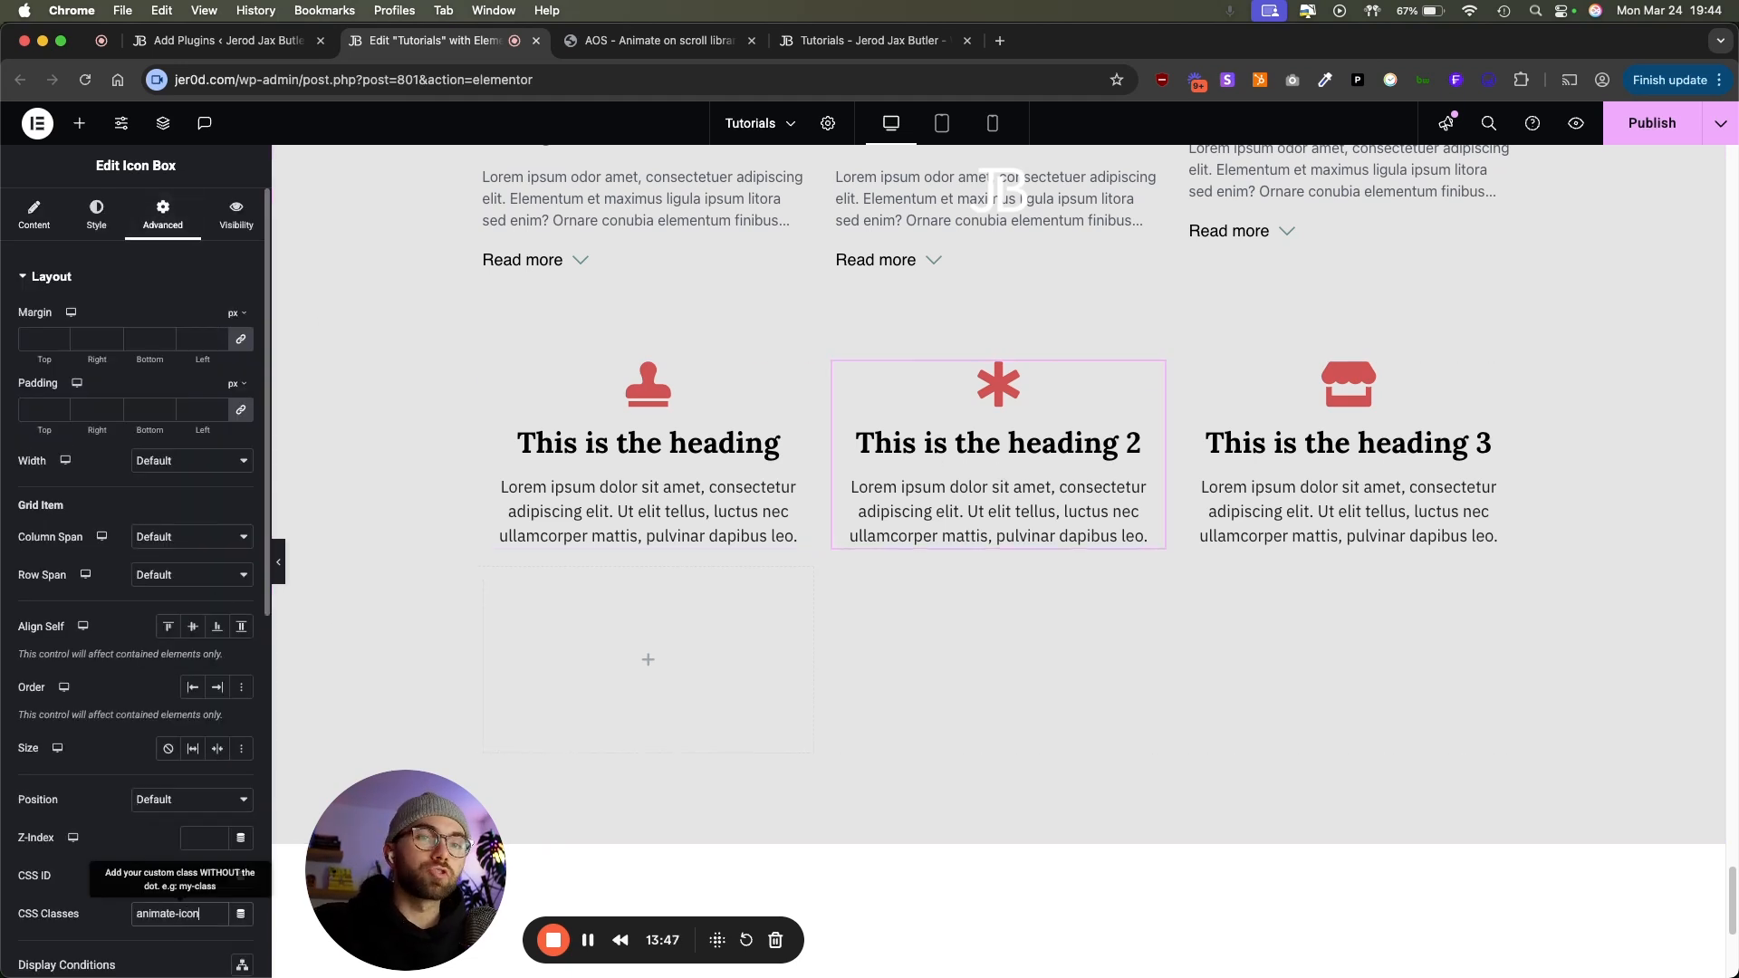
{"action": "left_click", "coordinate": [1348, 453]}
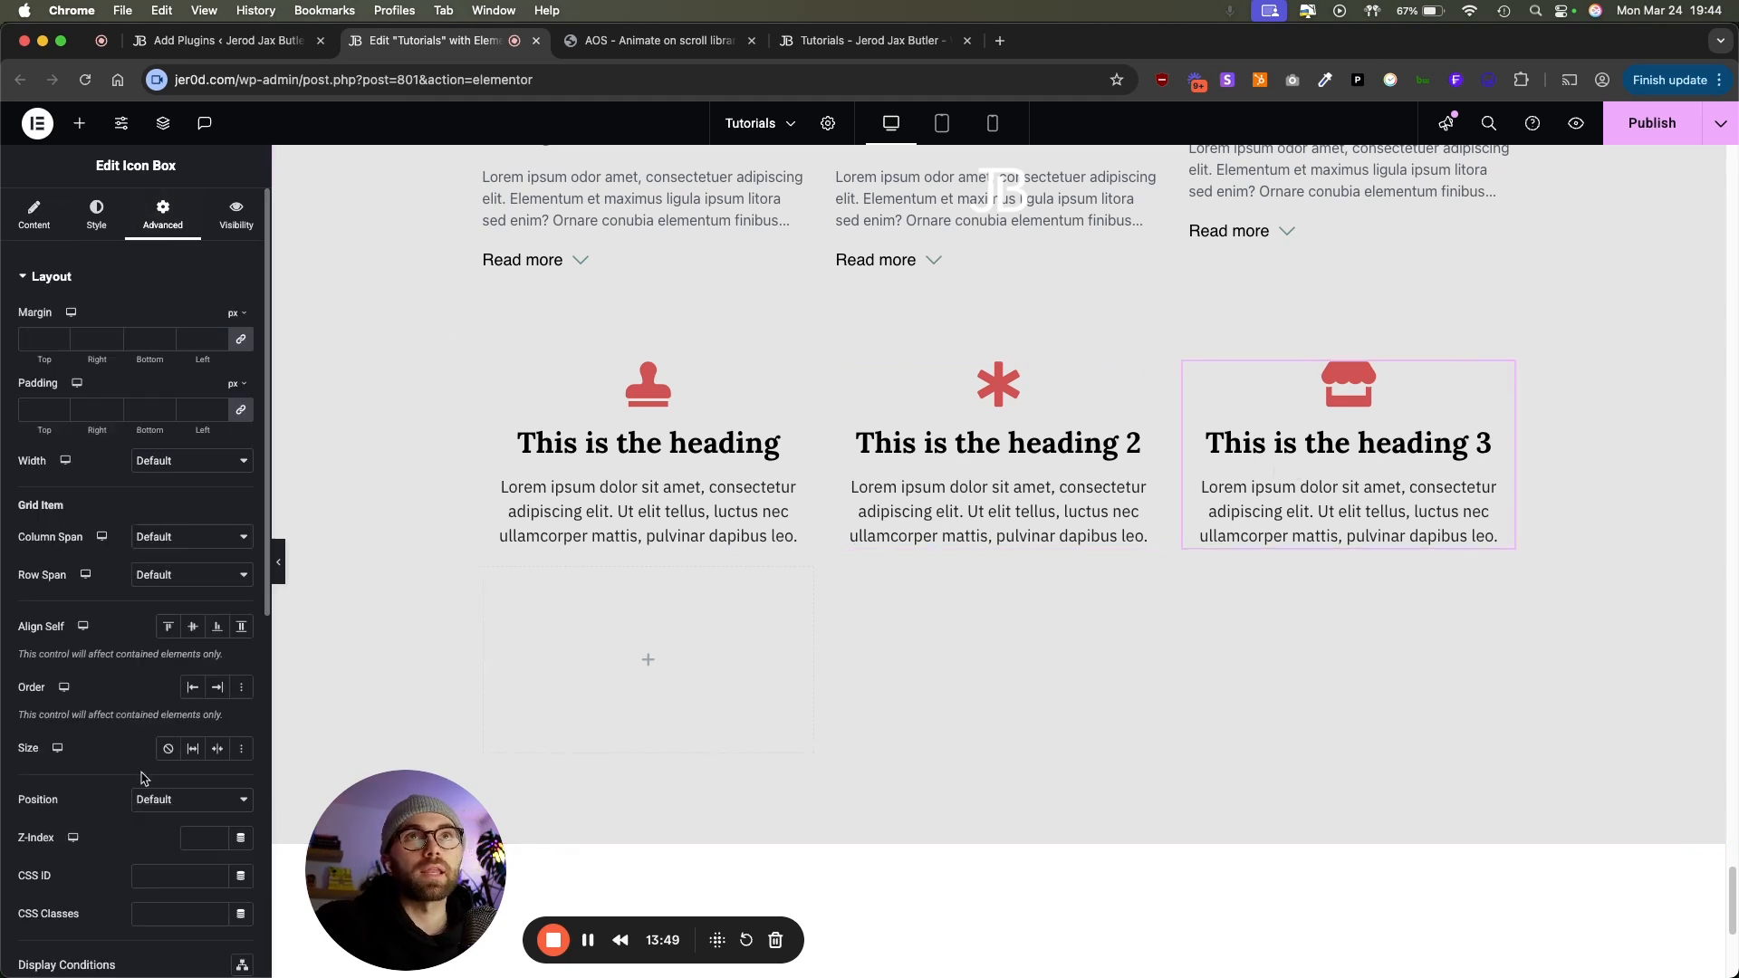
{"action": "type", "text": "animate-icon"}
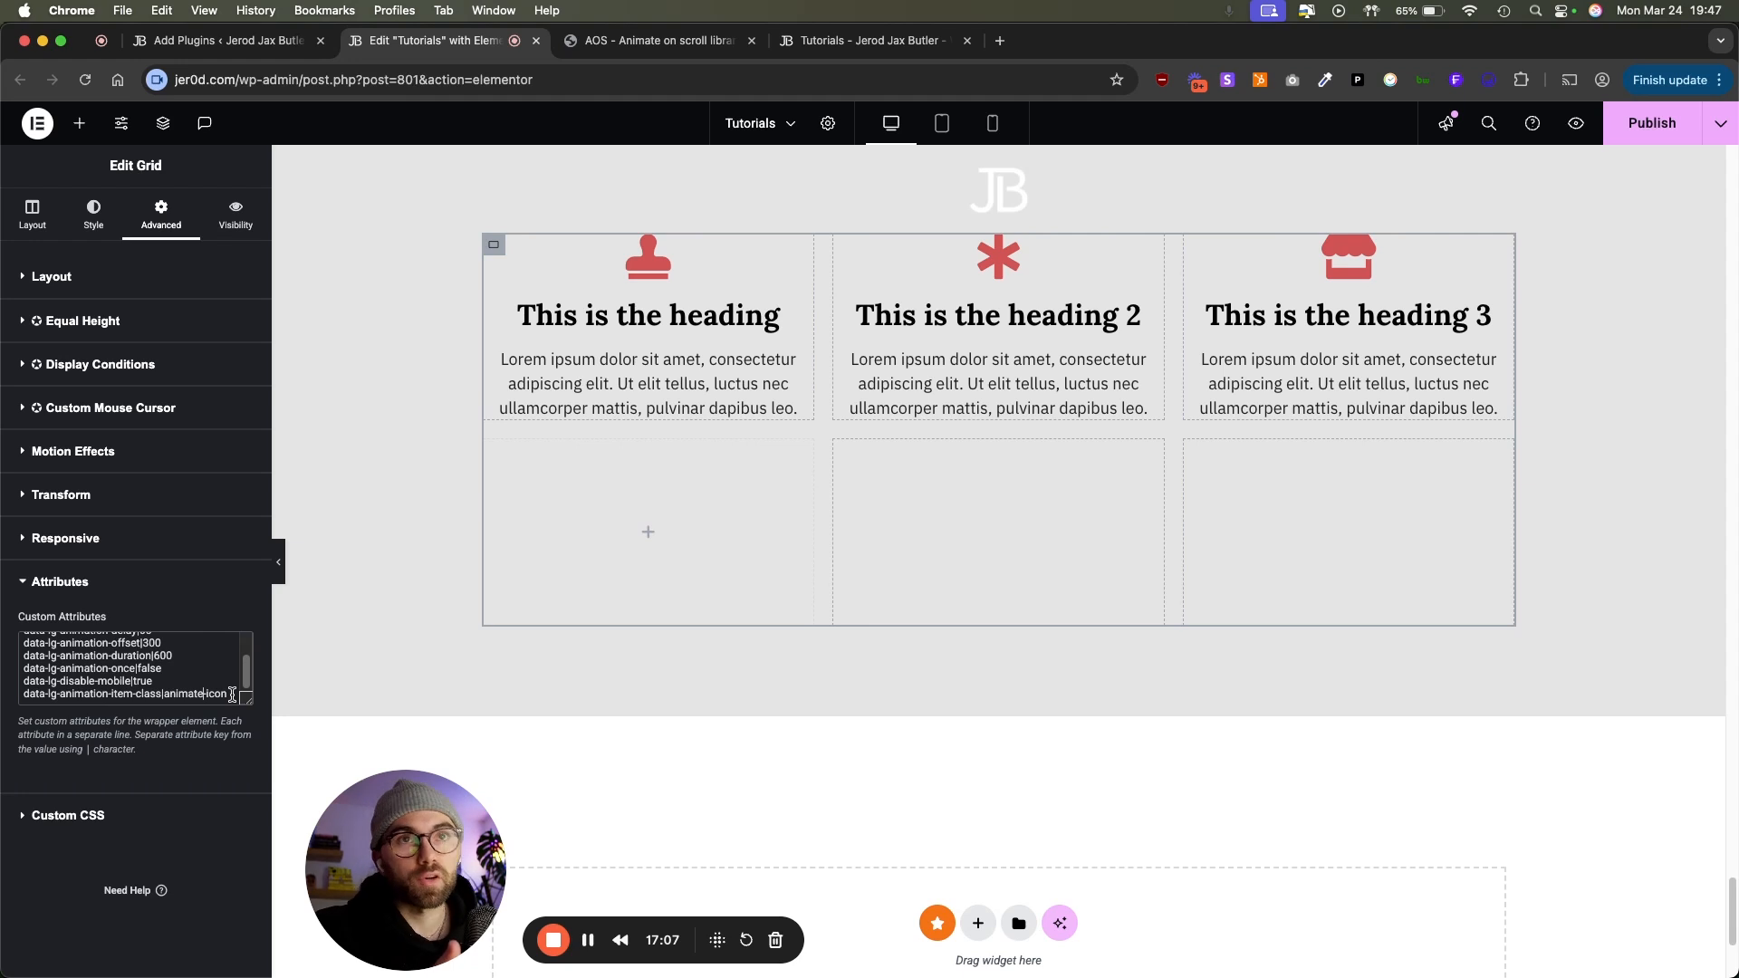
Step: Check the CSS Classes value on each of the three icon boxes
{"action": "left_click", "coordinate": [648, 327]}
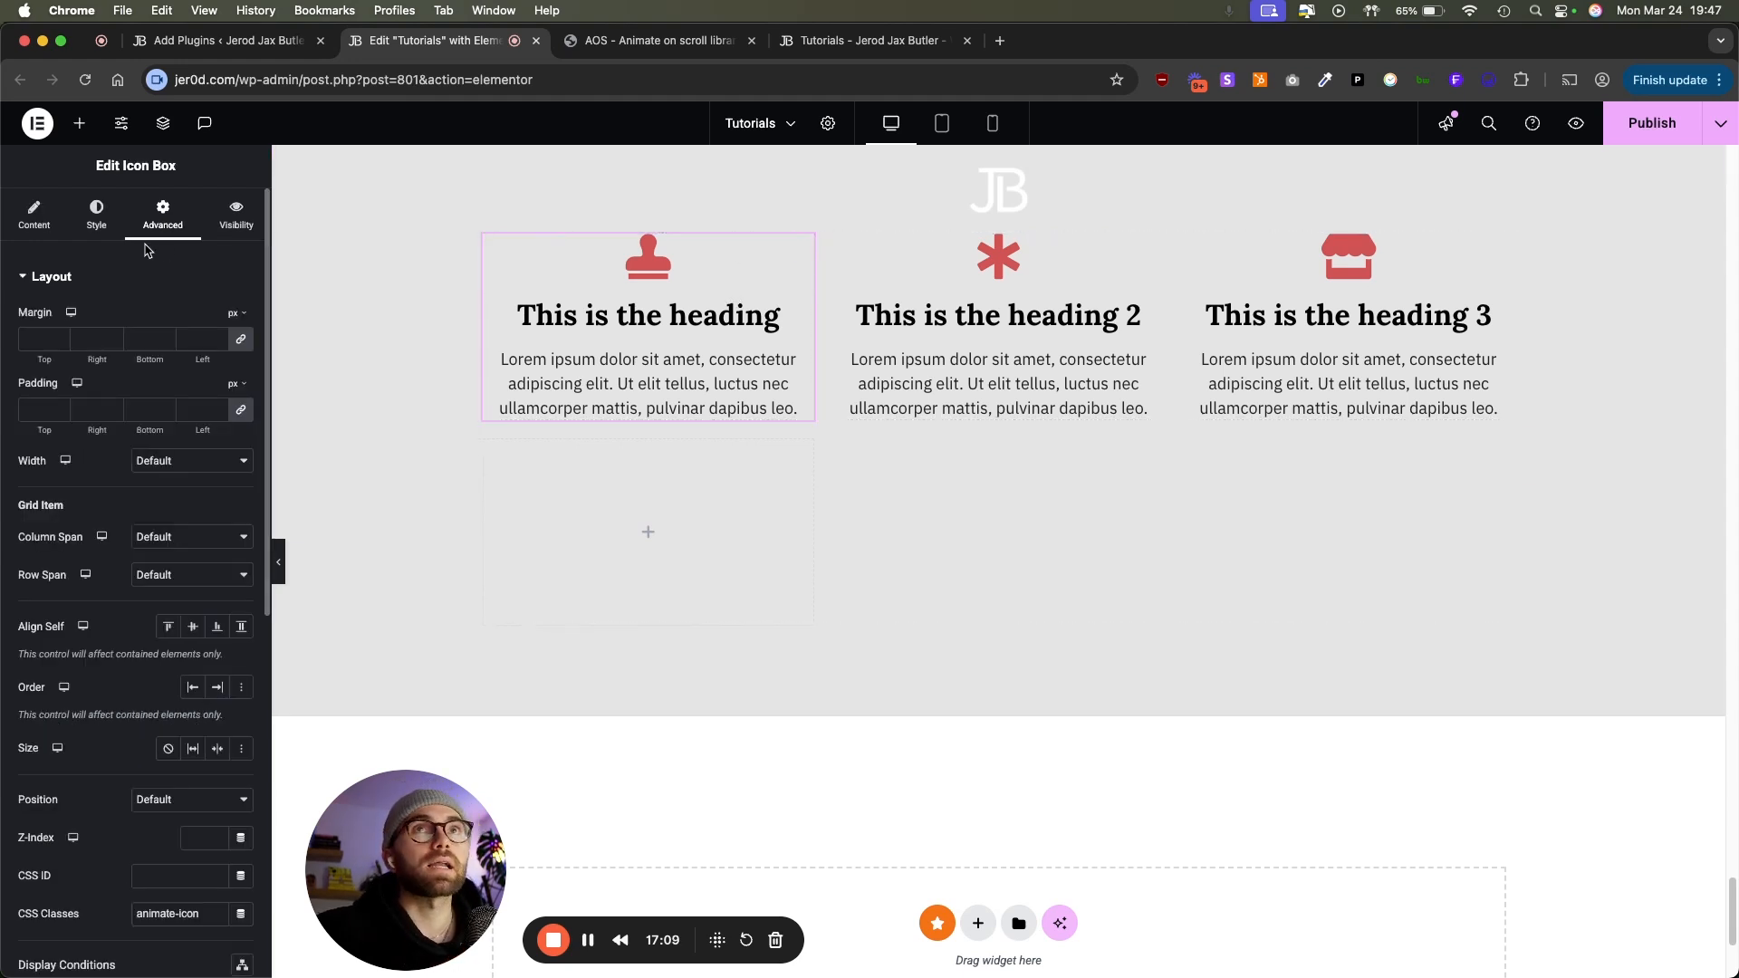
{"action": "left_click", "coordinate": [996, 315]}
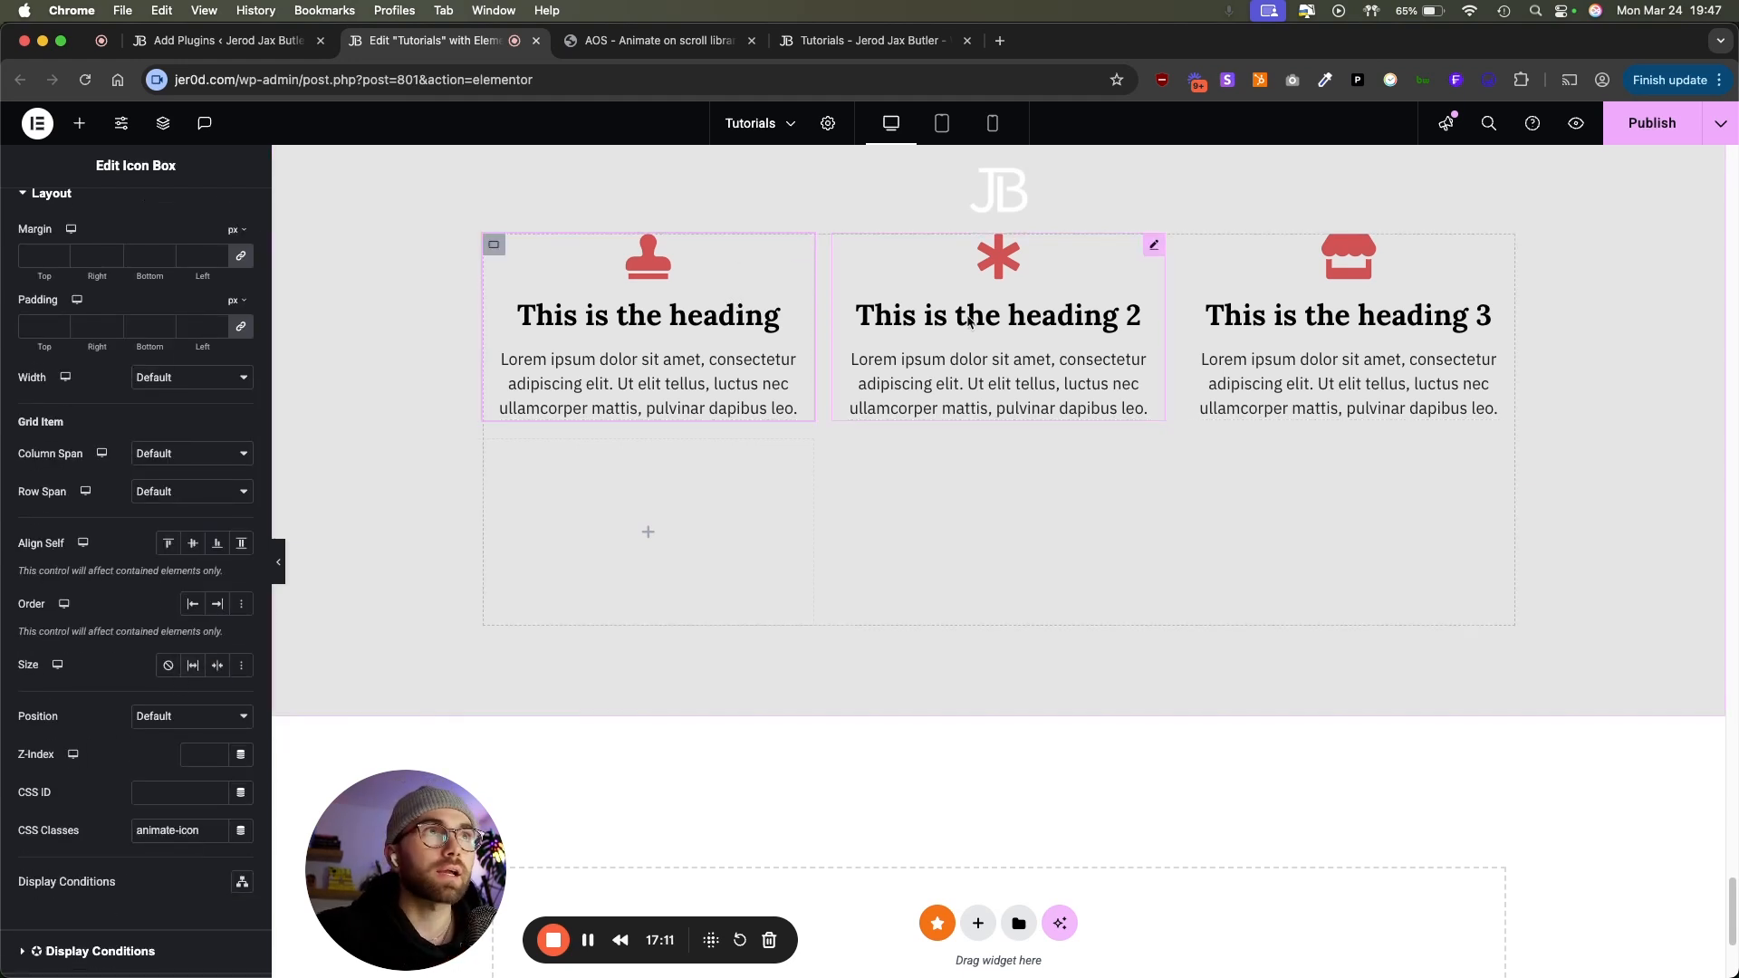
{"action": "left_click", "coordinate": [1347, 322]}
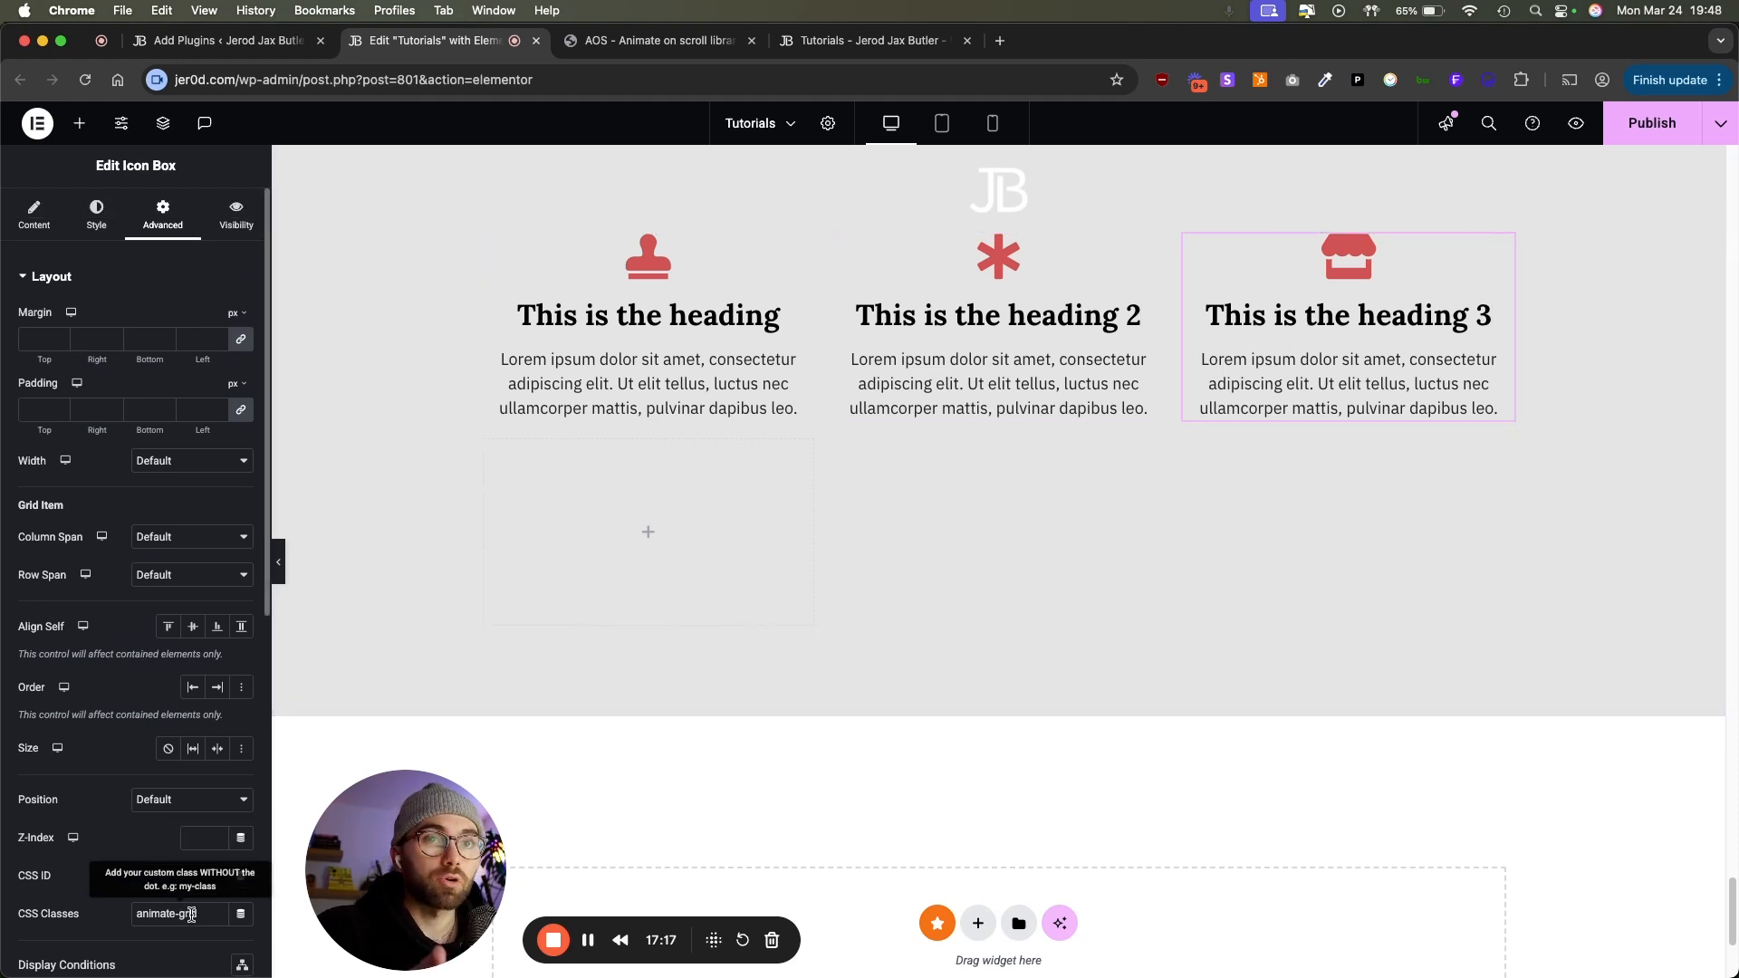
{"action": "mouse_move", "coordinate": [1375, 341]}
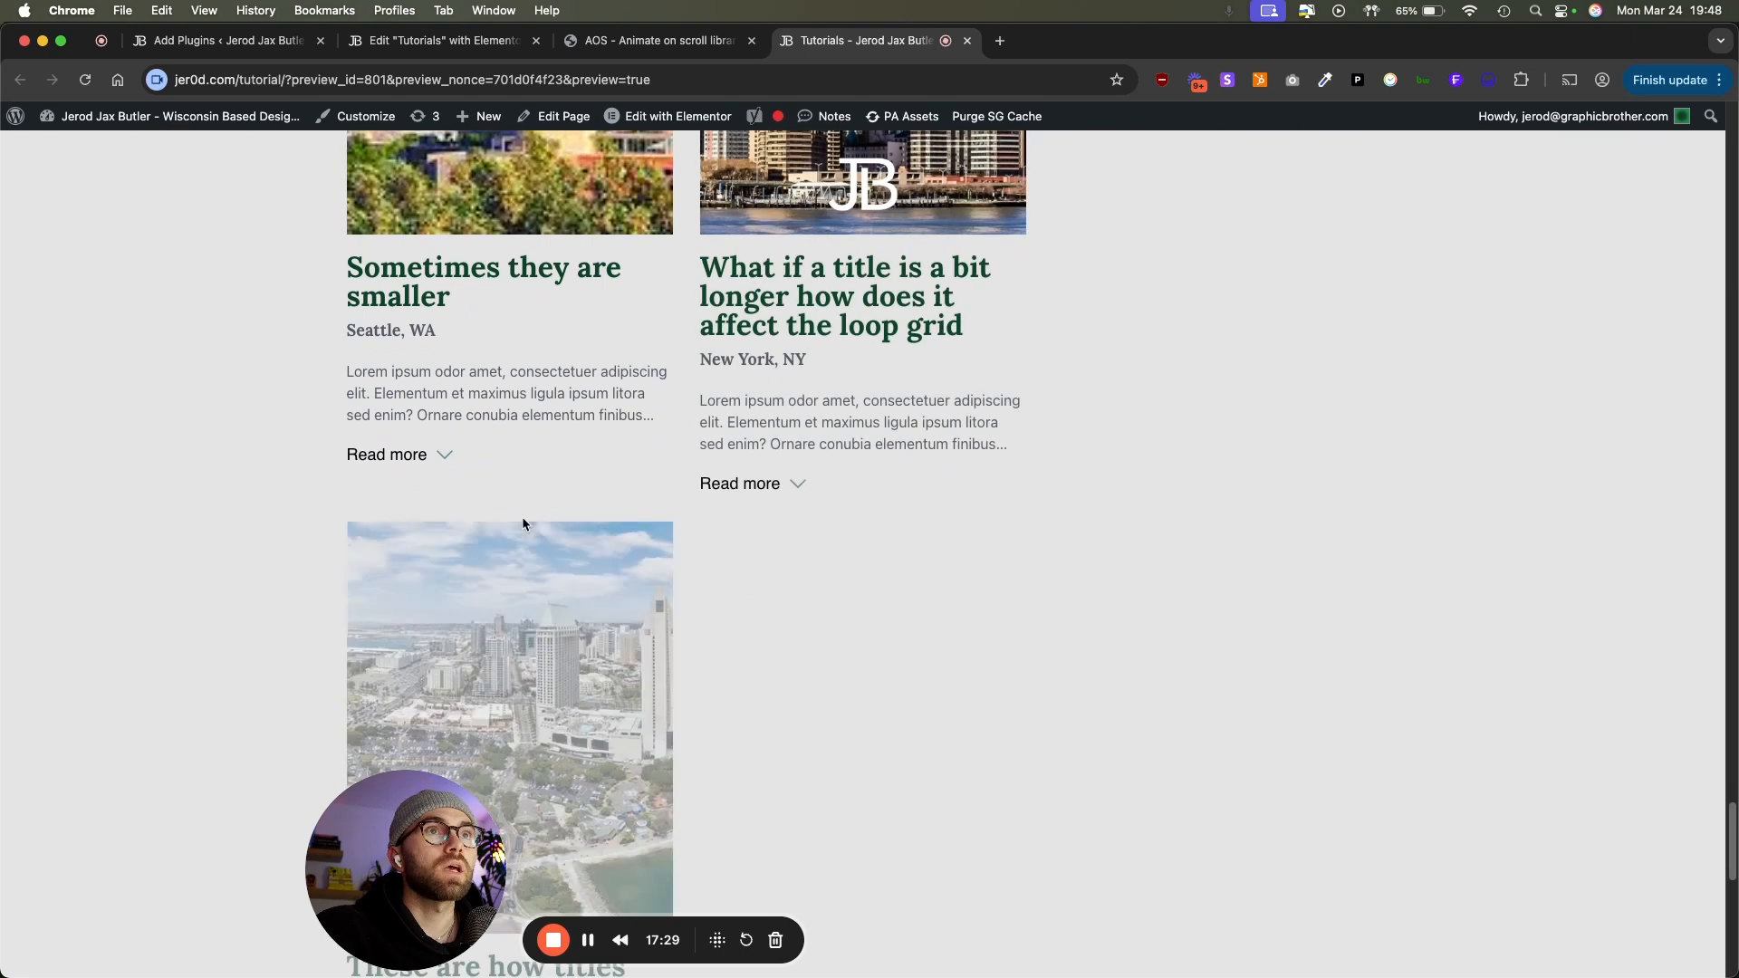
Step: Scroll the preview down to the three icon boxes above the footer
{"action": "scroll", "scroll_direction": "down", "scroll_amount": 3}
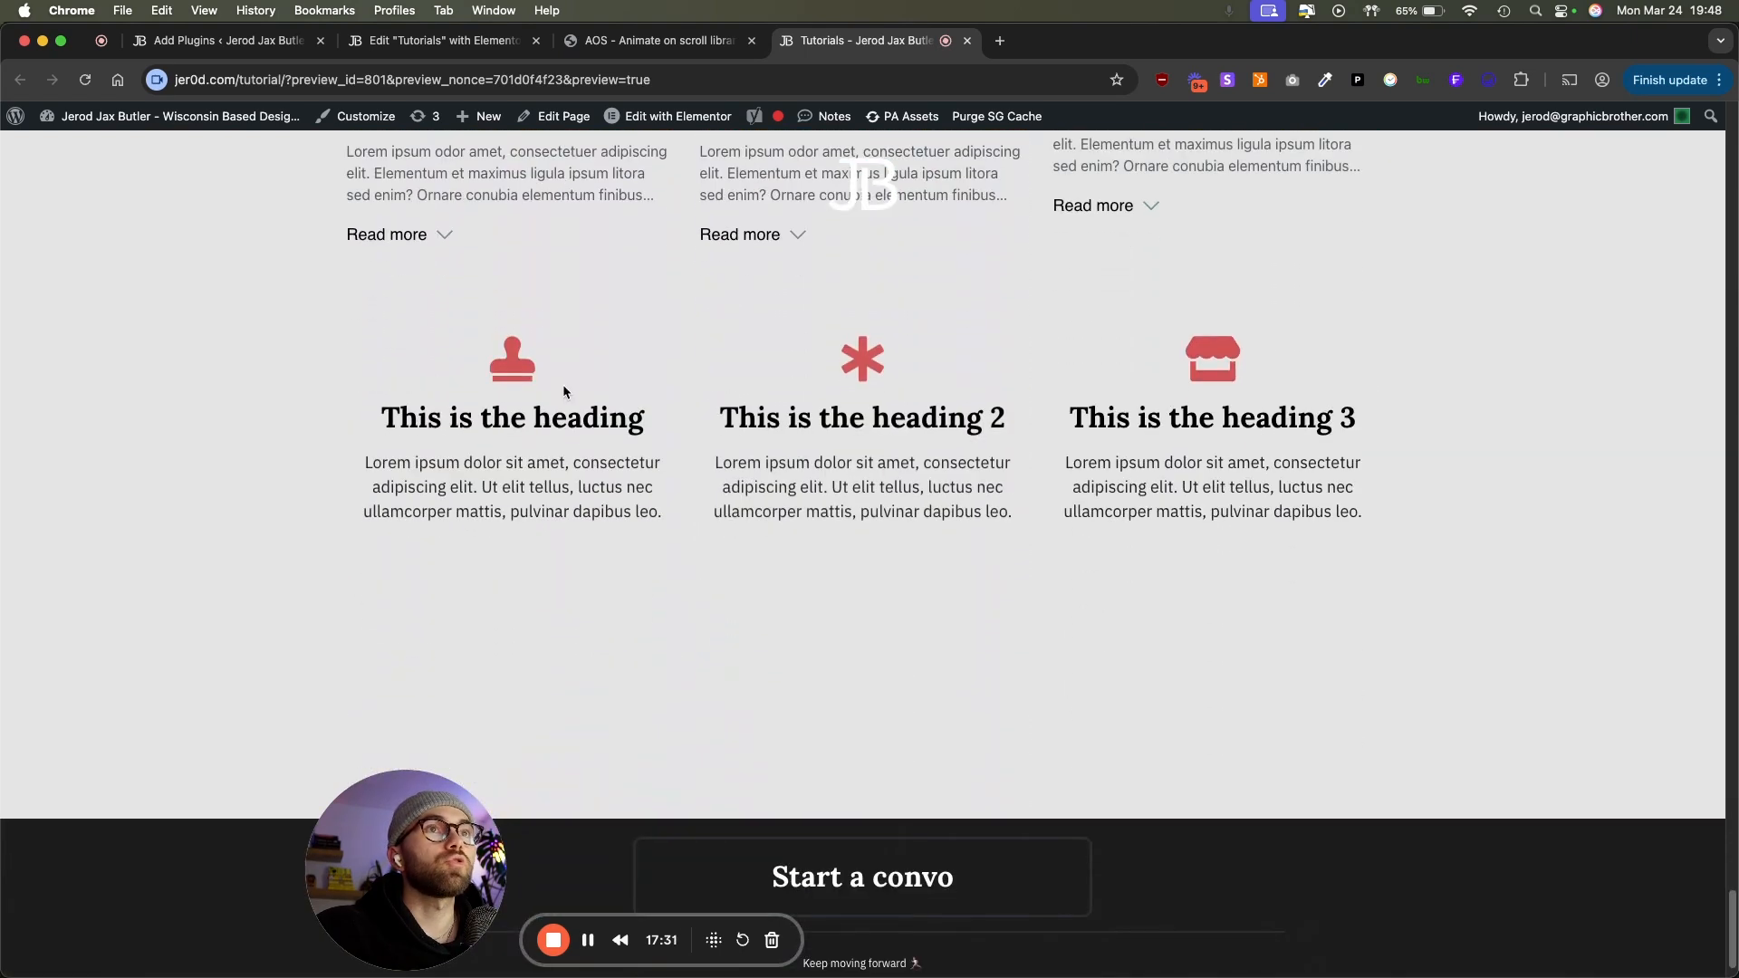
{"action": "mouse_move", "coordinate": [1073, 573]}
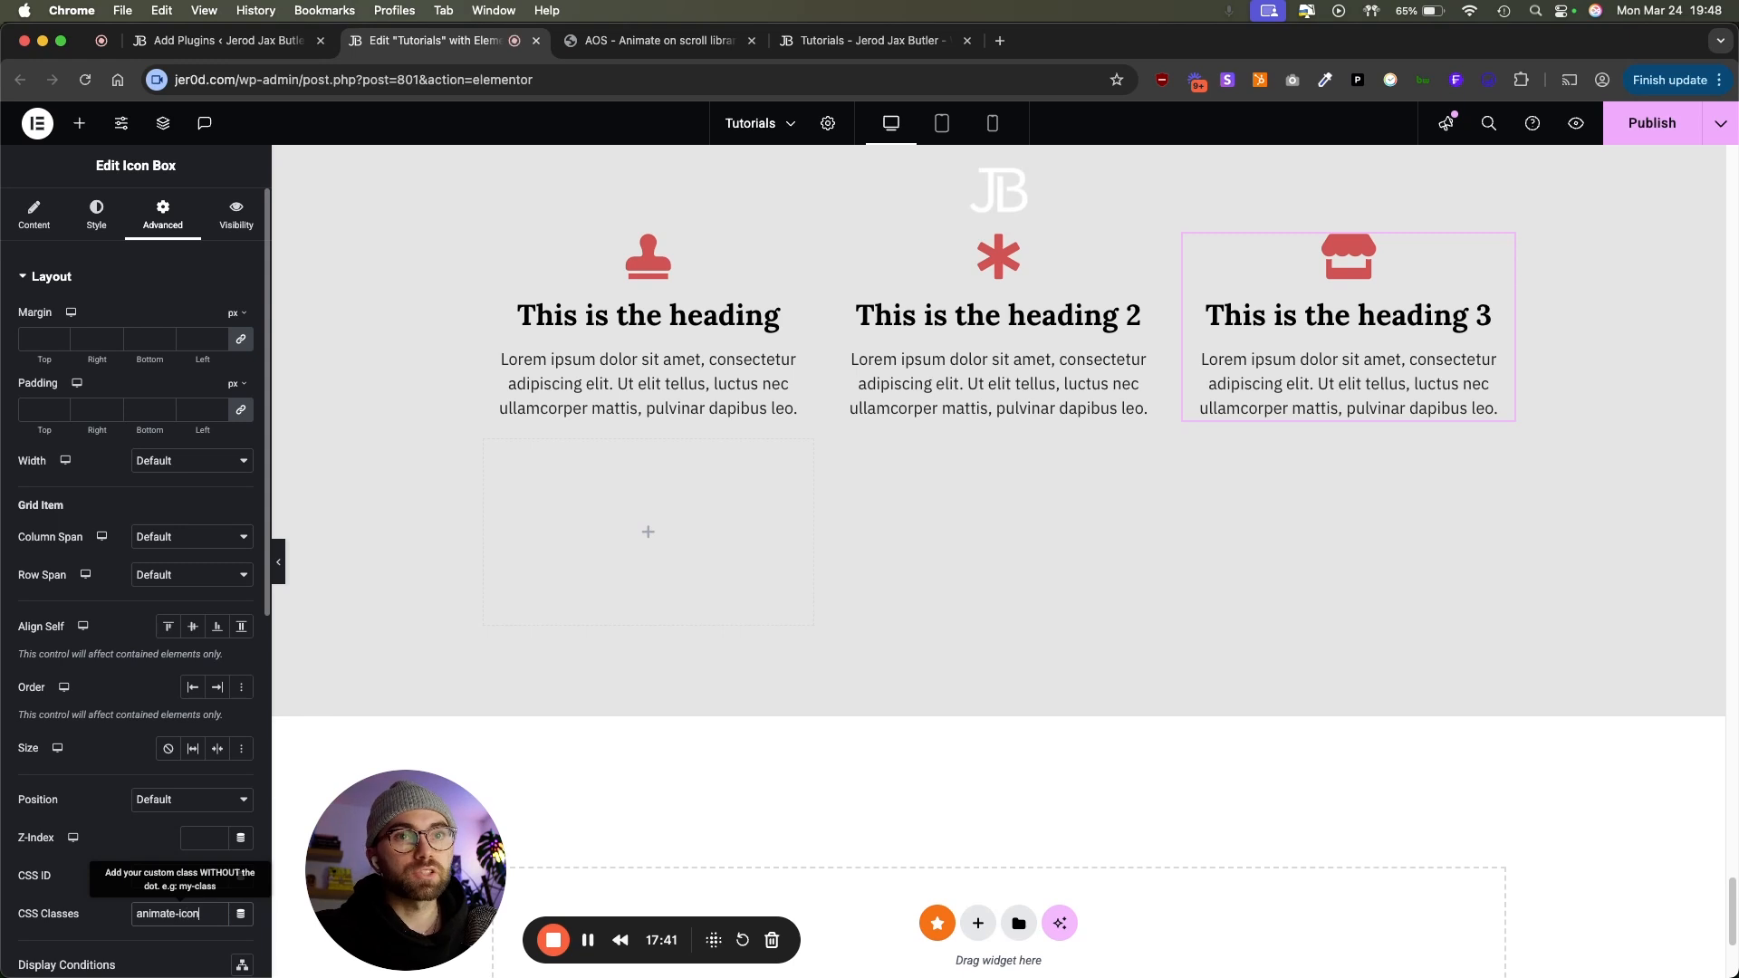
{"action": "mouse_move", "coordinate": [1574, 123]}
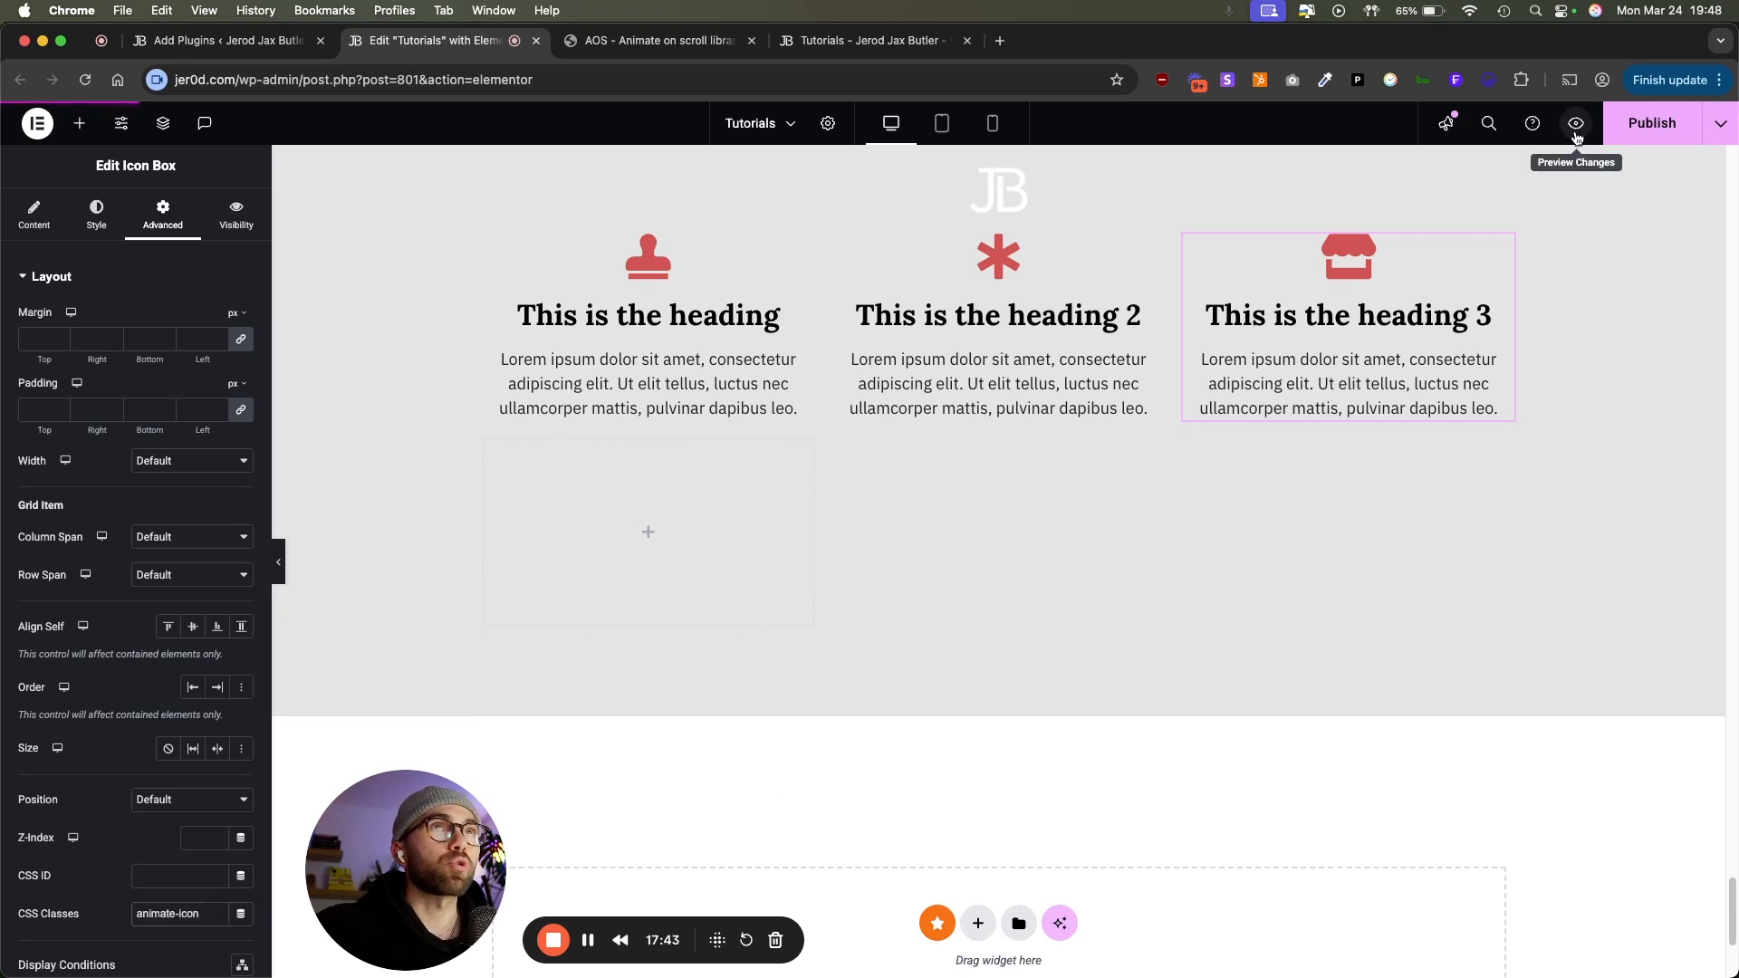
Step: Preview the updated page and scroll through to watch the loop grid and icon boxes animate
{"action": "left_click", "coordinate": [1574, 123]}
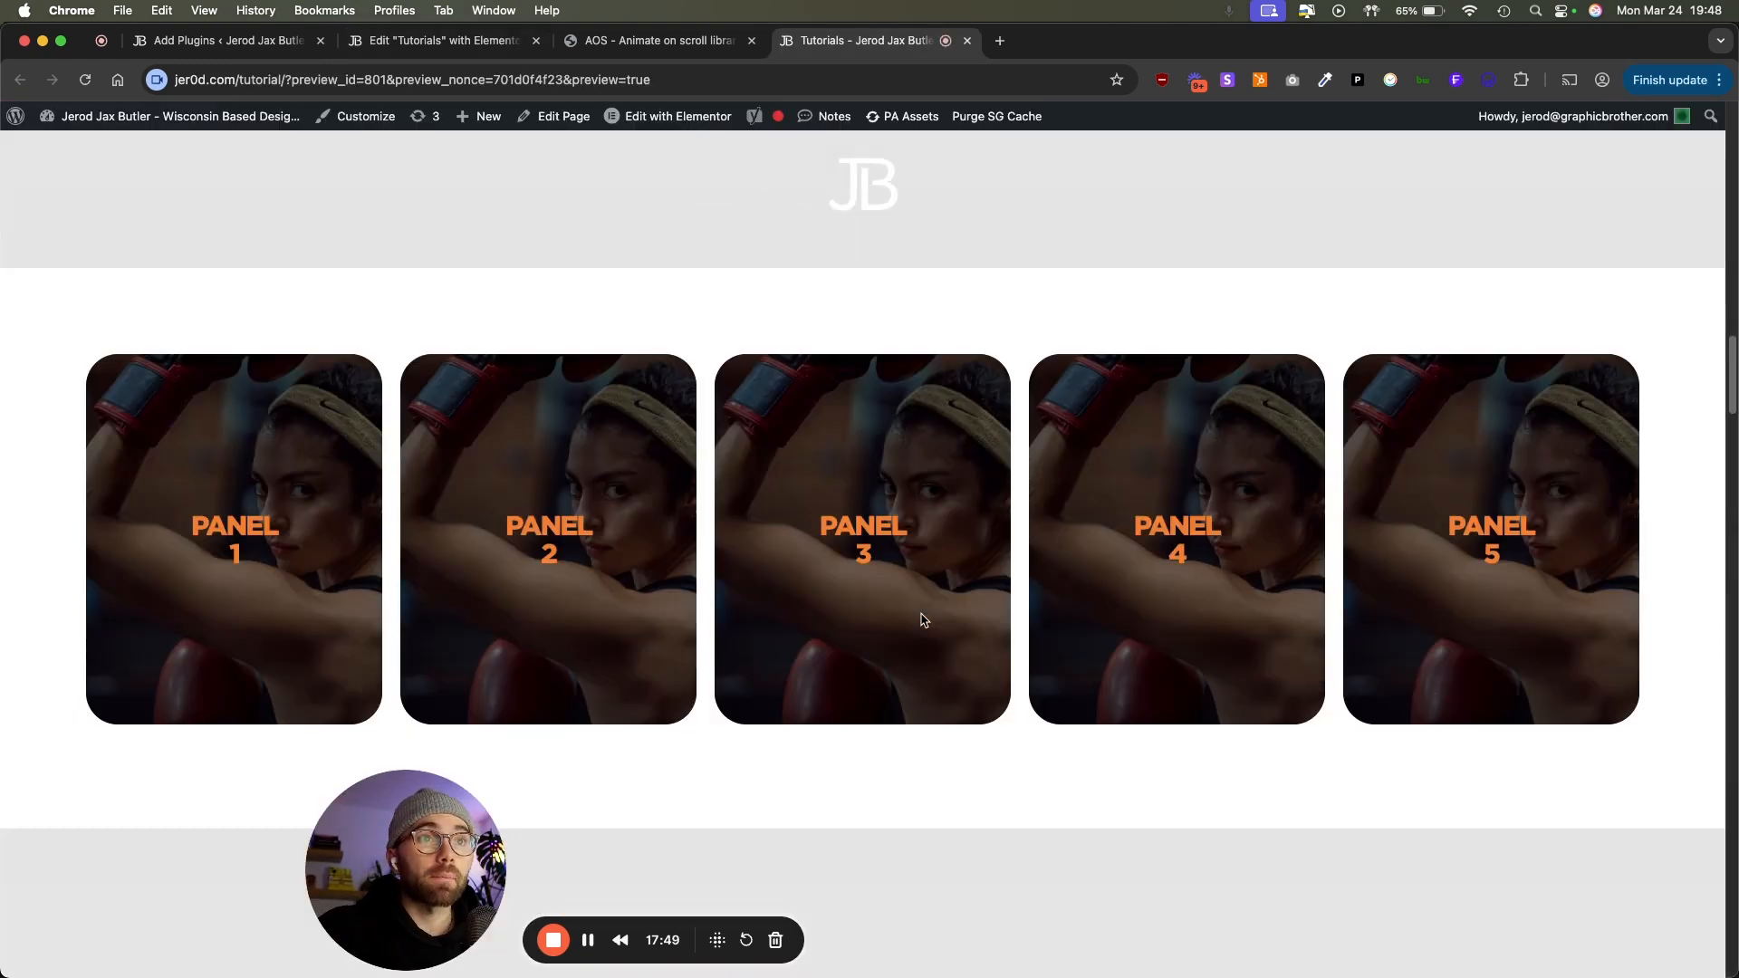
{"action": "scroll", "scroll_direction": "down", "scroll_amount": 3}
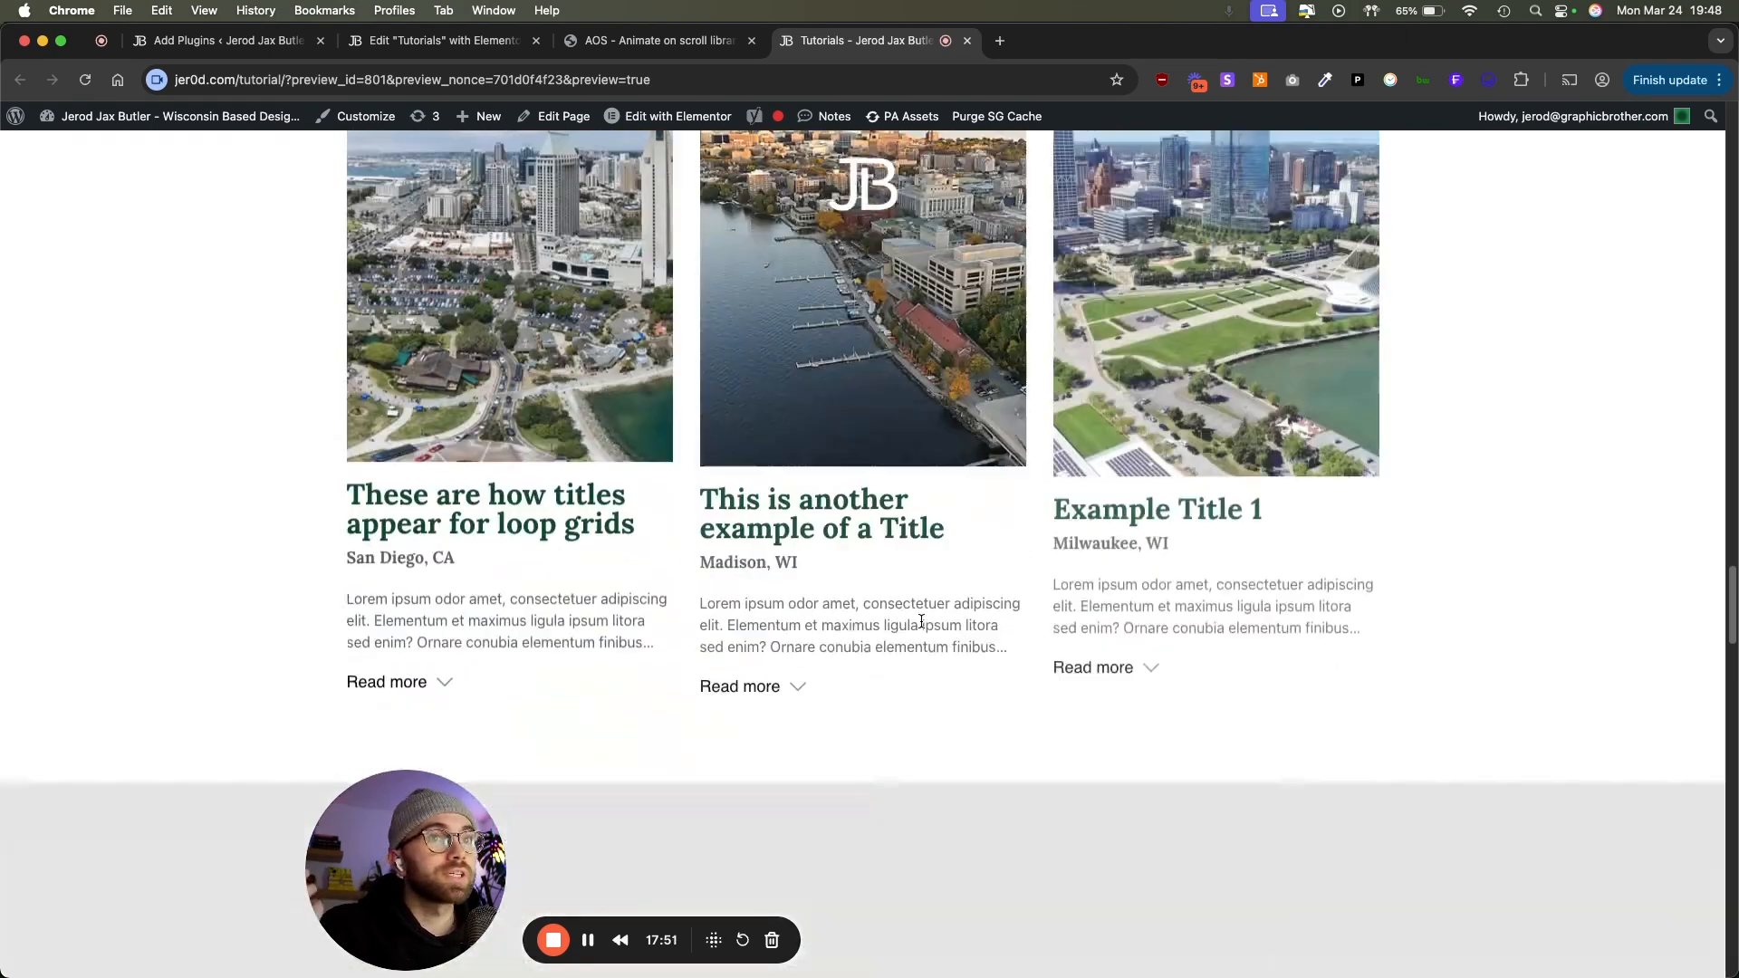
{"action": "scroll", "scroll_direction": "up", "scroll_amount": 3}
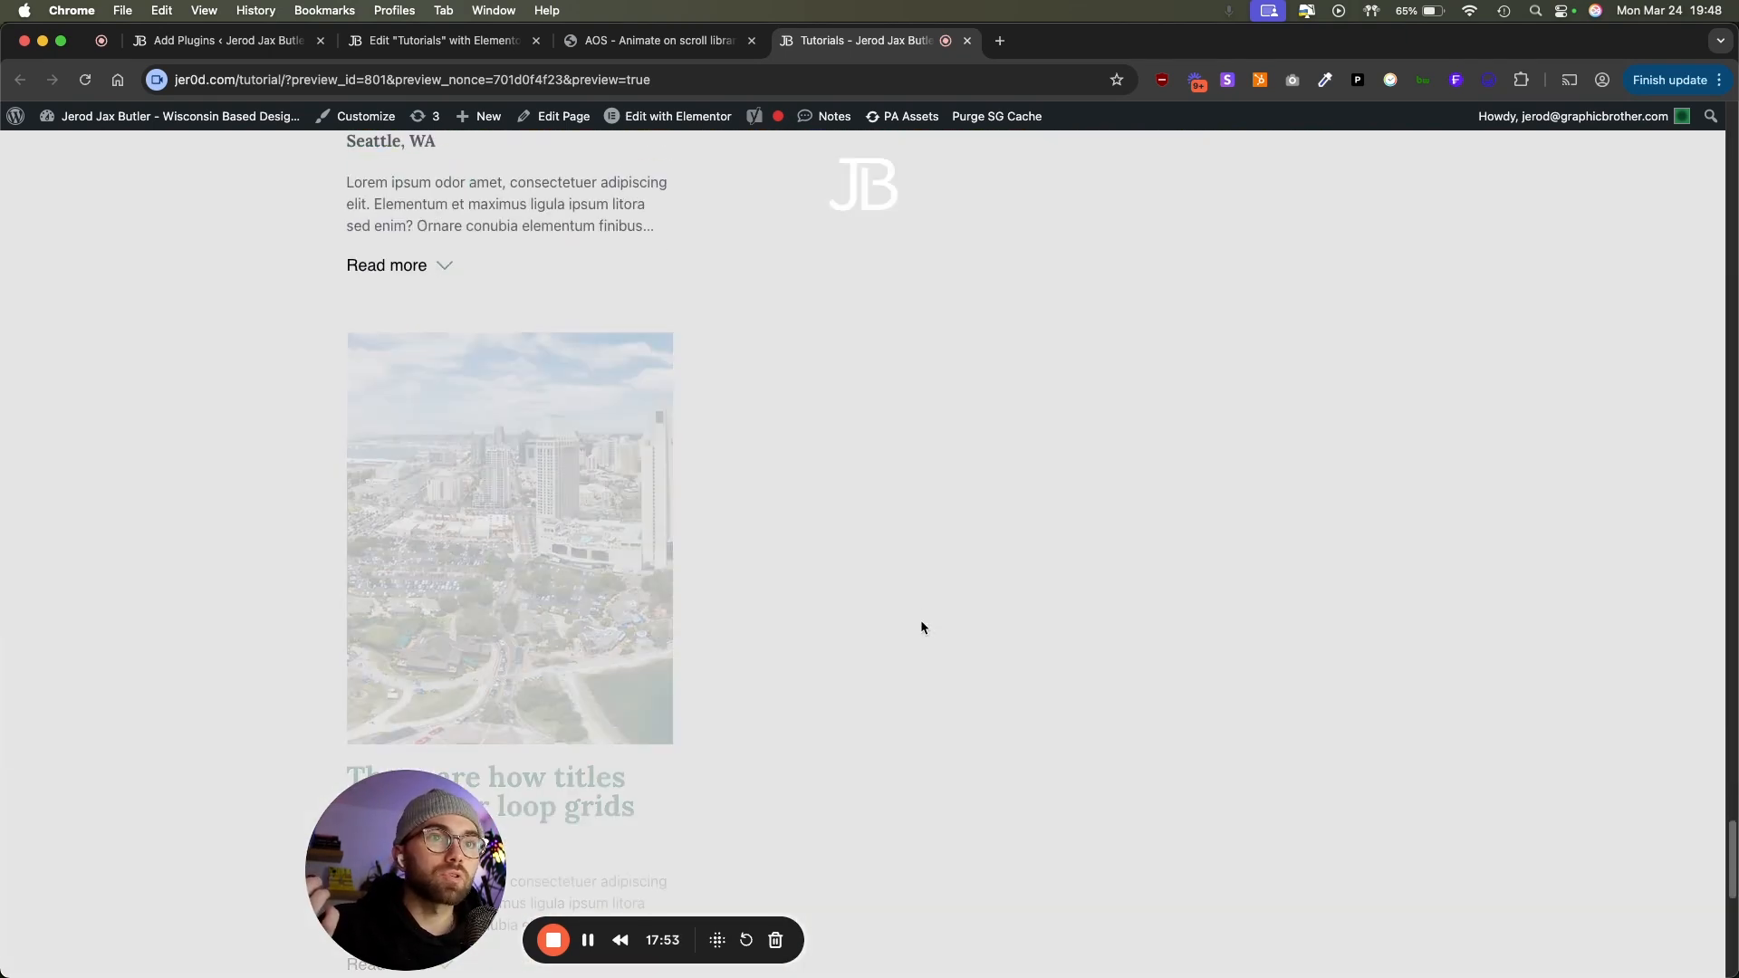
{"action": "scroll", "scroll_direction": "down", "scroll_amount": 3}
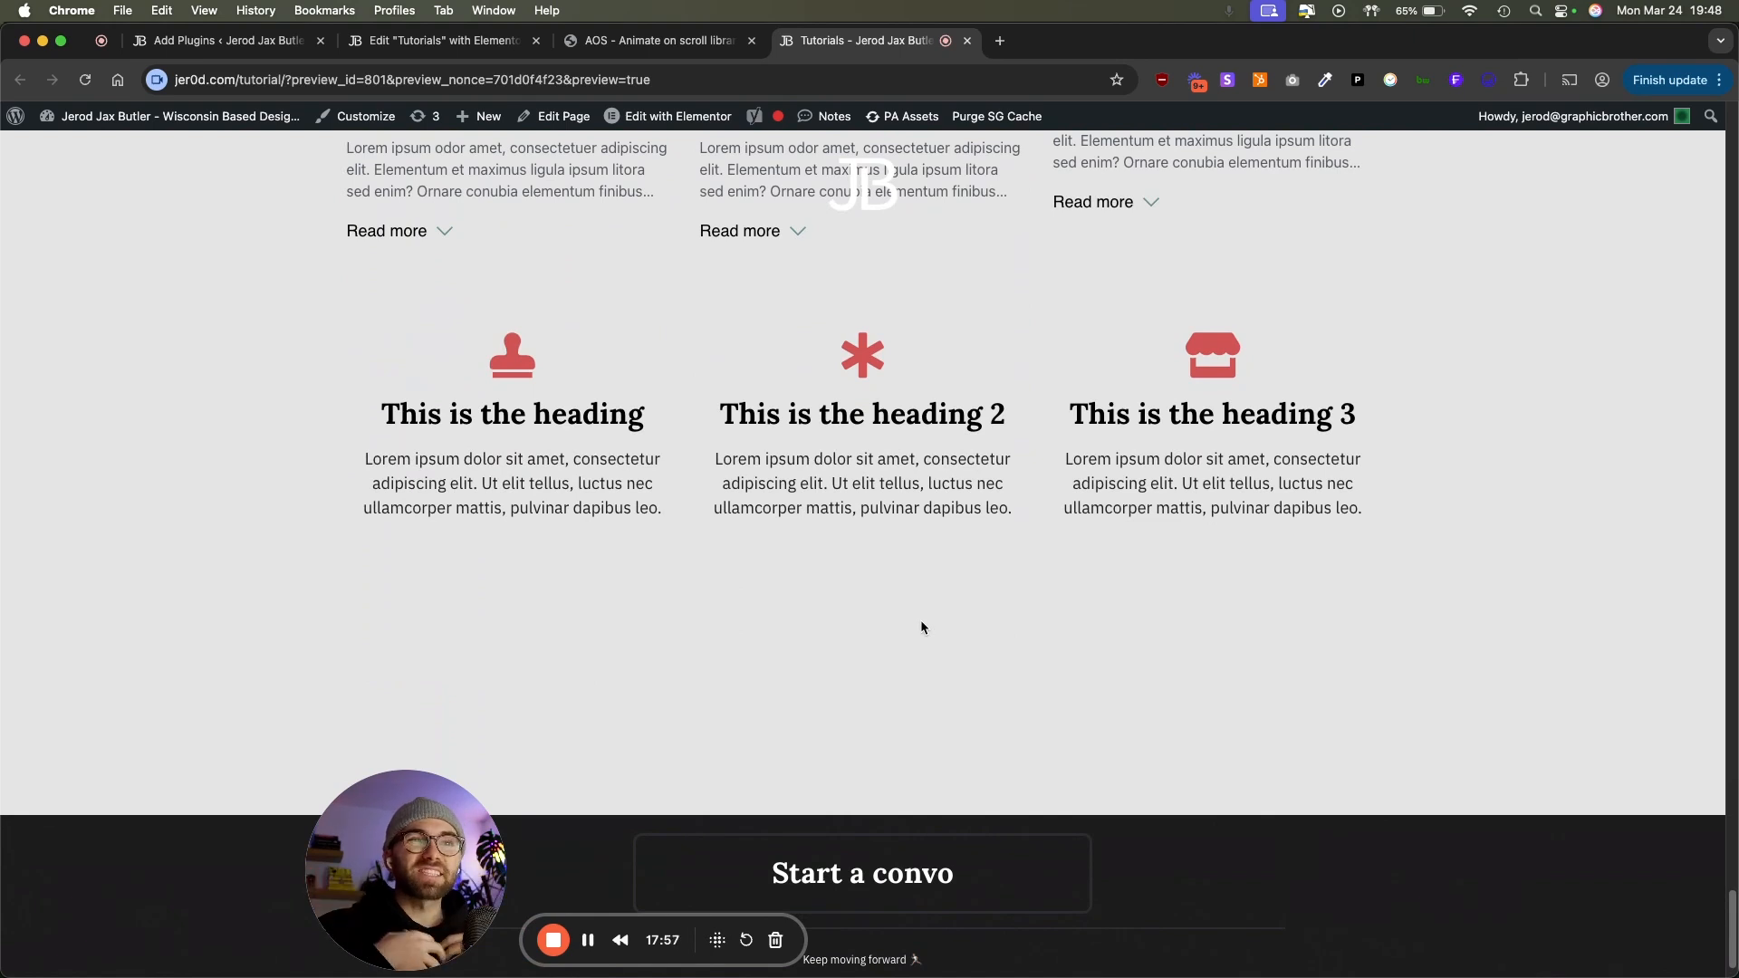
{"action": "mouse_move", "coordinate": [846, 652]}
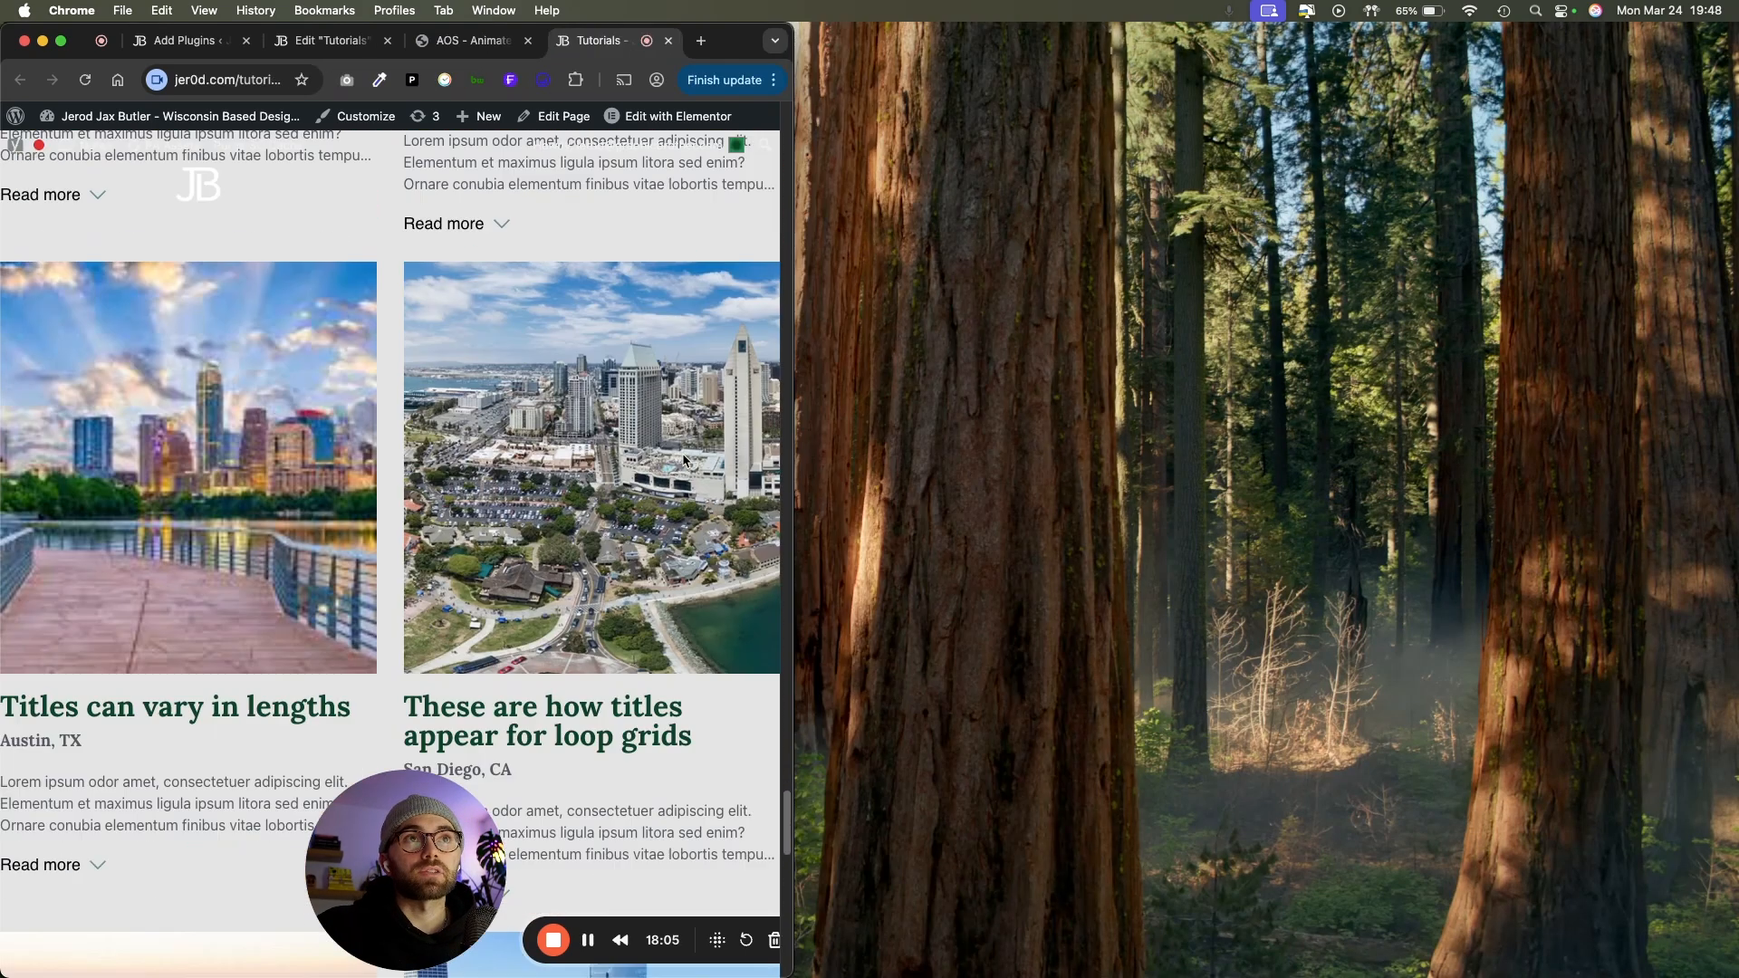
Step: Scroll the narrow preview past the stacked city cards and icon boxes
{"action": "scroll", "scroll_direction": "down", "scroll_amount": 3}
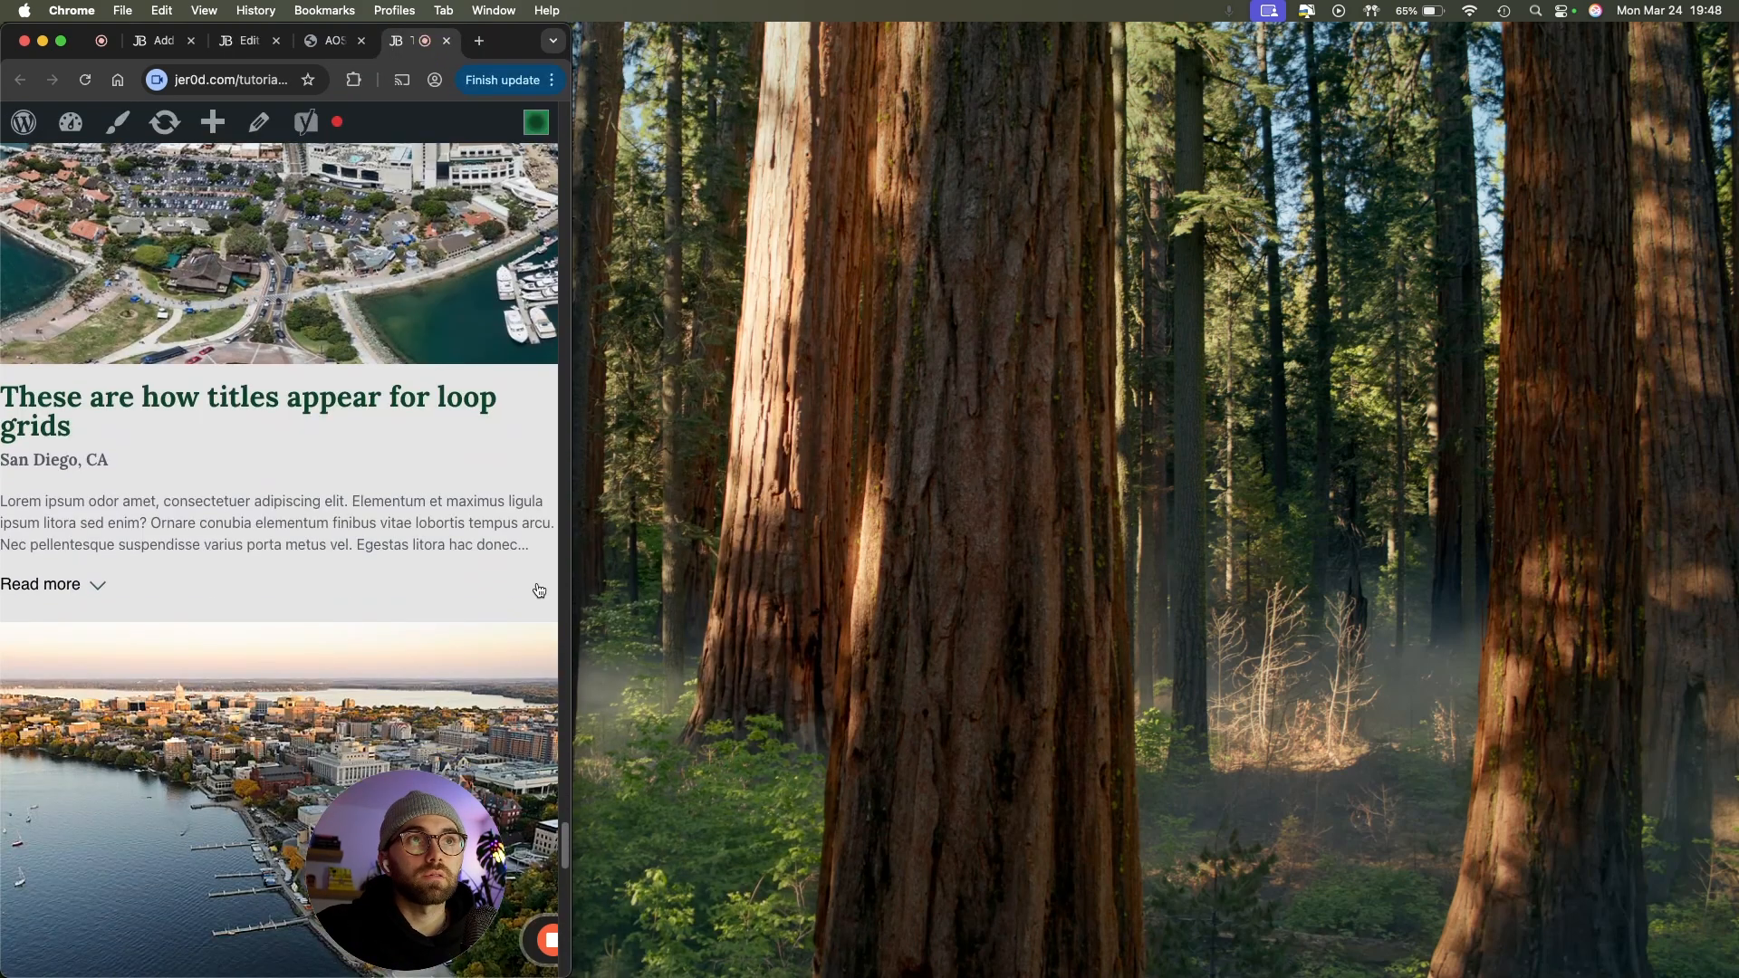
{"action": "scroll", "scroll_direction": "down", "scroll_amount": 3}
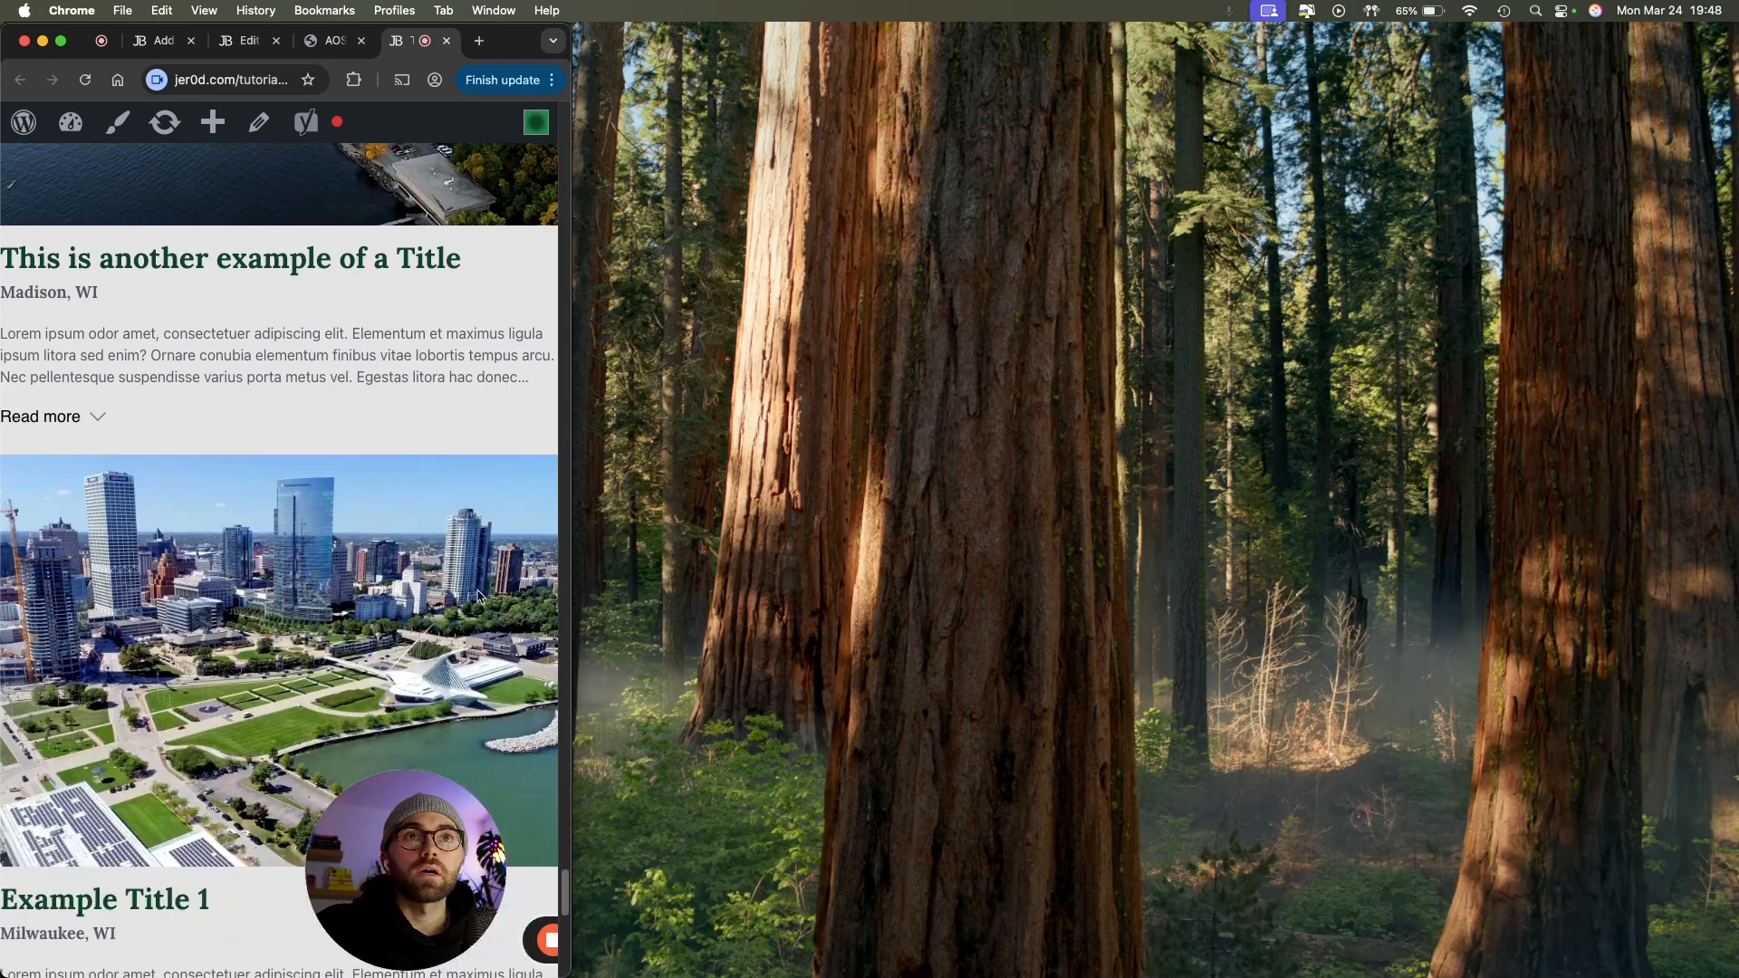
{"action": "scroll", "scroll_direction": "down", "scroll_amount": 3}
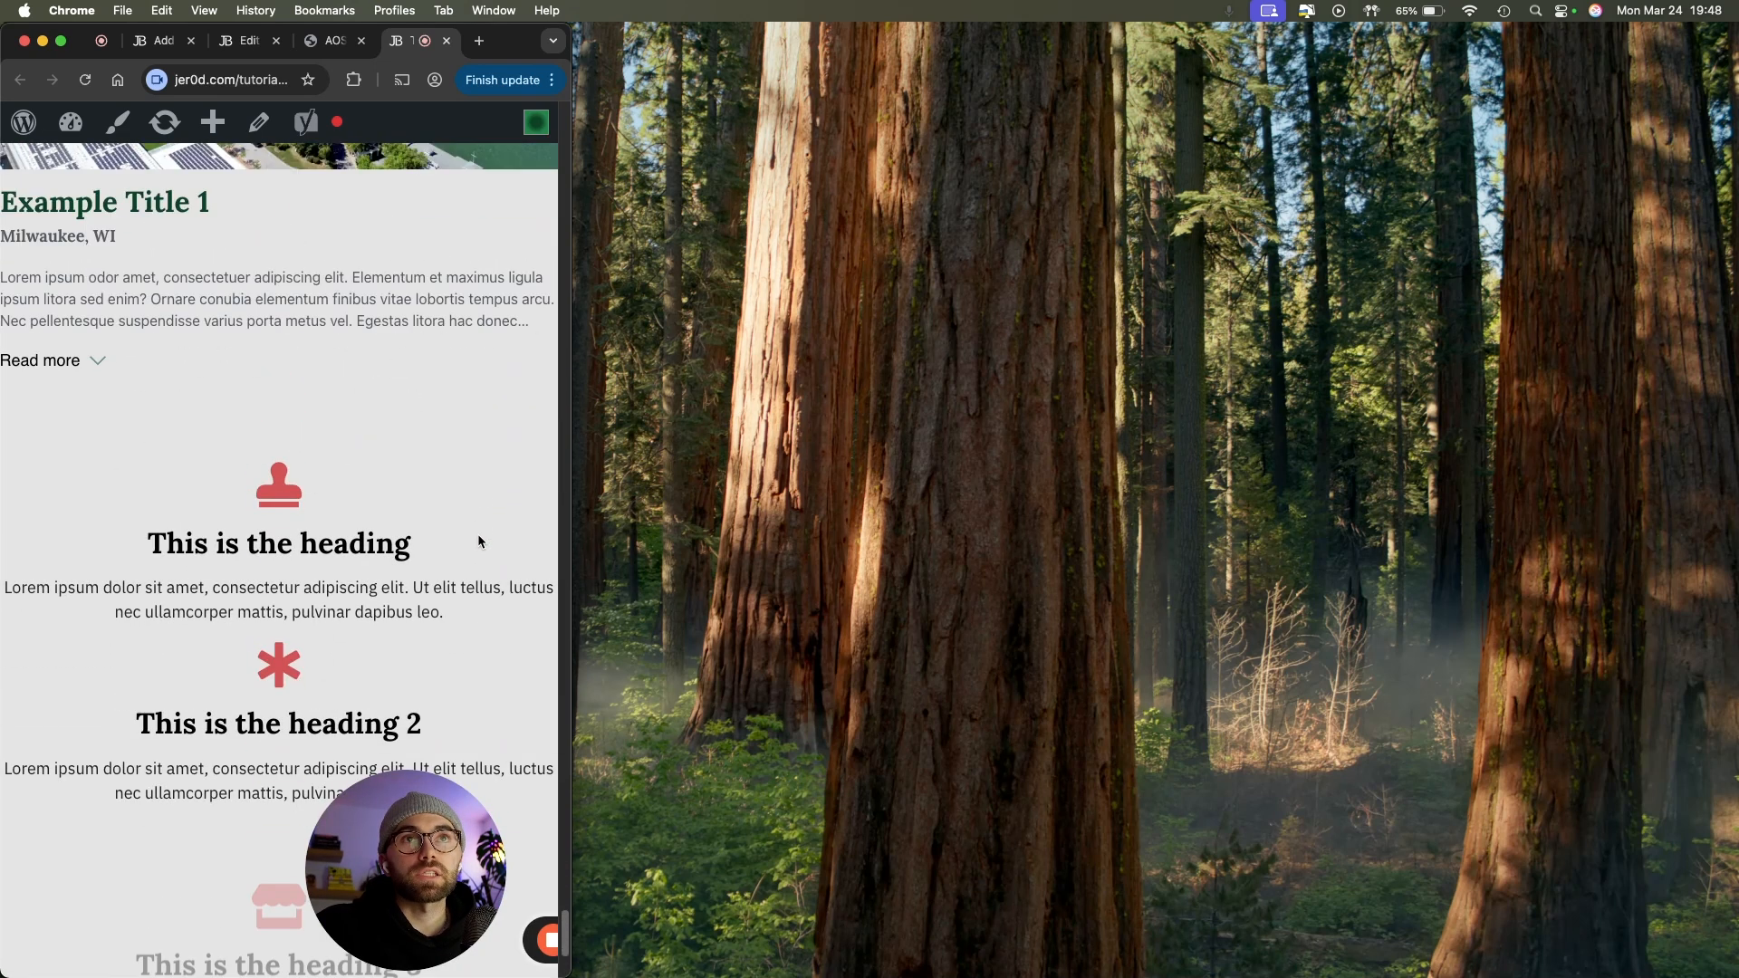
{"action": "scroll", "scroll_direction": "down", "scroll_amount": 3}
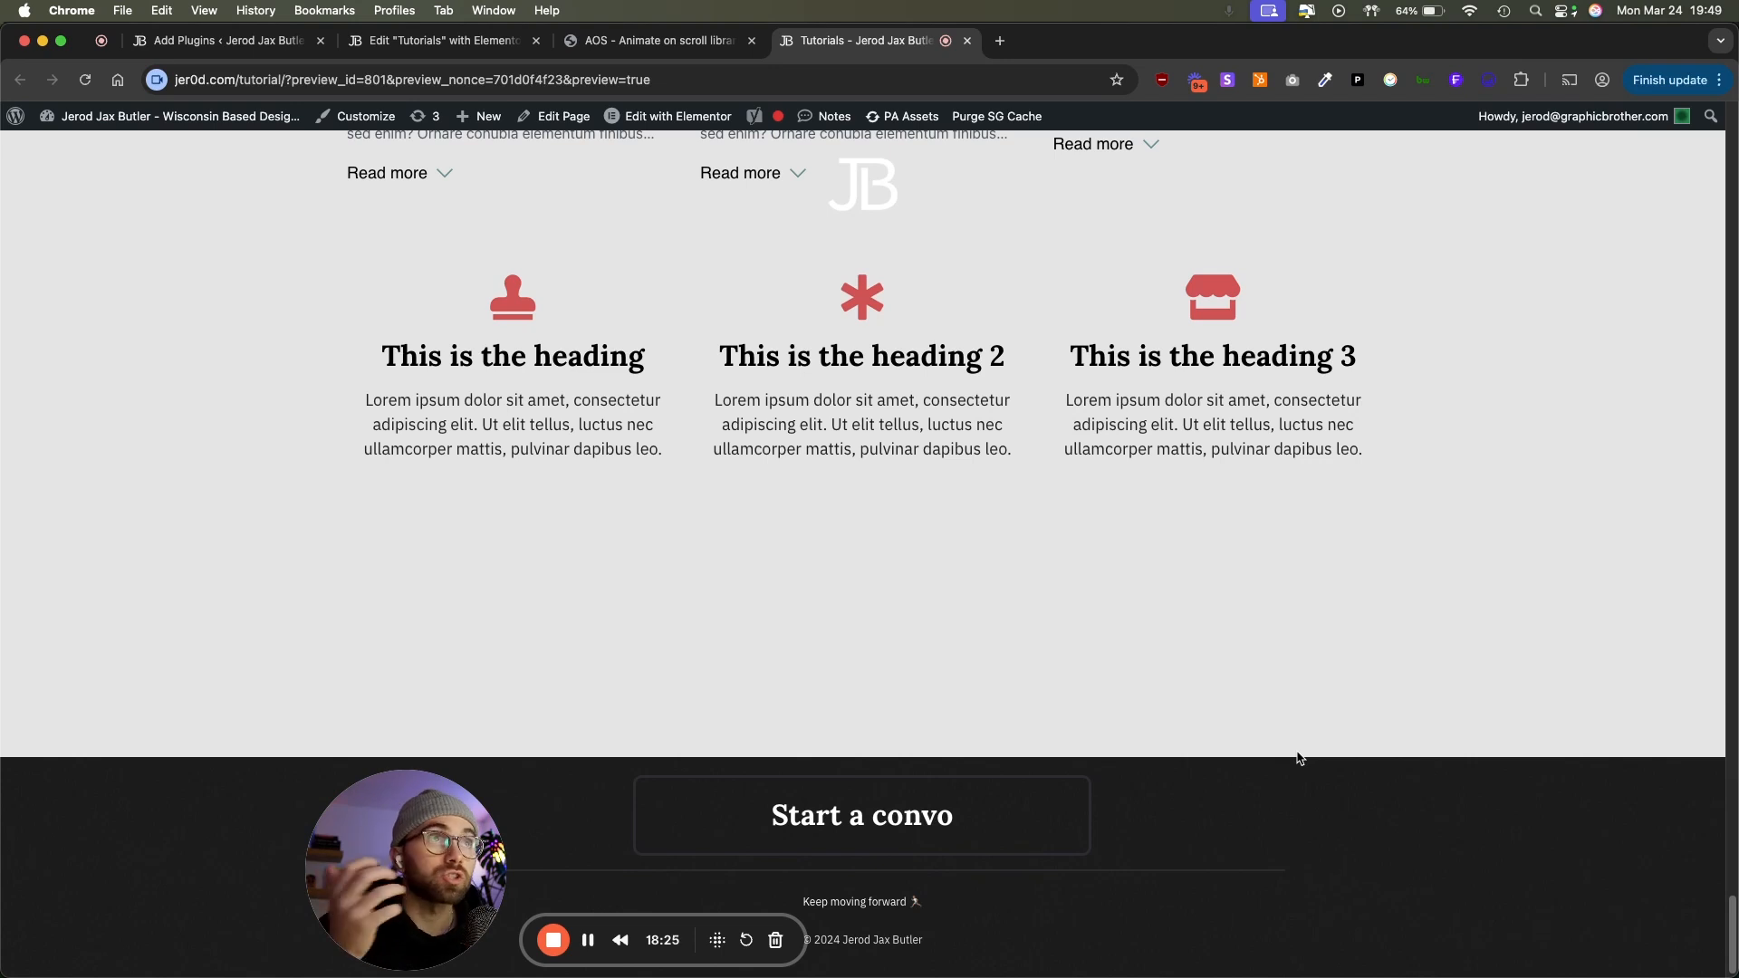
{"action": "mouse_move", "coordinate": [630, 745]}
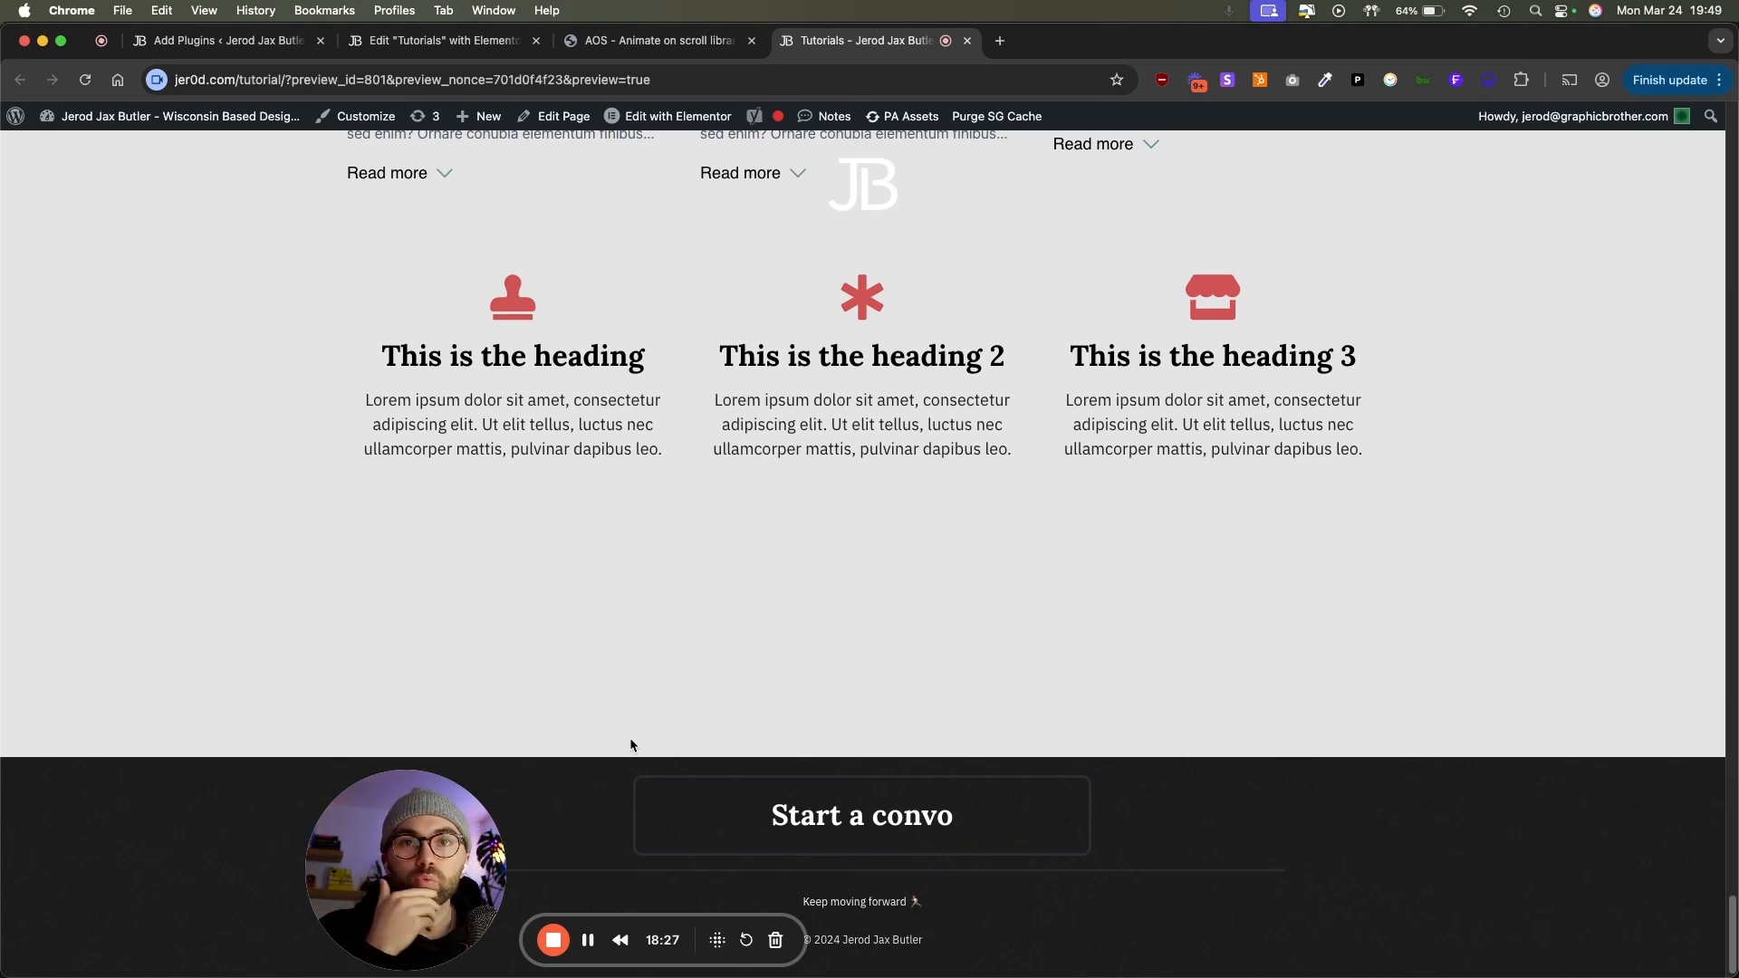
{"action": "mouse_move", "coordinate": [565, 766]}
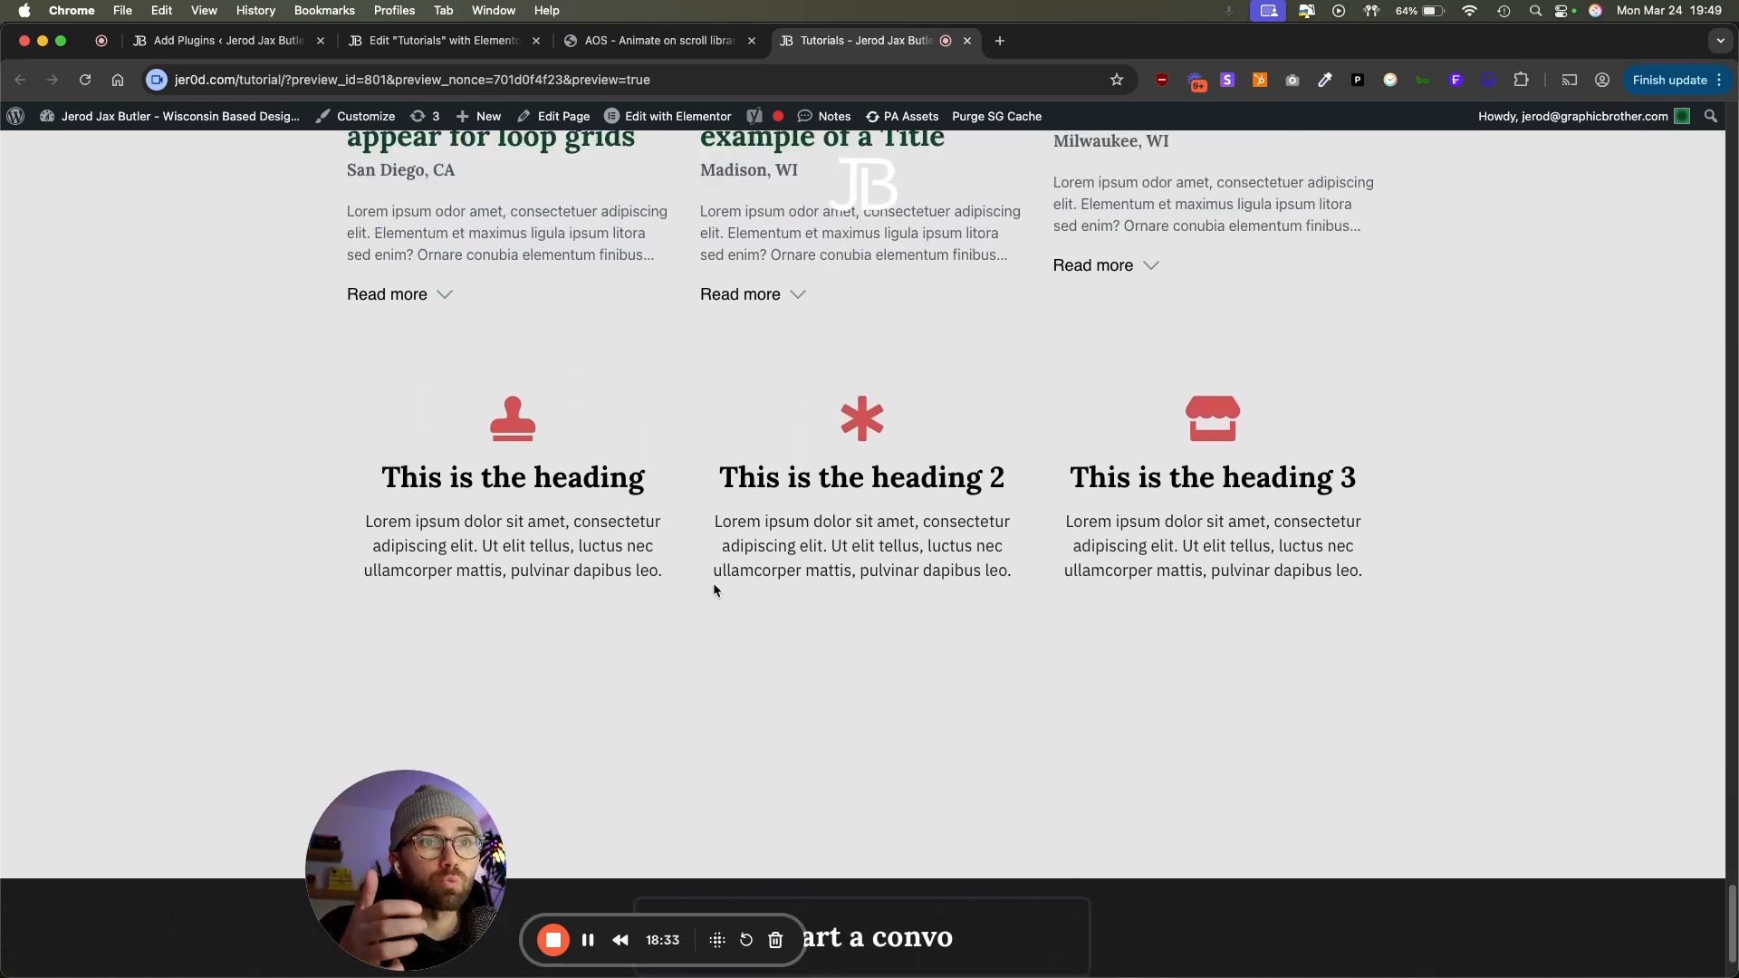
Step: Scroll down and back up through the preview before reloading it
{"action": "scroll", "scroll_direction": "down", "scroll_amount": 3}
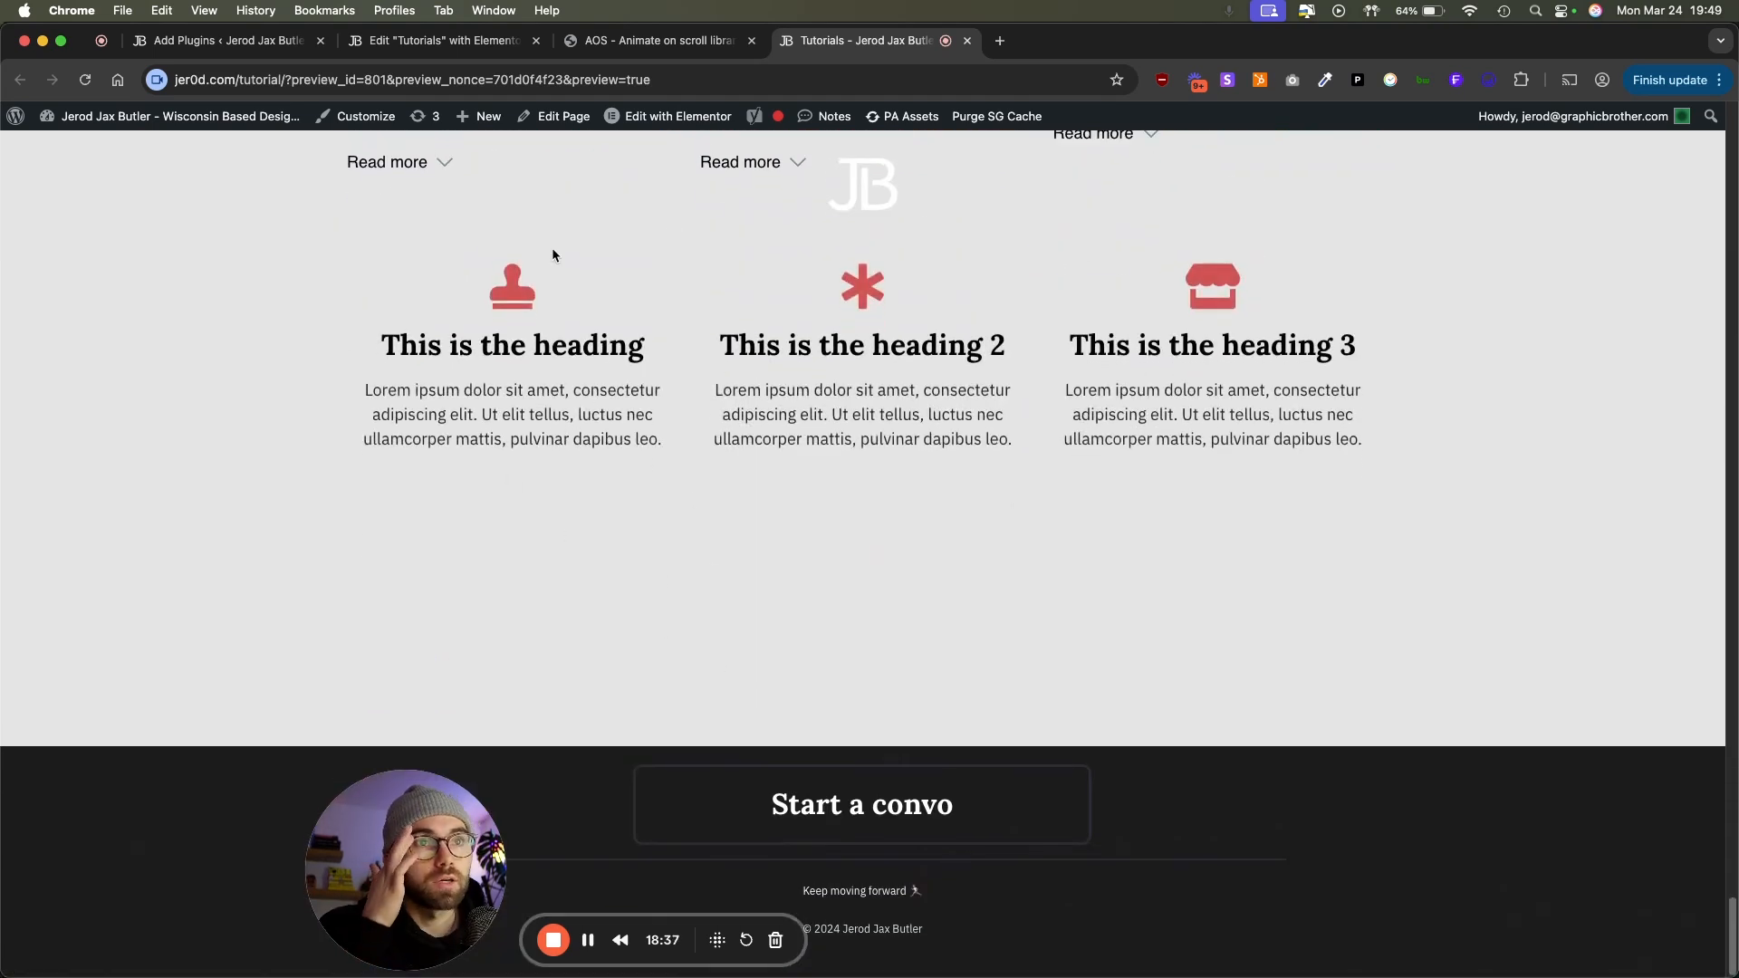
{"action": "mouse_move", "coordinate": [557, 538]}
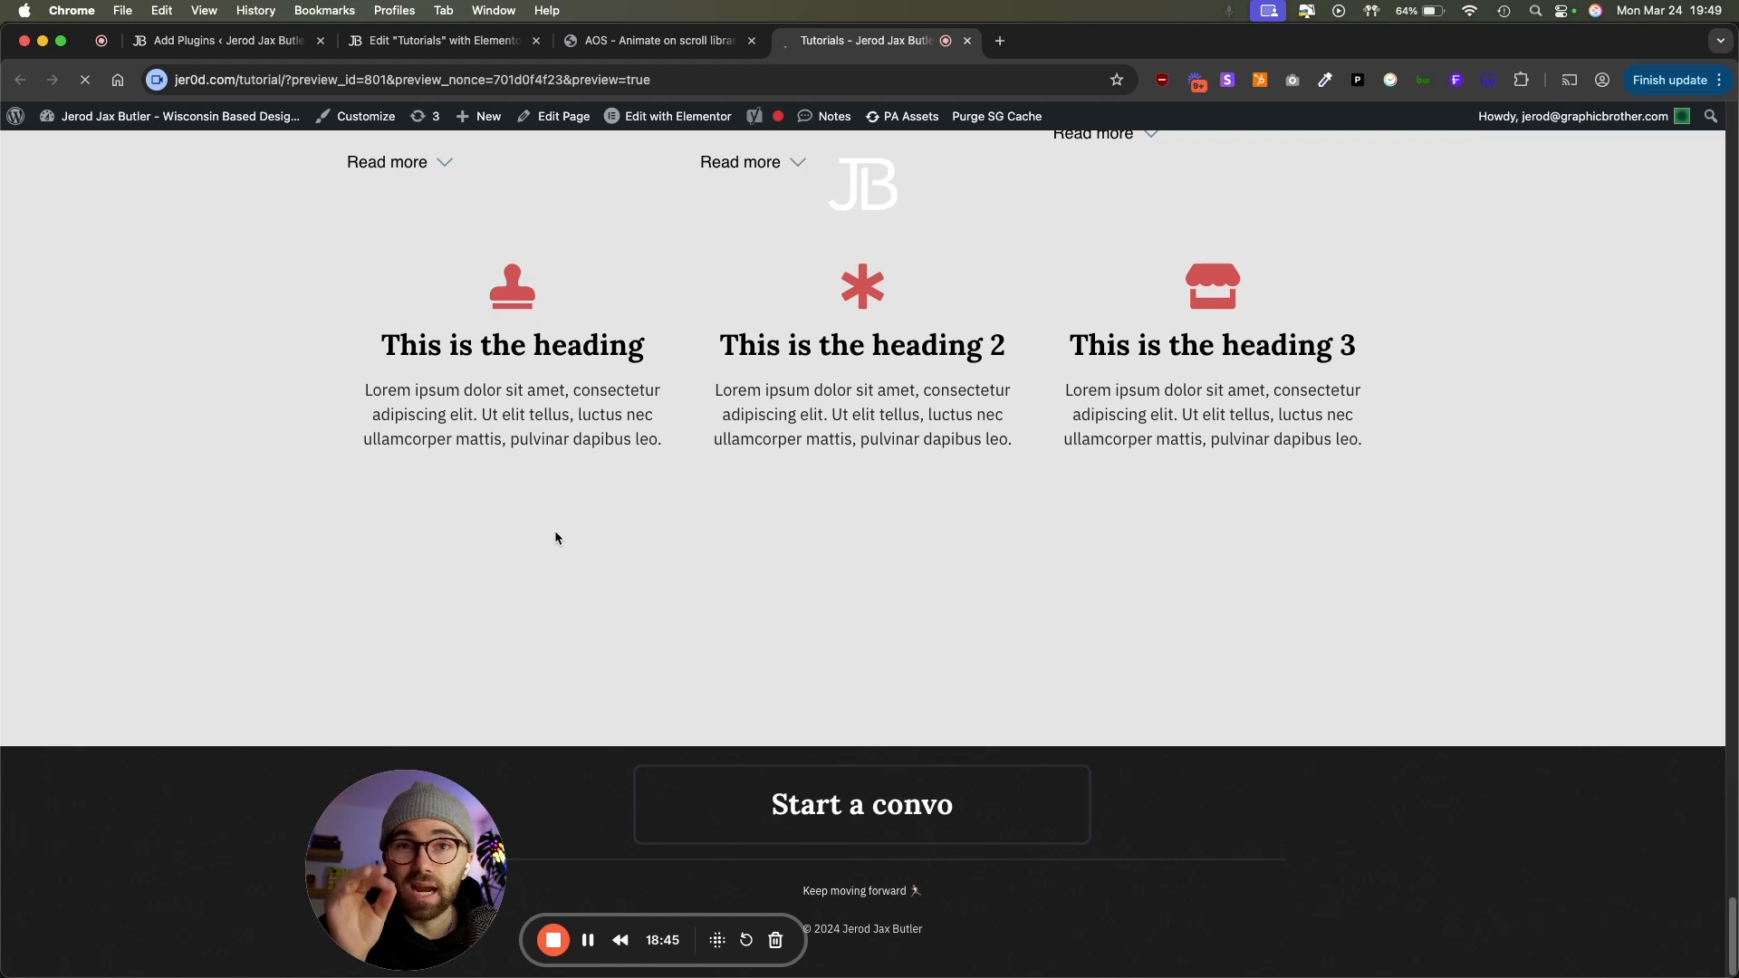
{"action": "scroll", "scroll_direction": "up", "scroll_amount": 3}
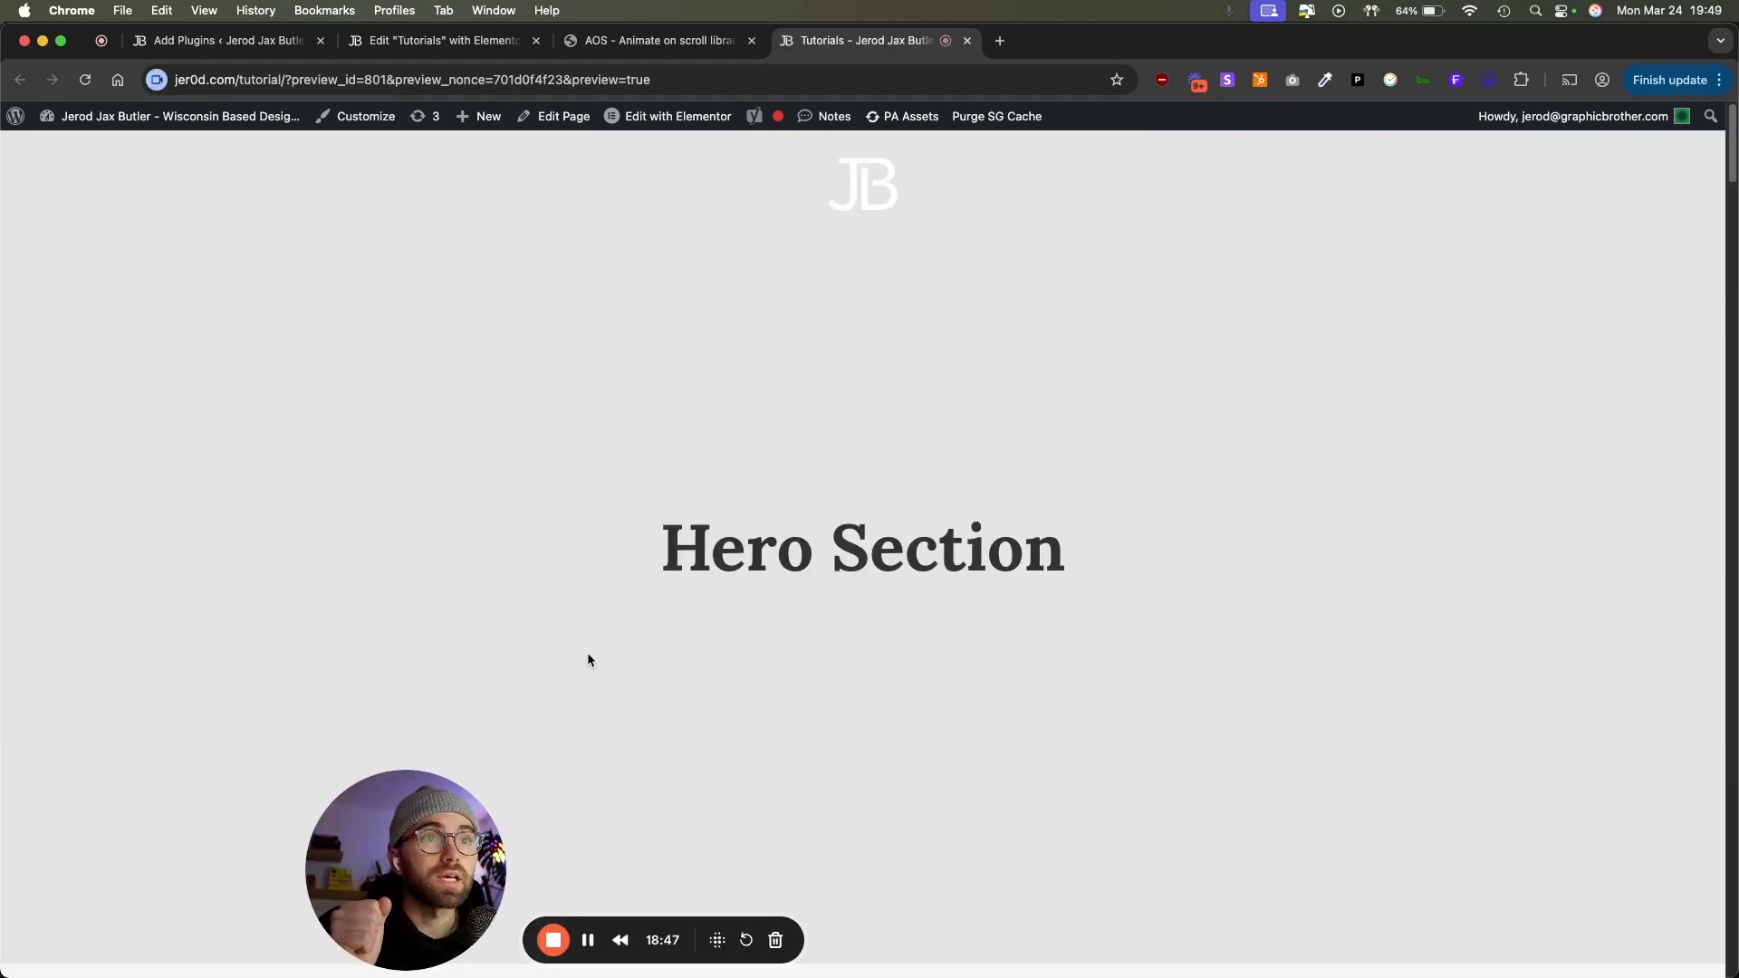